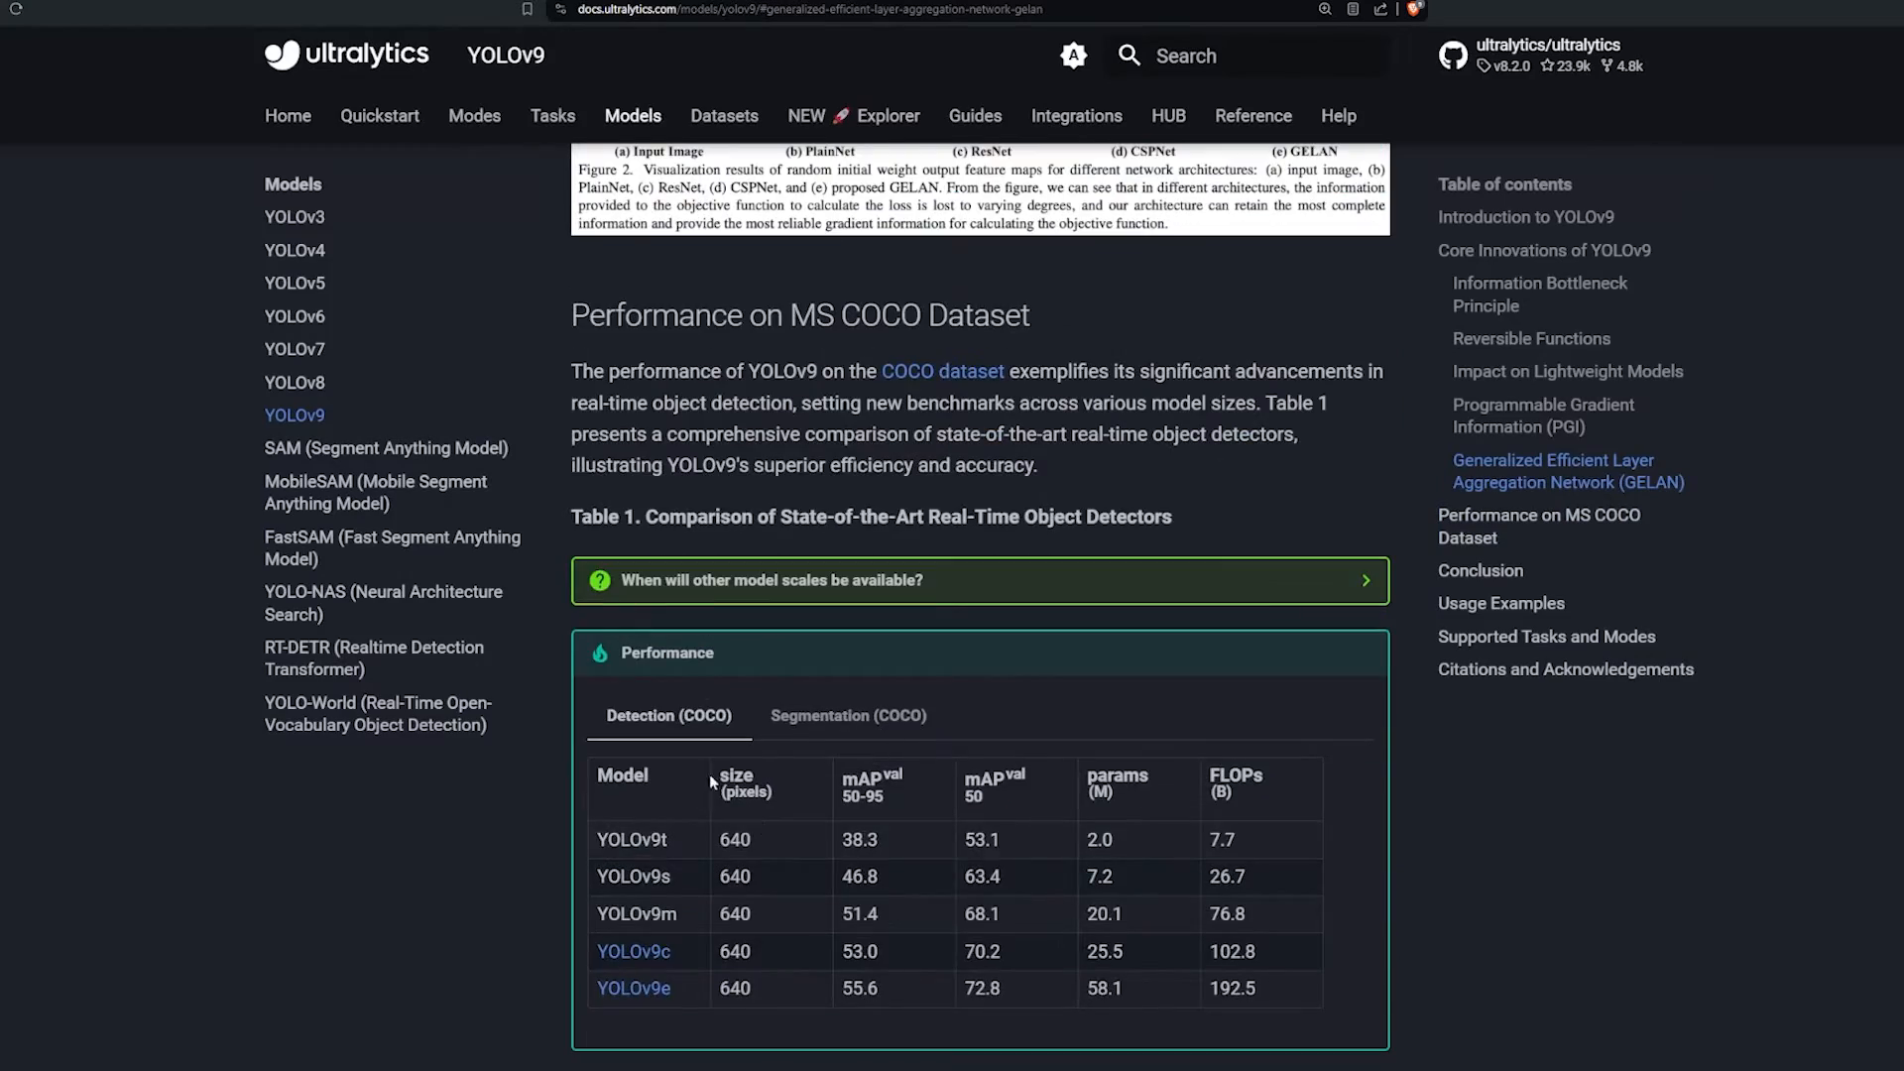
Step: Scroll back through the YOLOv9 page and its example code, clearing the code selection
left_click(1531, 338)
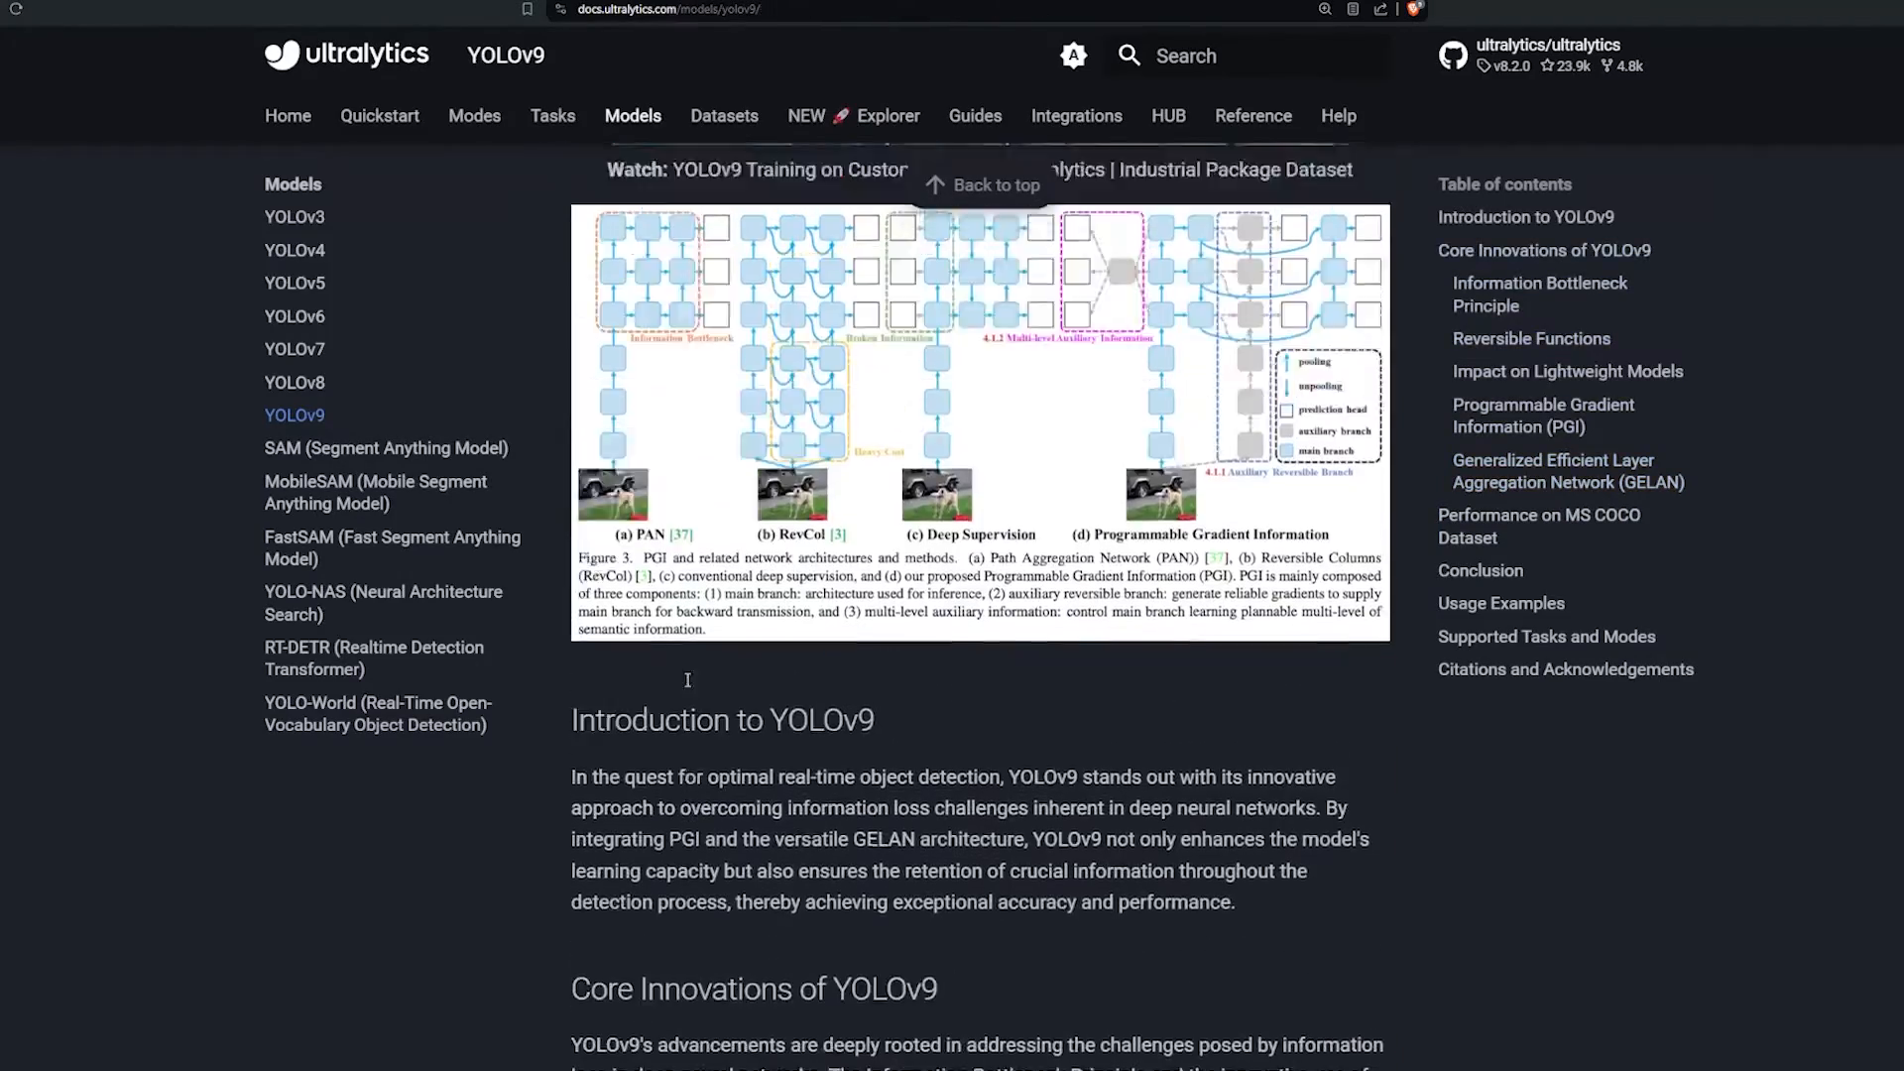
scroll("up", 3)
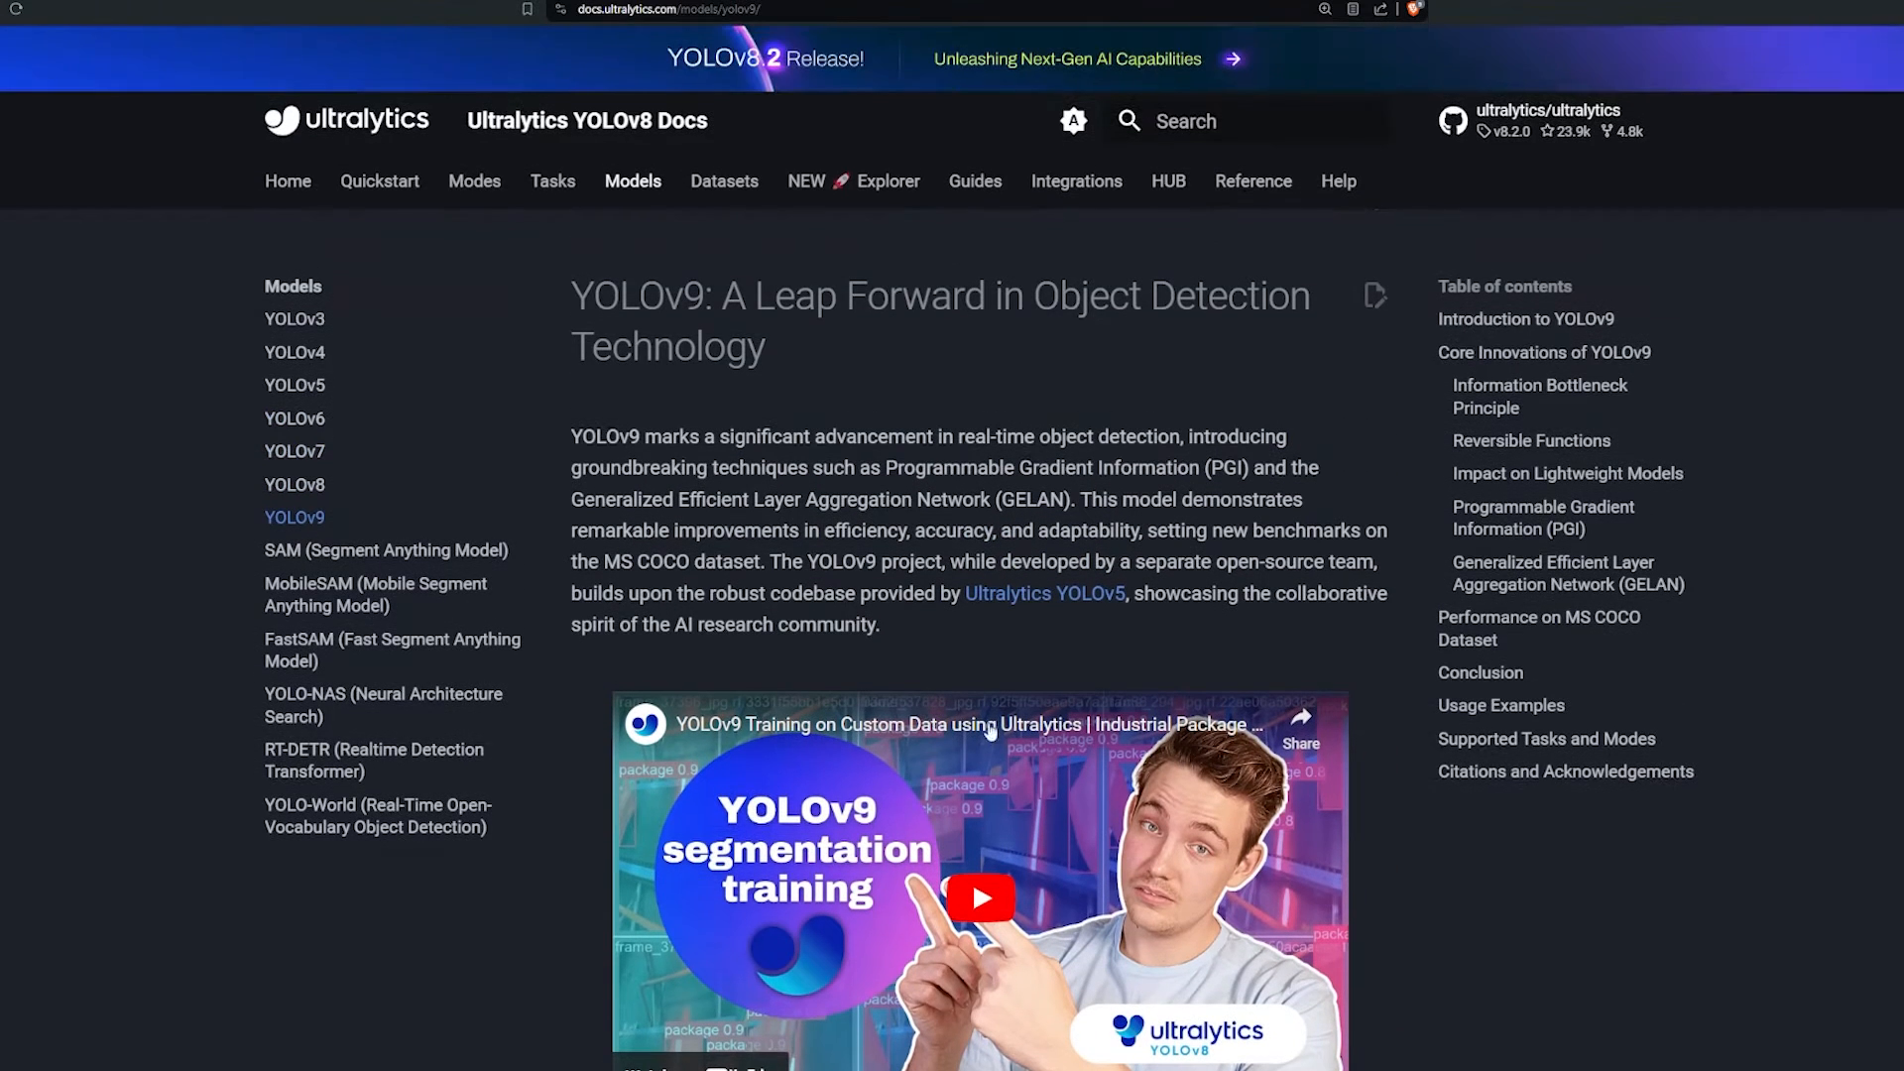
scroll("down", 3)
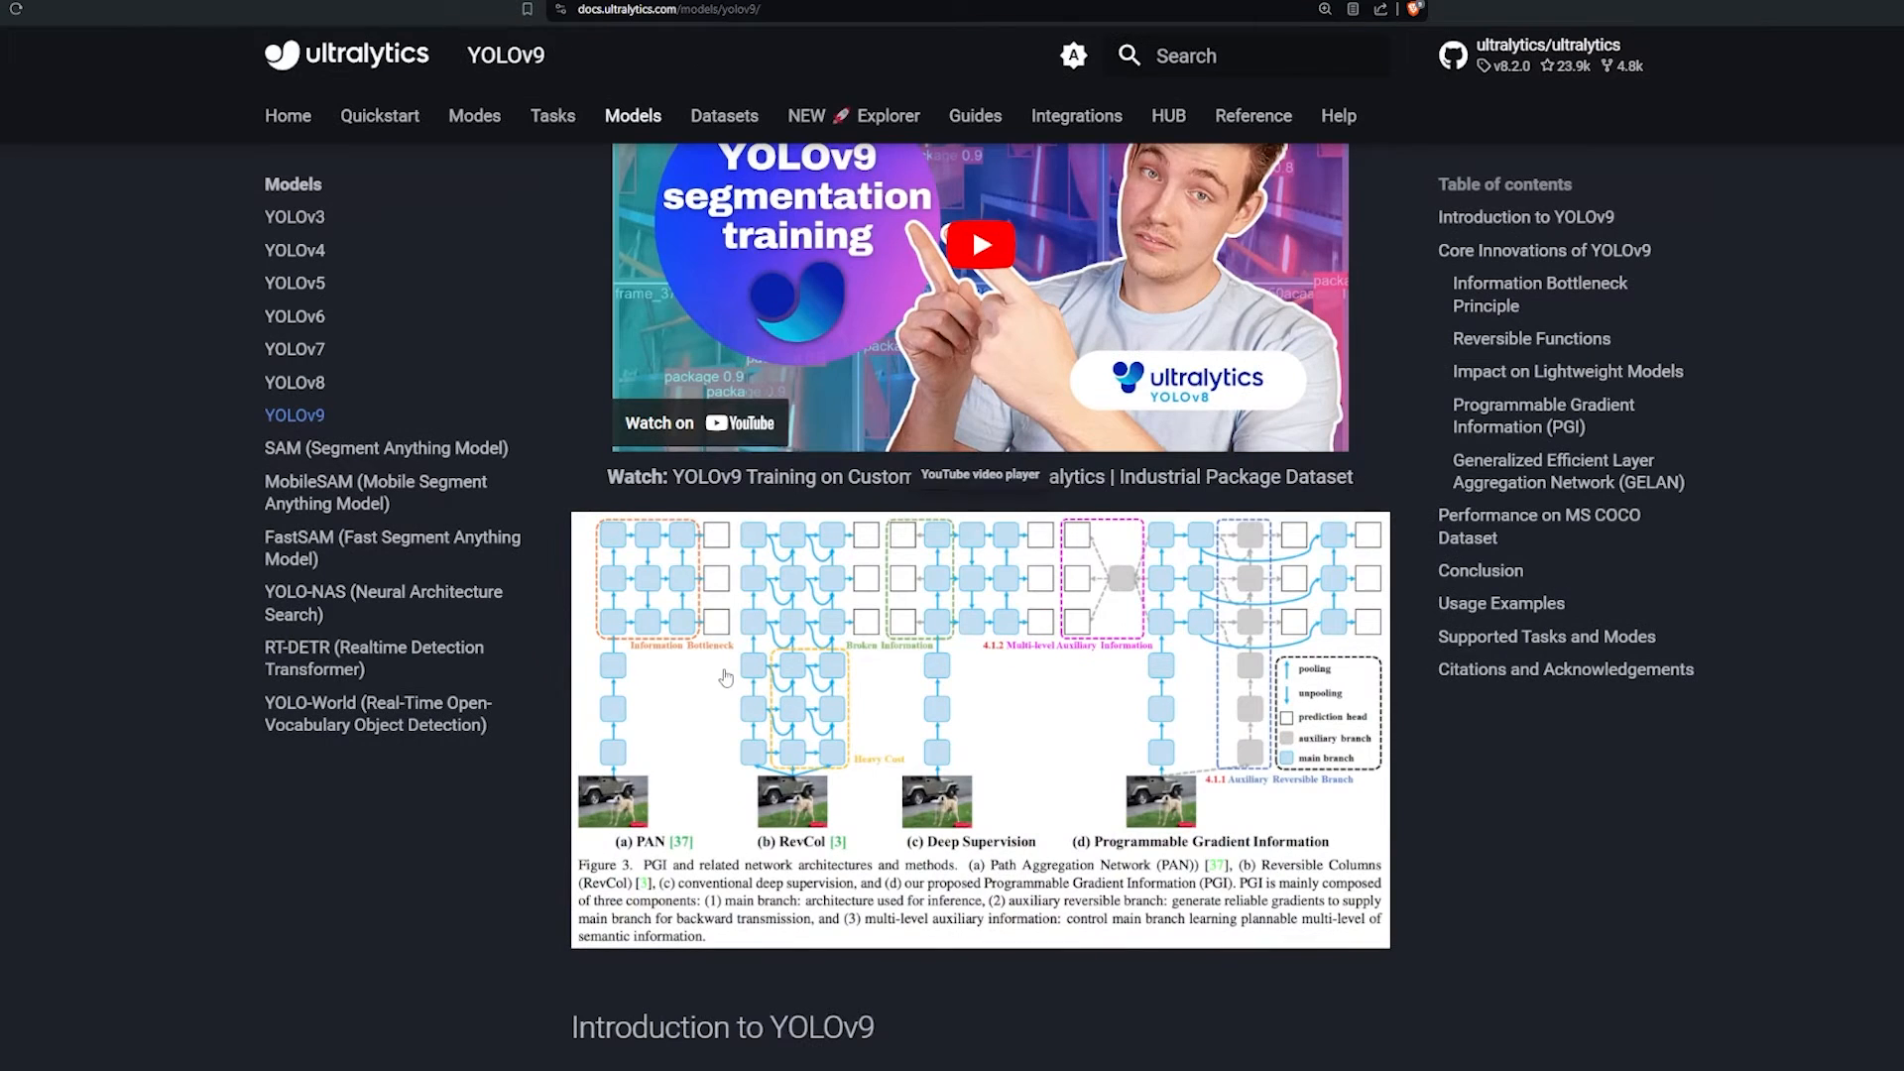
scroll("down", 3)
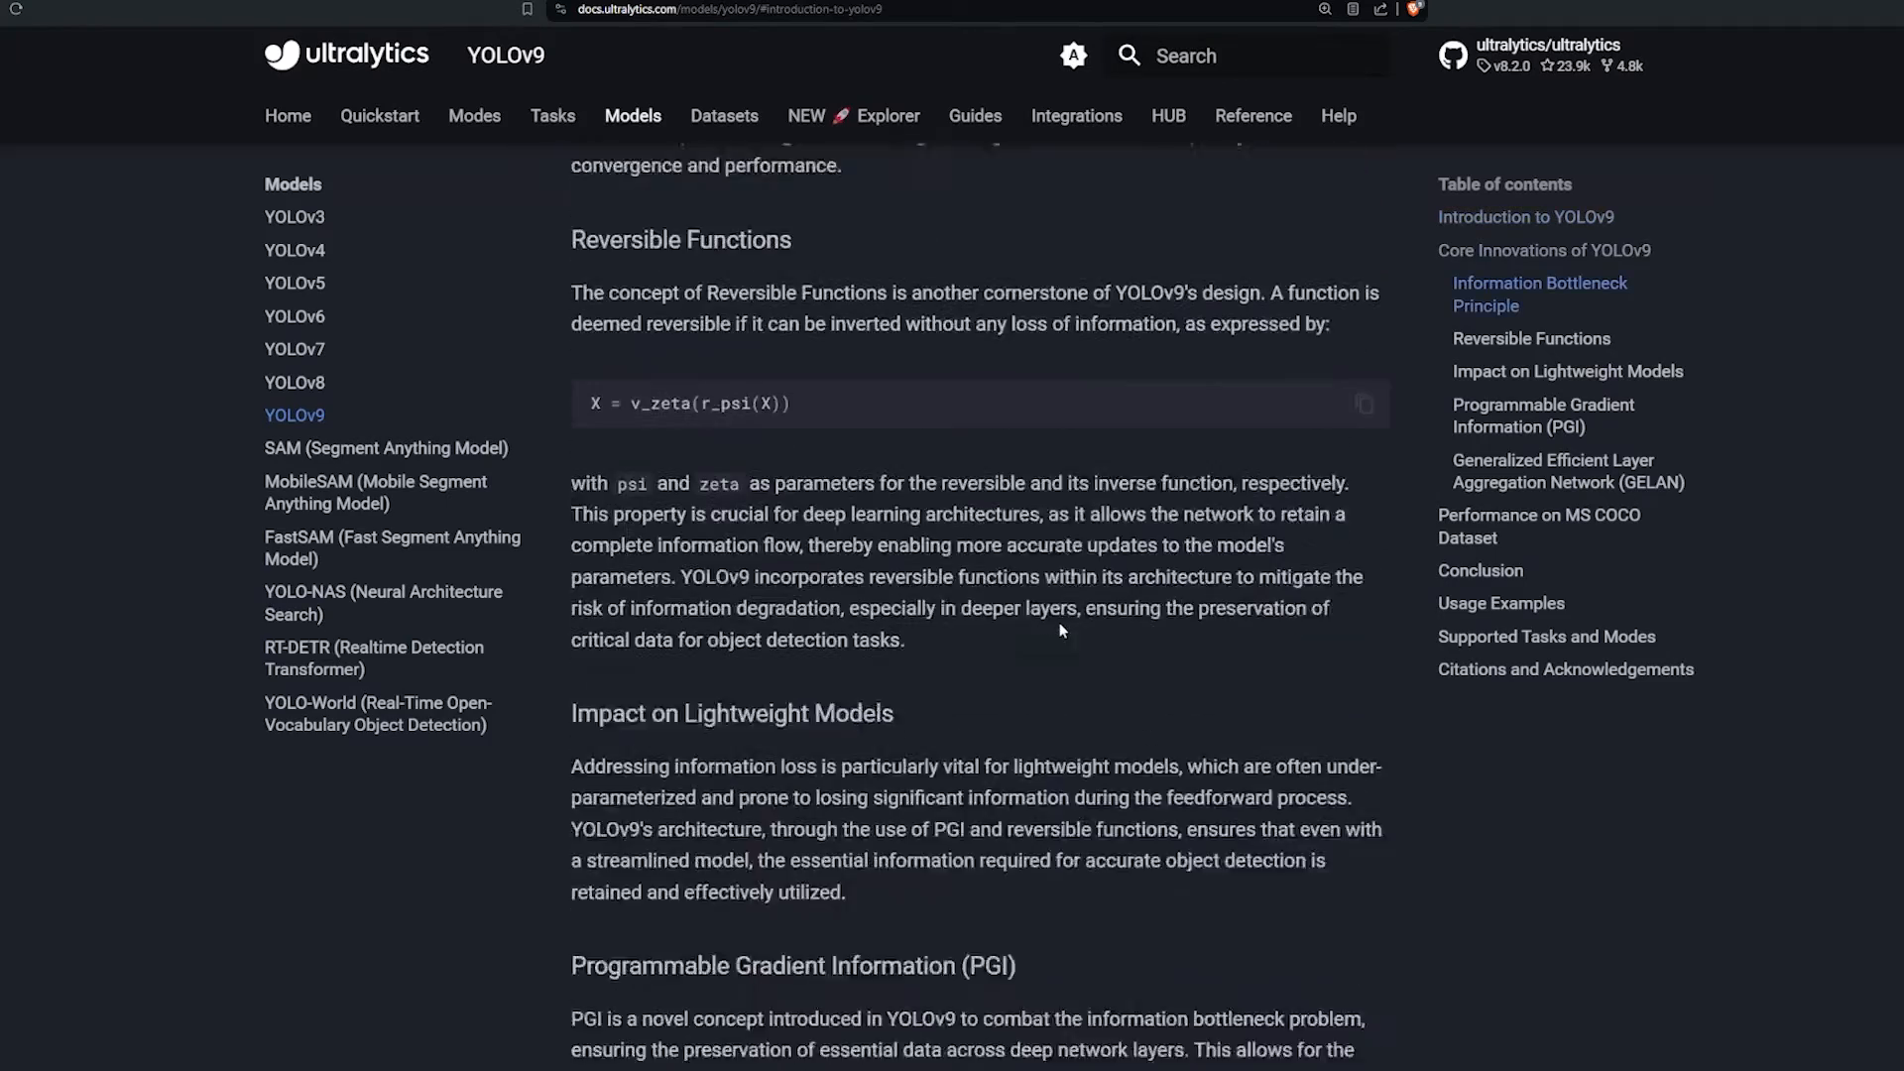
scroll("down", 3)
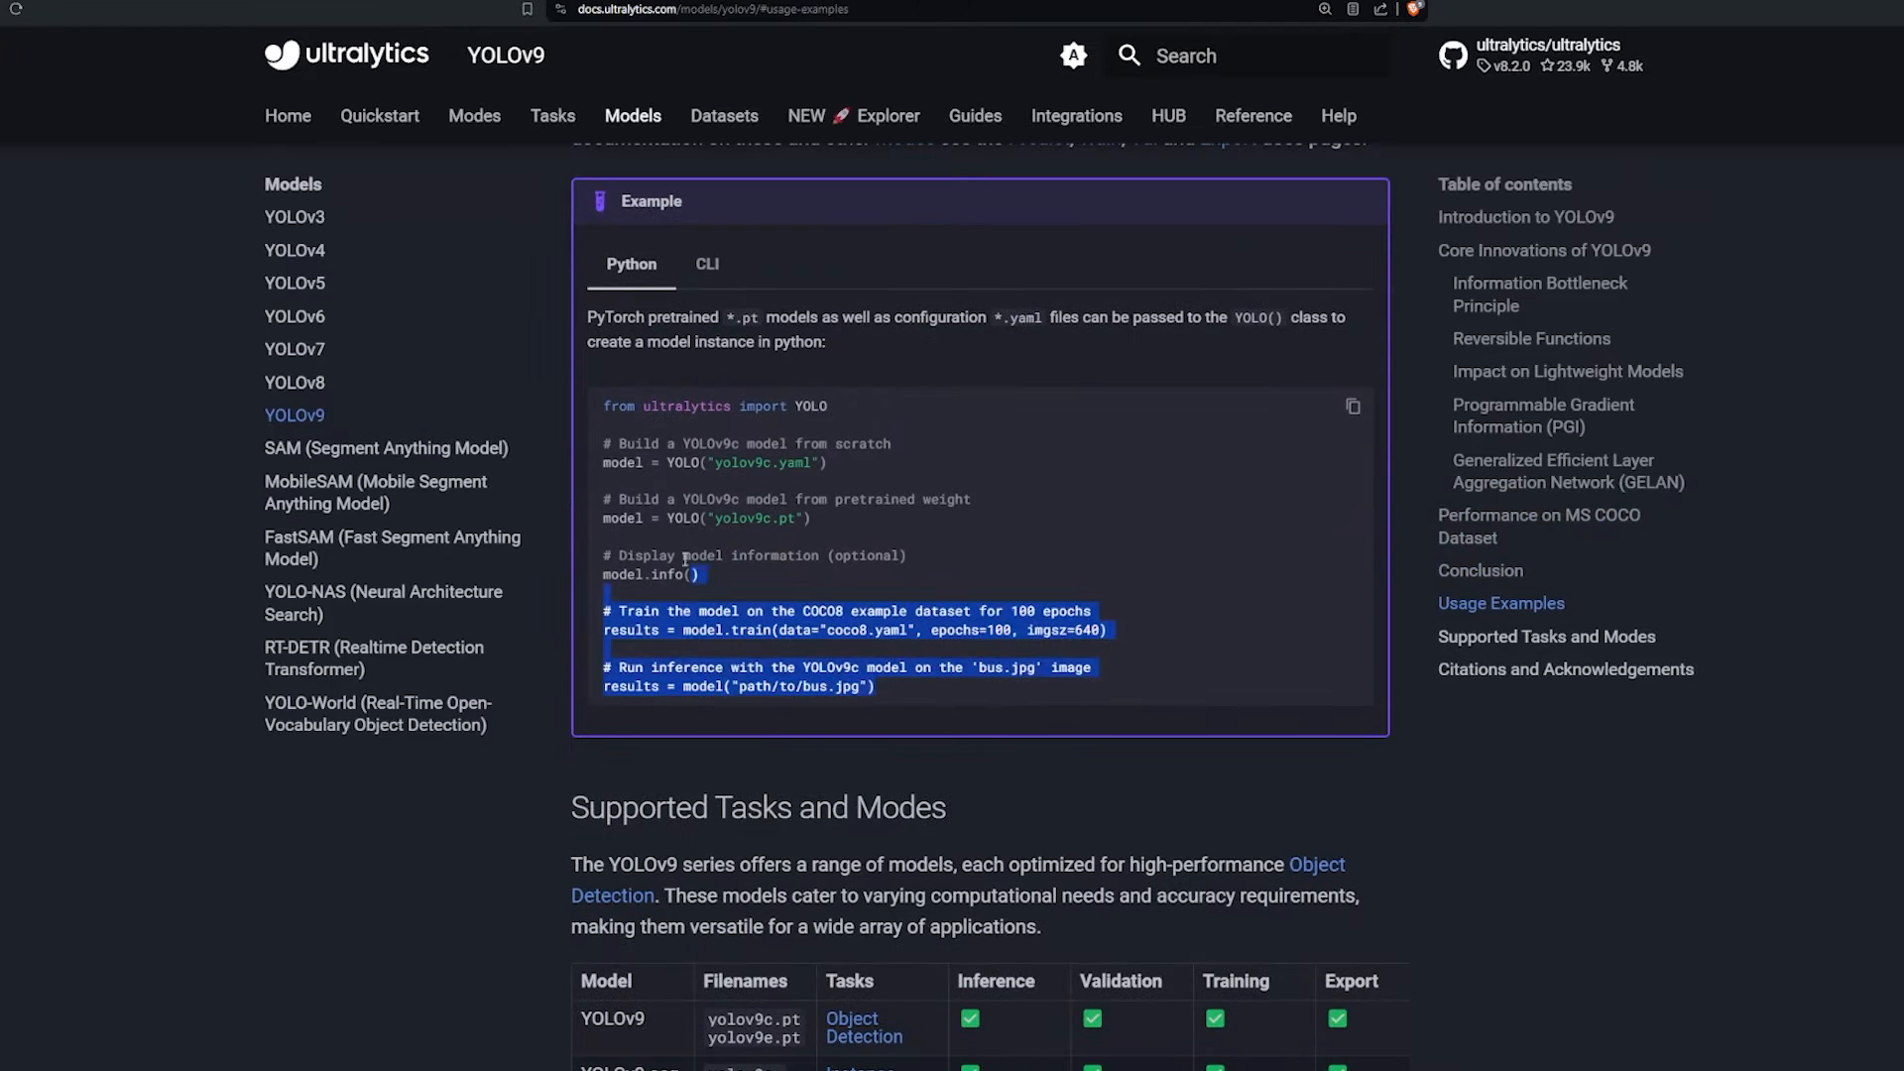
left_click(1110, 521)
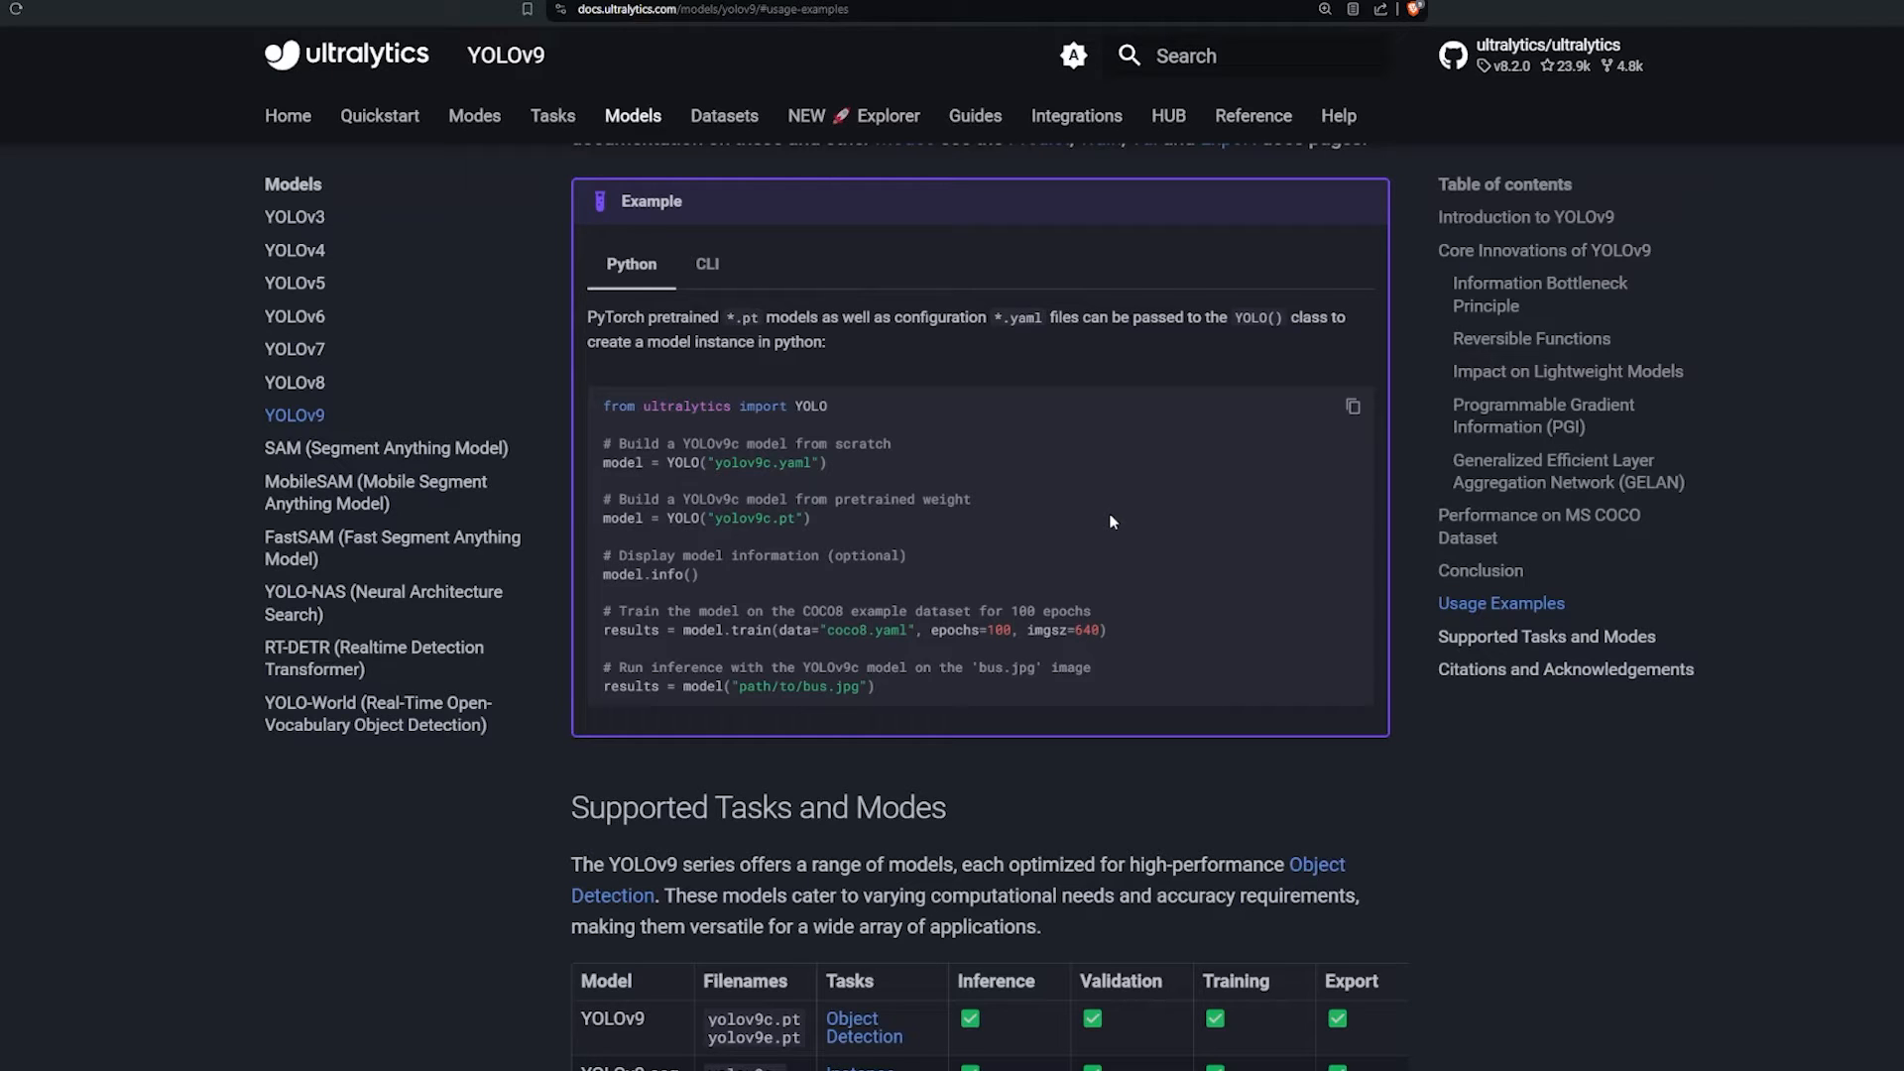
scroll("down", 3)
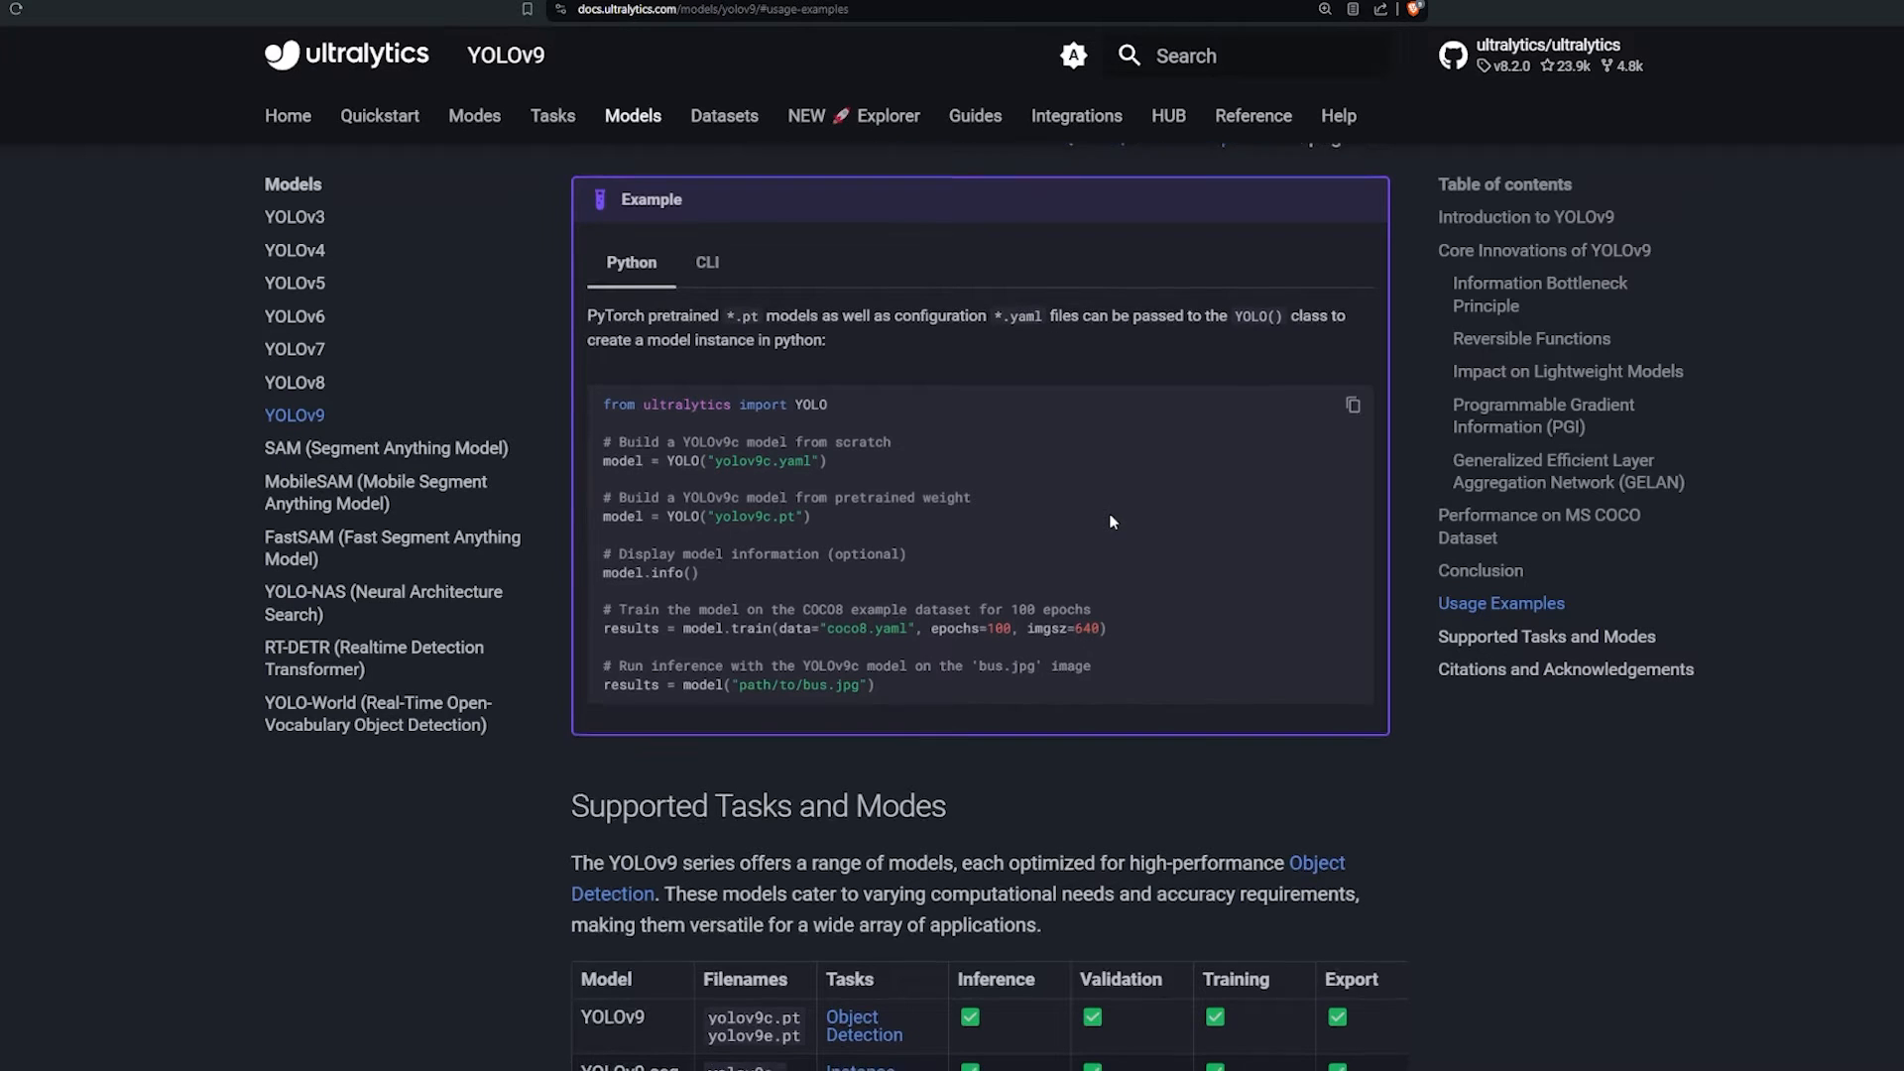
scroll("down", 3)
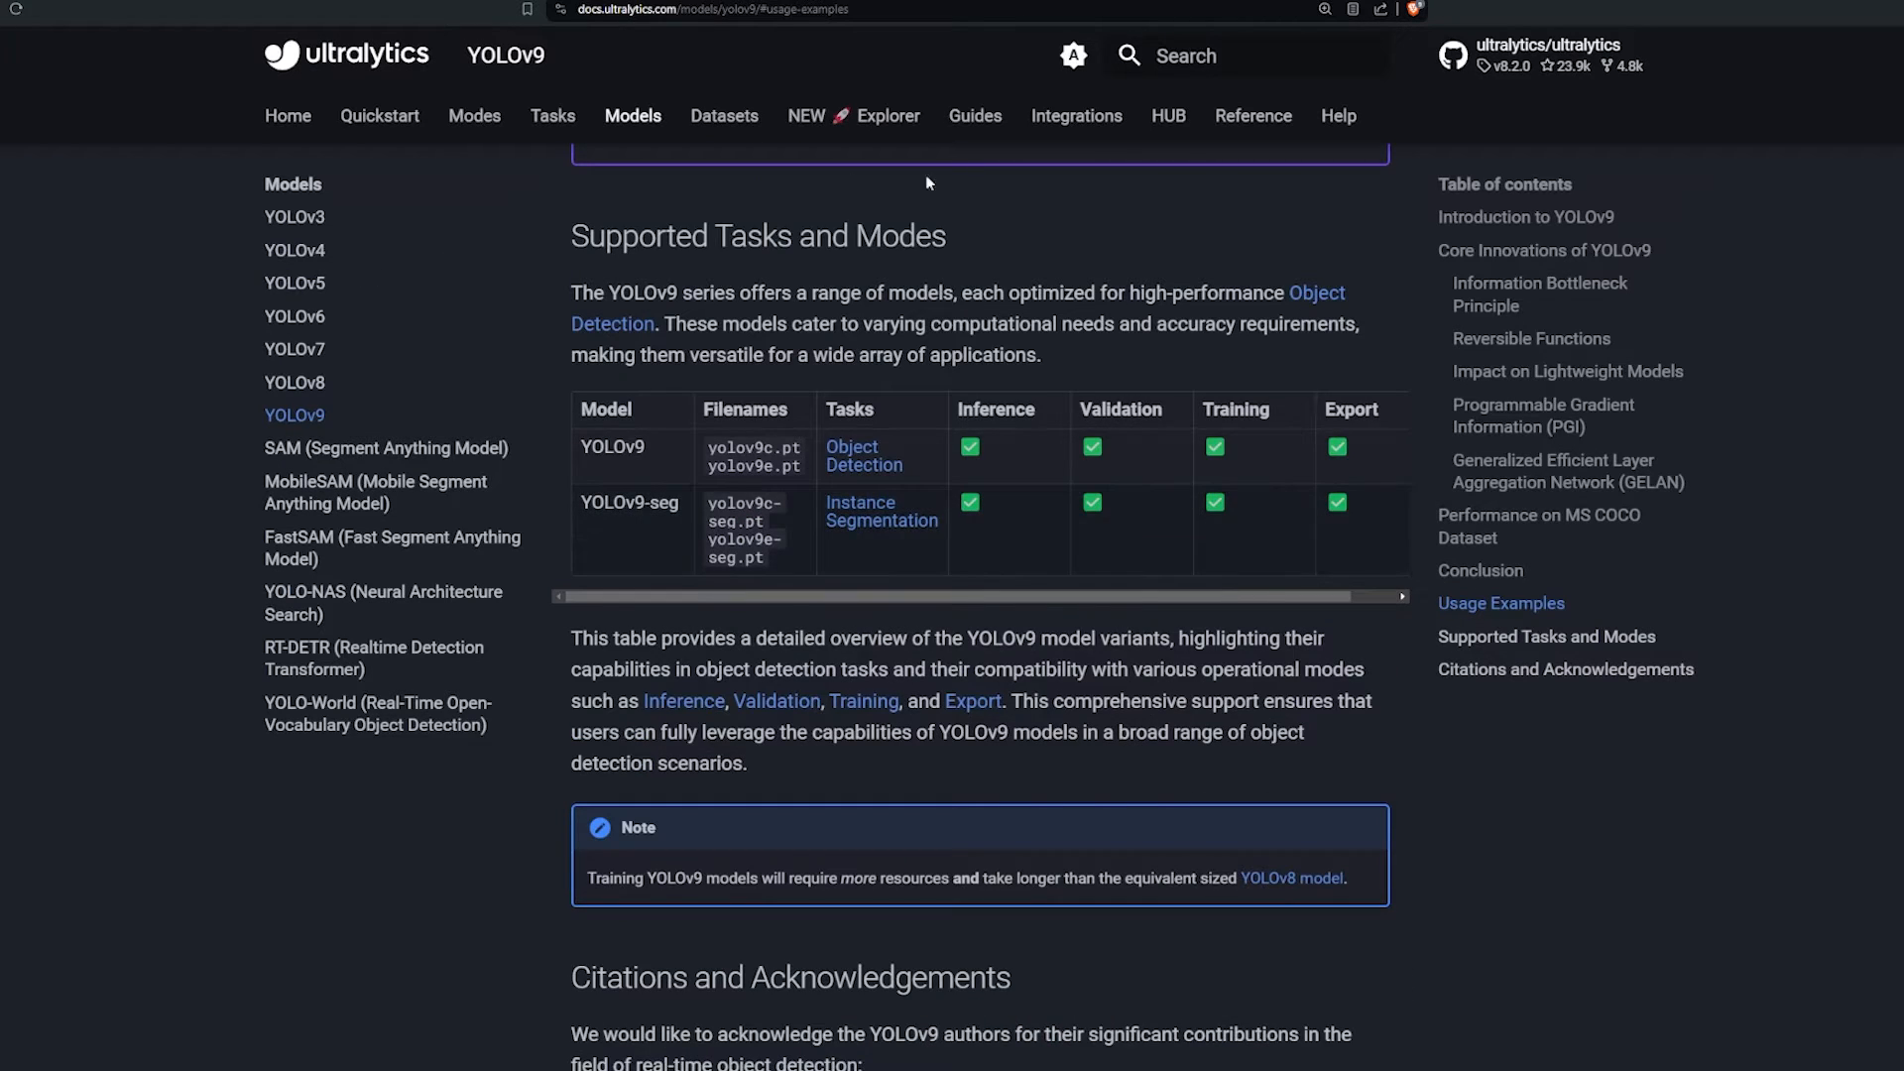
mouse_move(956, 178)
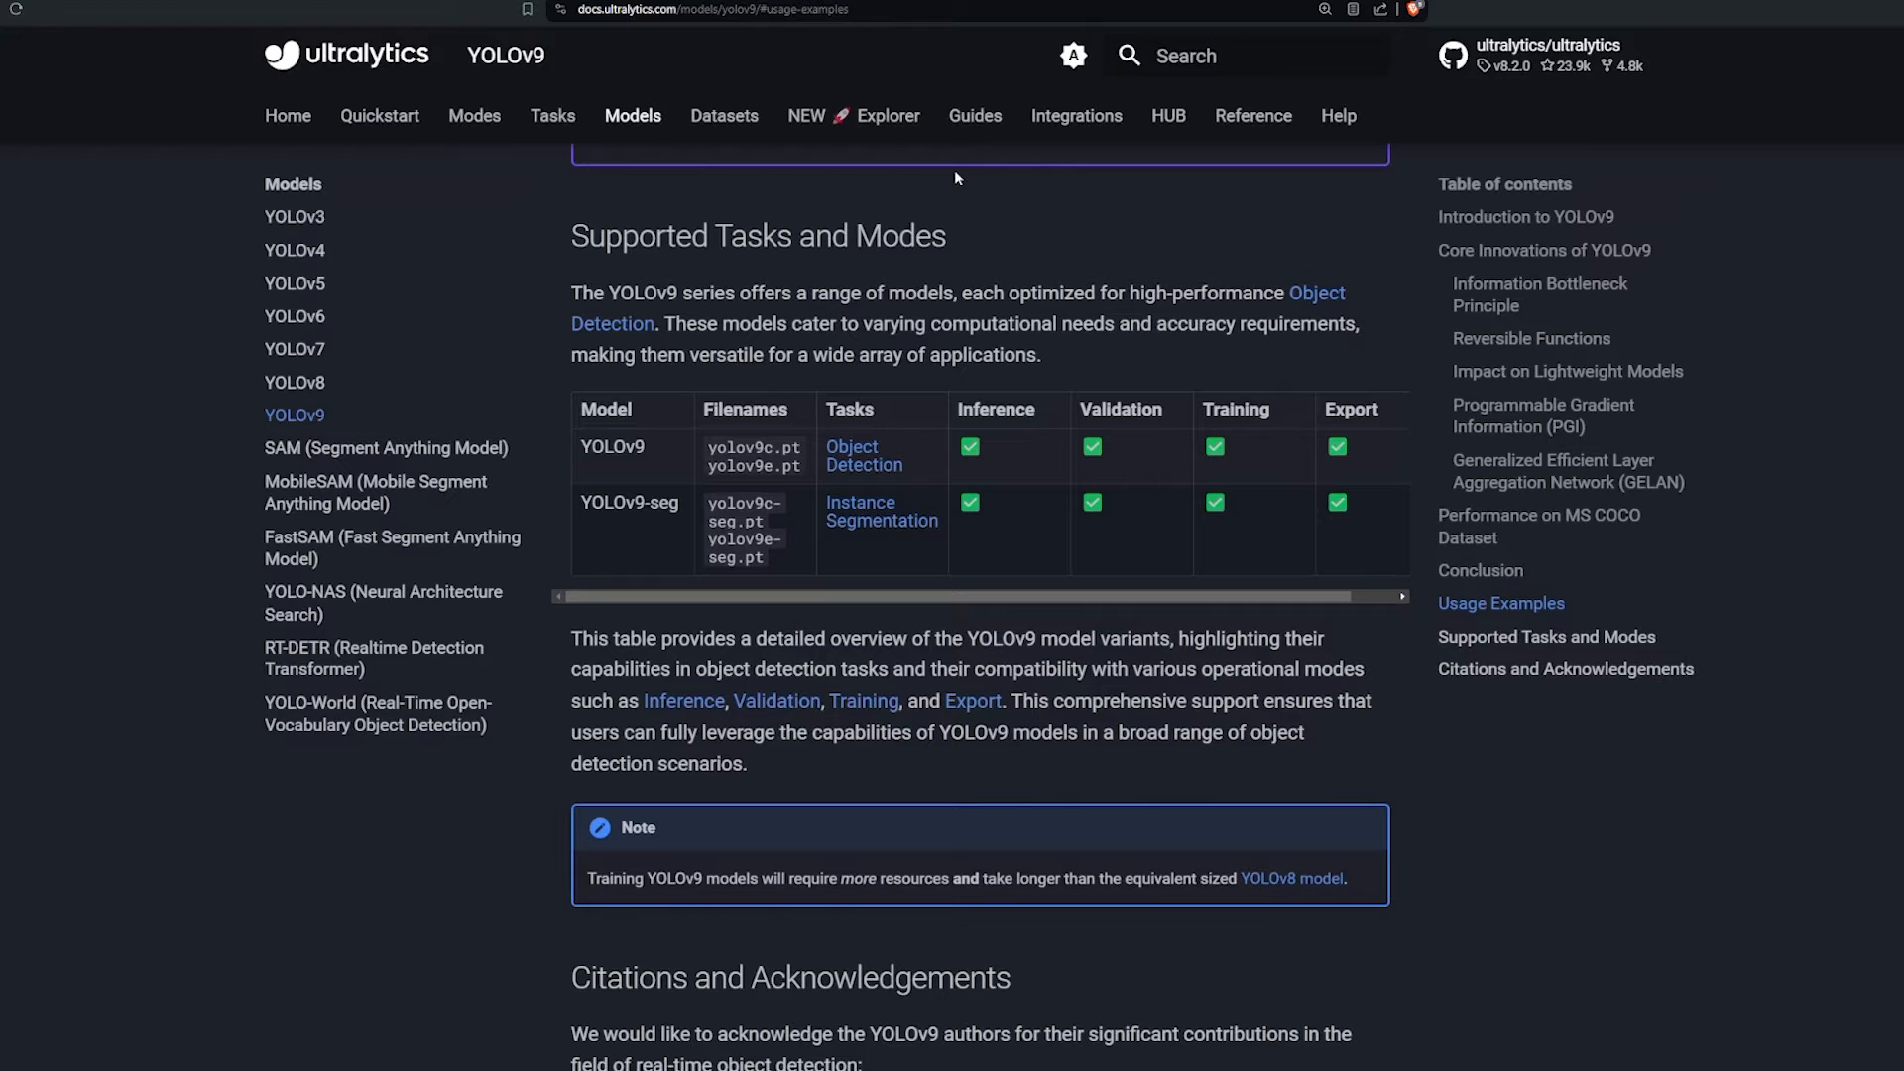
mouse_move(682, 168)
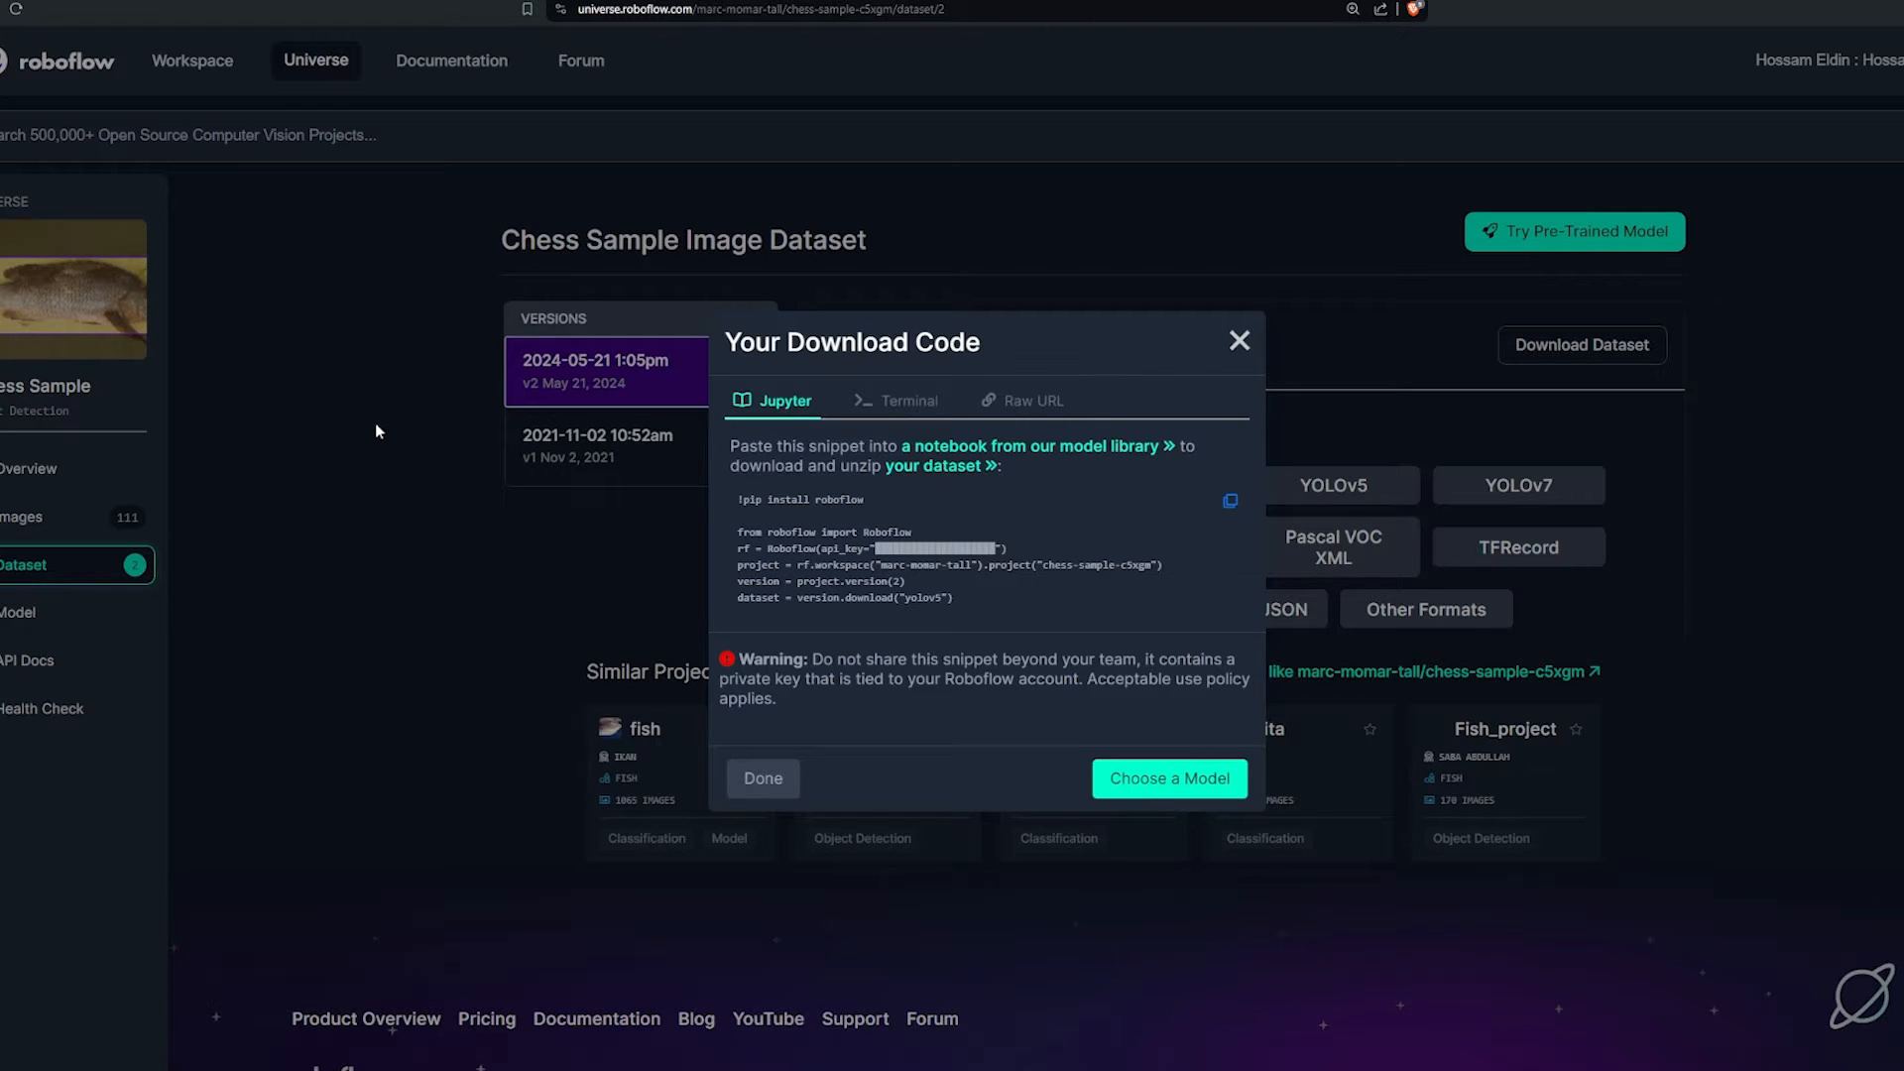
mouse_move(321, 398)
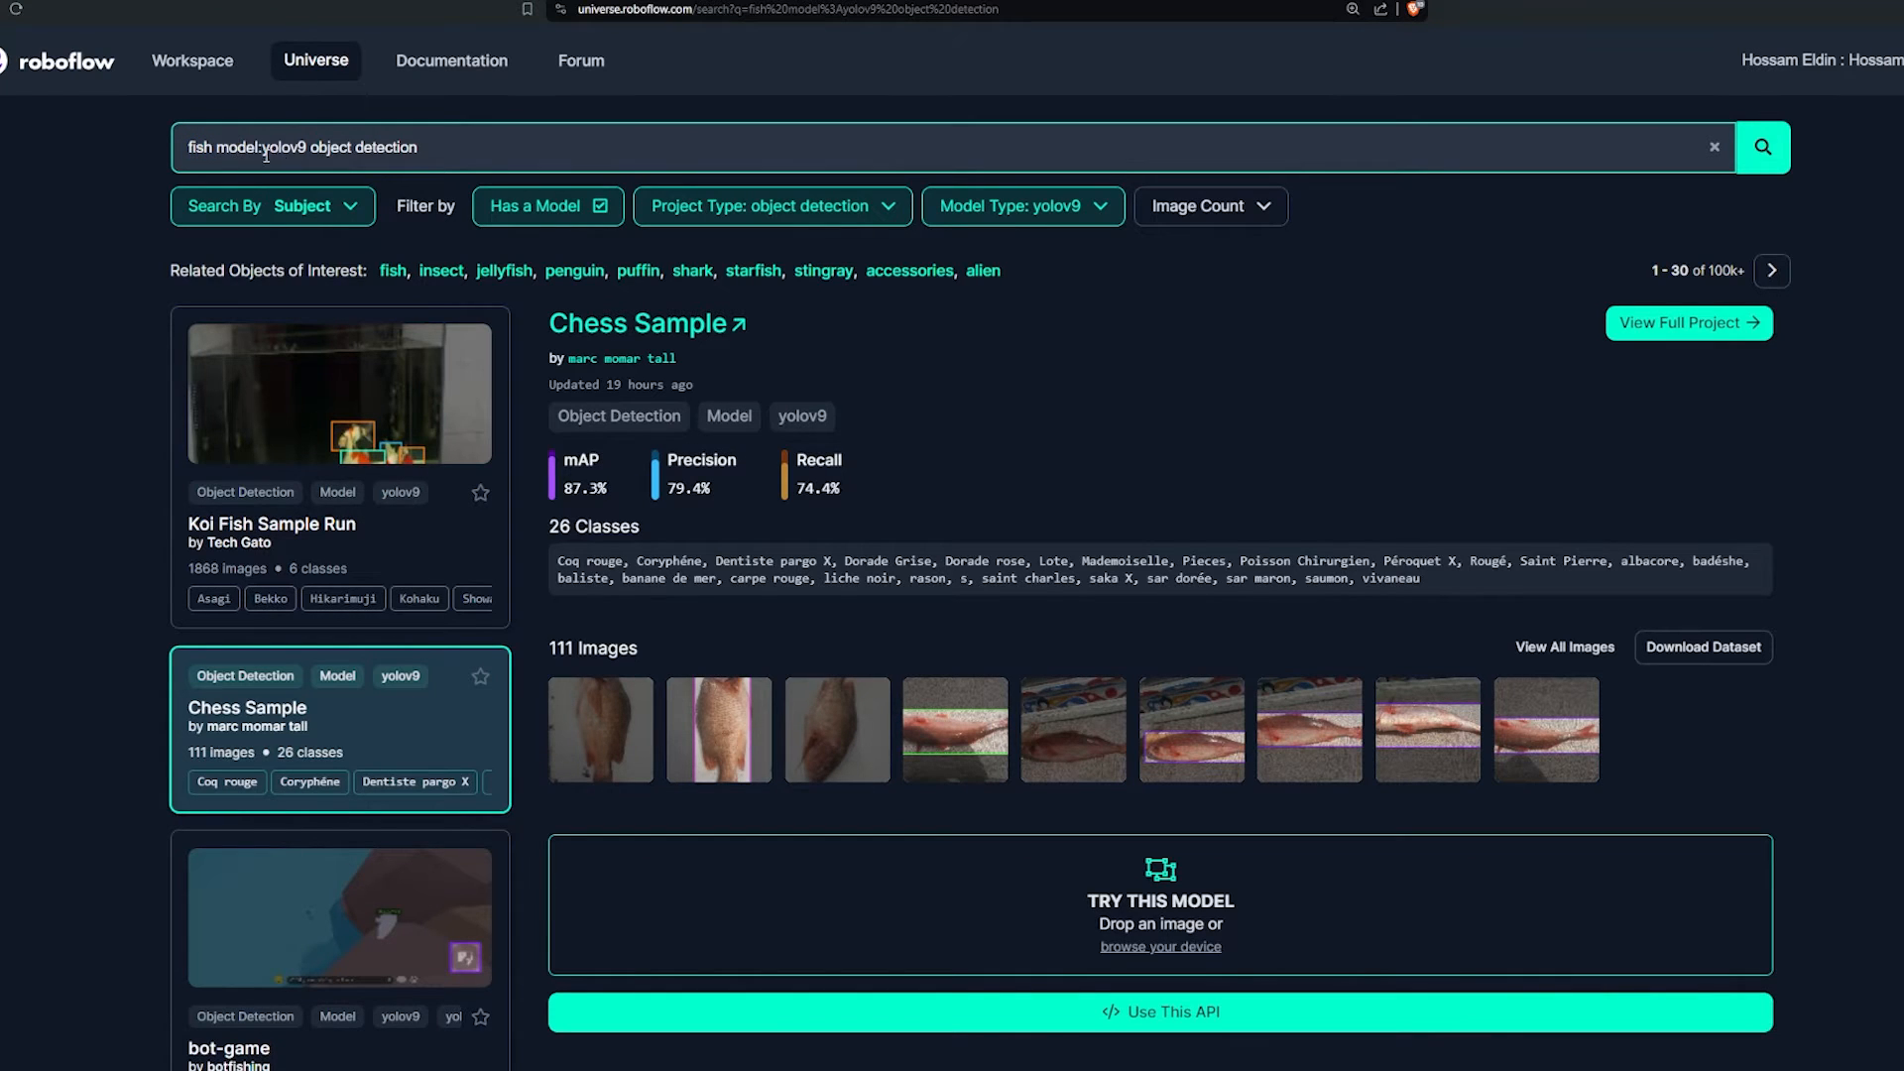
Step: Switch the Chess Sample dataset's download code from YOLOv5 to the YOLOv9 export format
double_click(286, 147)
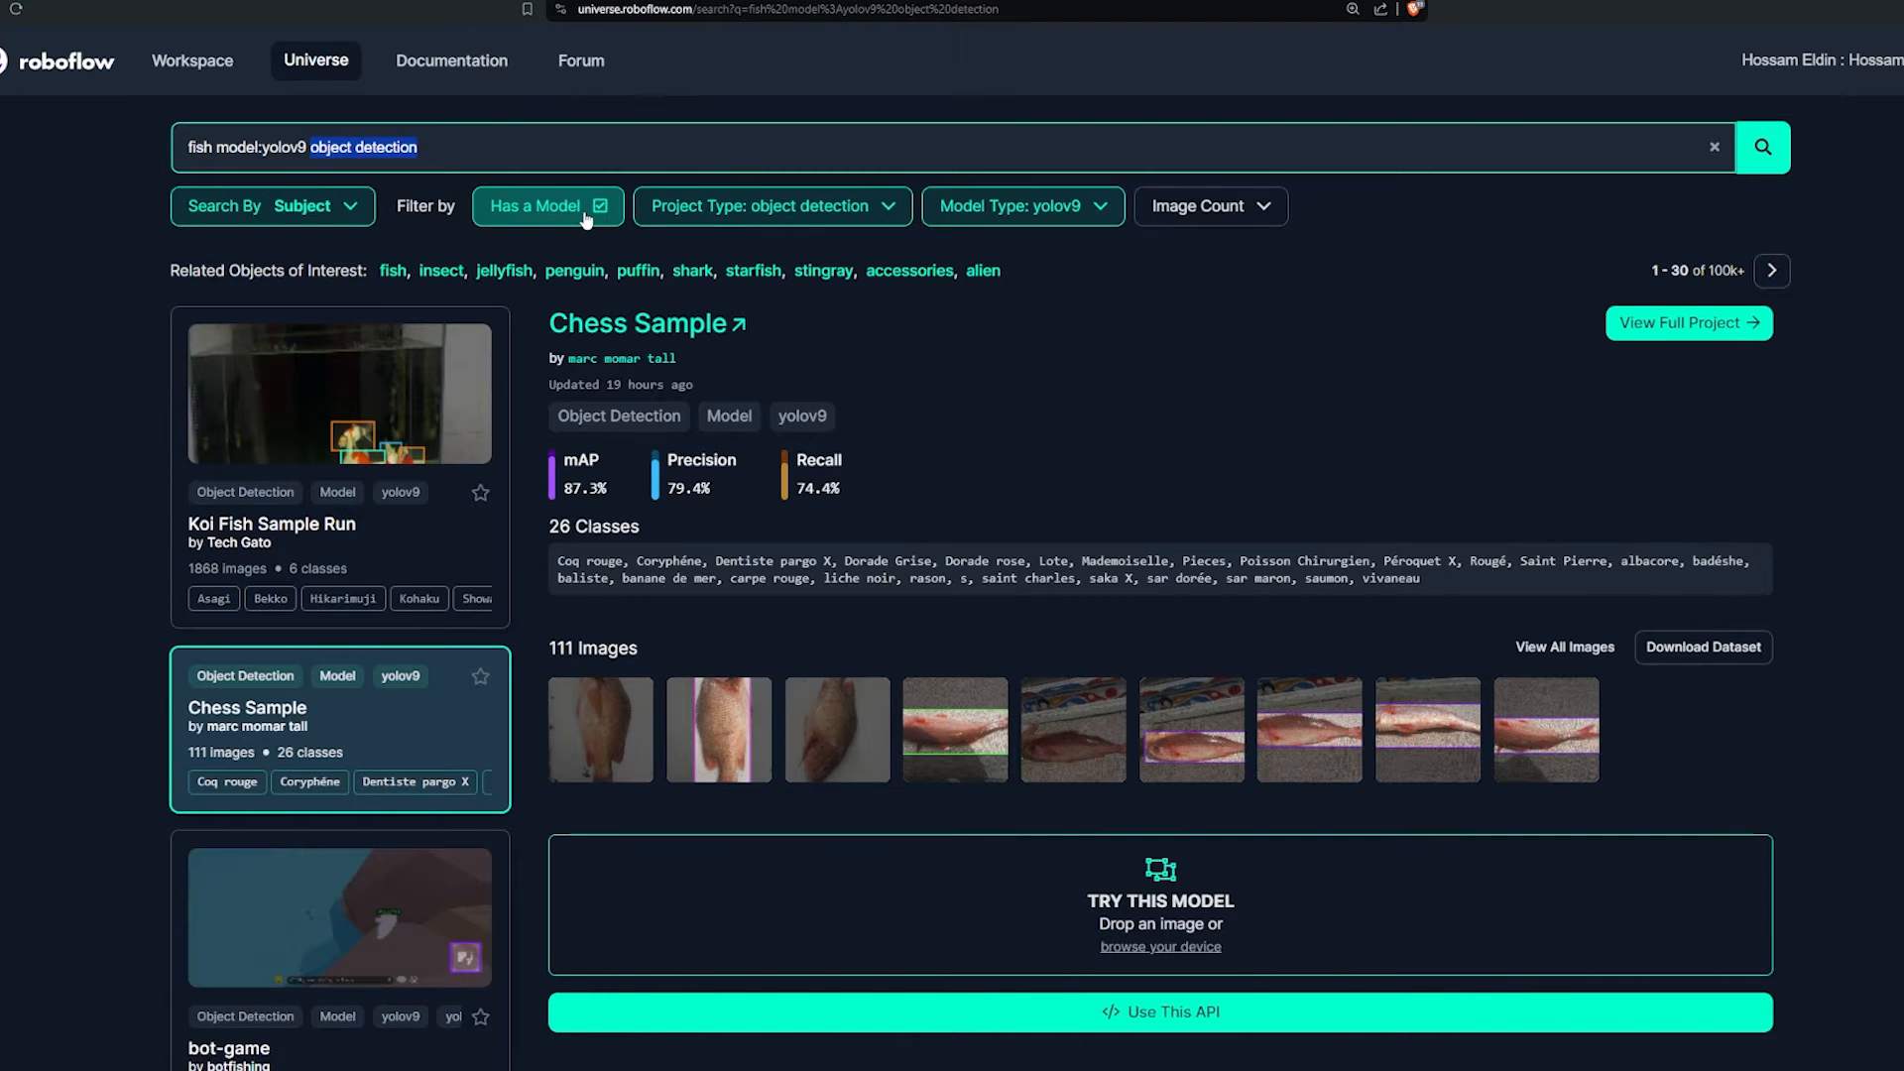
left_click(1703, 647)
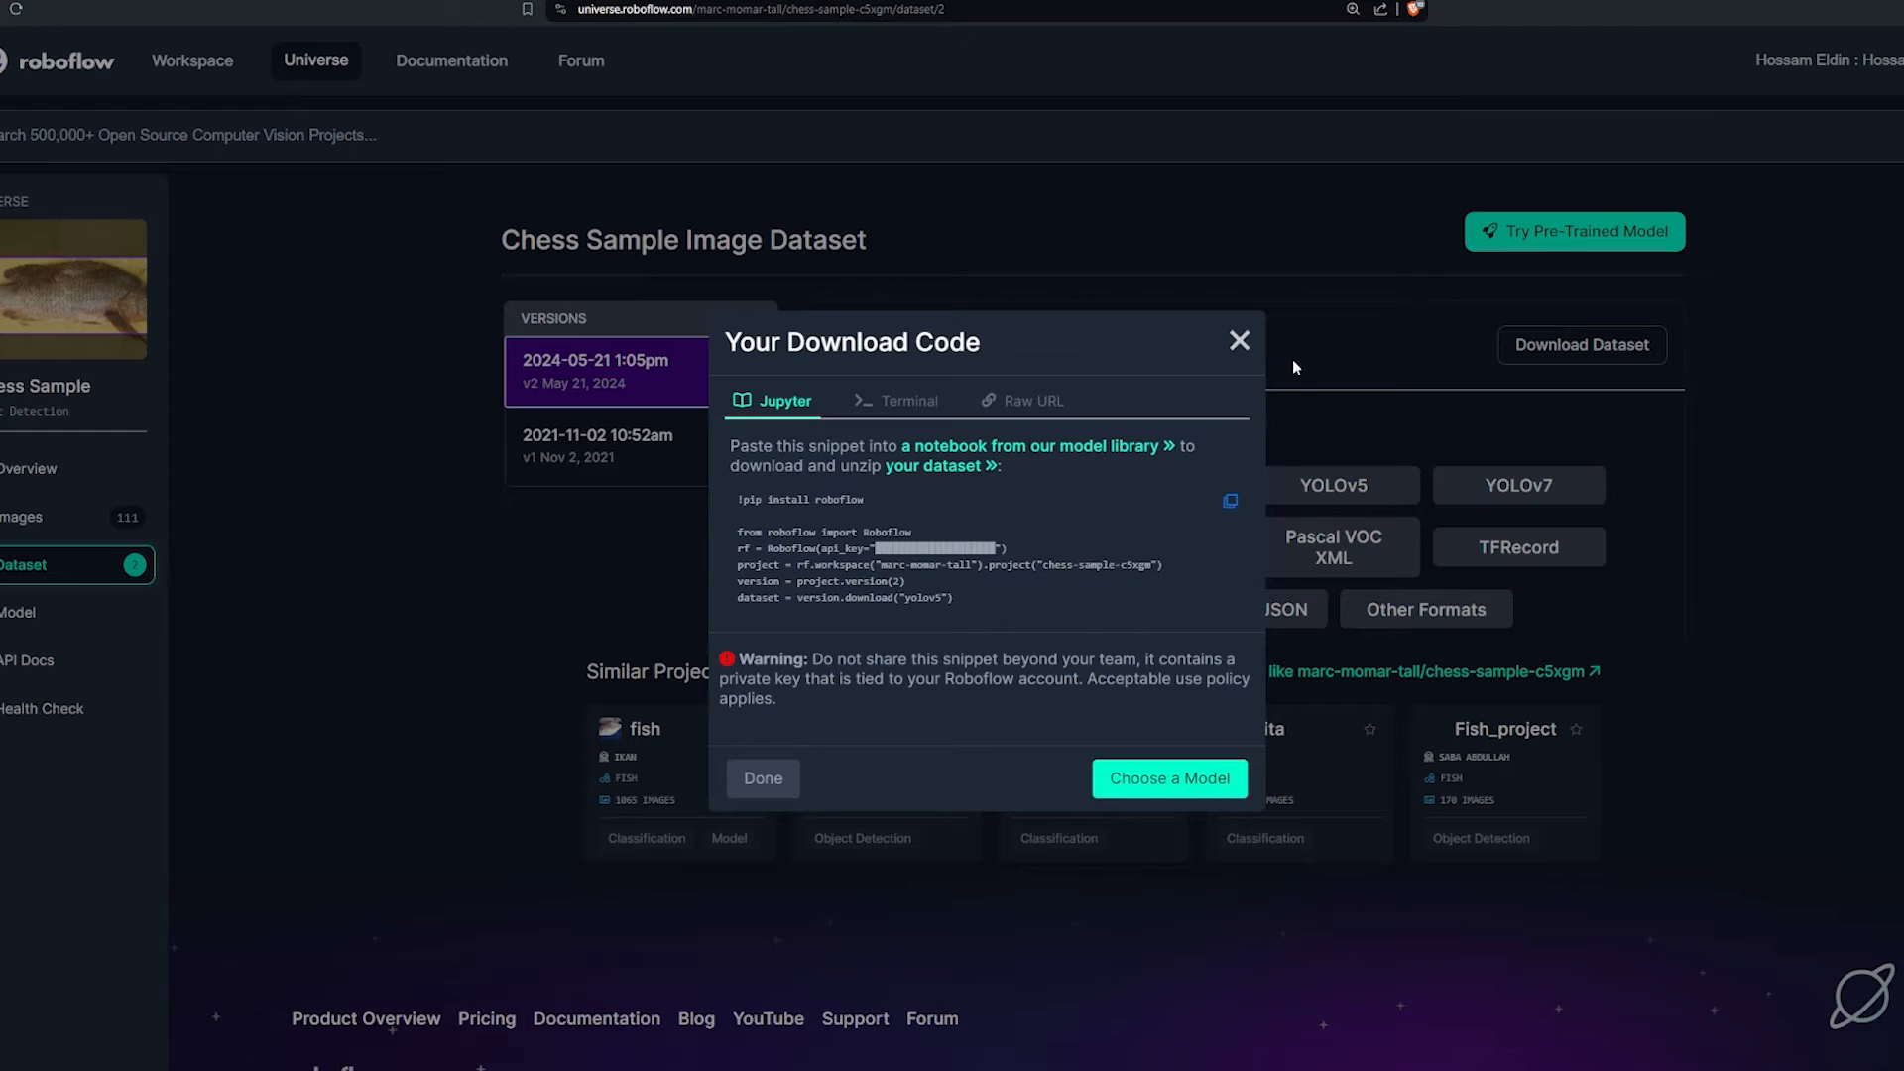
left_click(1239, 340)
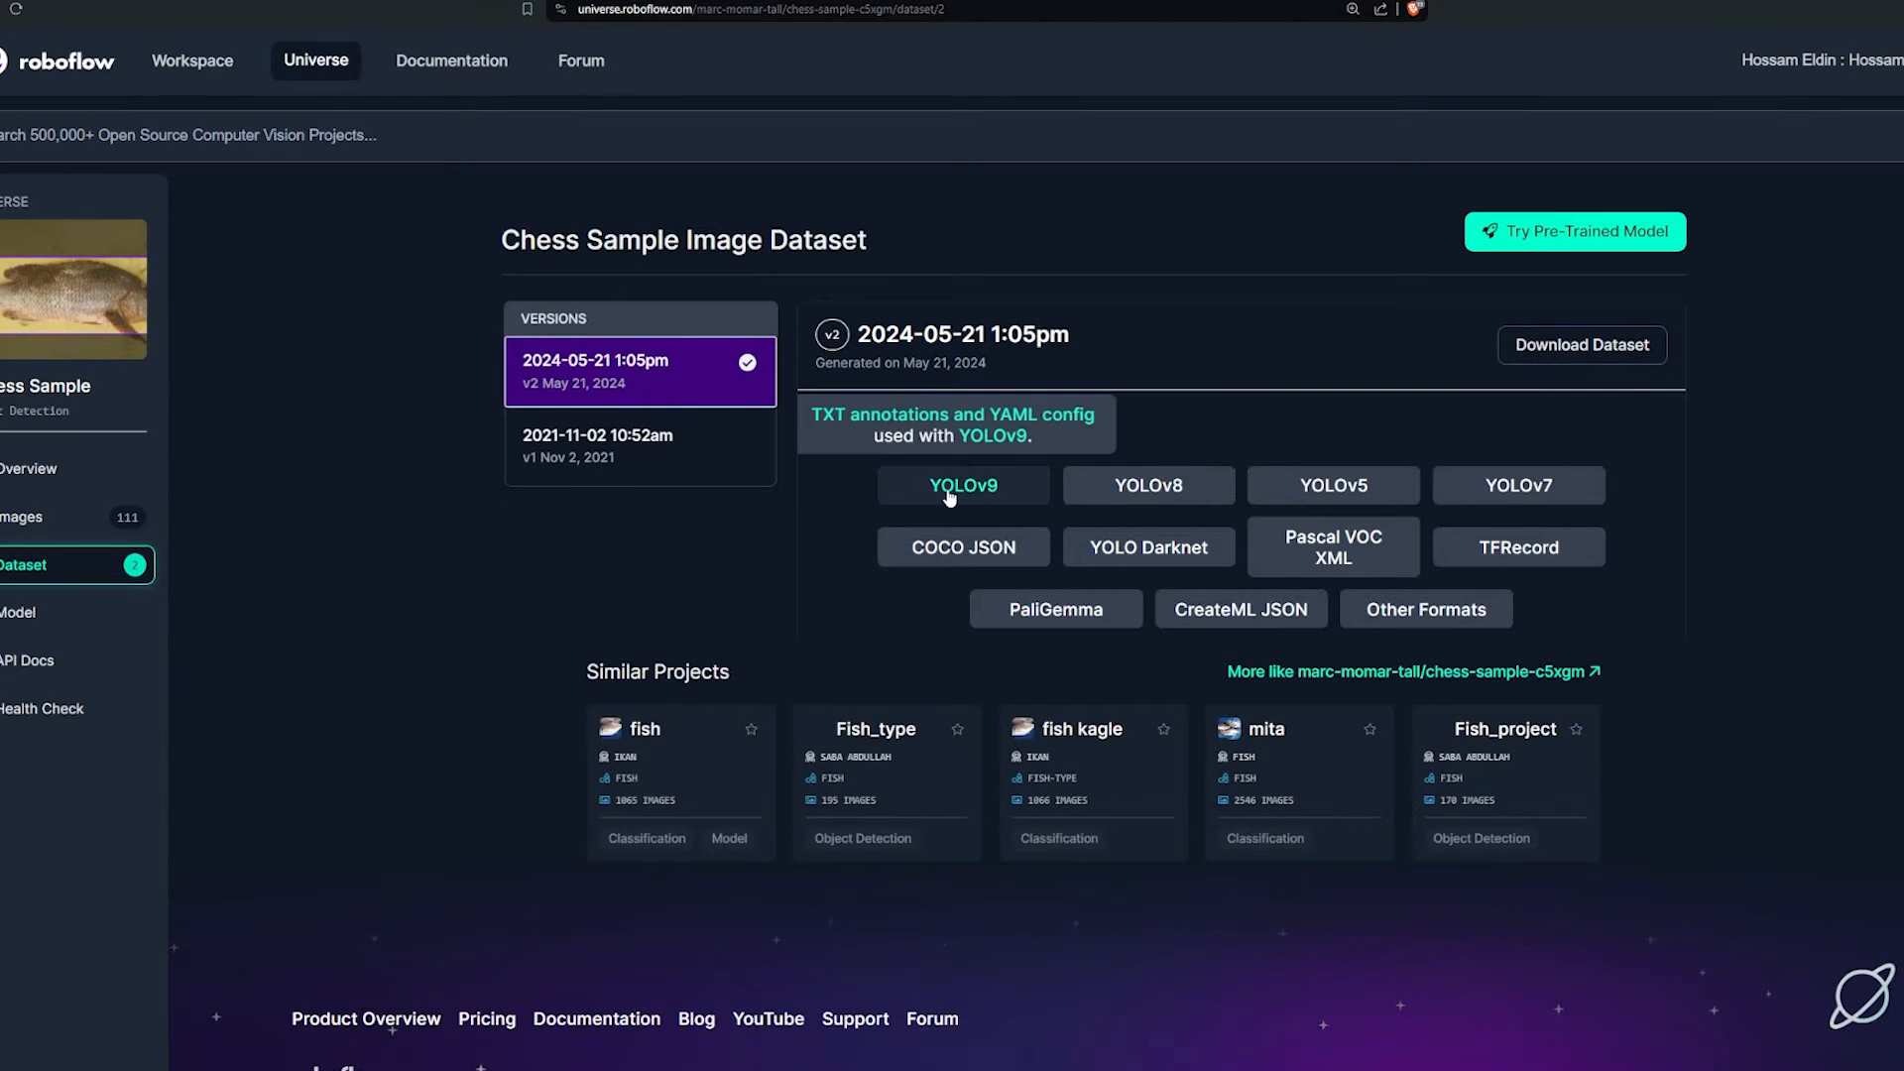
left_click(963, 485)
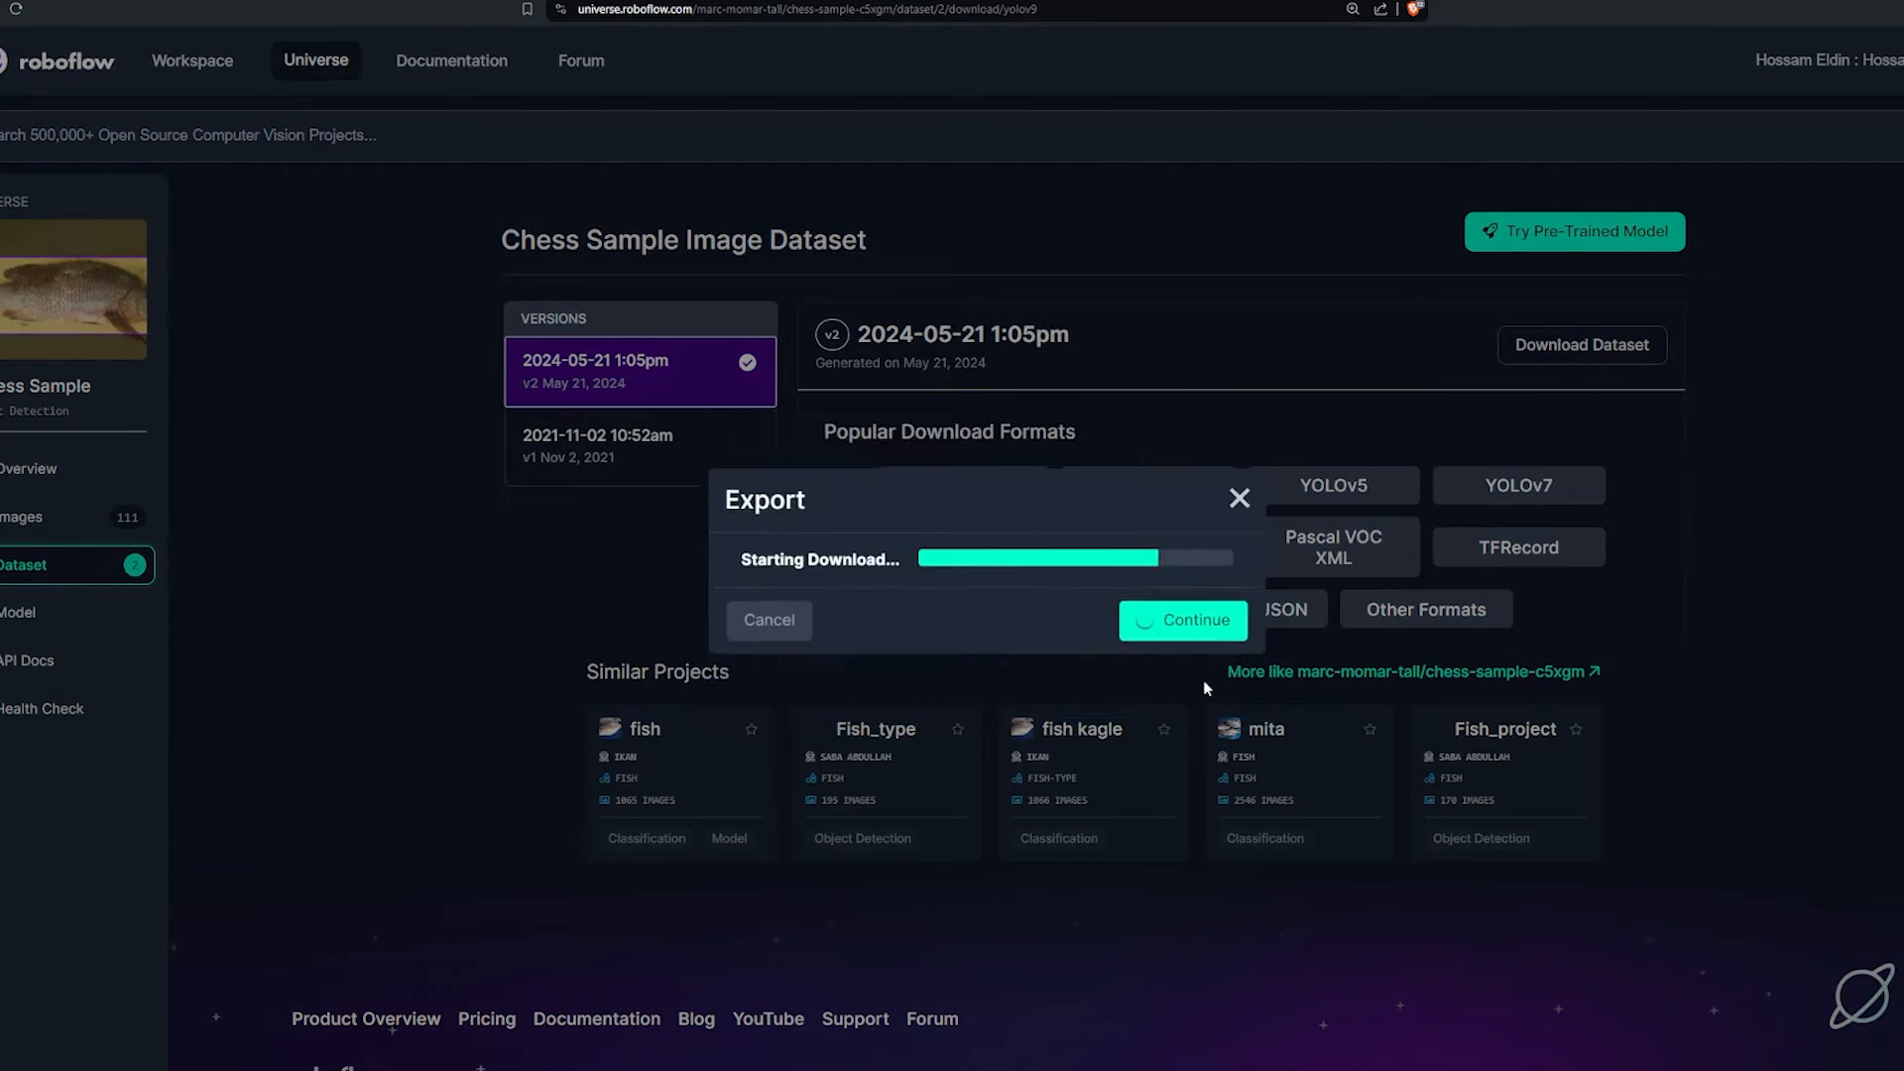
left_click(1182, 621)
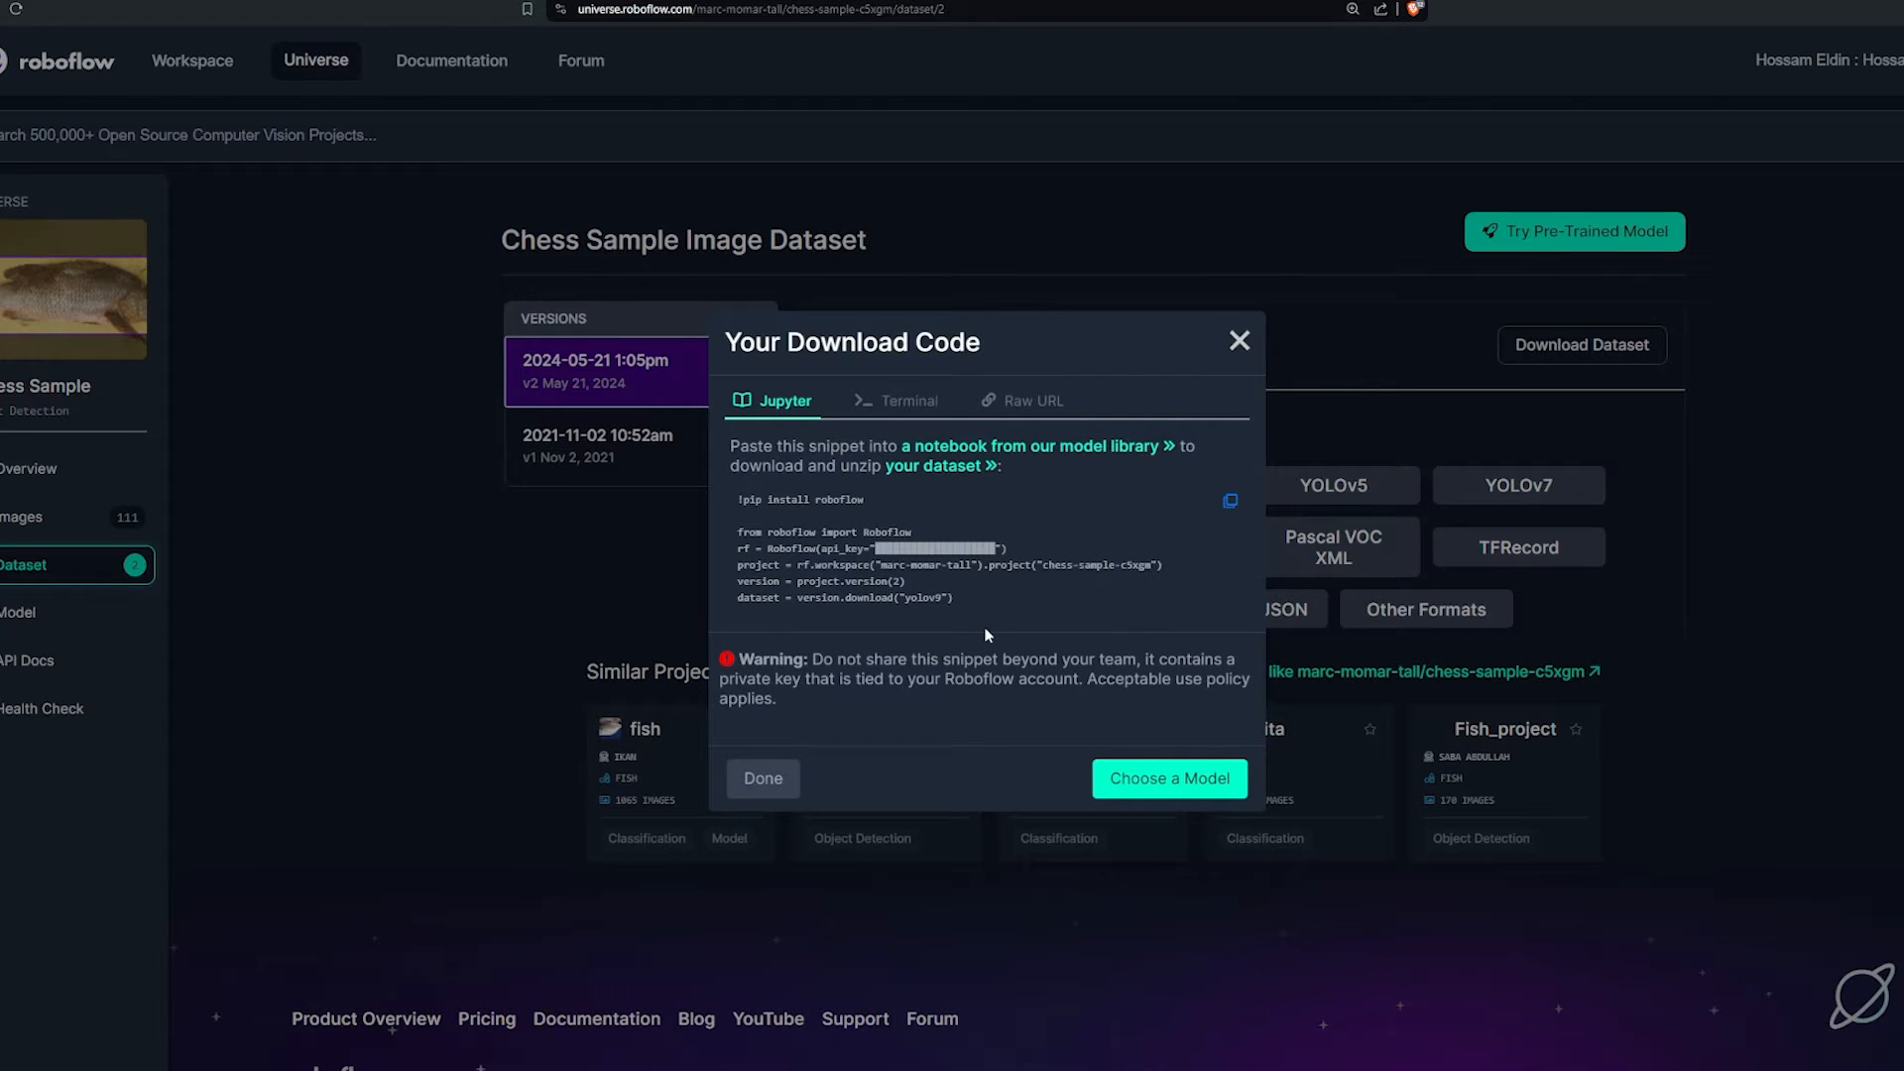
mouse_move(829, 549)
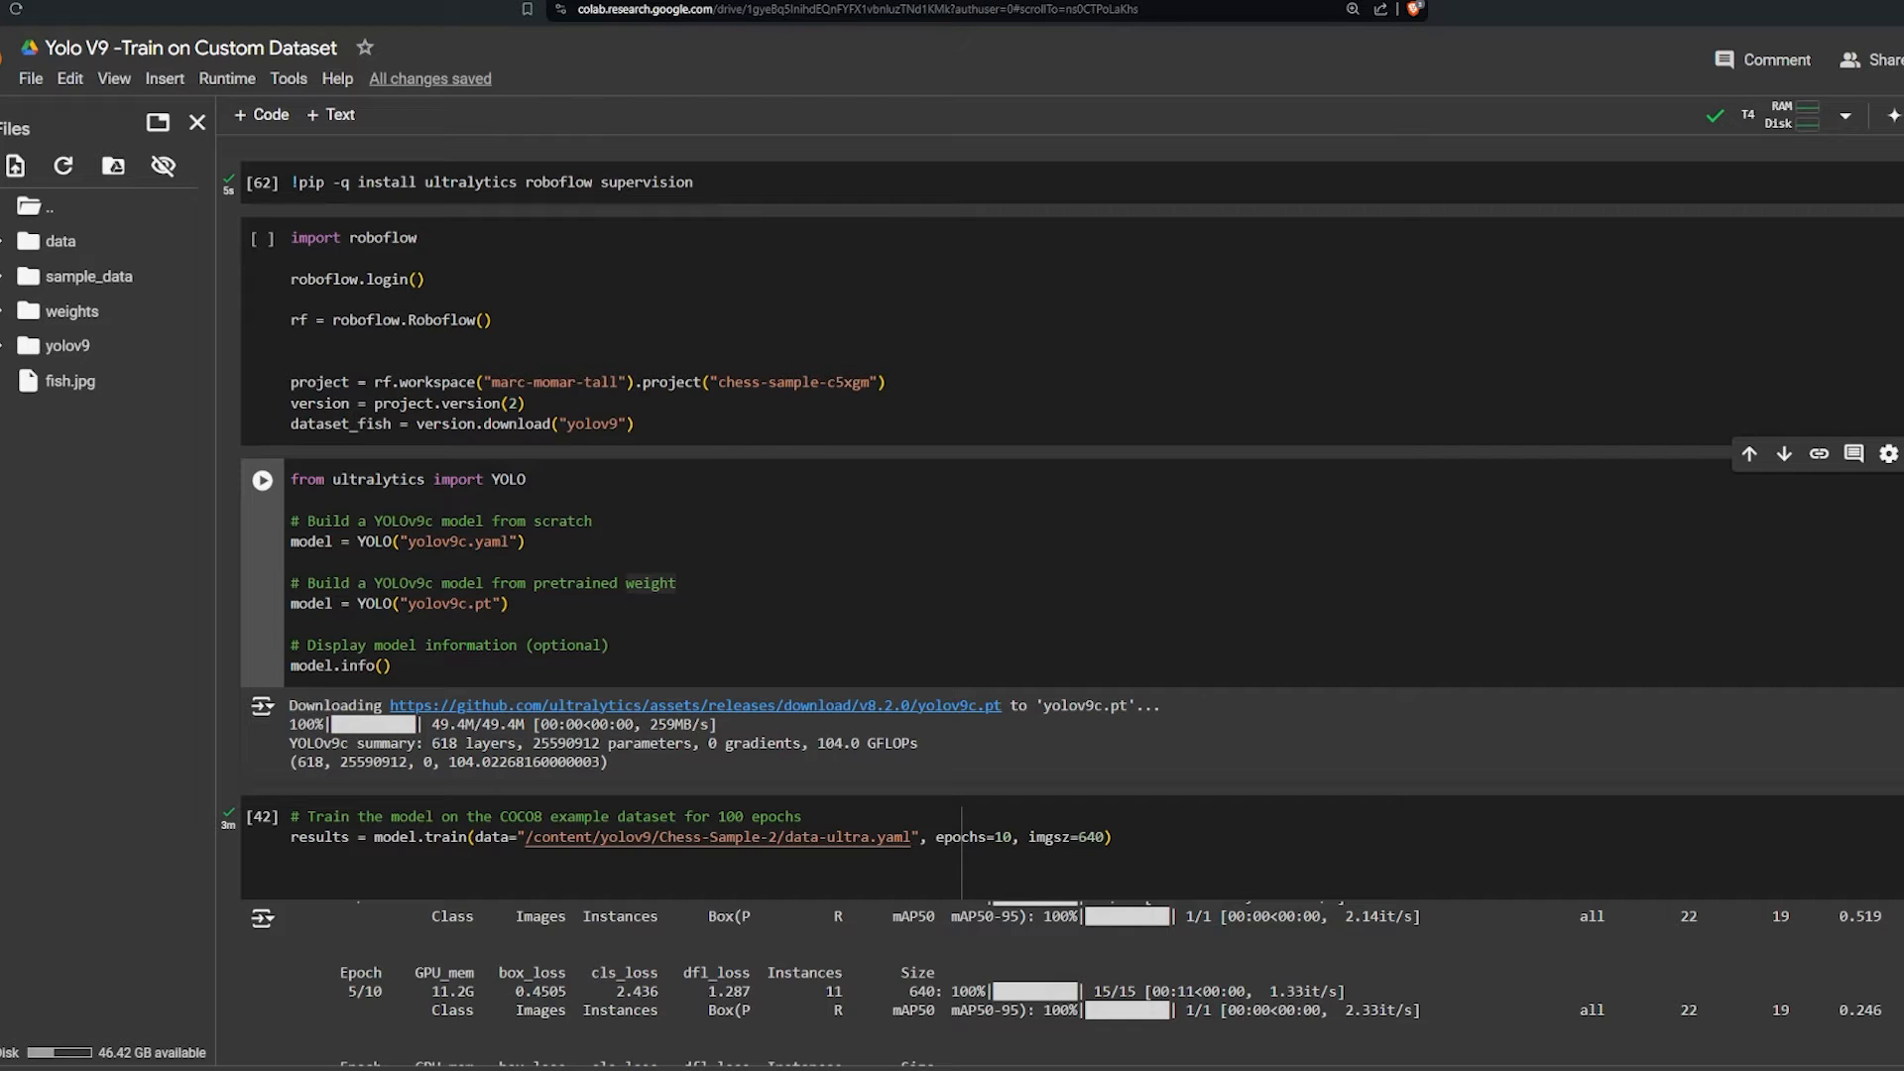
left_click_drag(292, 280, 496, 320)
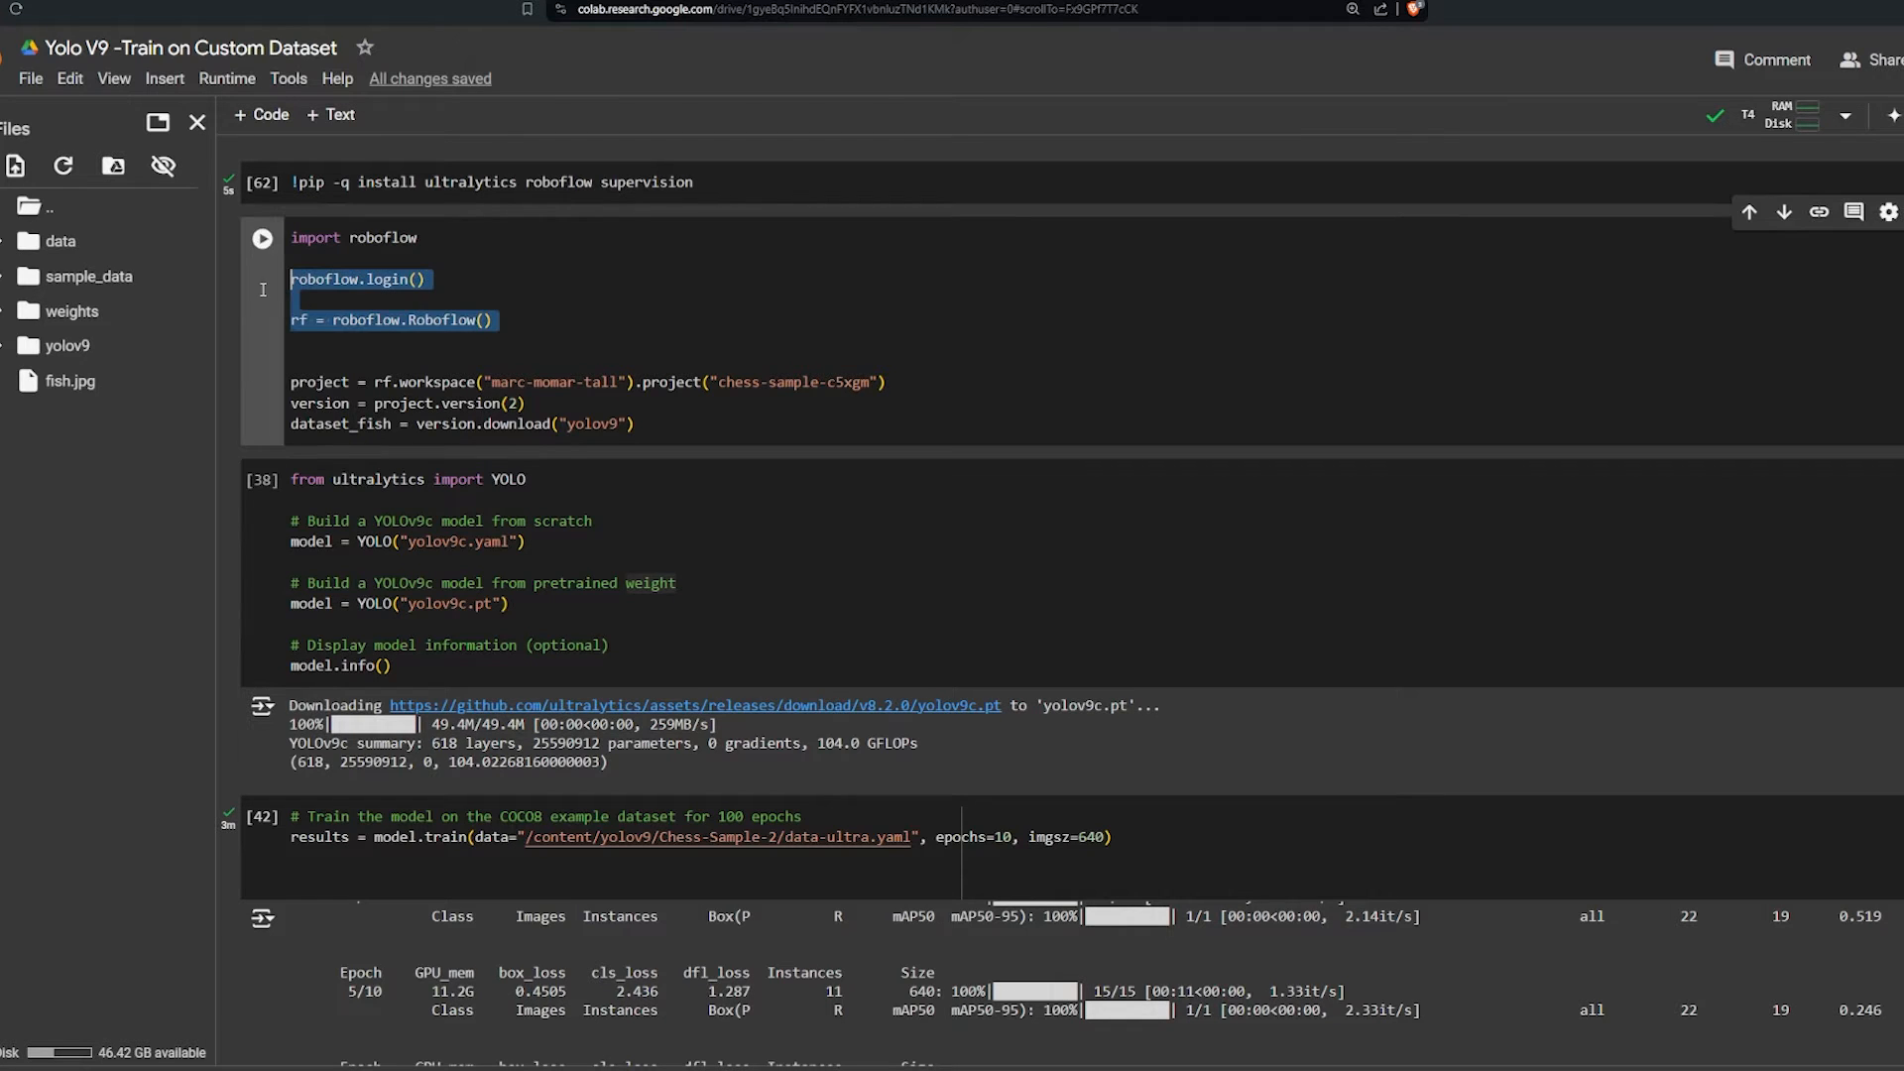
double_click(470, 181)
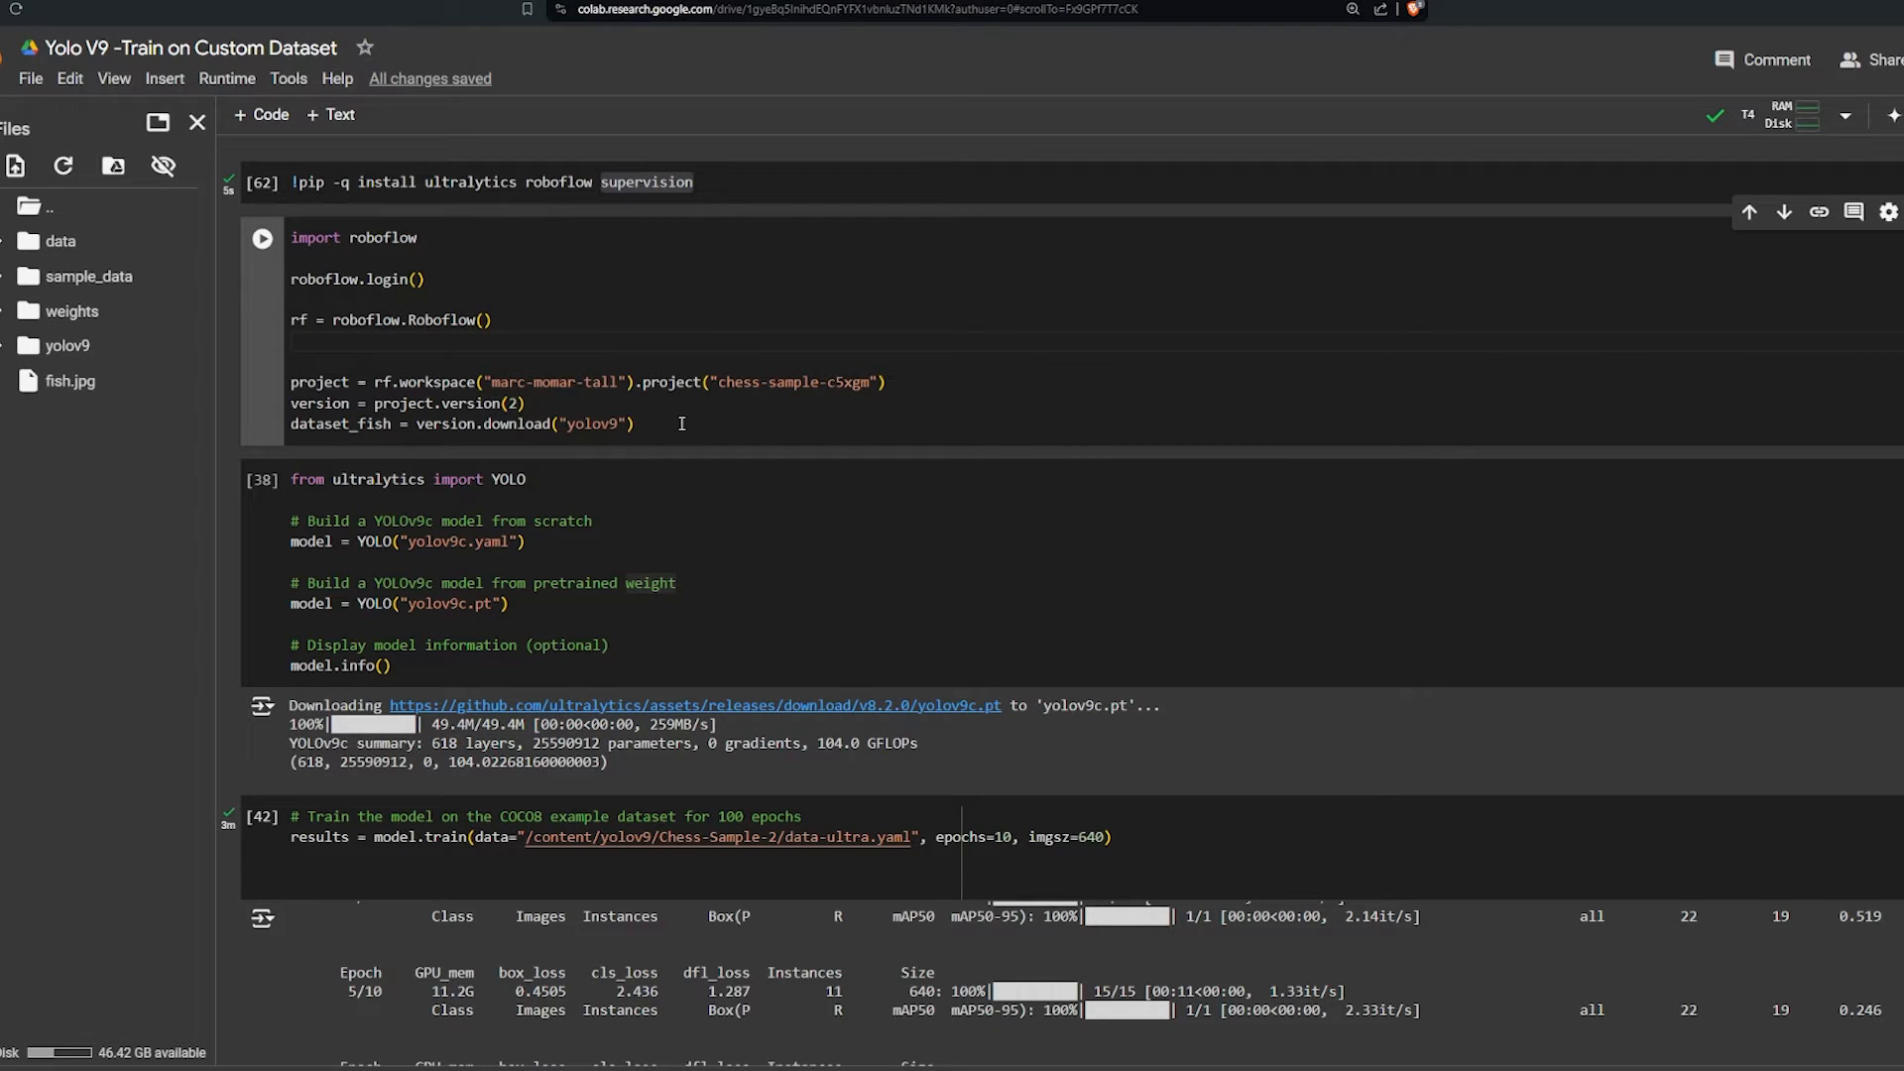
Step: Run the Roboflow dataset download cell and copy the Roboflow authorization token
left_click_drag(292, 381, 633, 423)
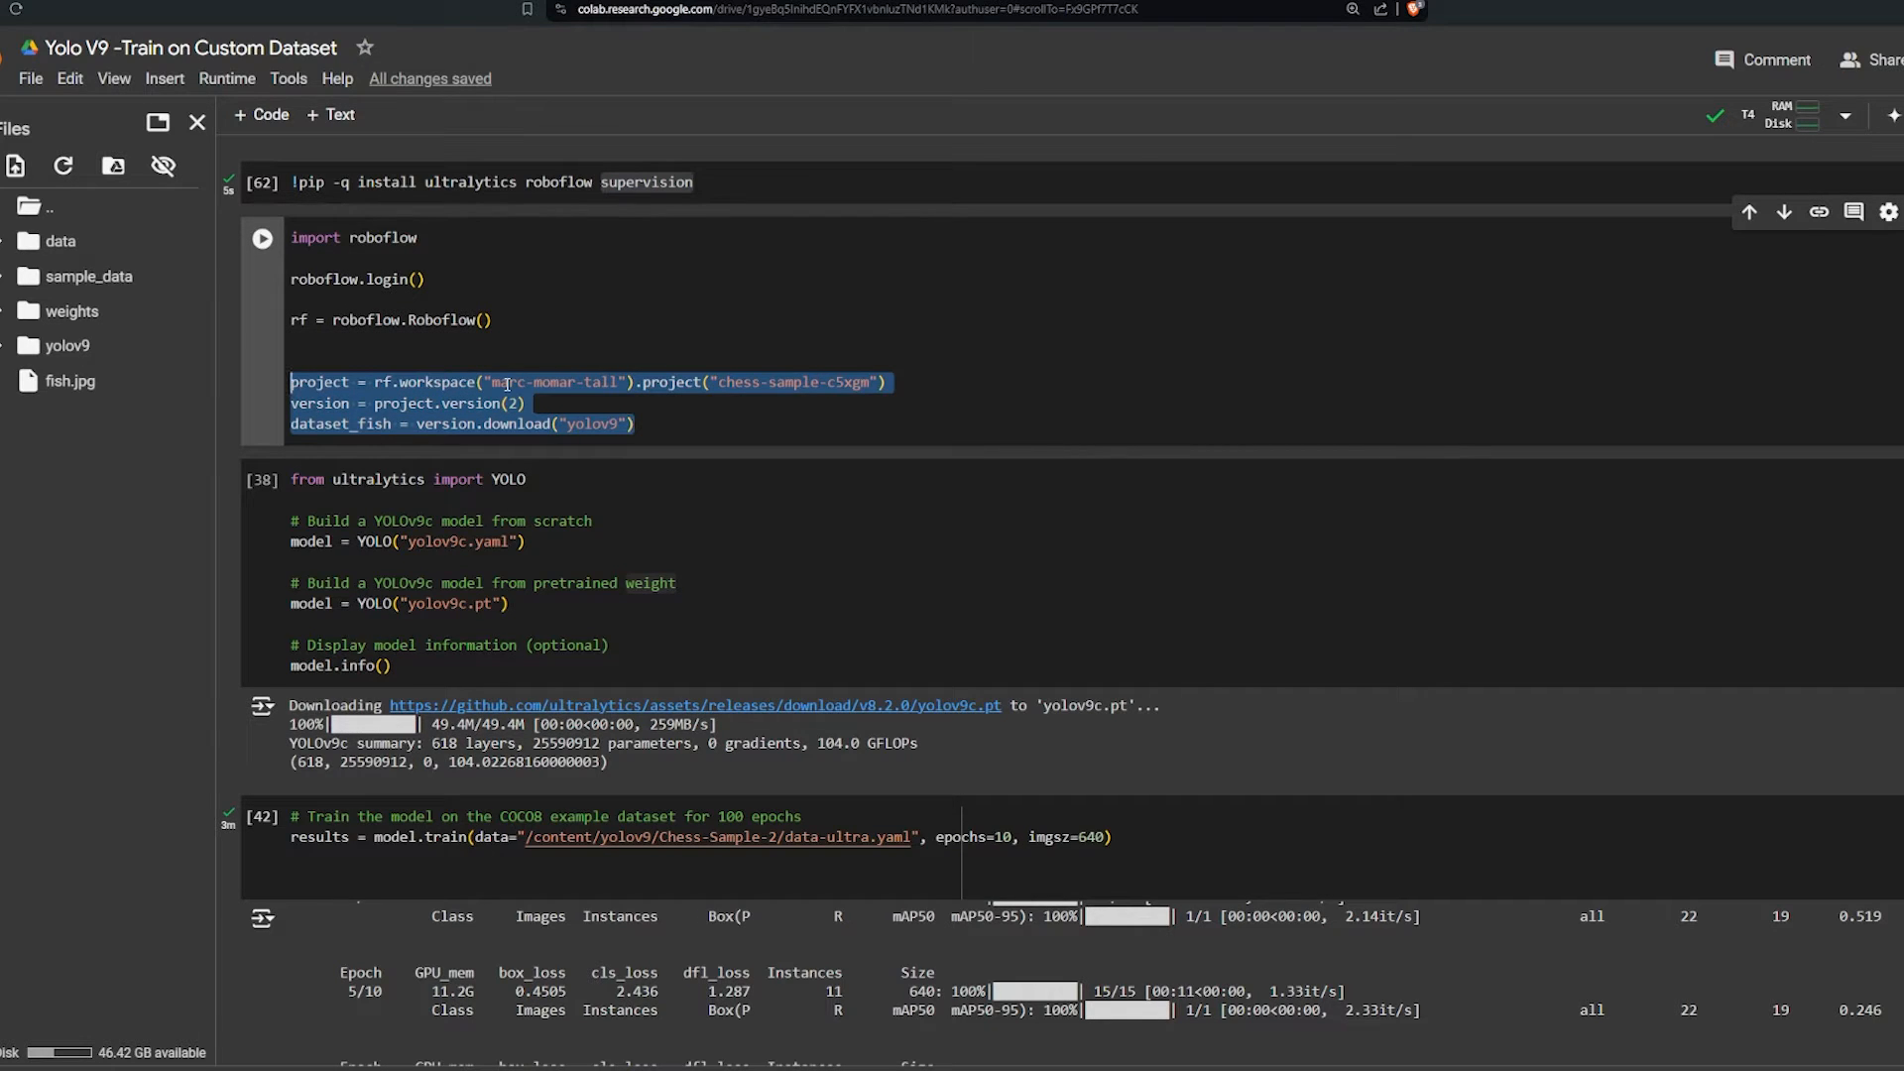
double_click(323, 279)
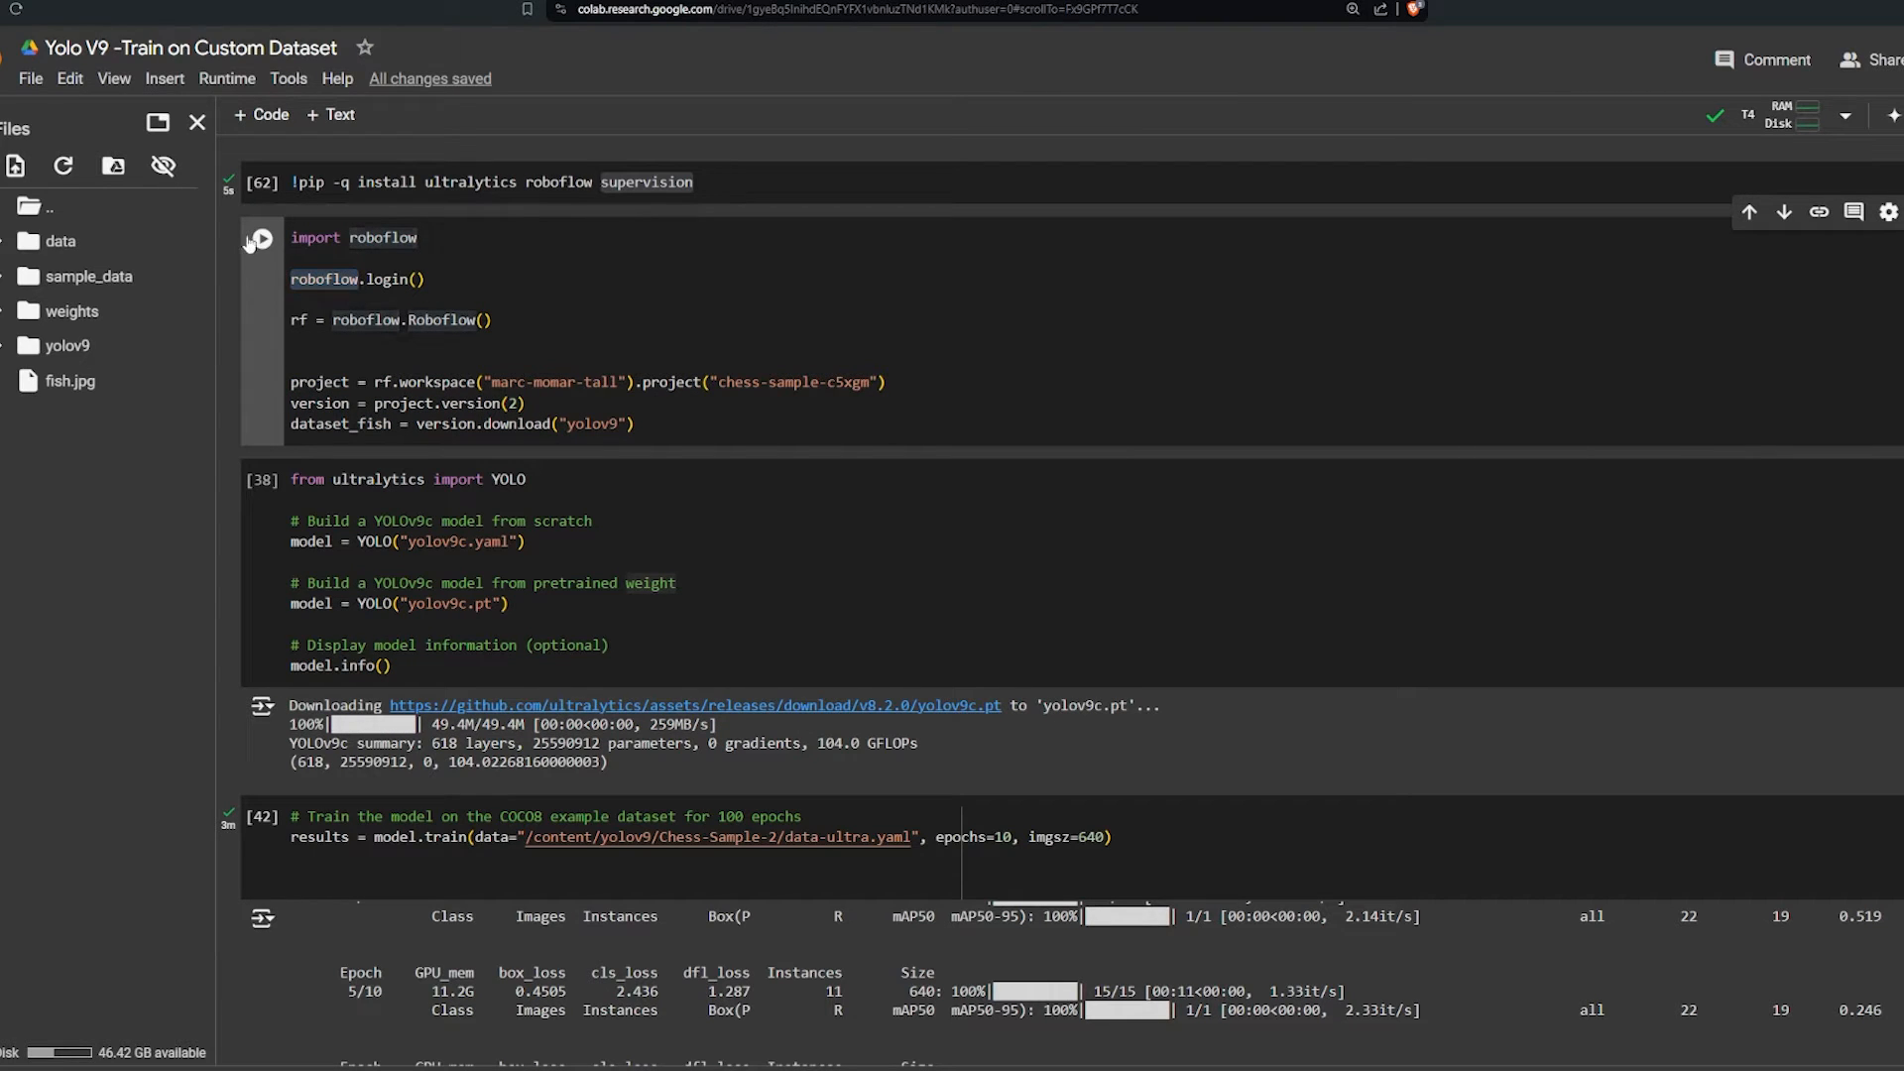
left_click(261, 239)
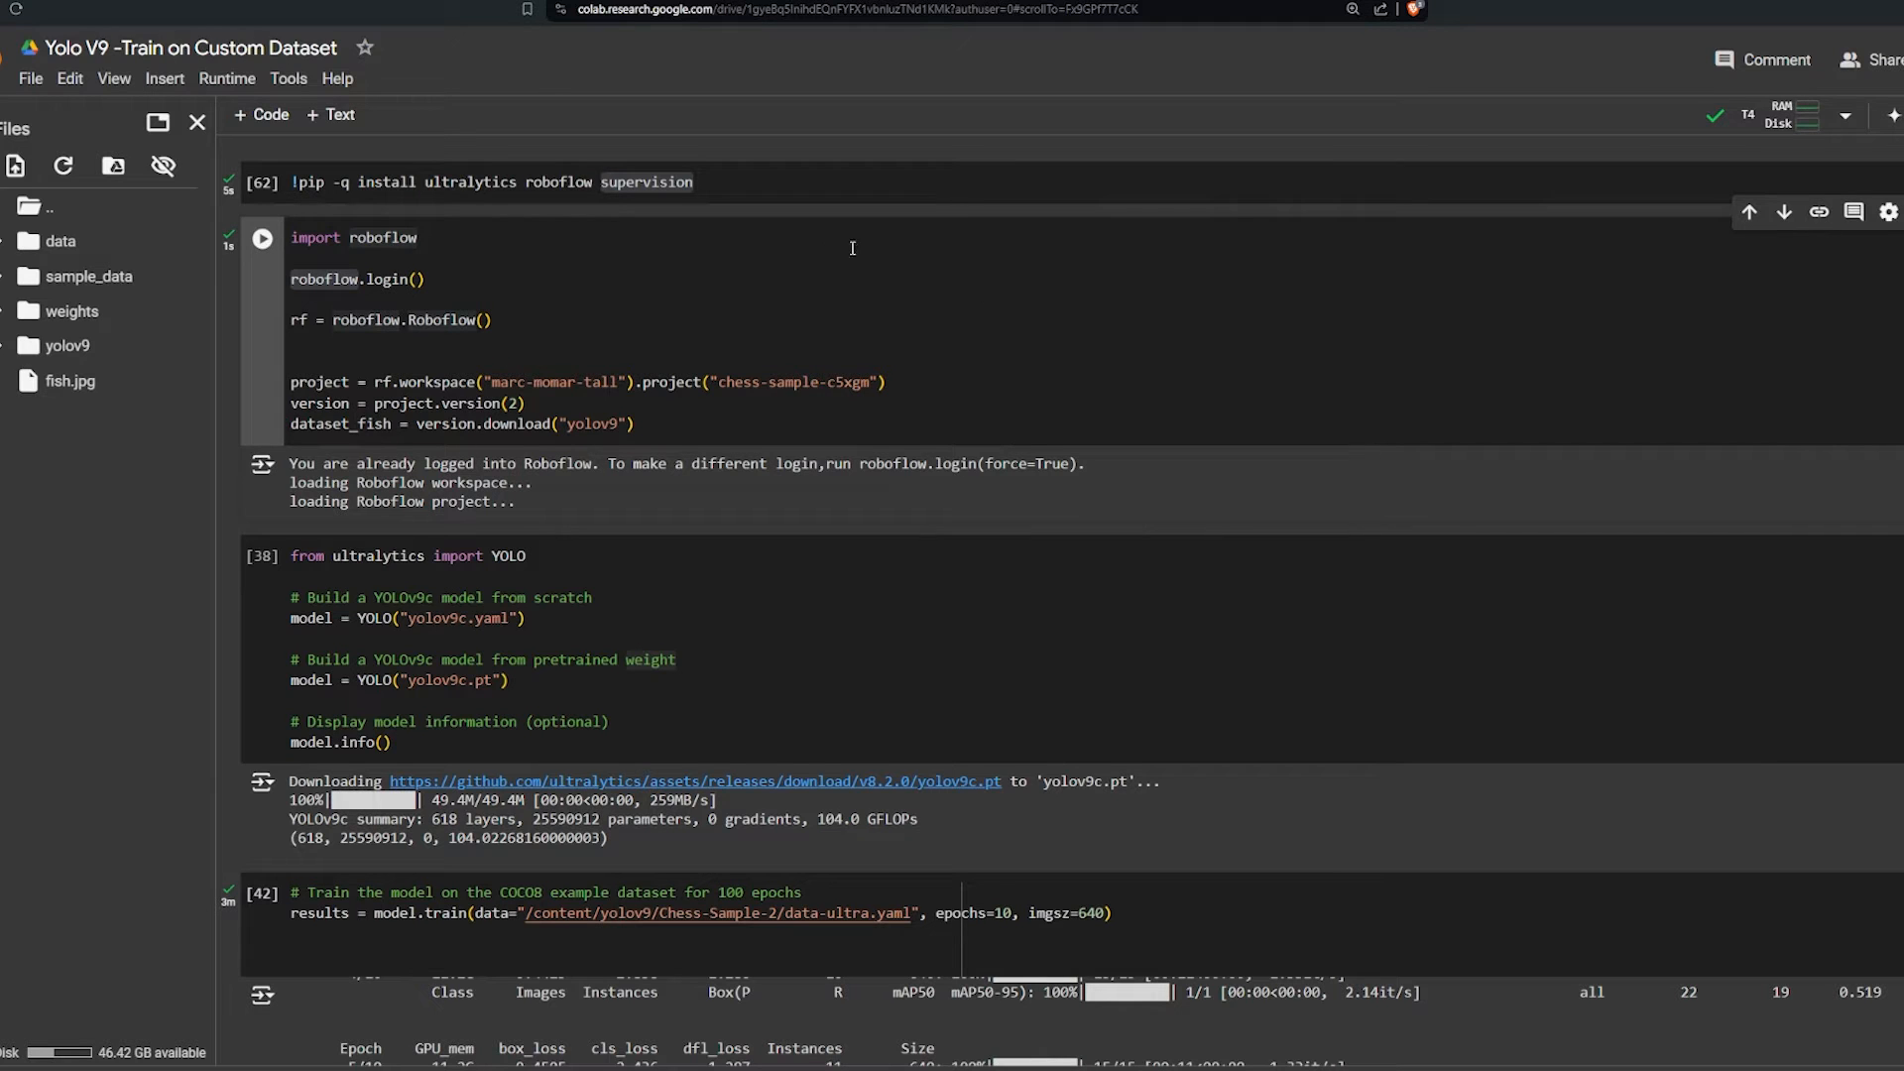
mouse_move(332, 25)
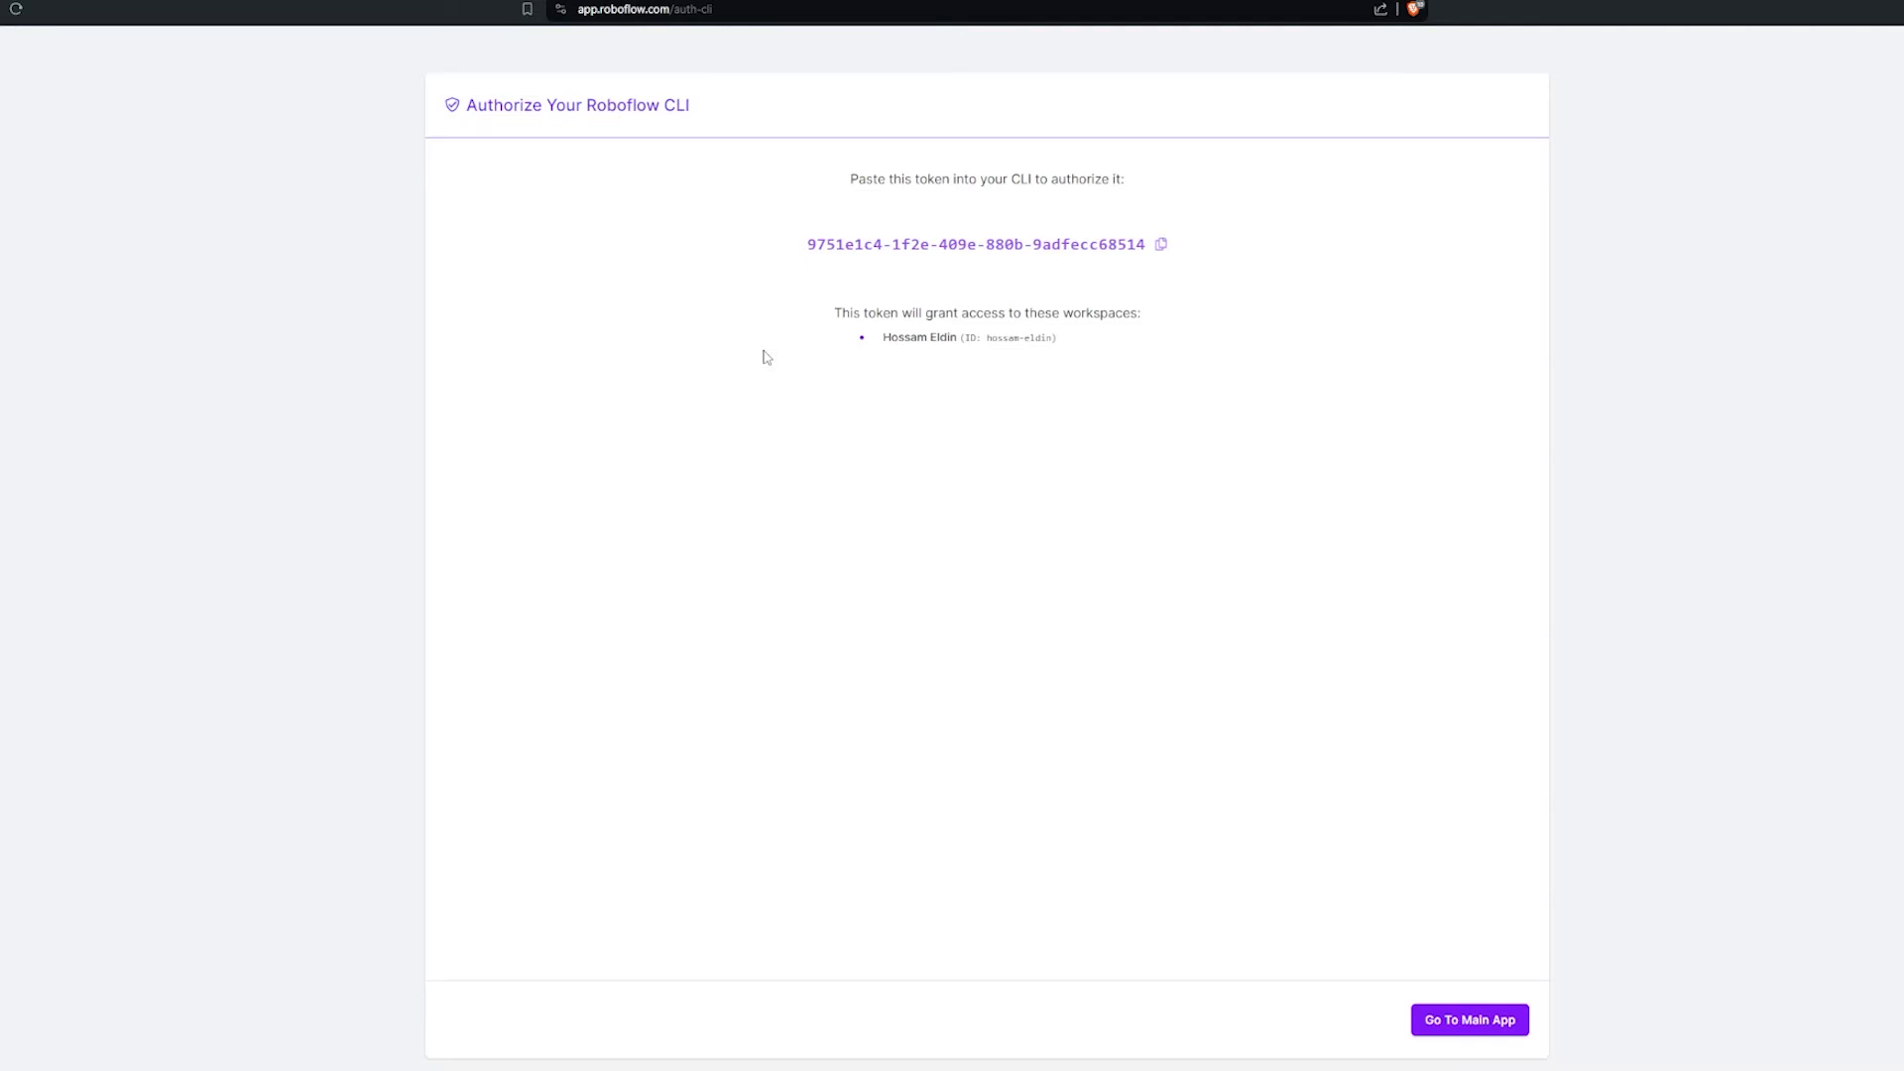
mouse_move(822, 49)
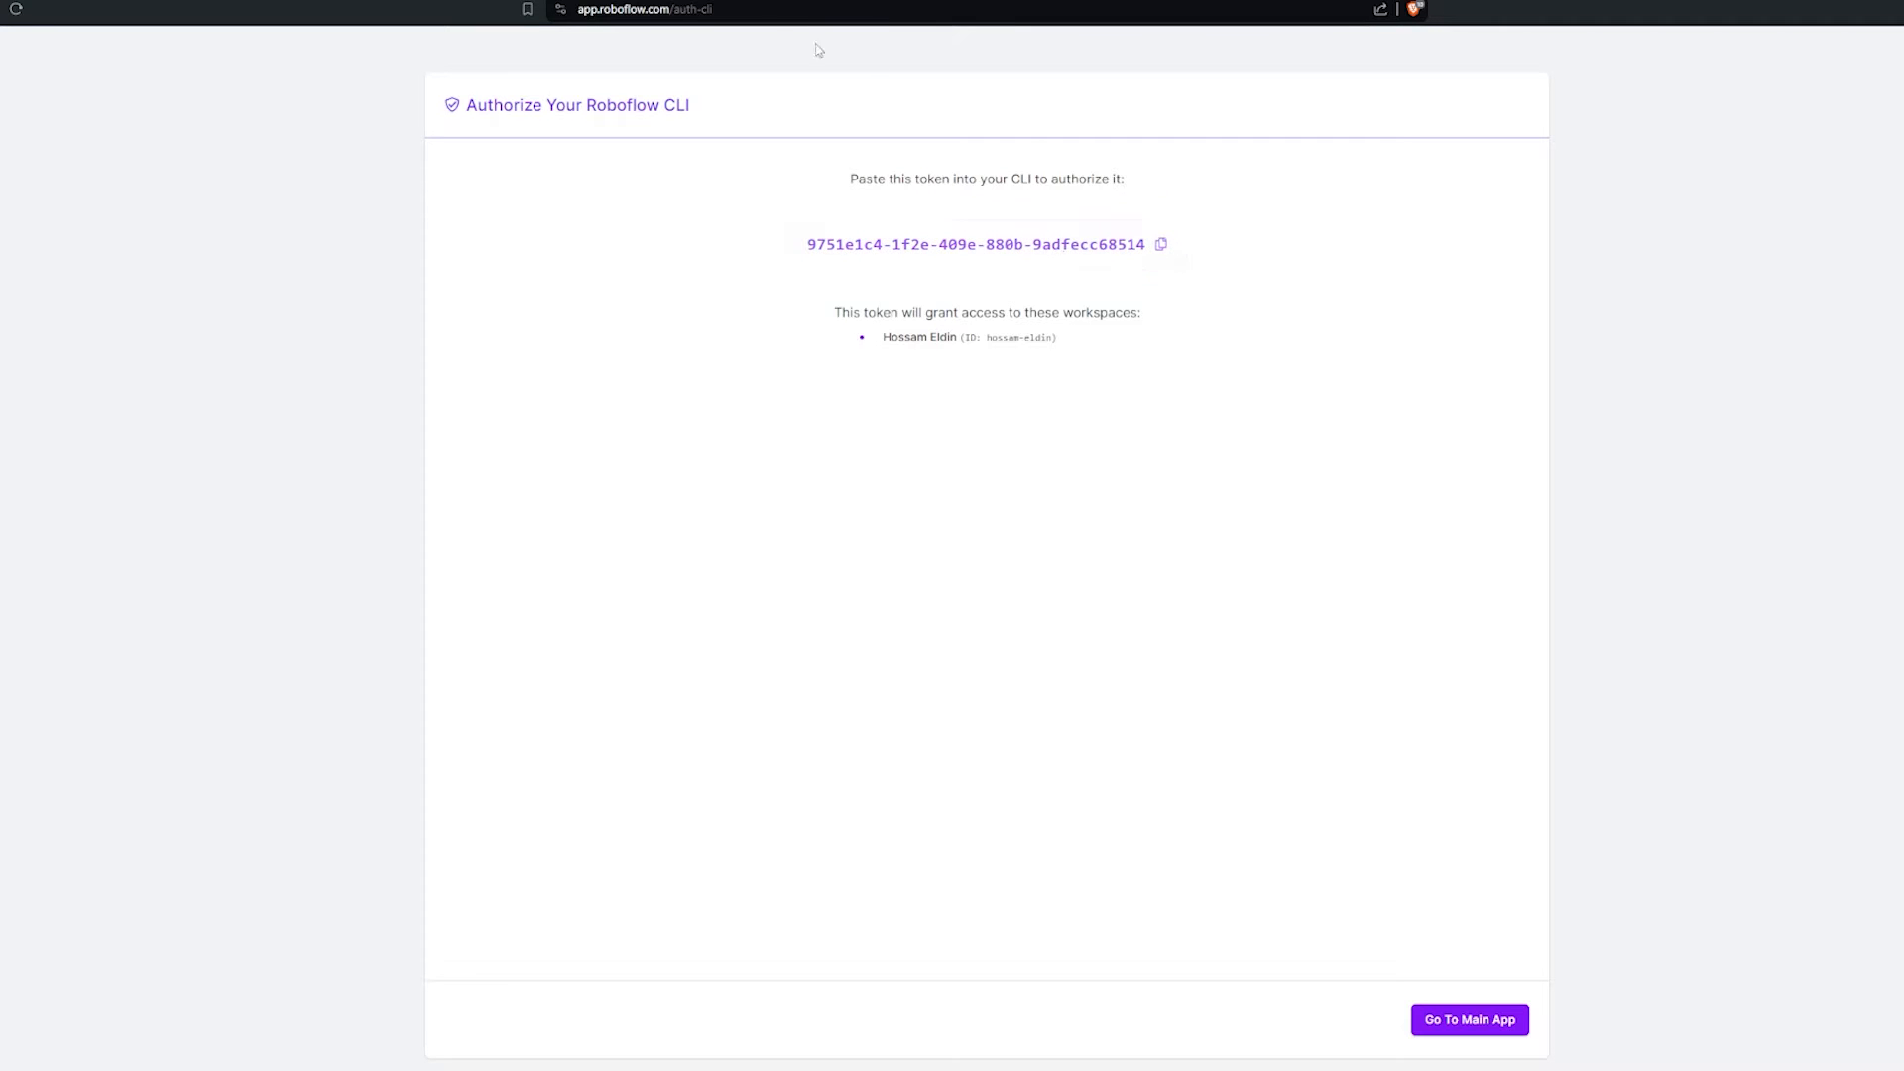
left_click(1160, 244)
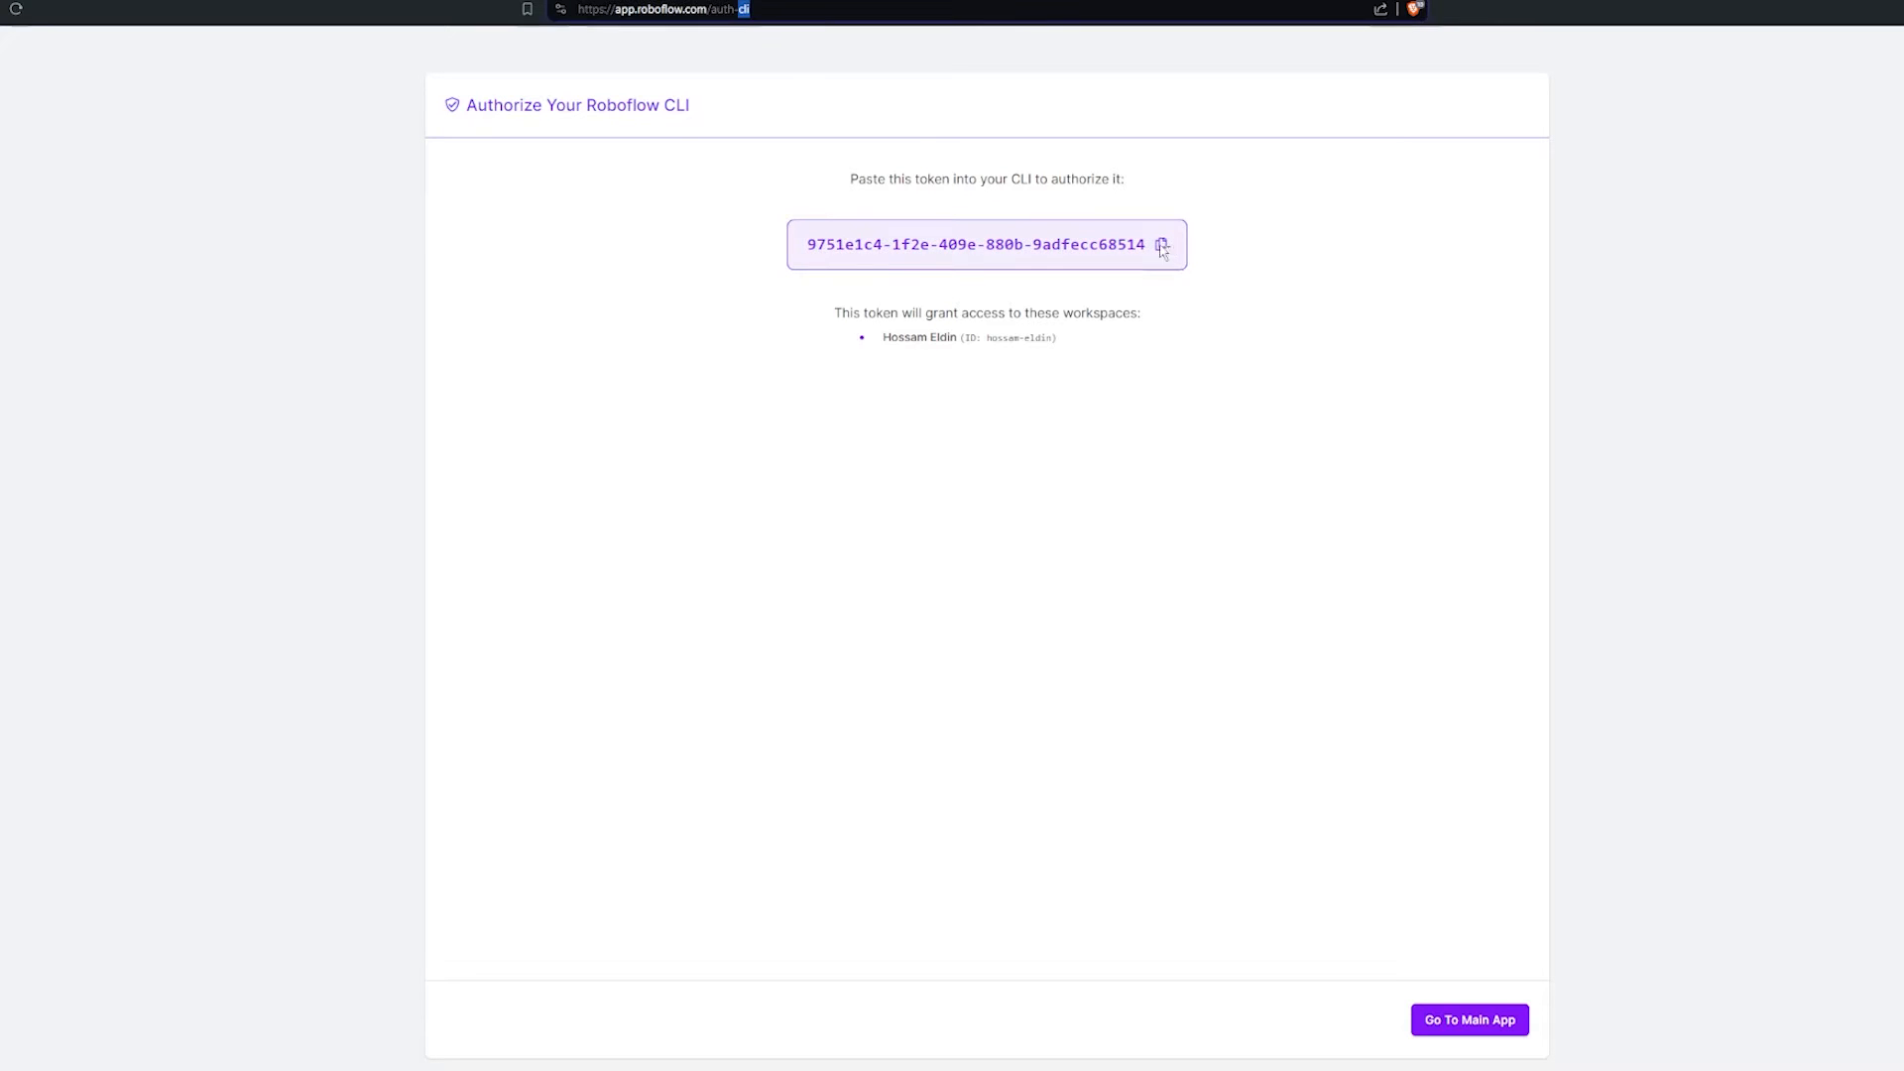
left_click(1162, 245)
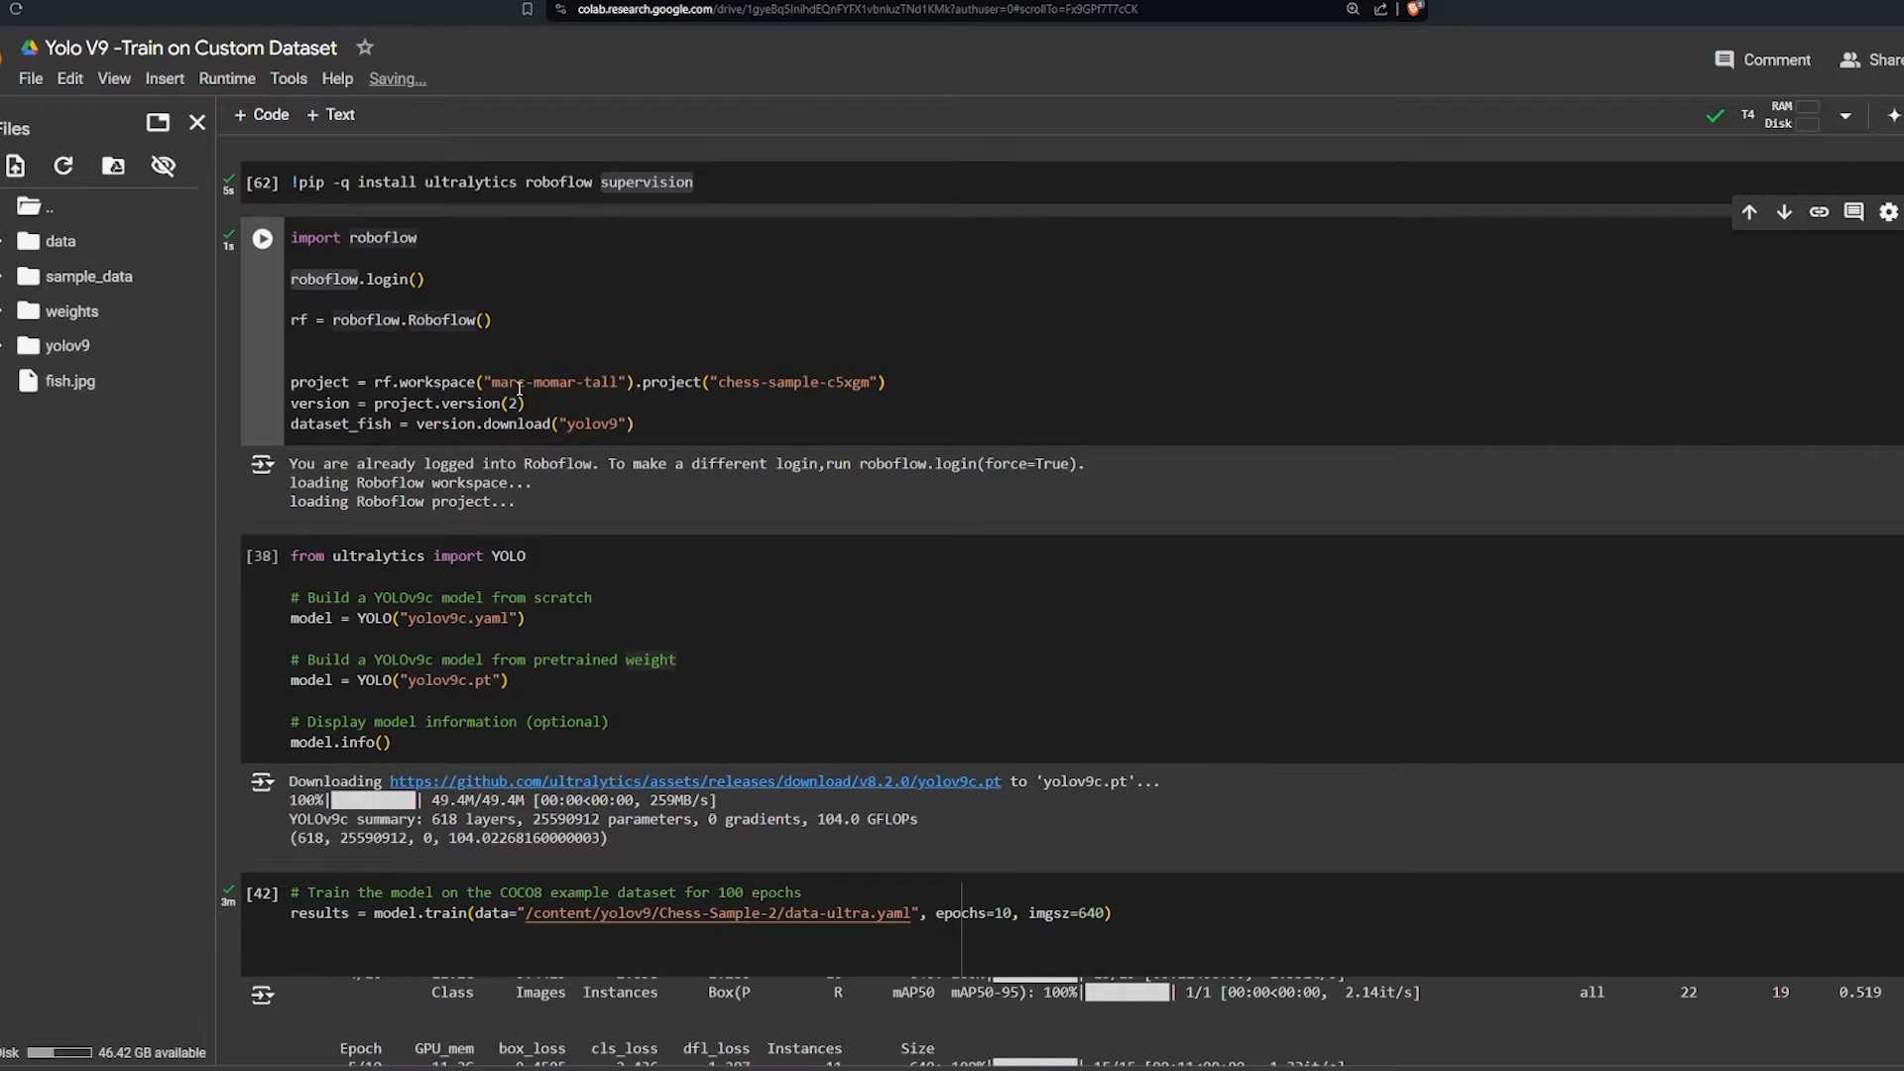
mouse_move(51, 290)
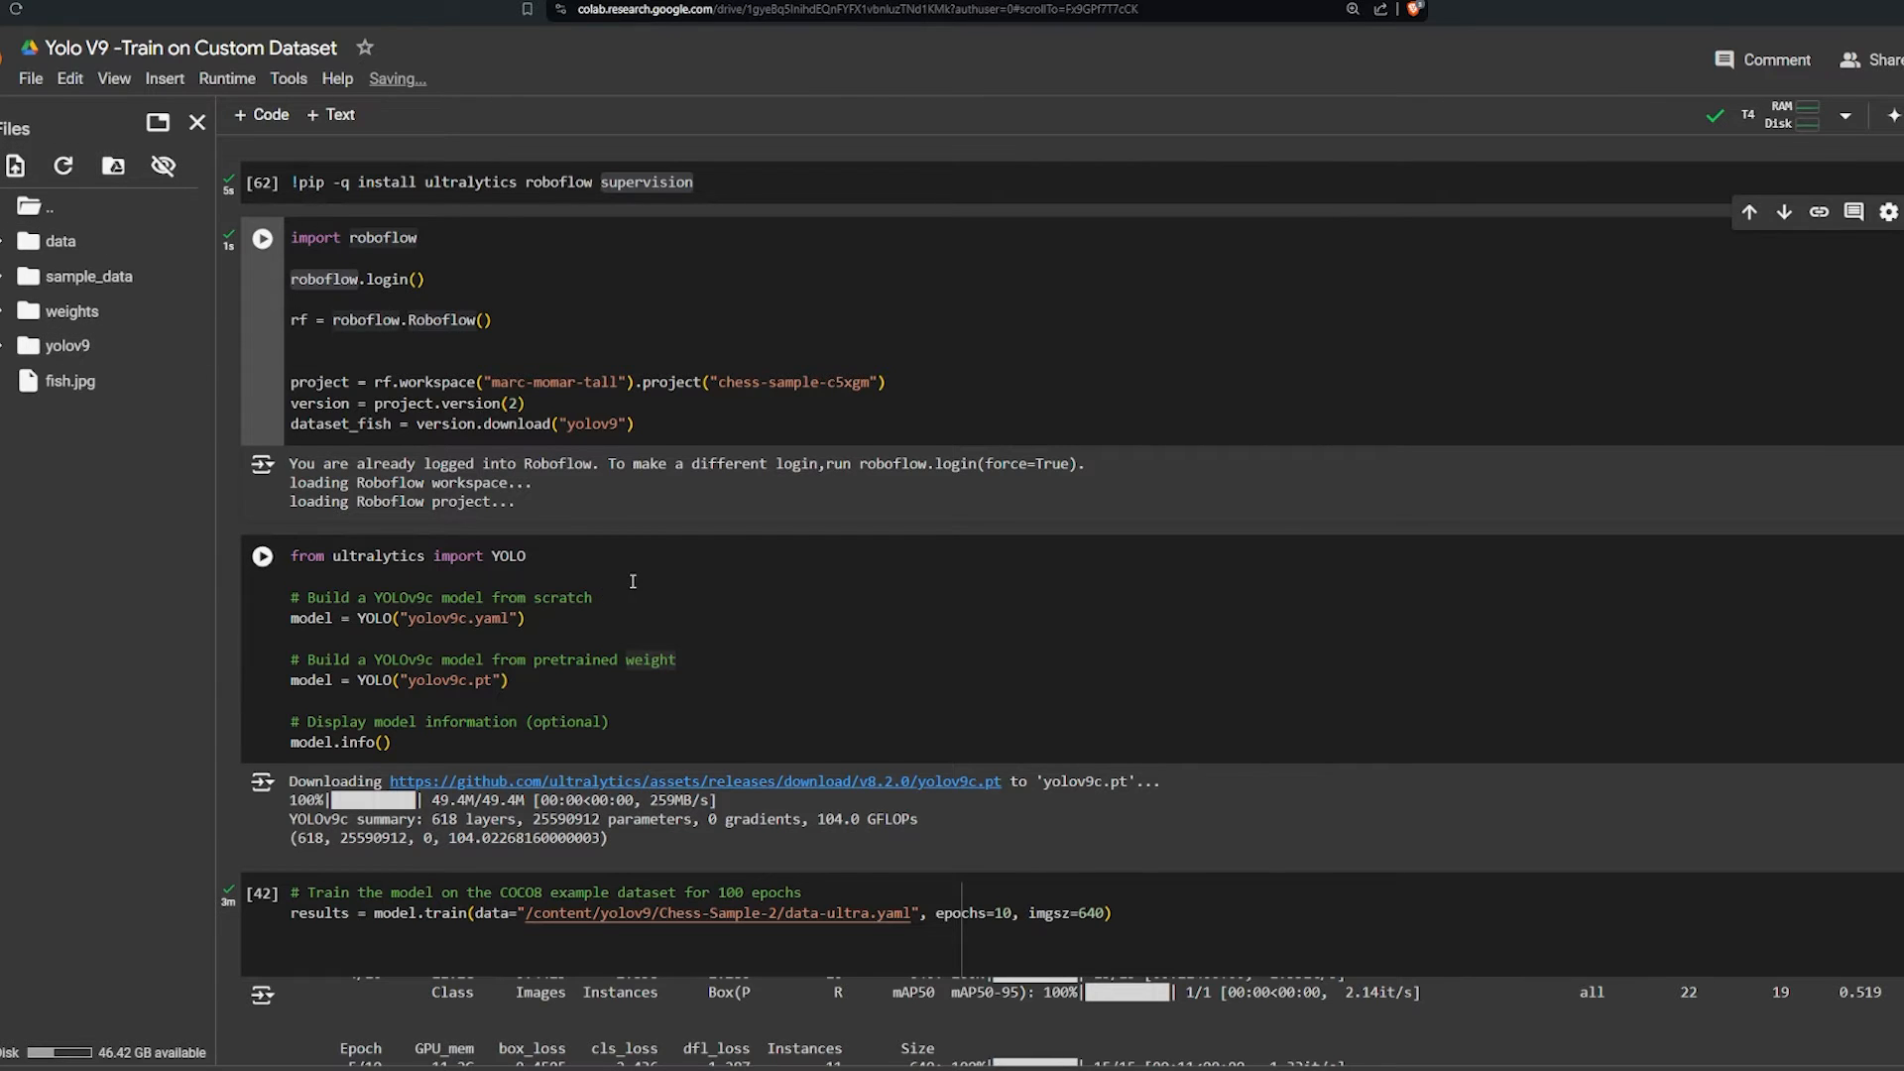
scroll("down", 3)
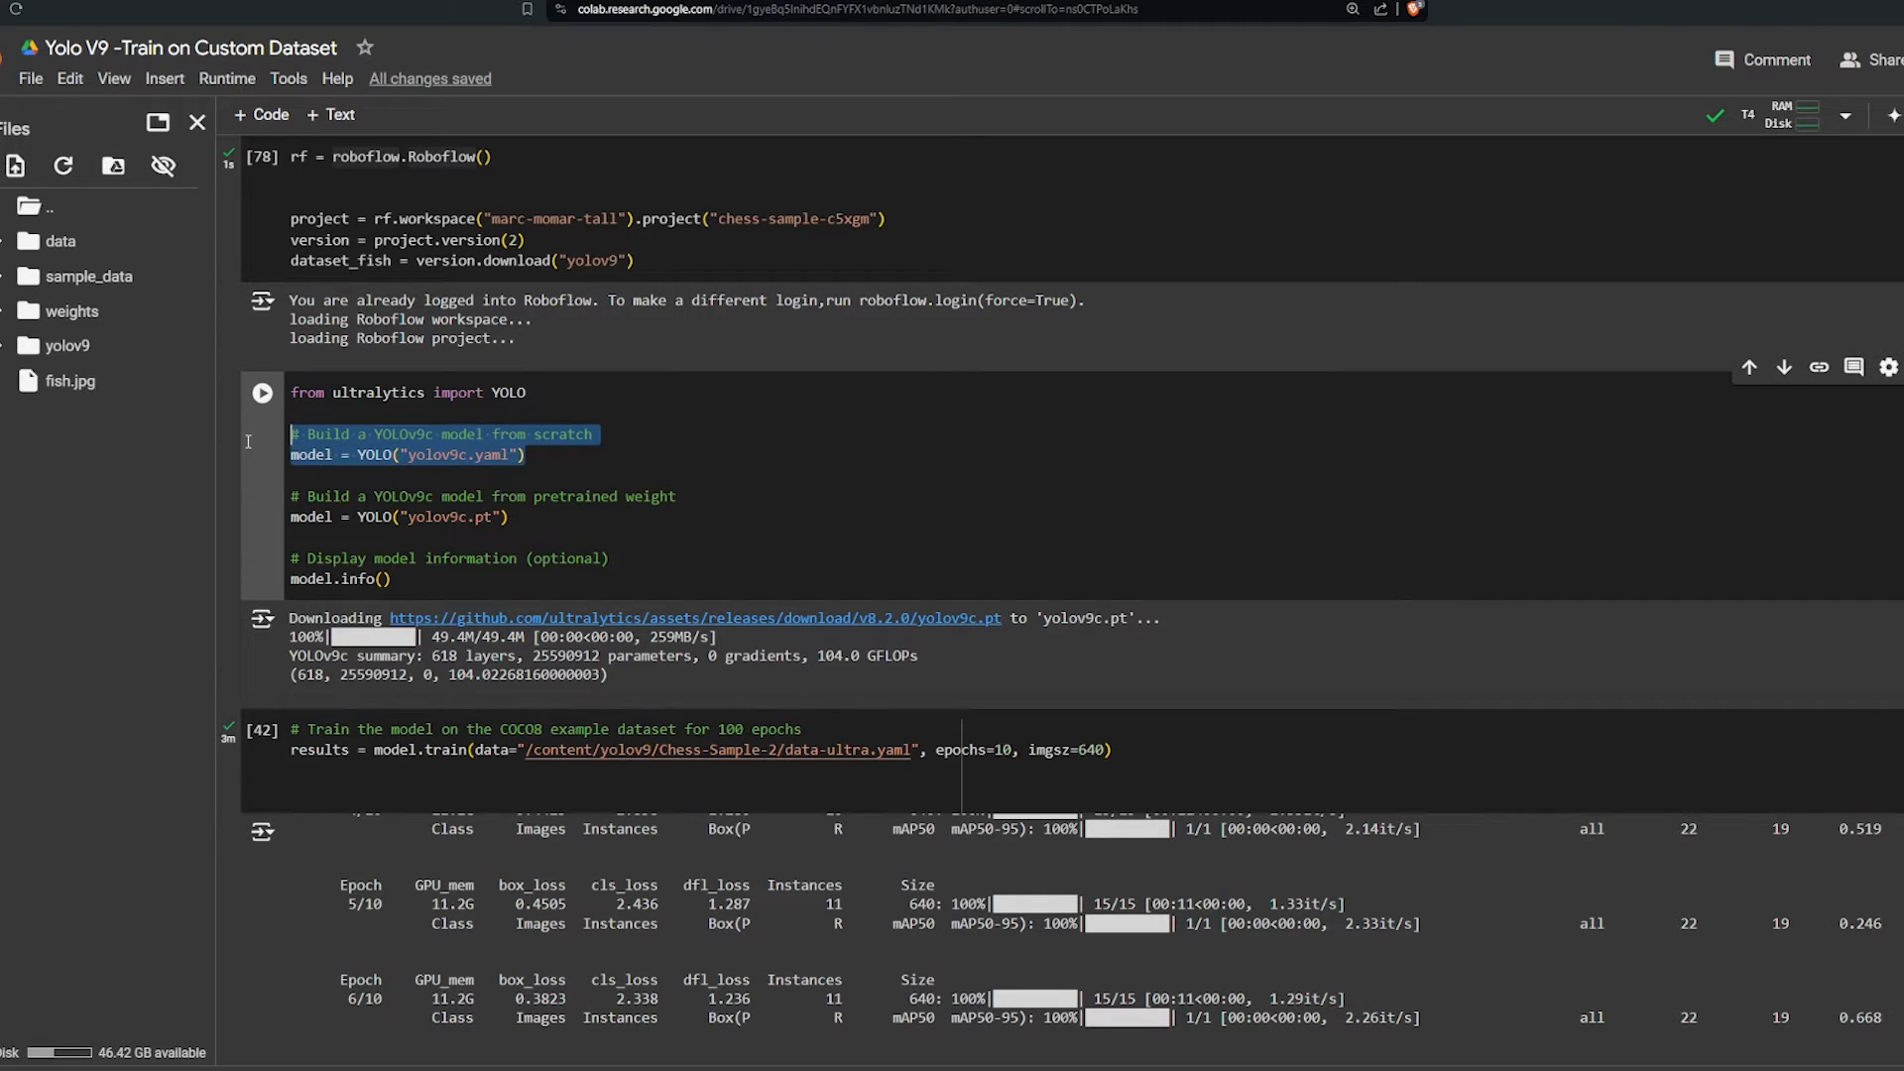
mouse_move(632, 483)
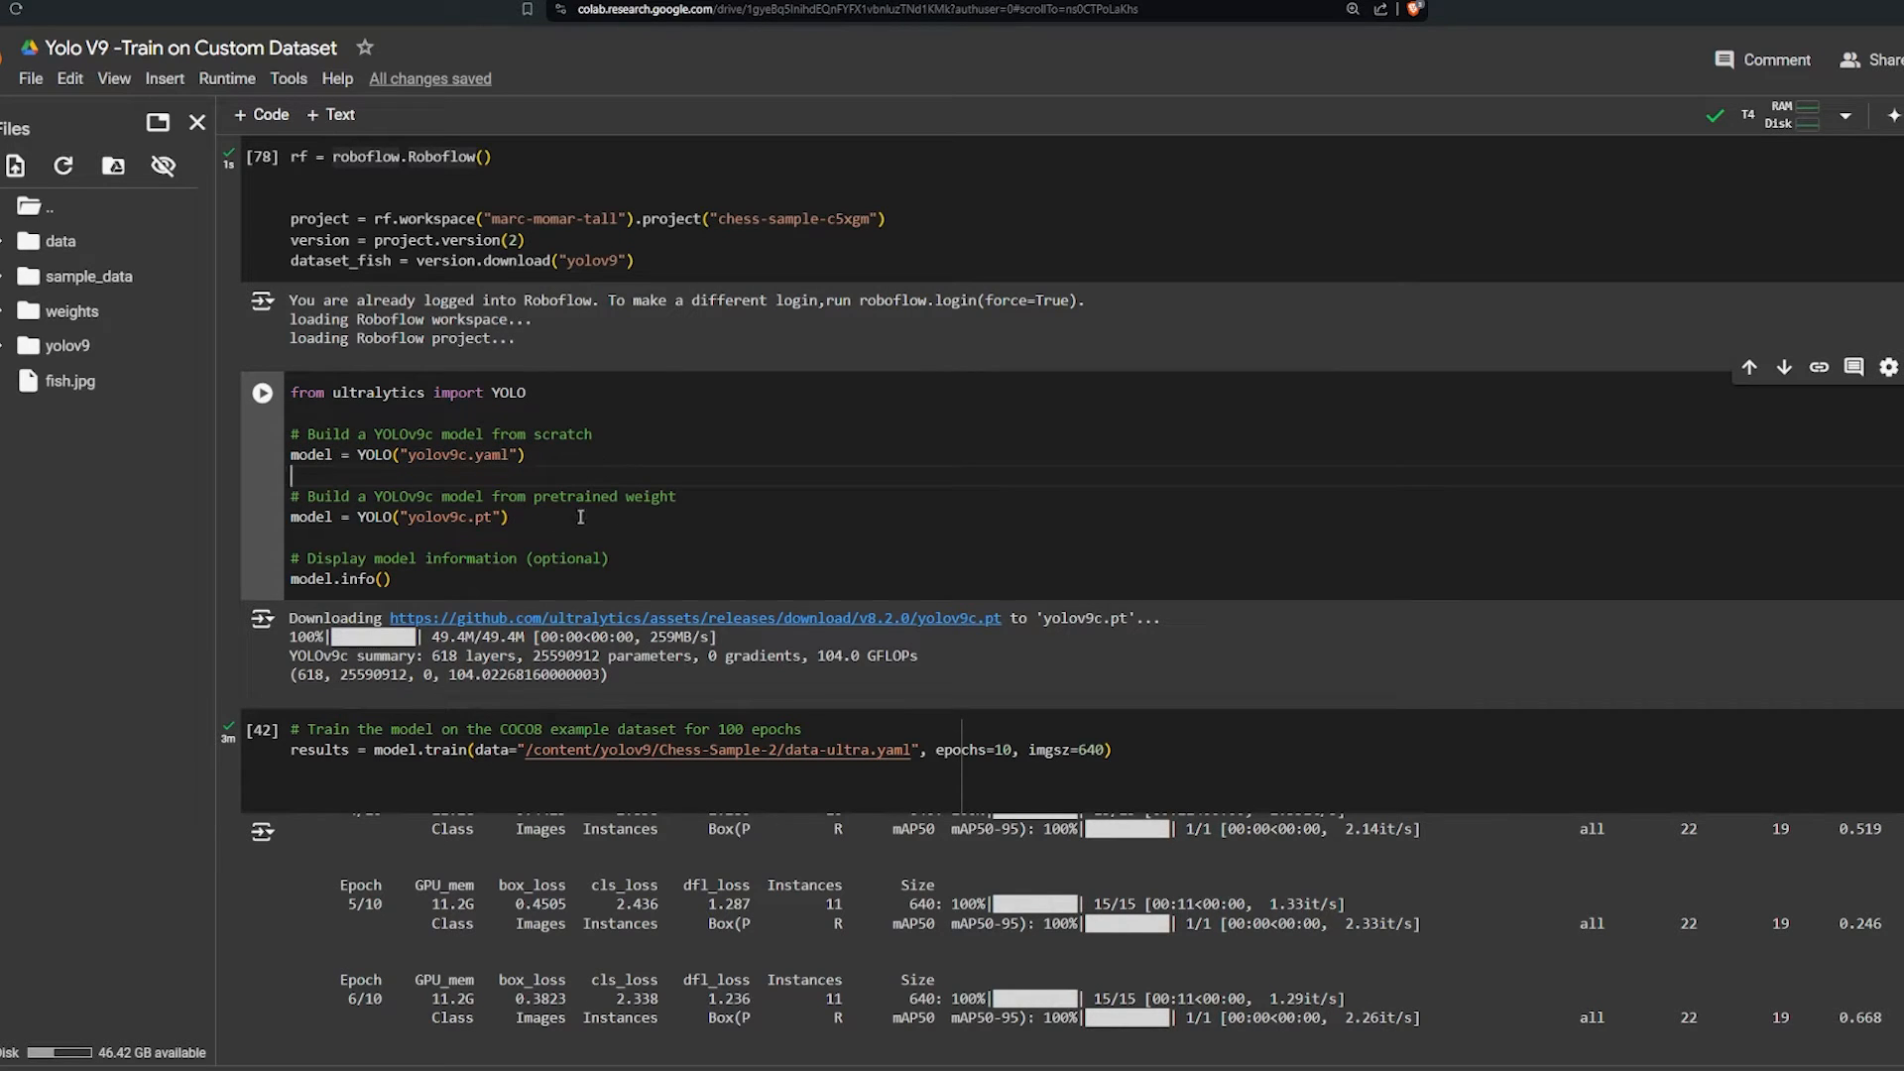
double_click(650, 496)
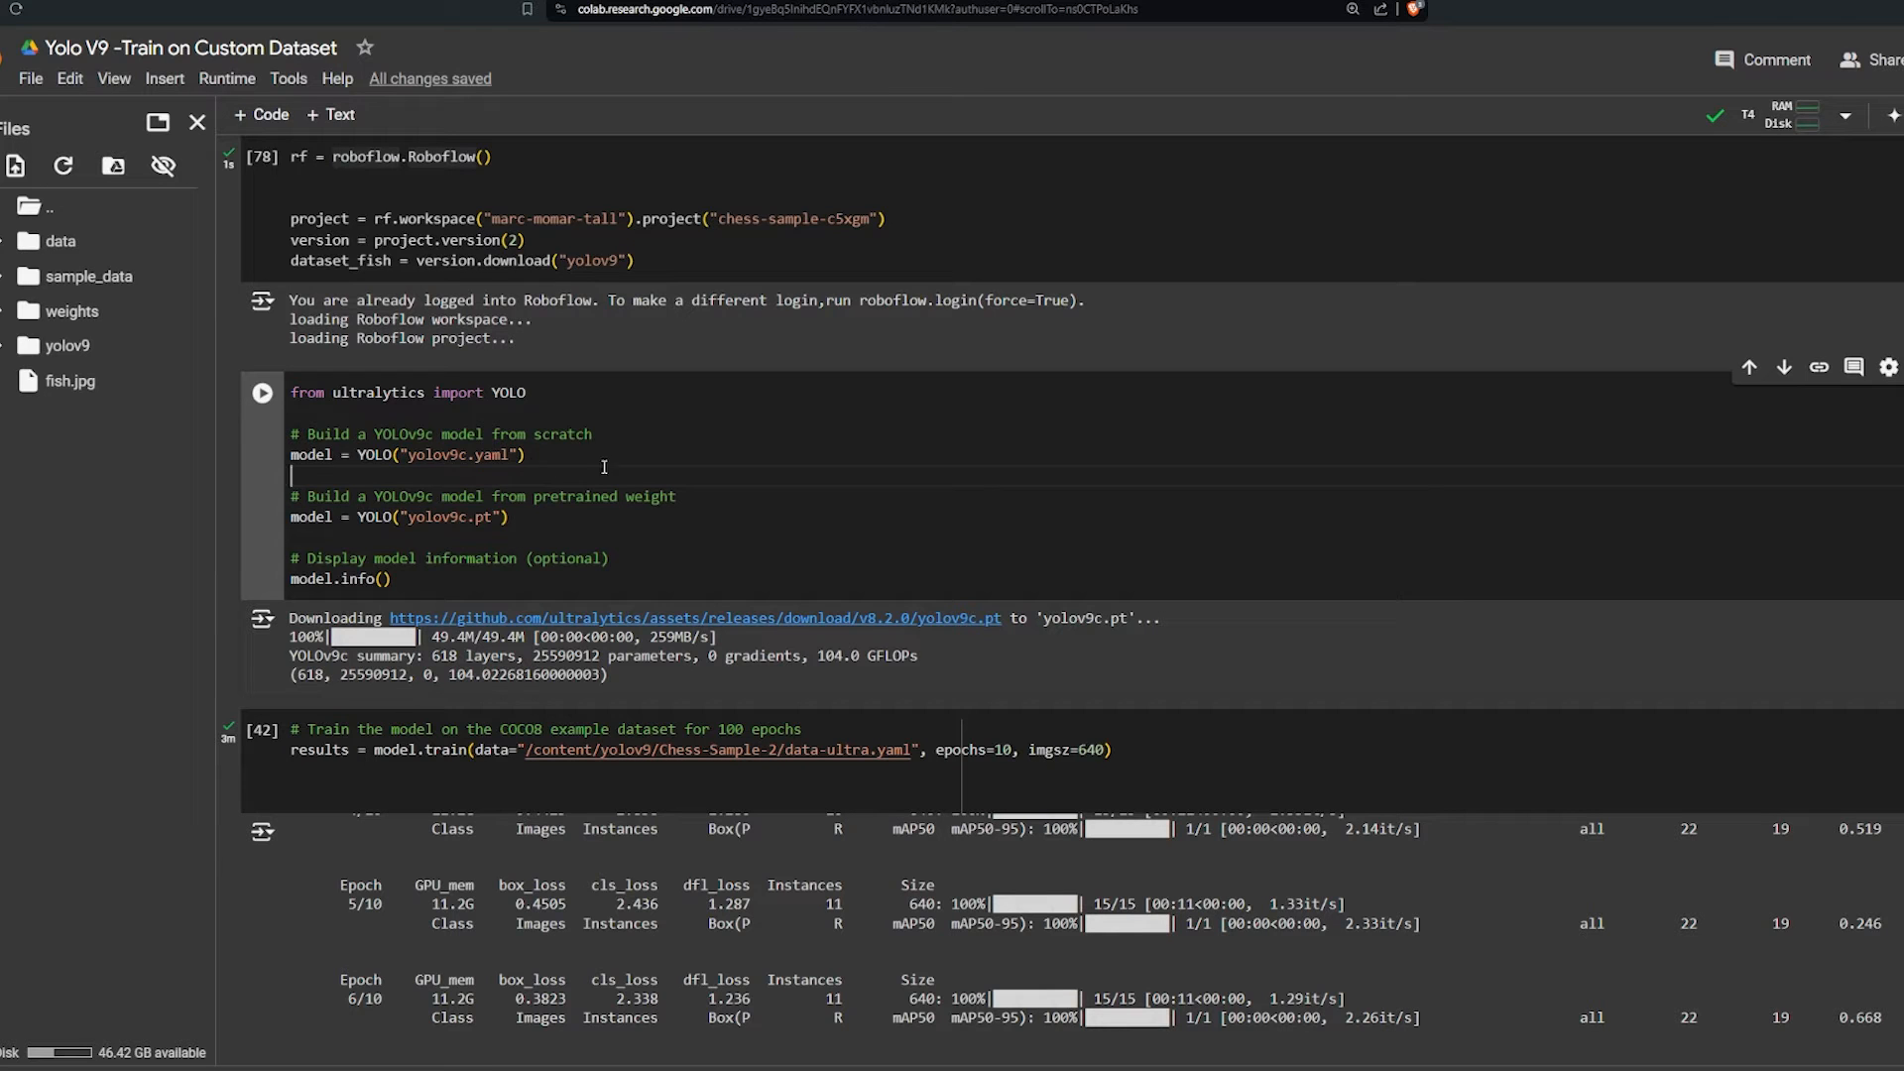
left_click_drag(292, 434, 525, 454)
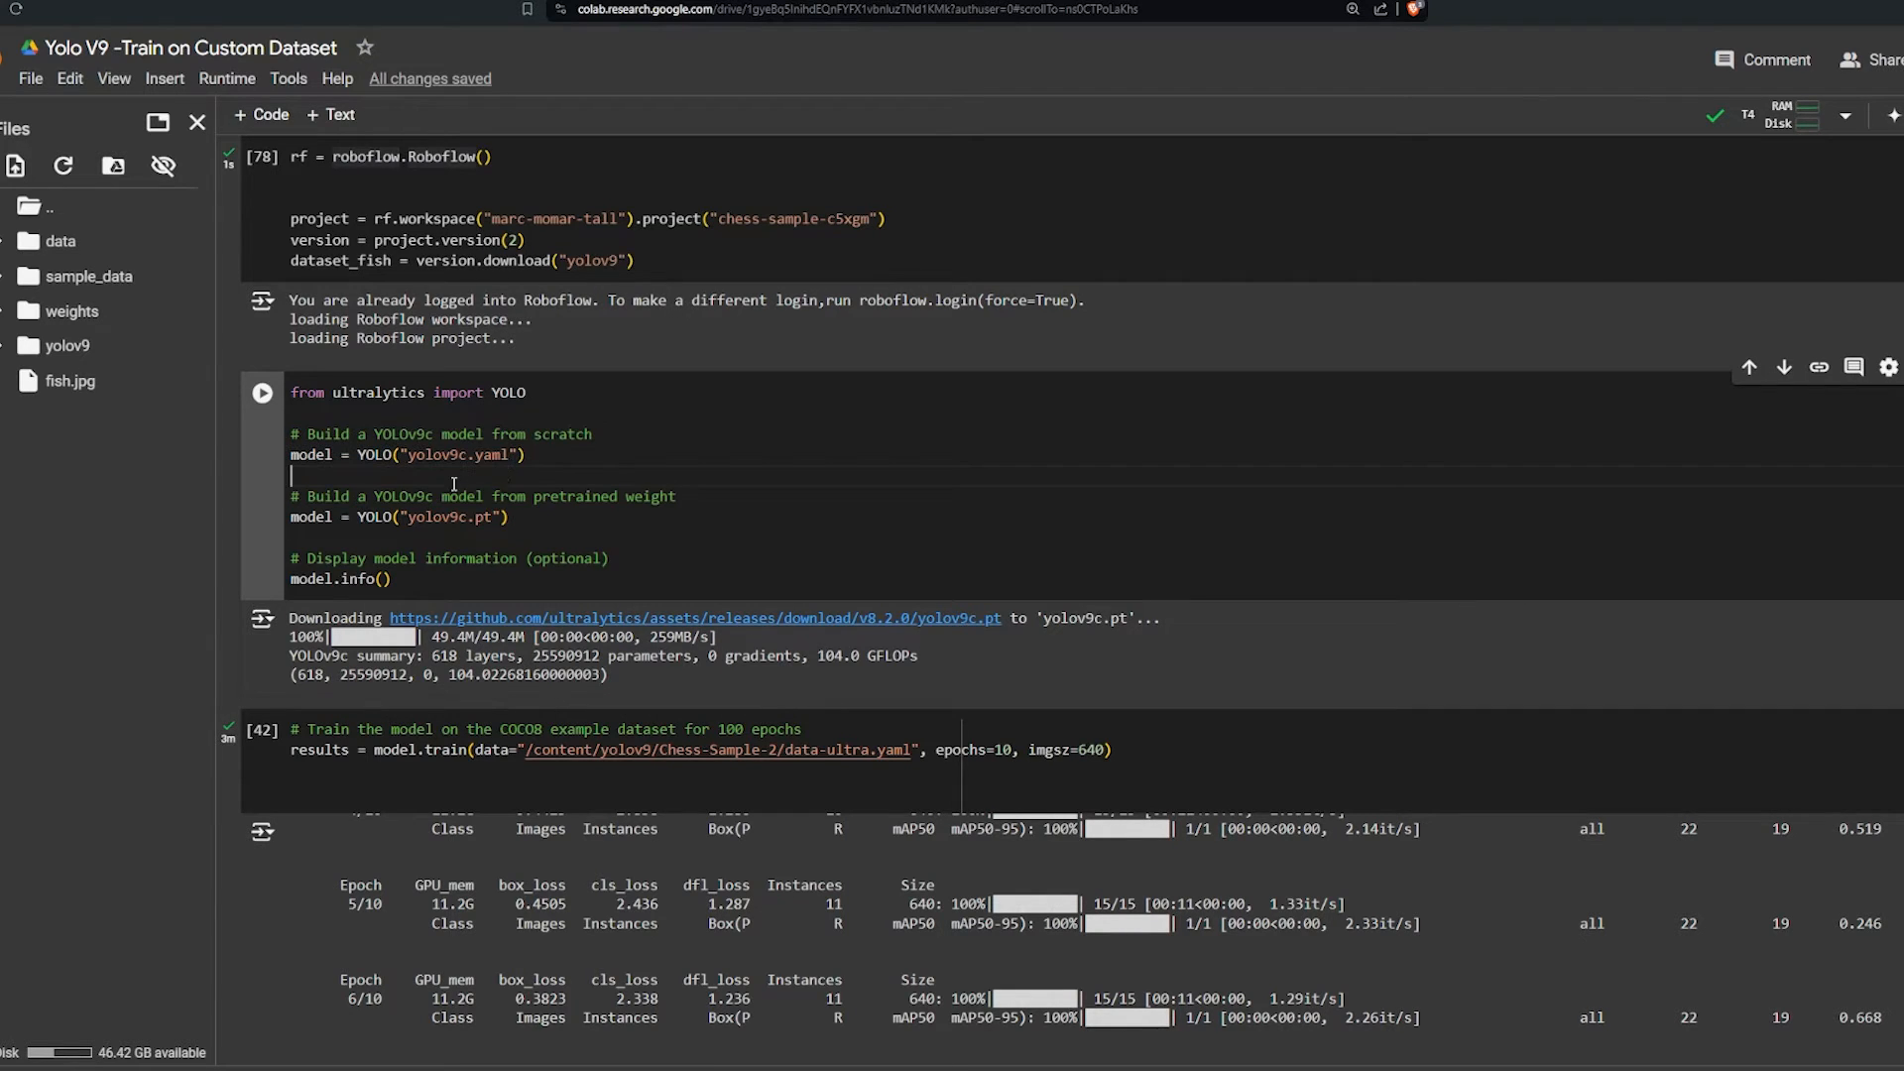
scroll("down", 3)
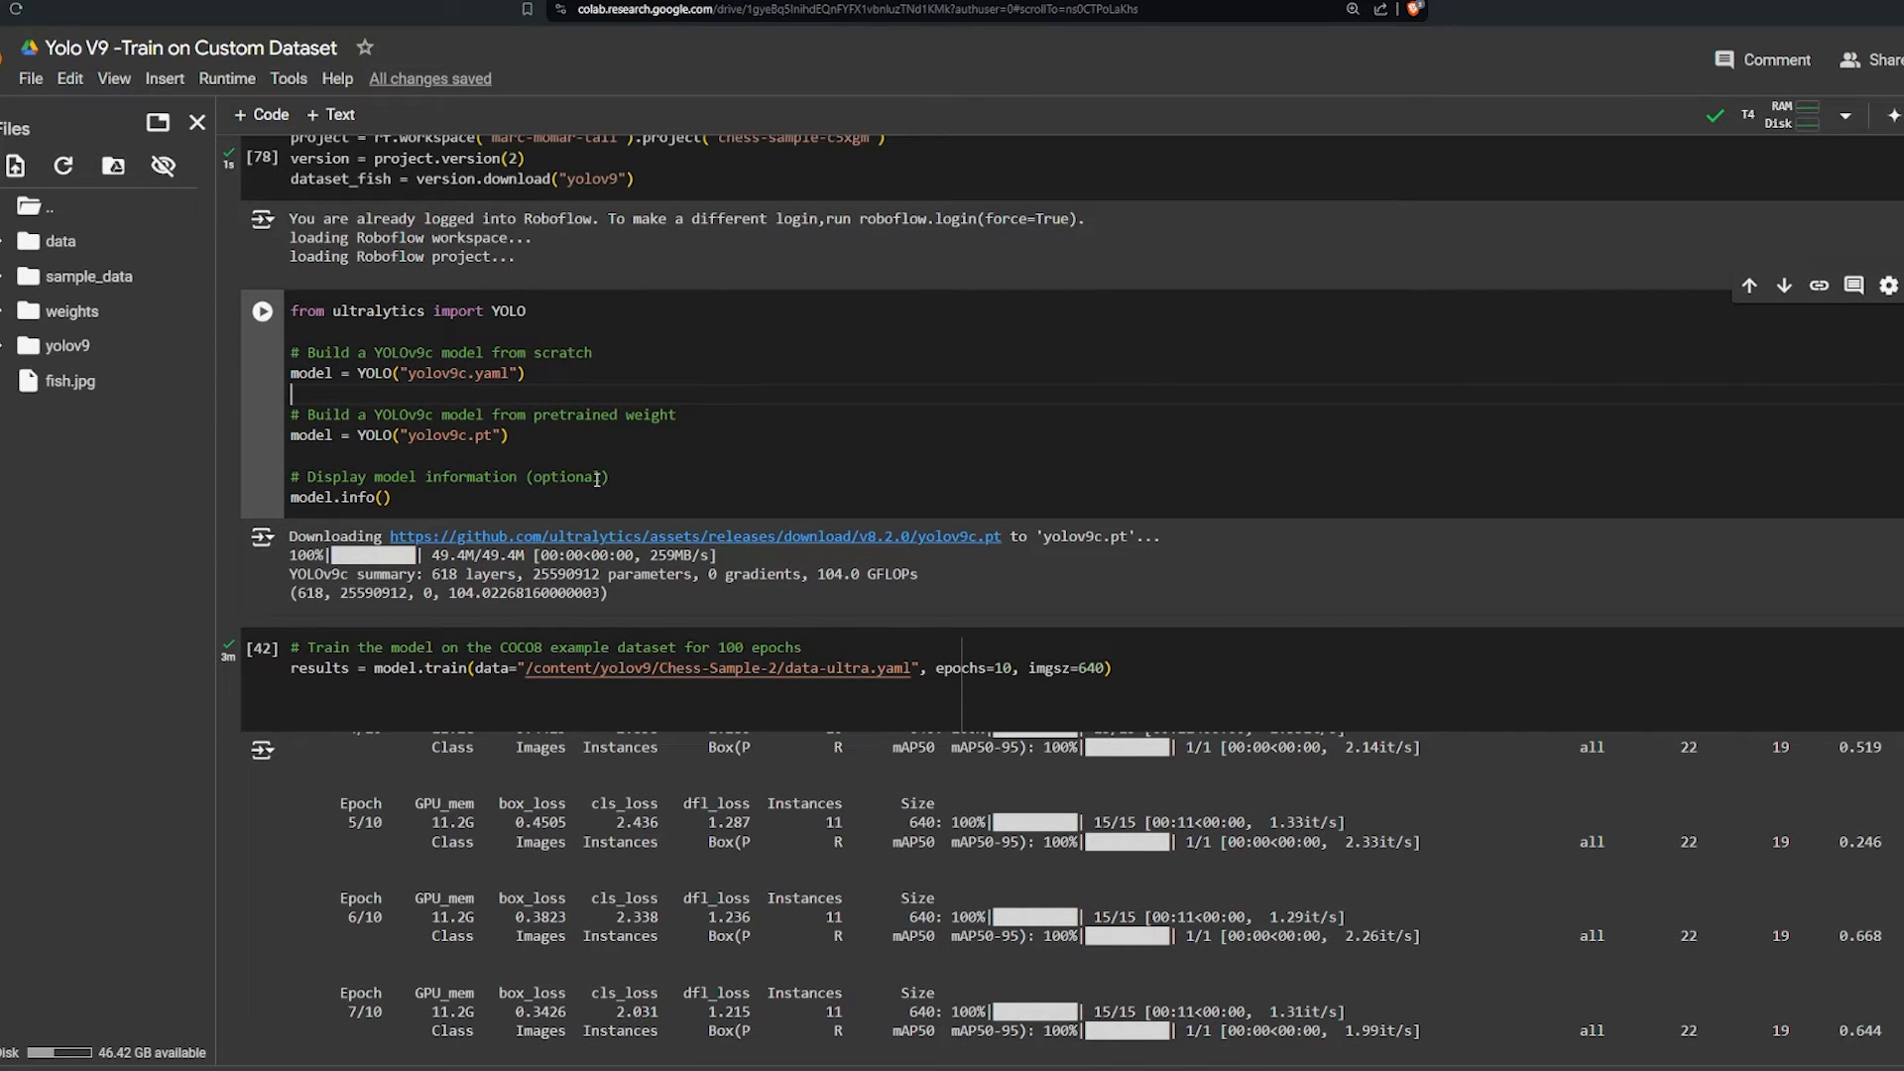
left_click_drag(291, 414, 510, 435)
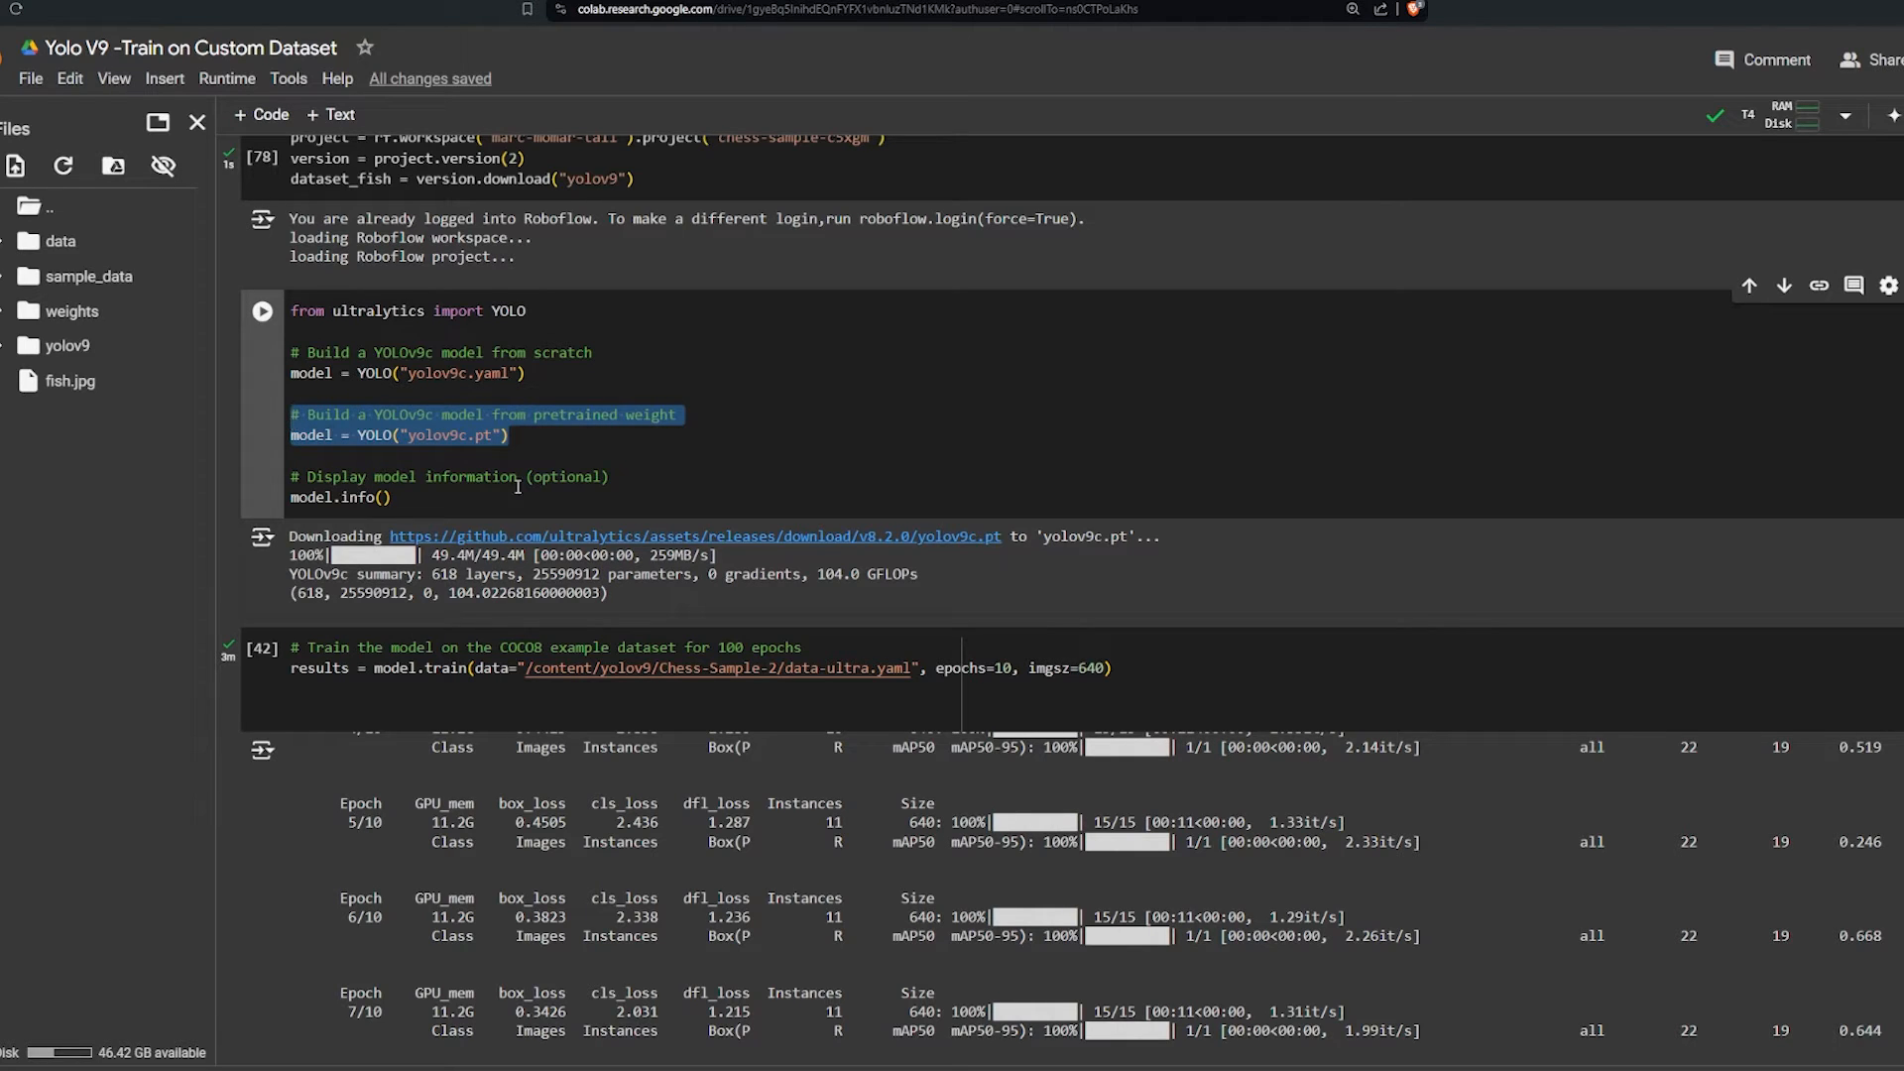
double_click(436, 435)
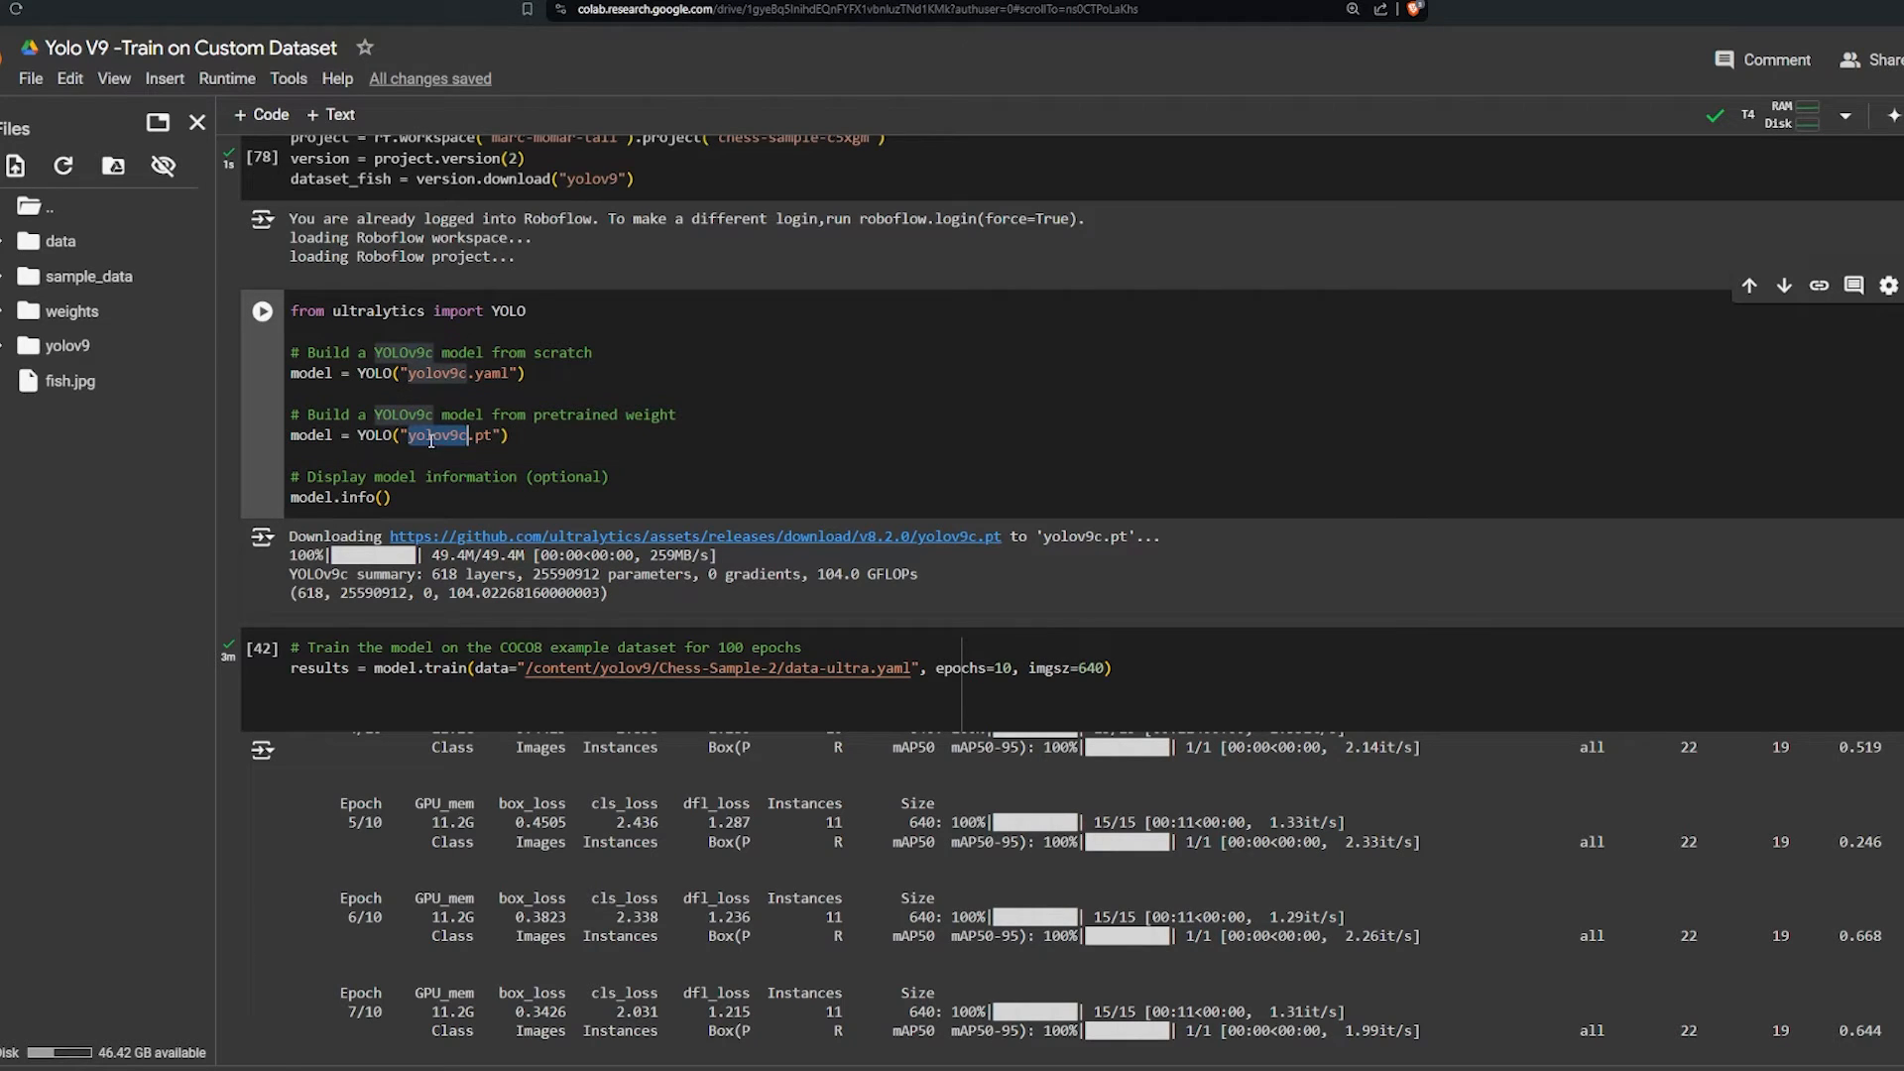
mouse_move(897, 145)
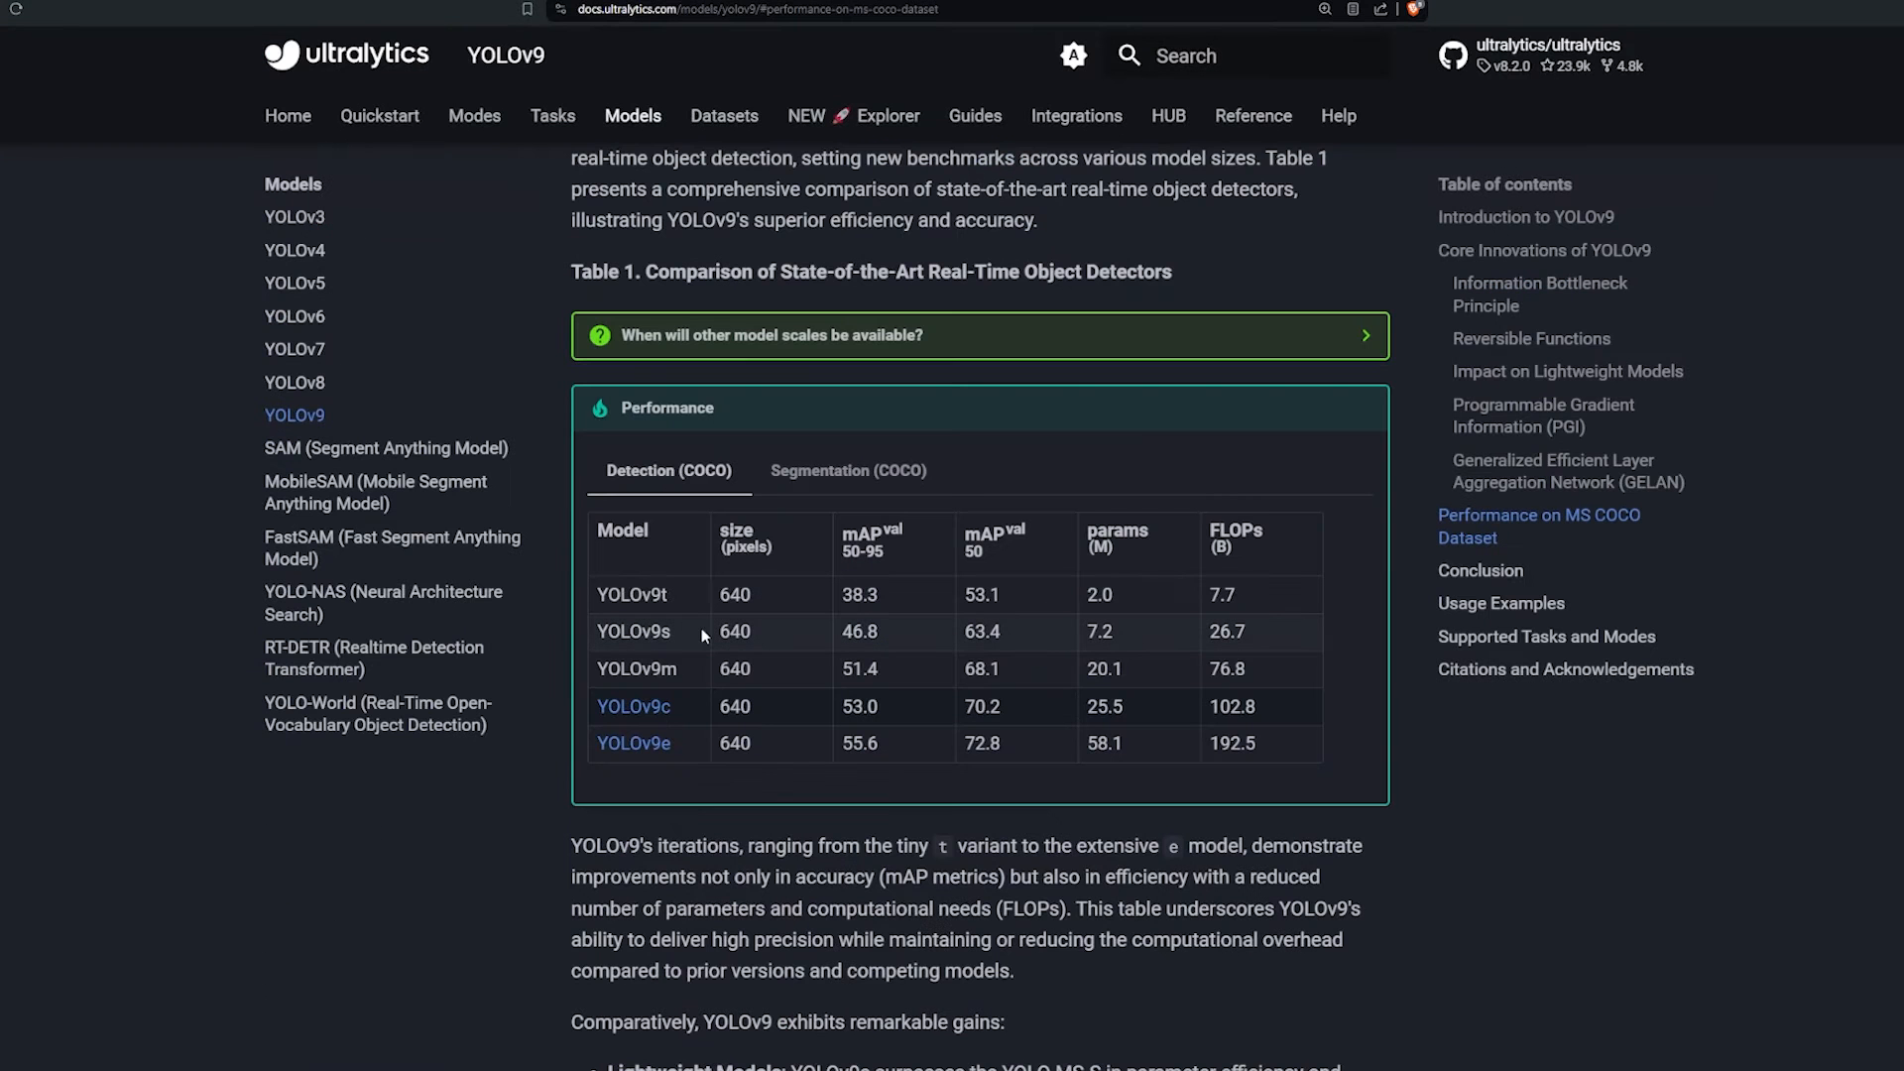
mouse_move(677, 725)
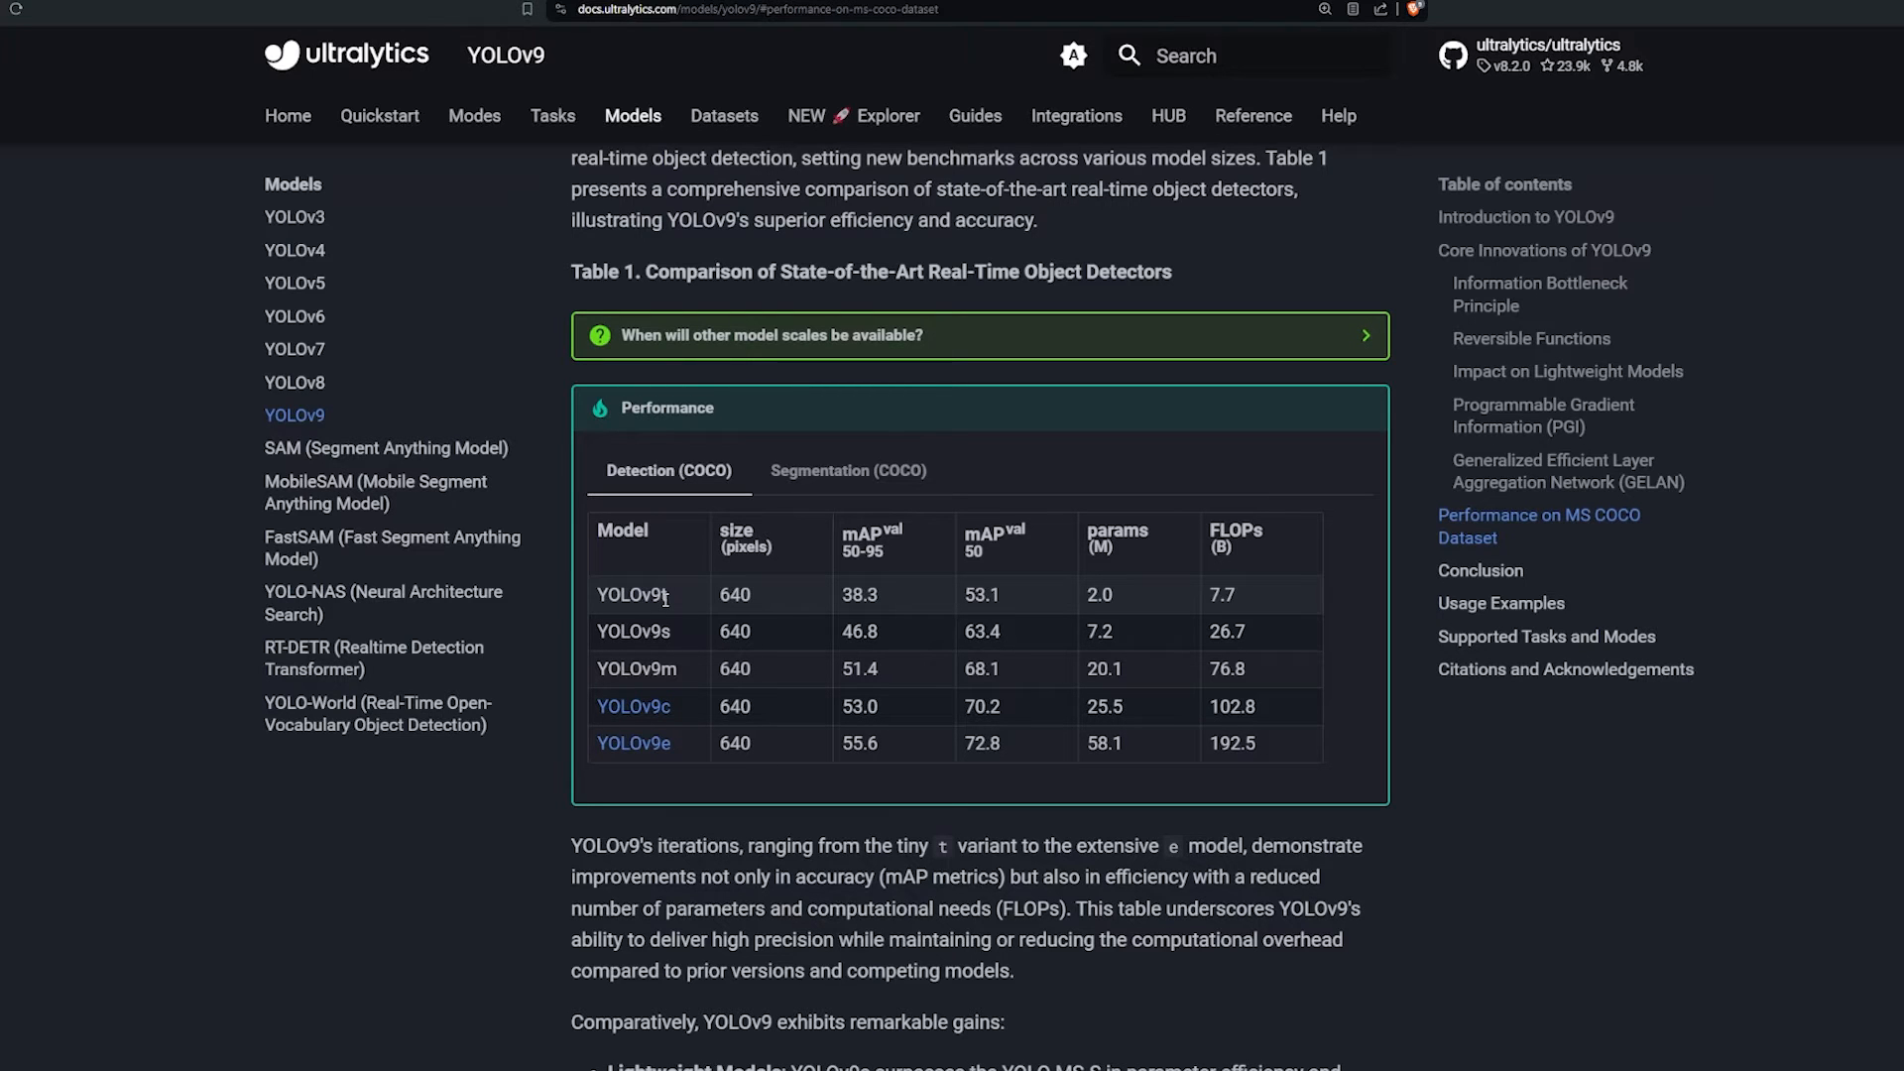
left_click(848, 470)
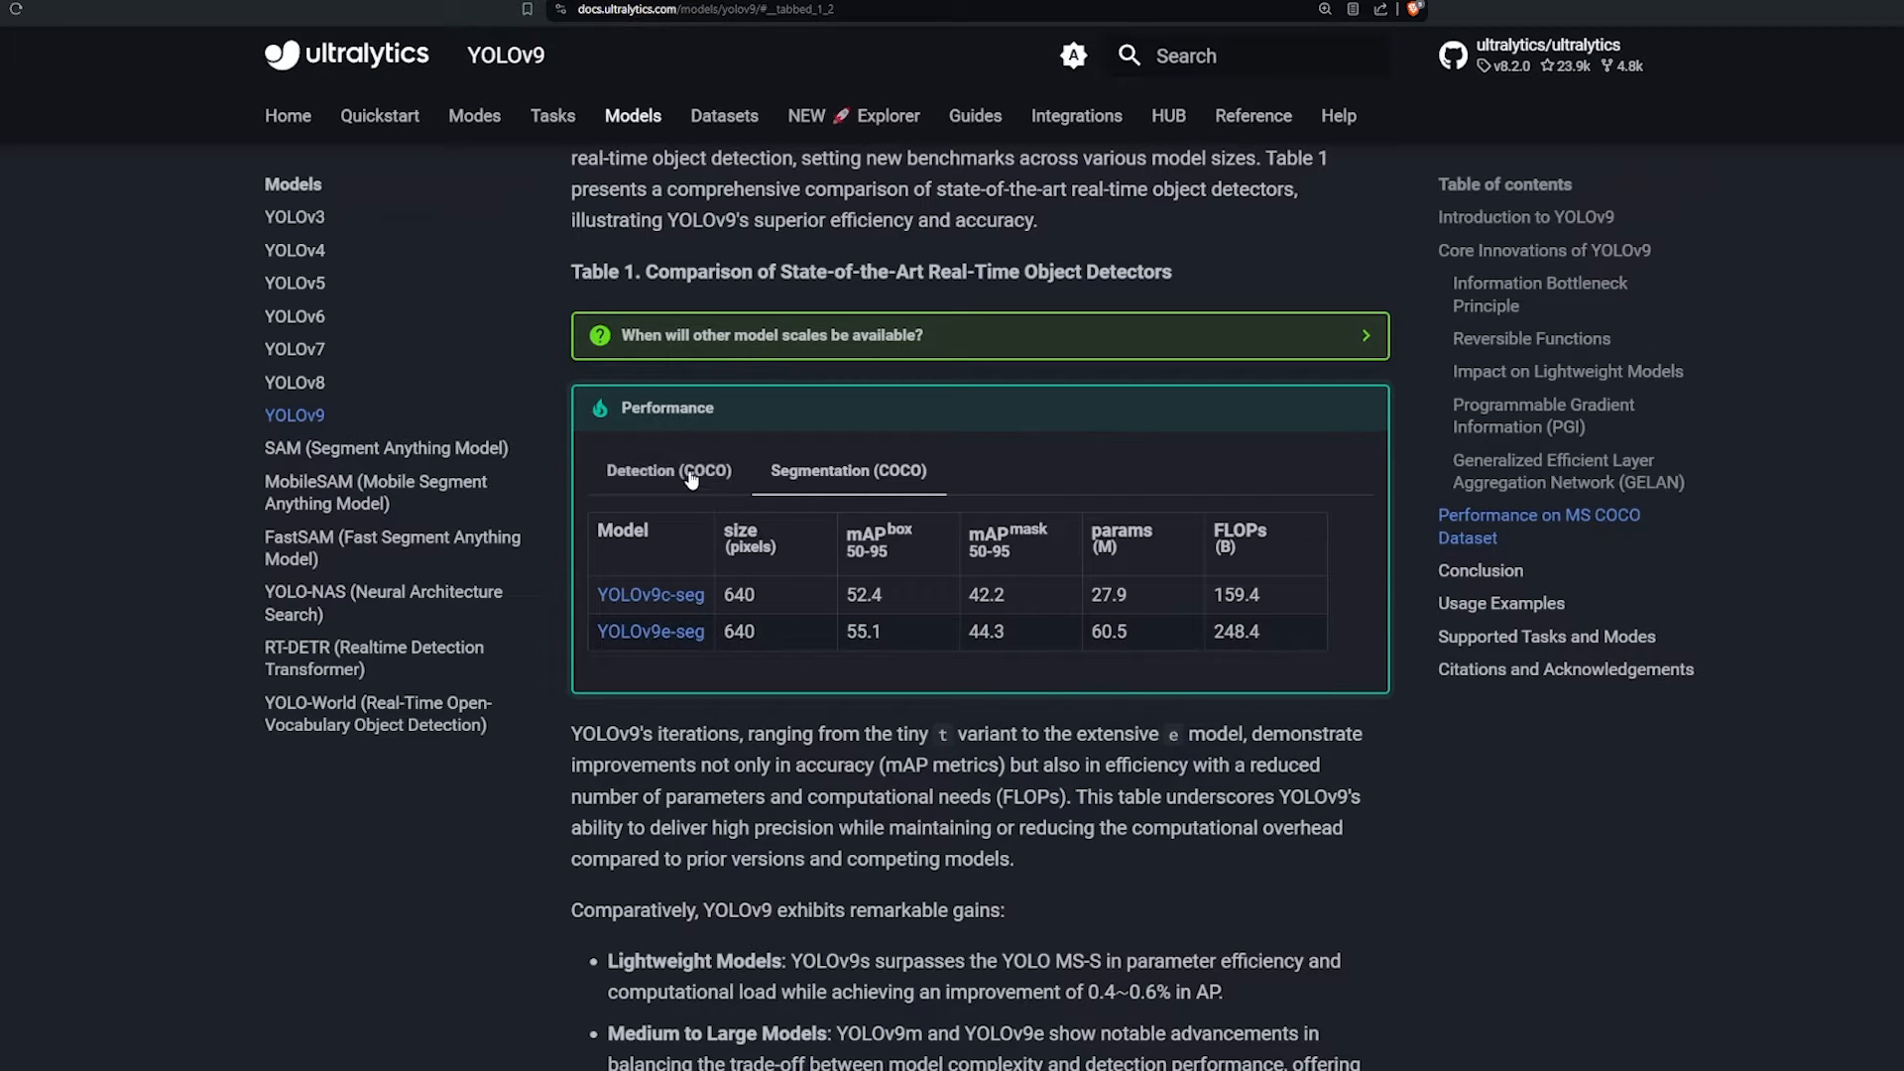
left_click(668, 471)
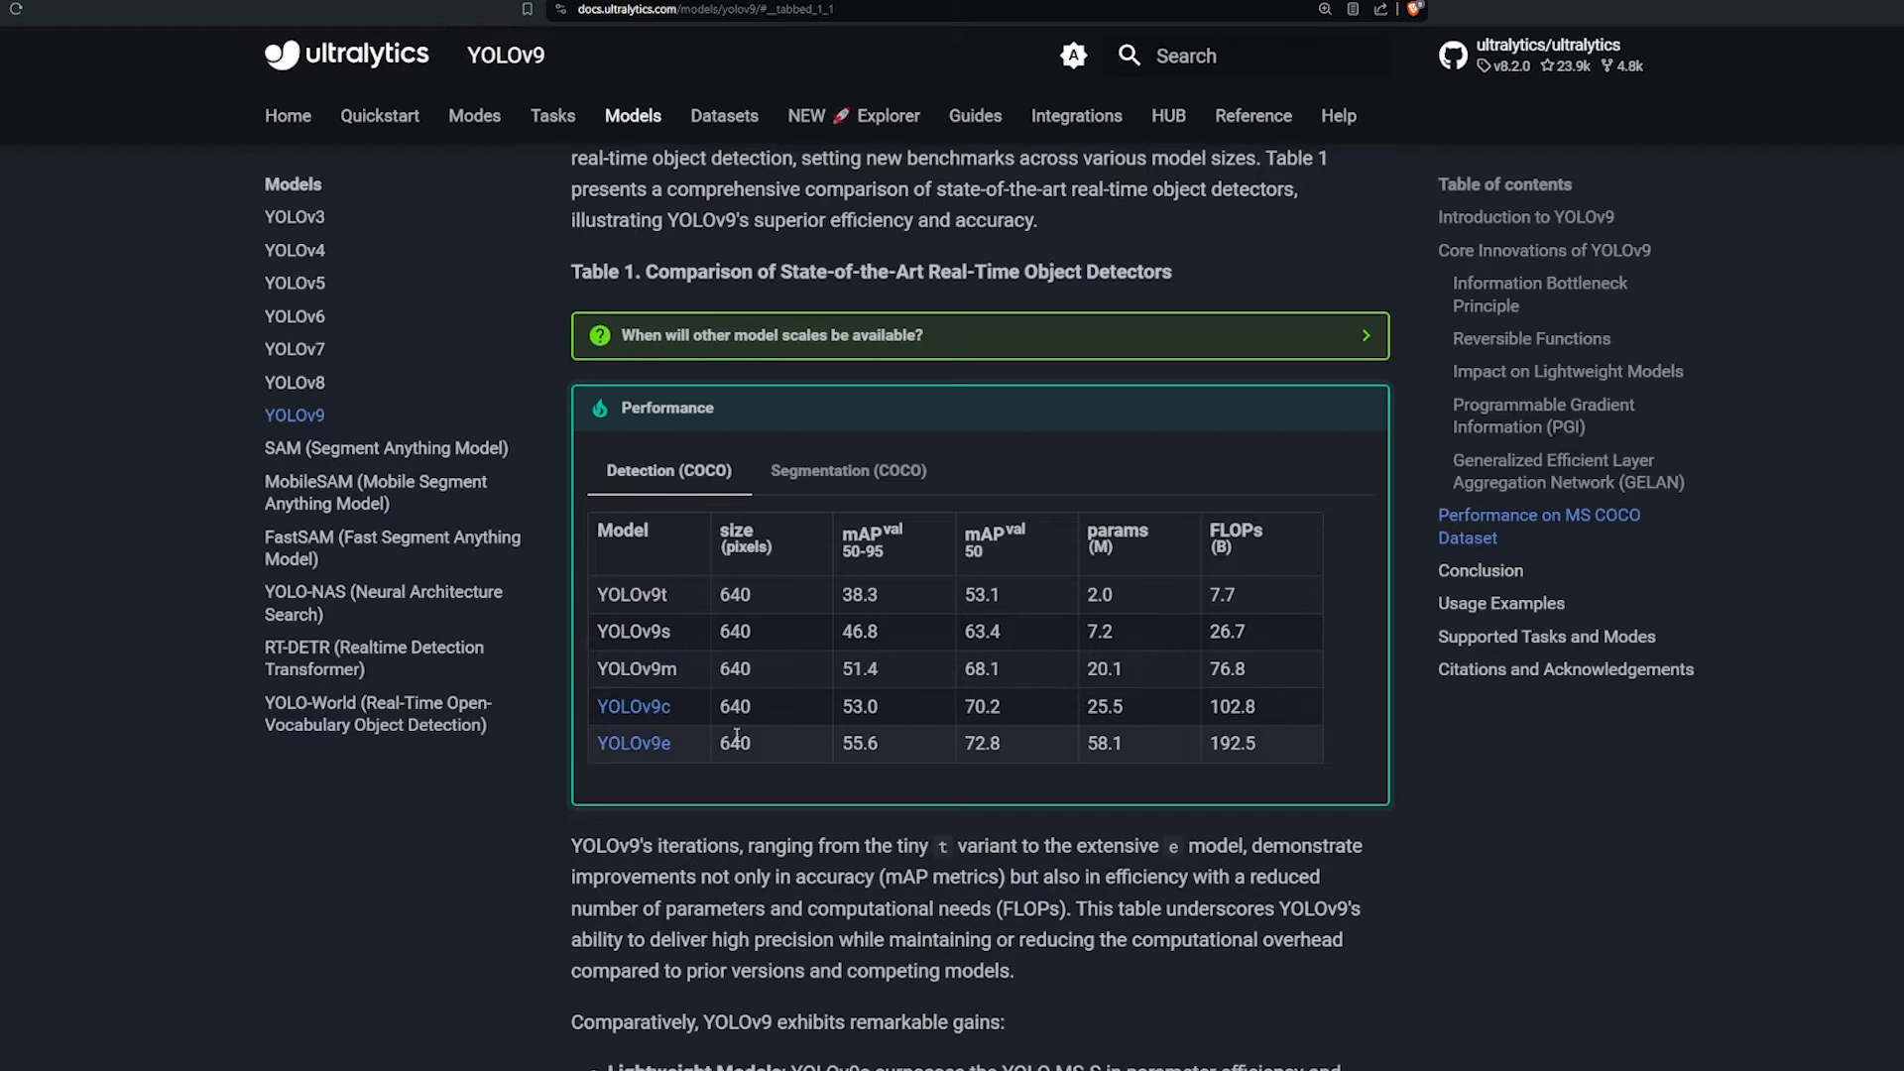
mouse_move(685, 738)
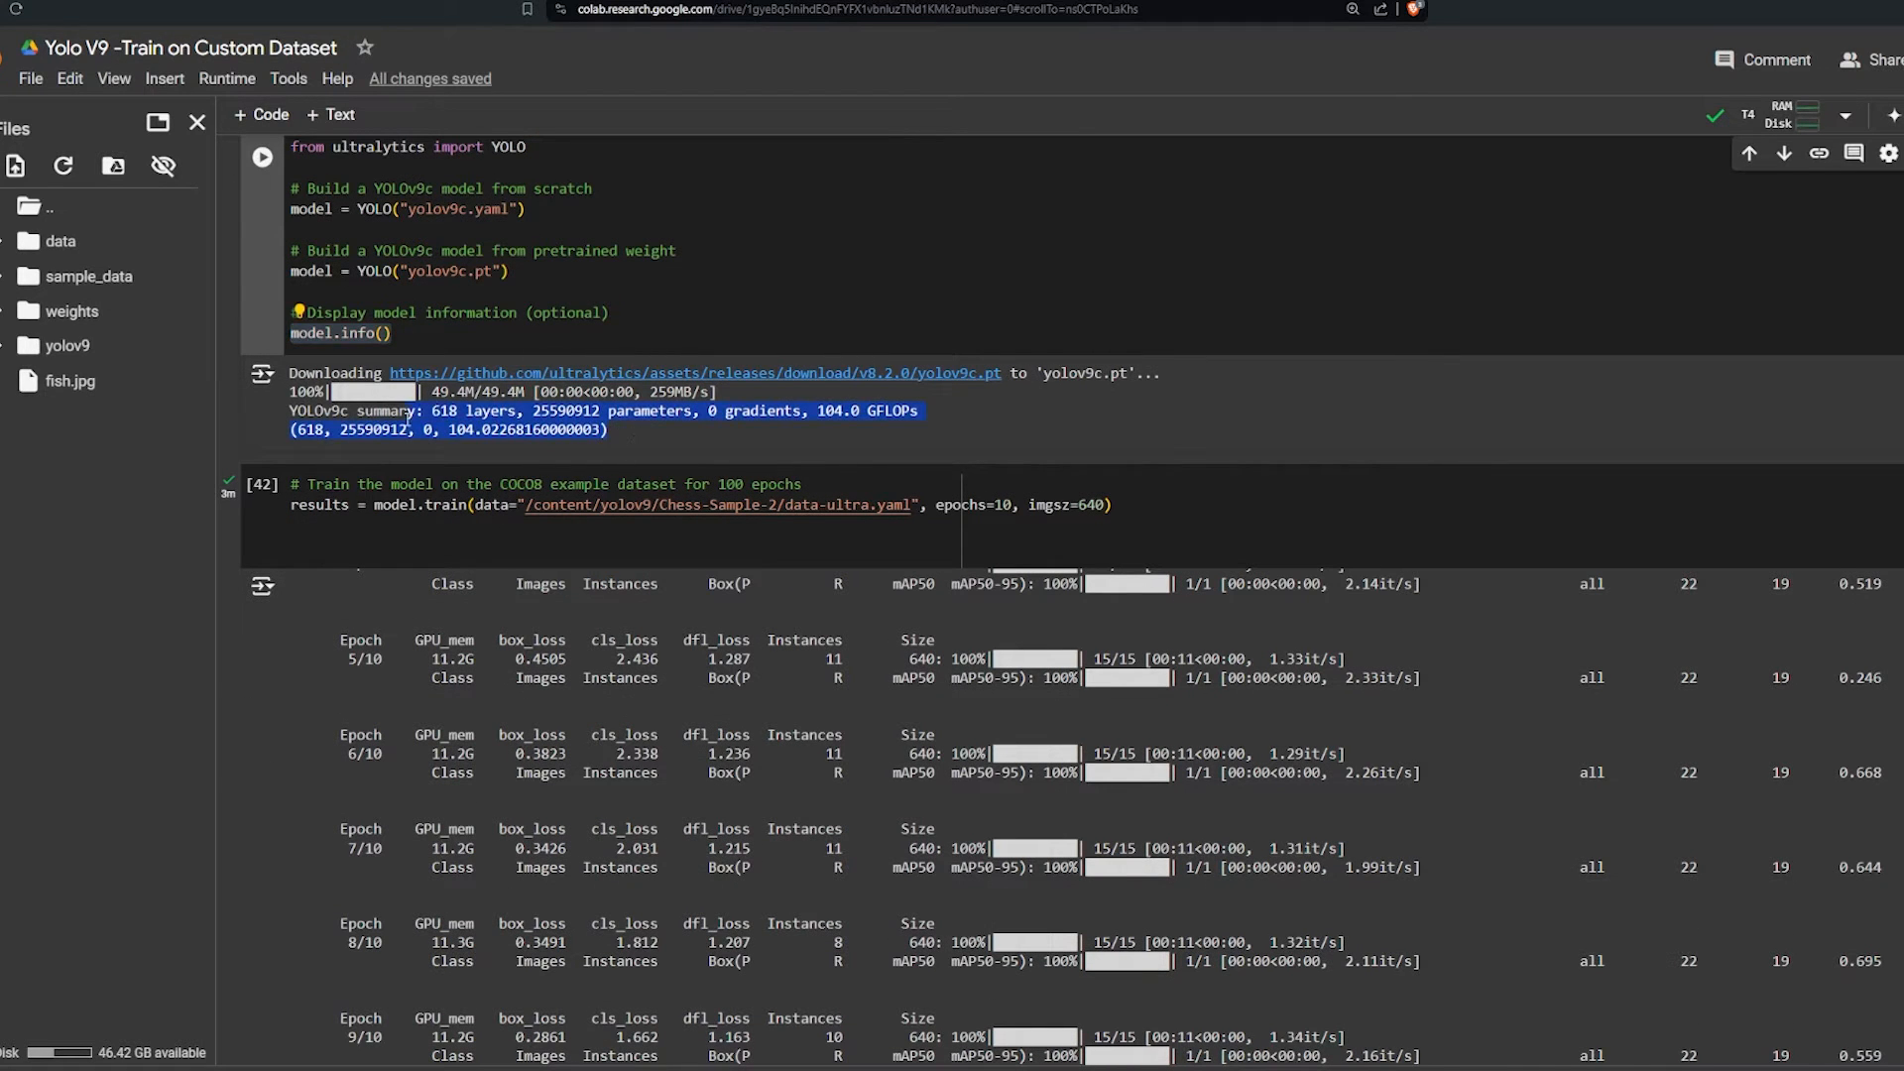
Step: Browse the training cell, then expand yolov9 > runs > detect > train4 in the Files panel
left_click(669, 444)
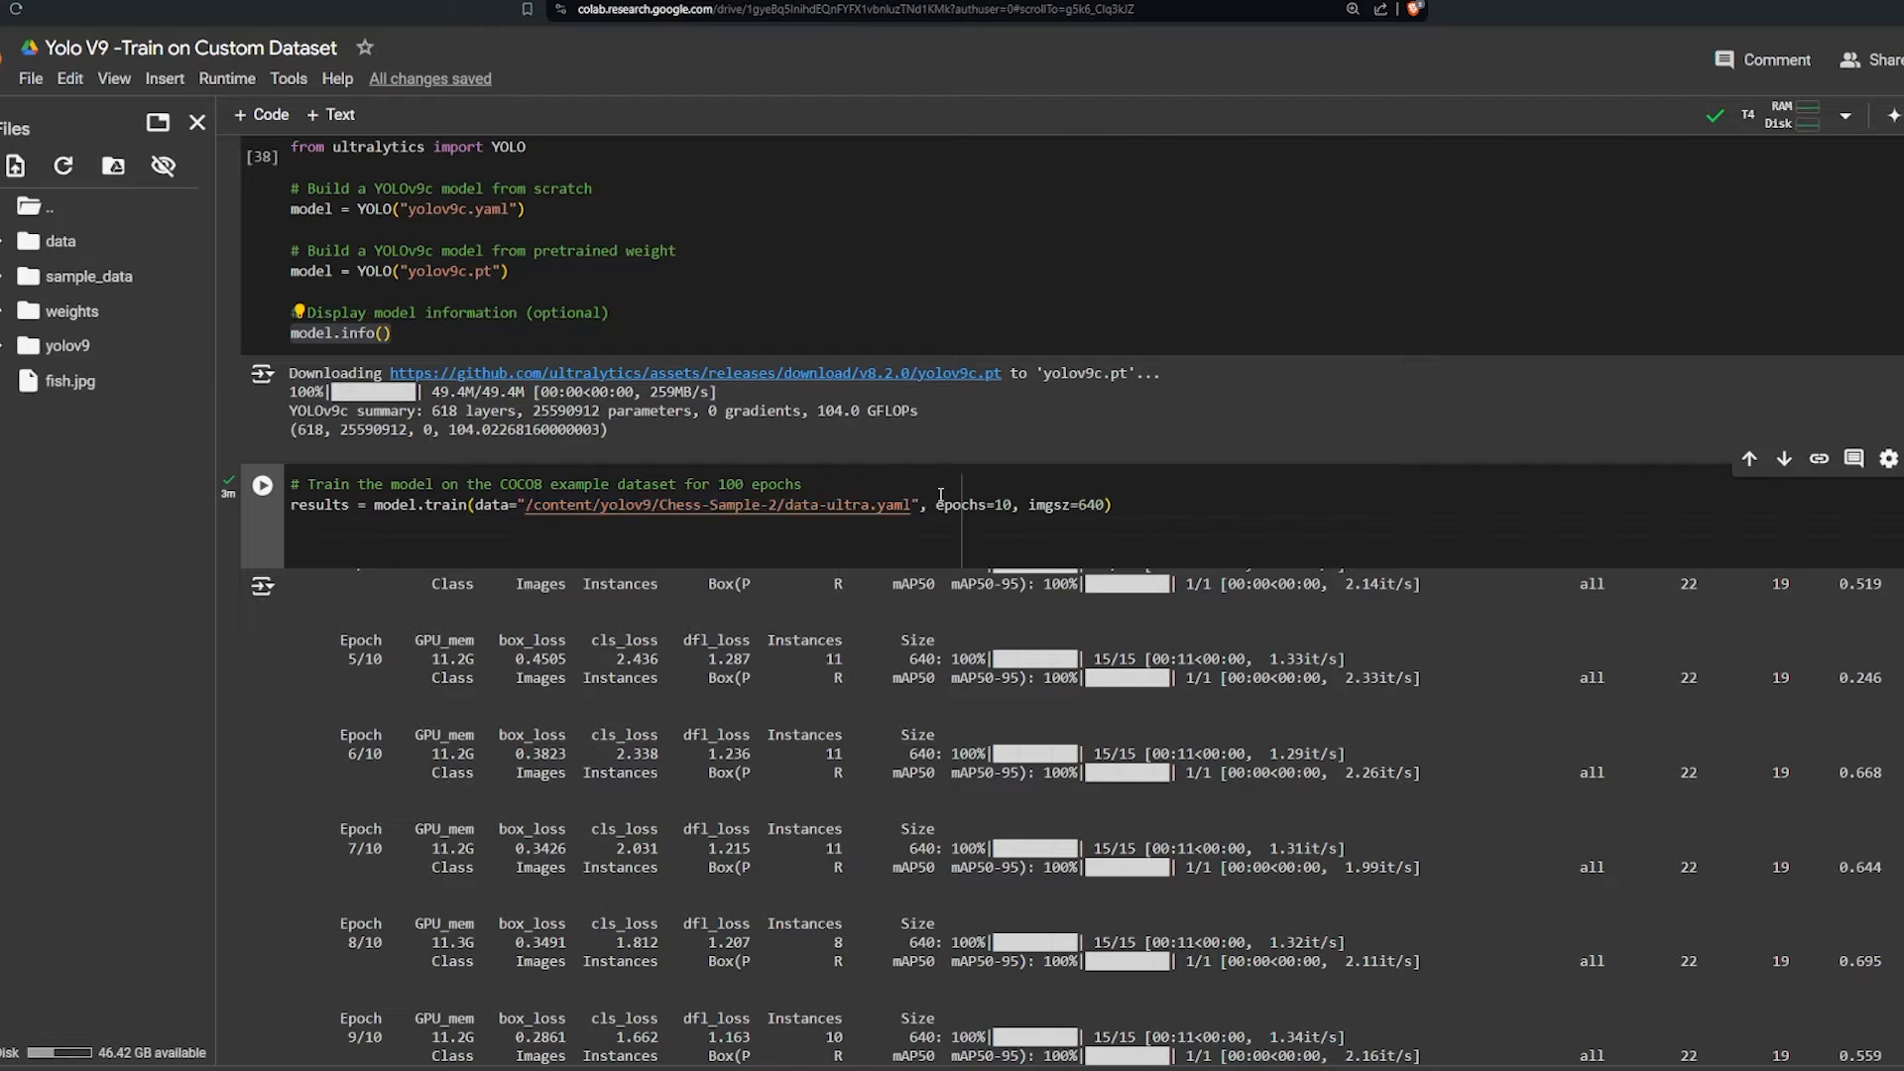
double_click(972, 505)
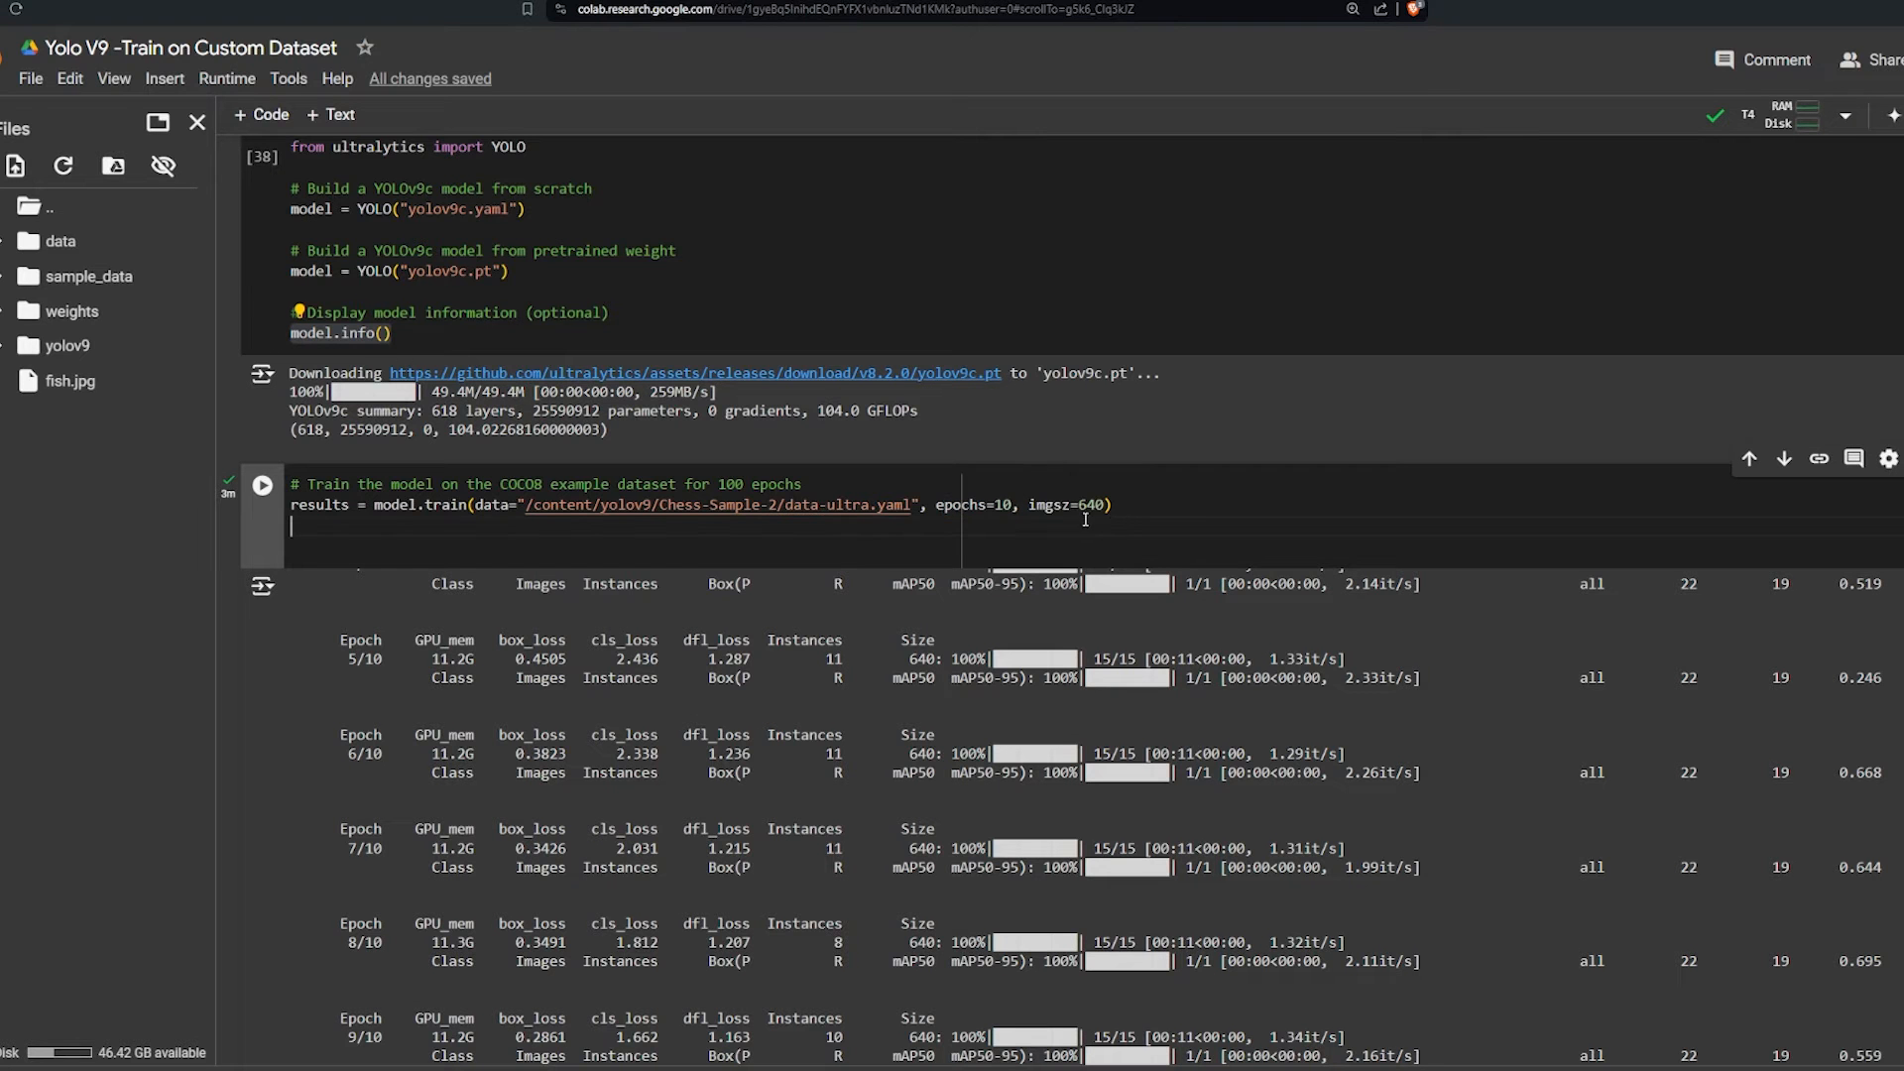
scroll("down", 3)
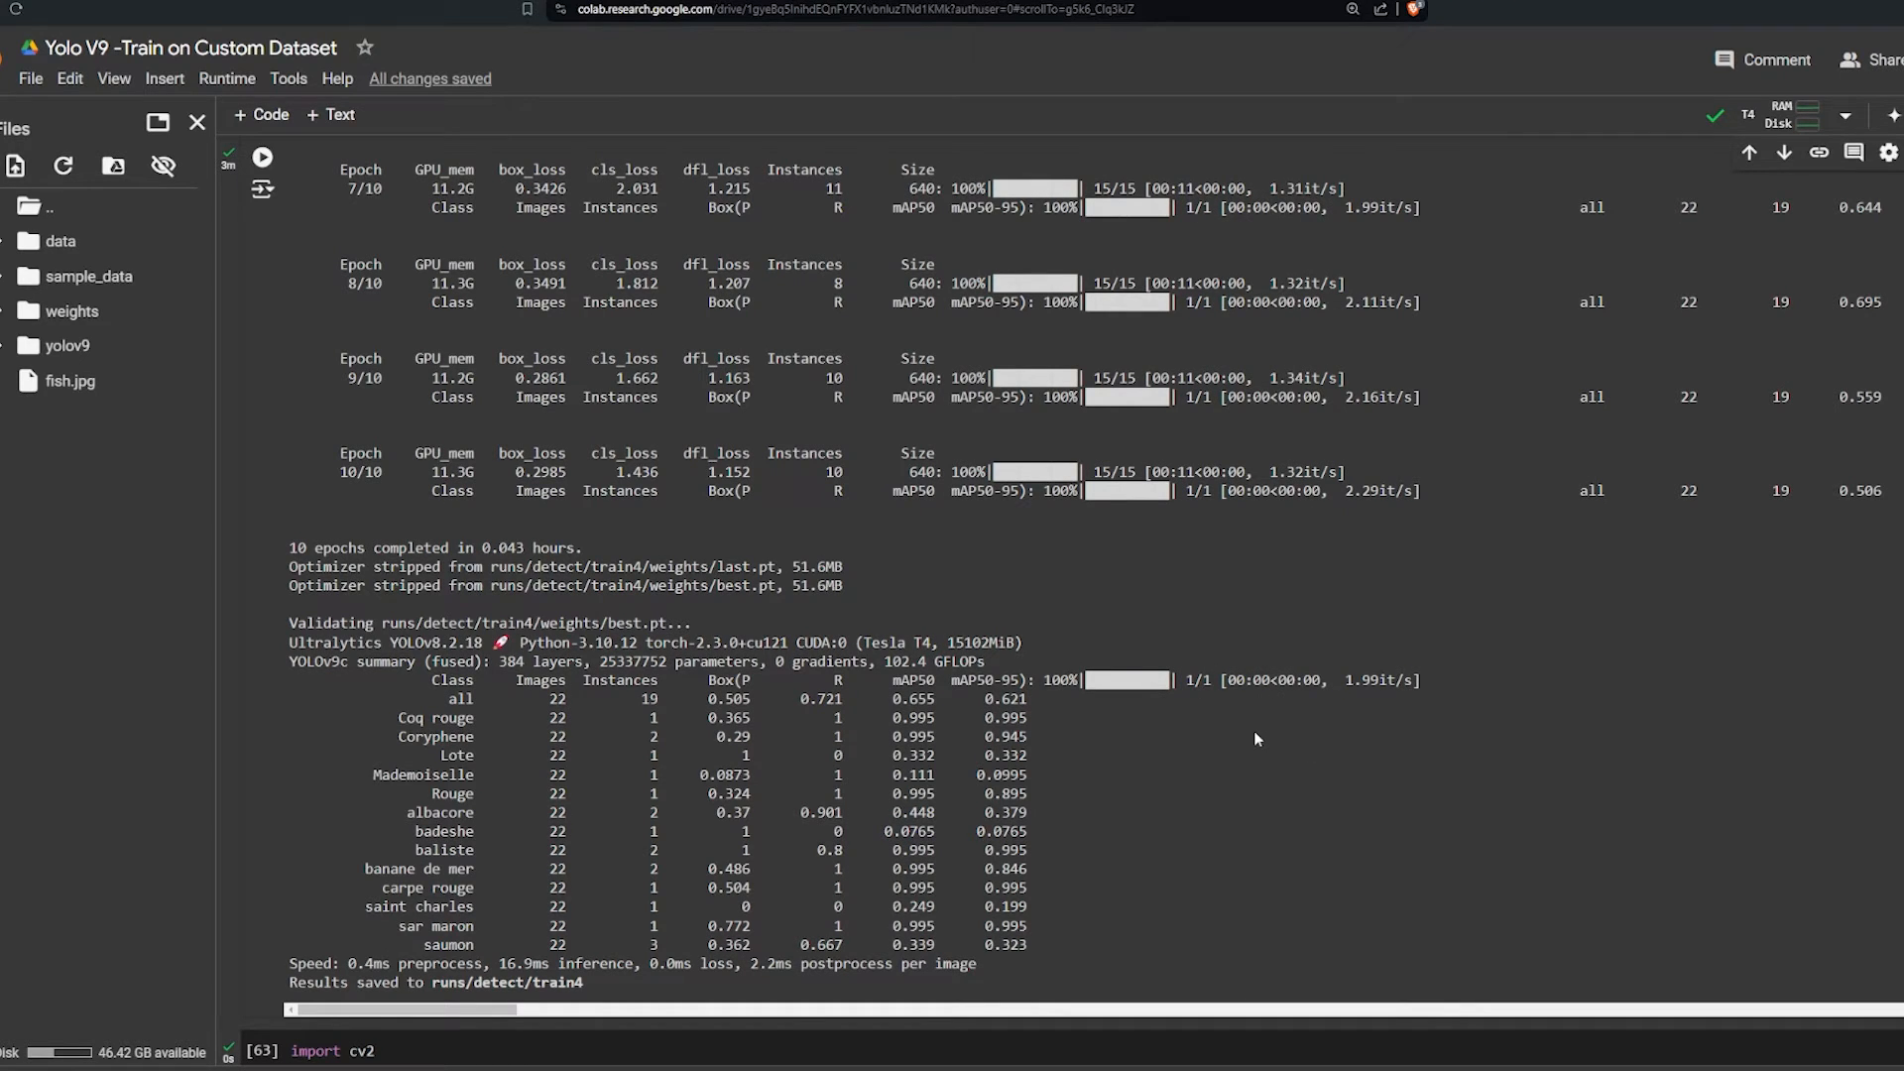
mouse_move(583, 987)
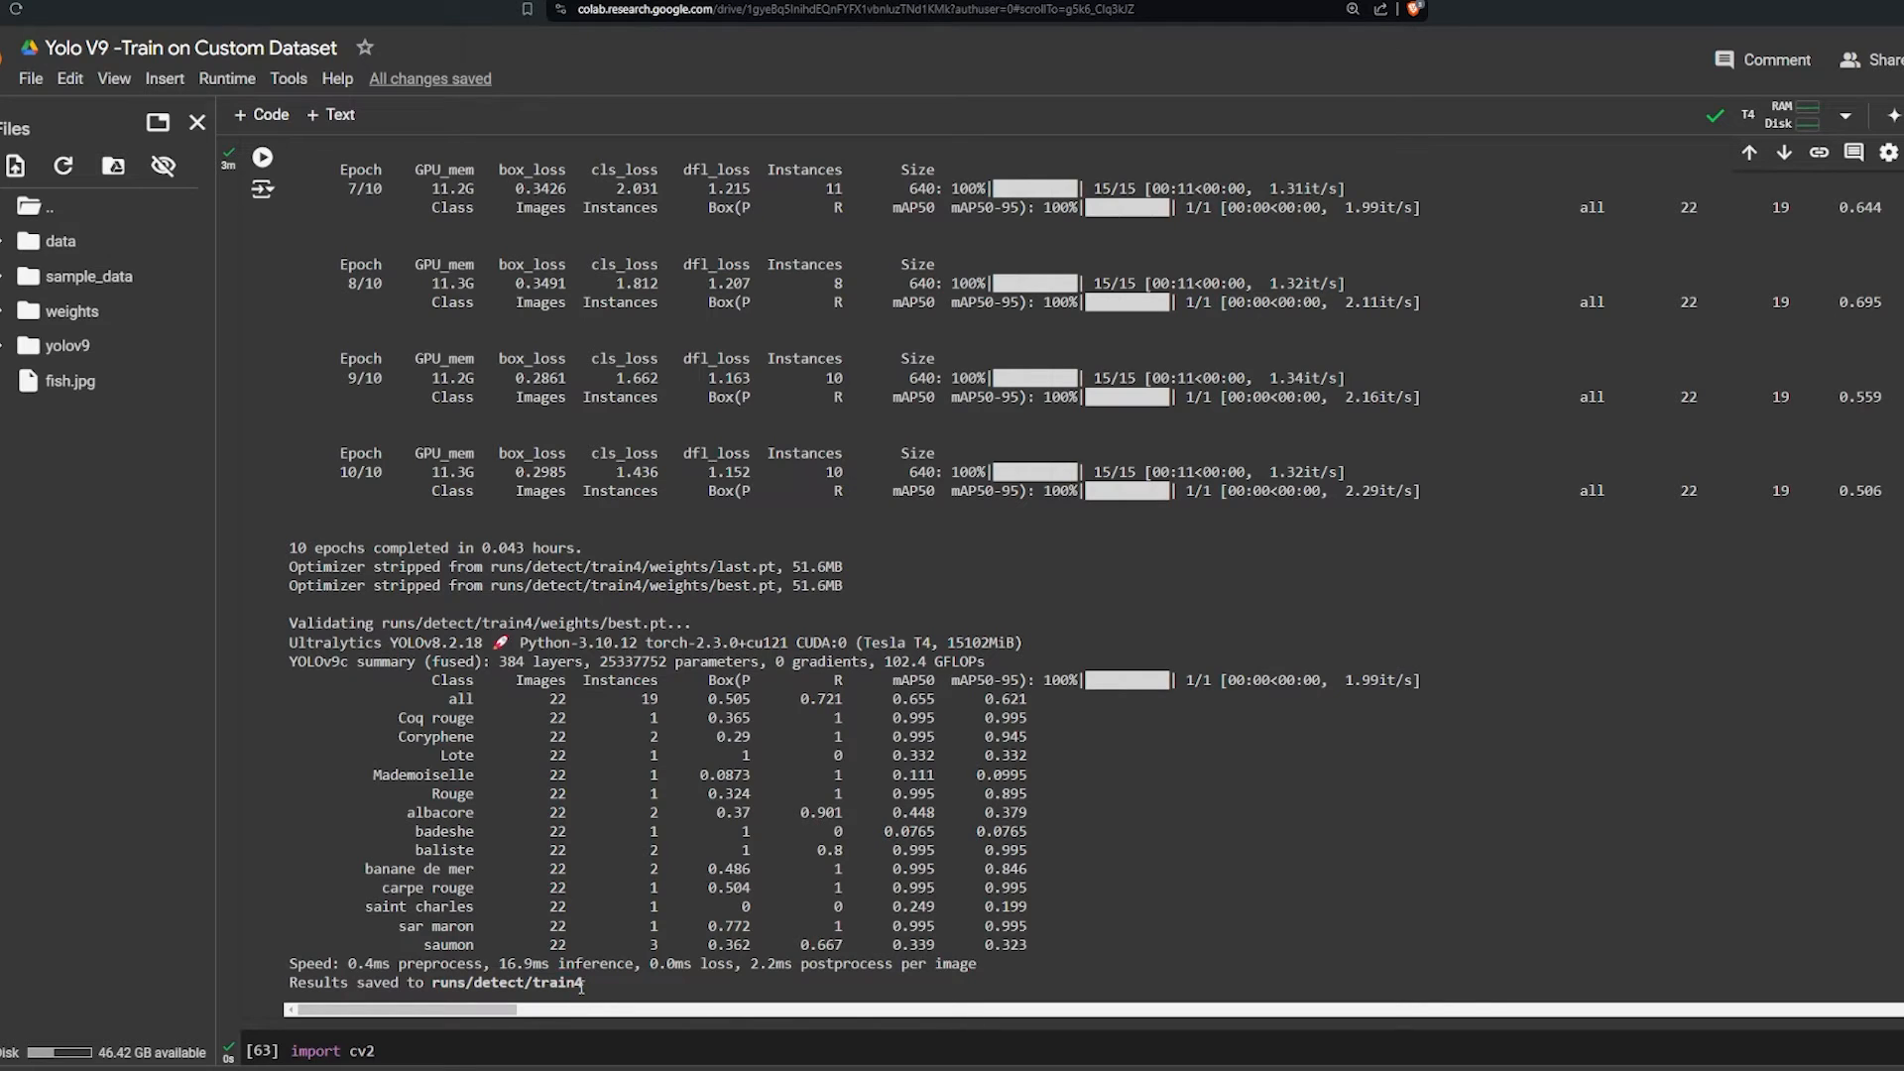
double_click(509, 983)
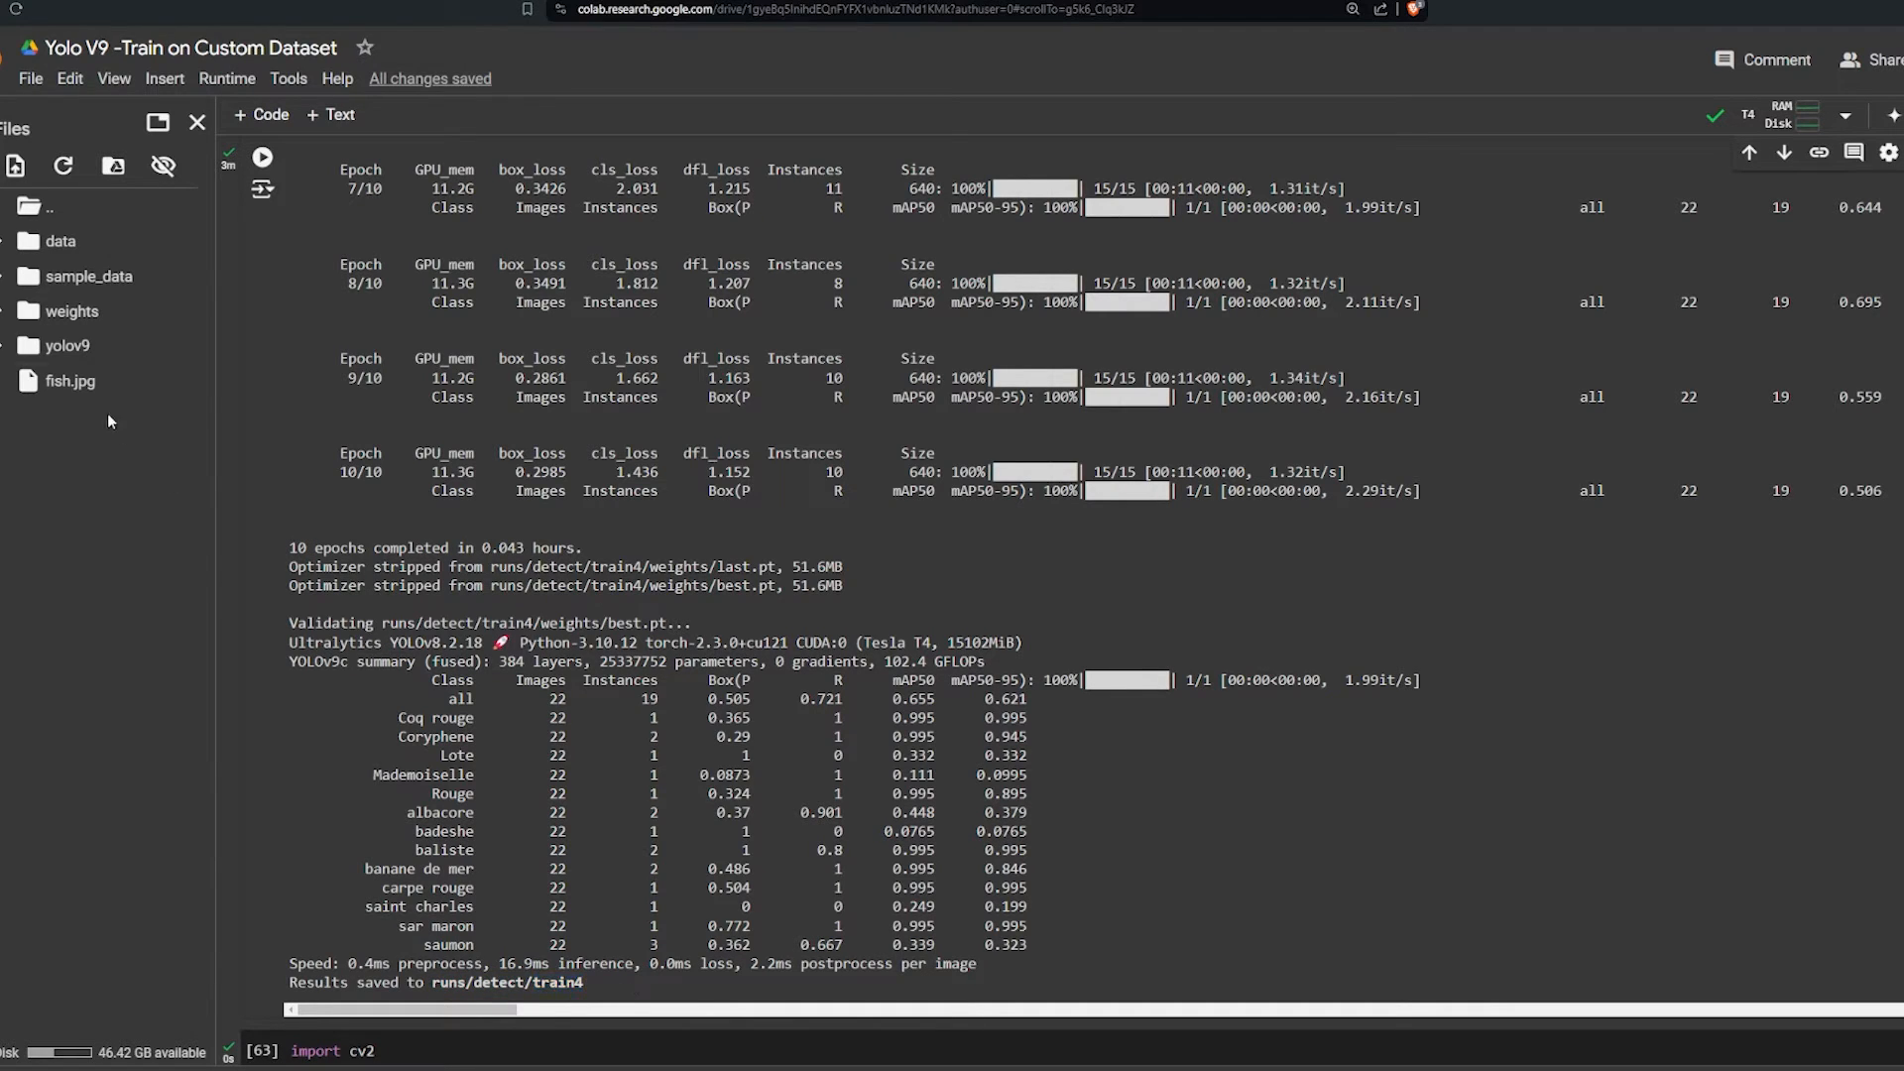
left_click(58, 345)
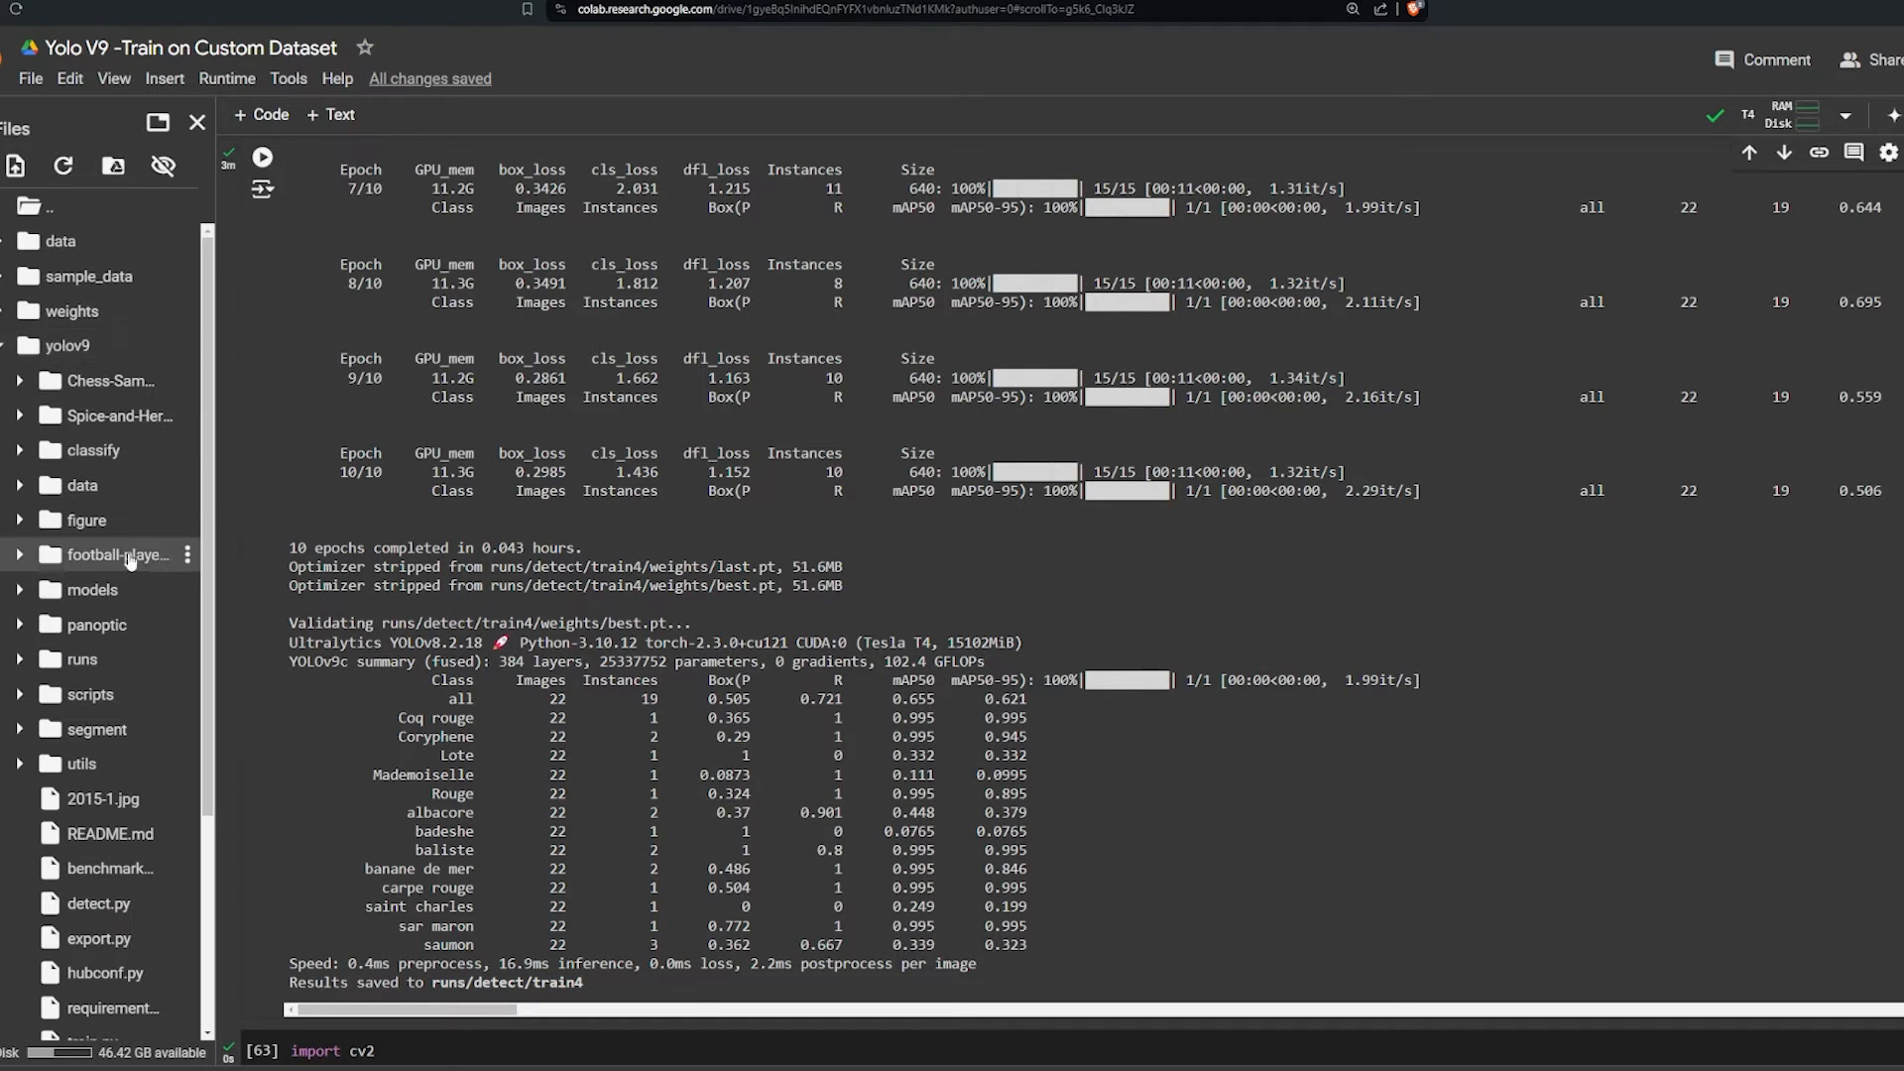
mouse_move(154, 694)
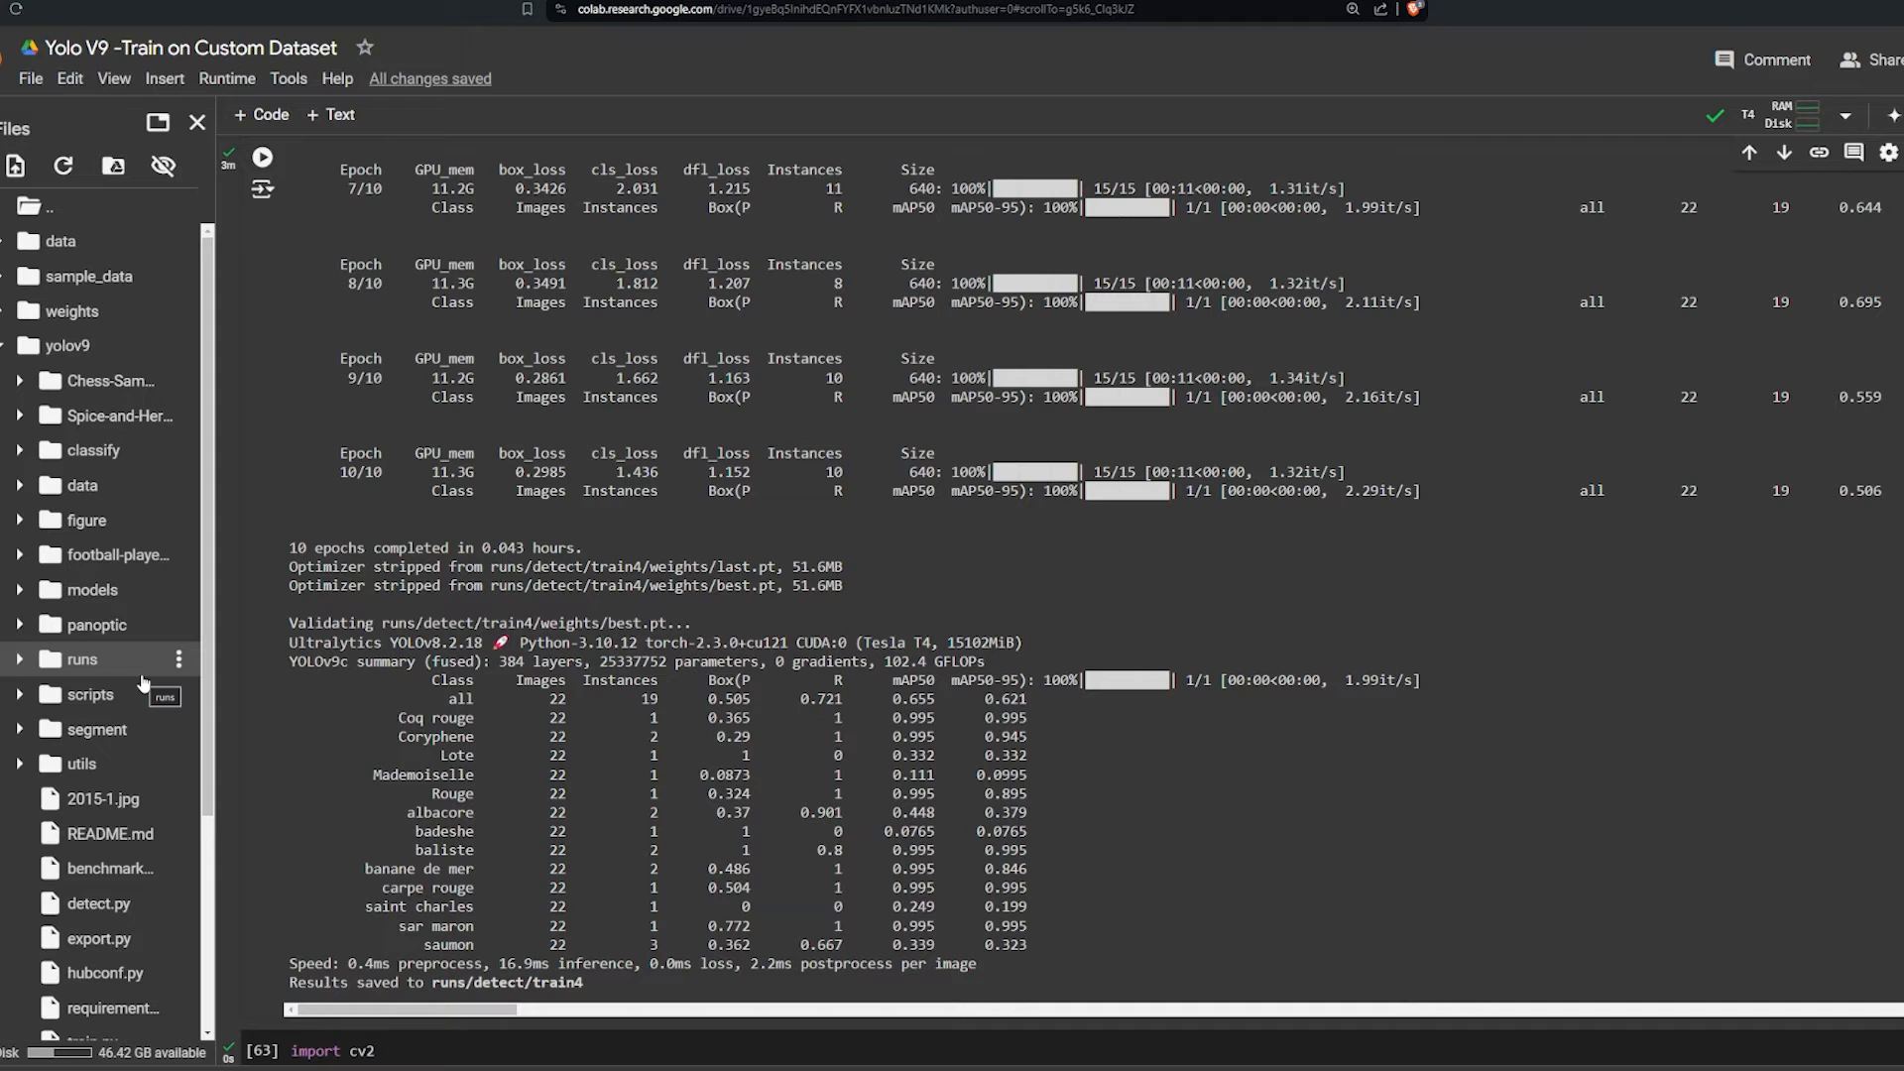
mouse_move(149, 768)
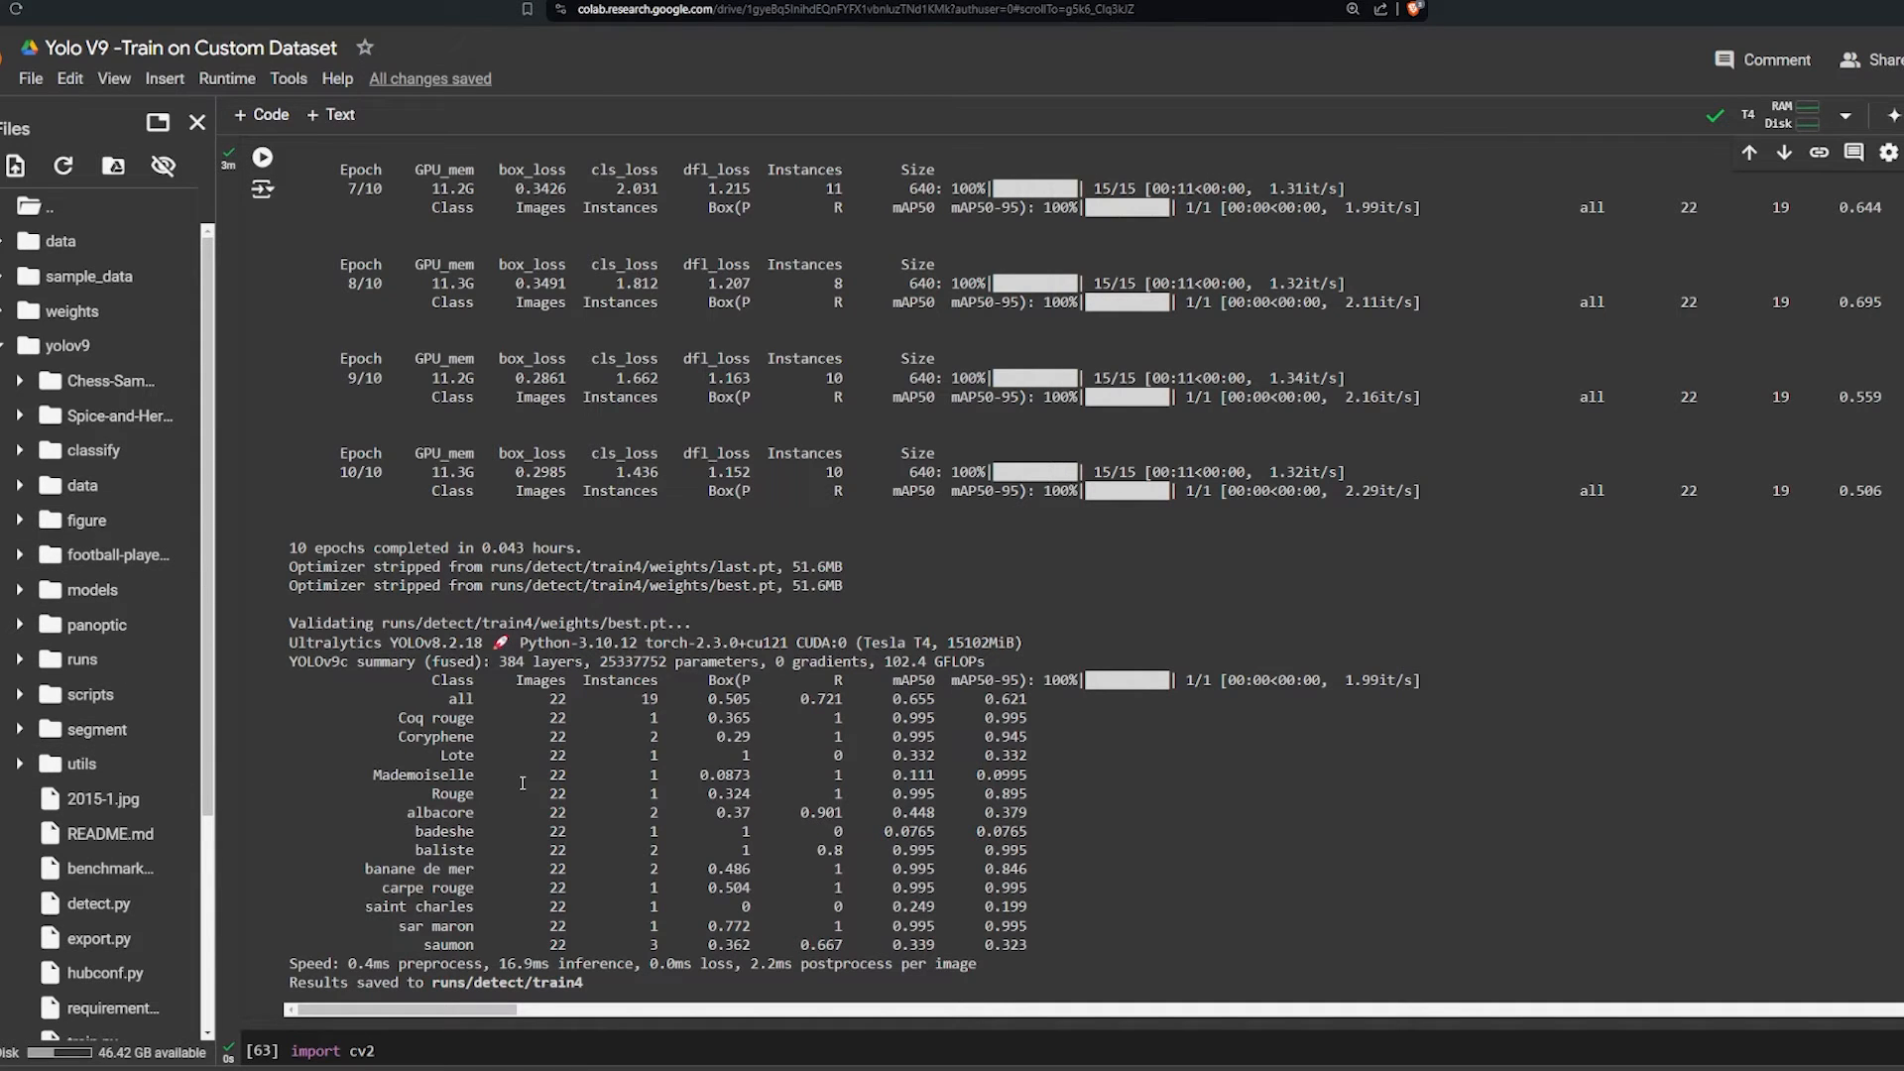
left_click(75, 660)
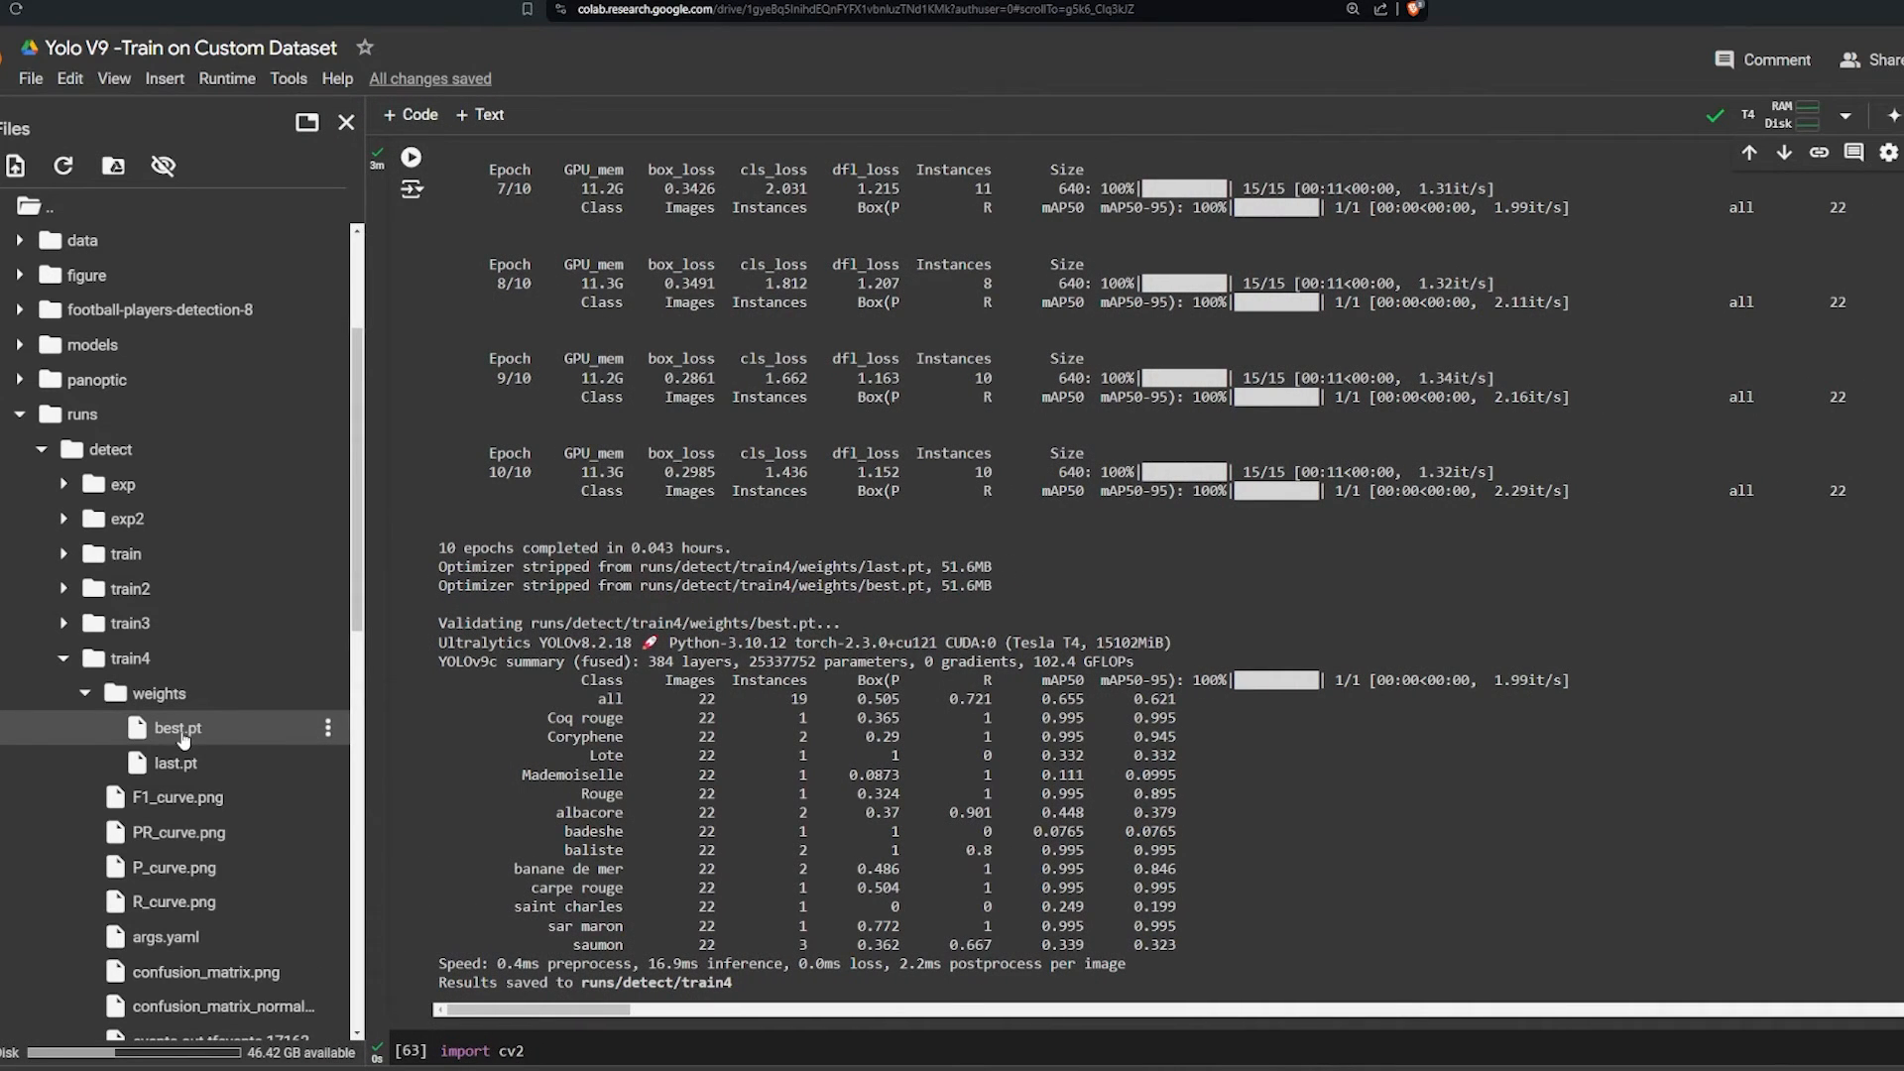
left_click(85, 693)
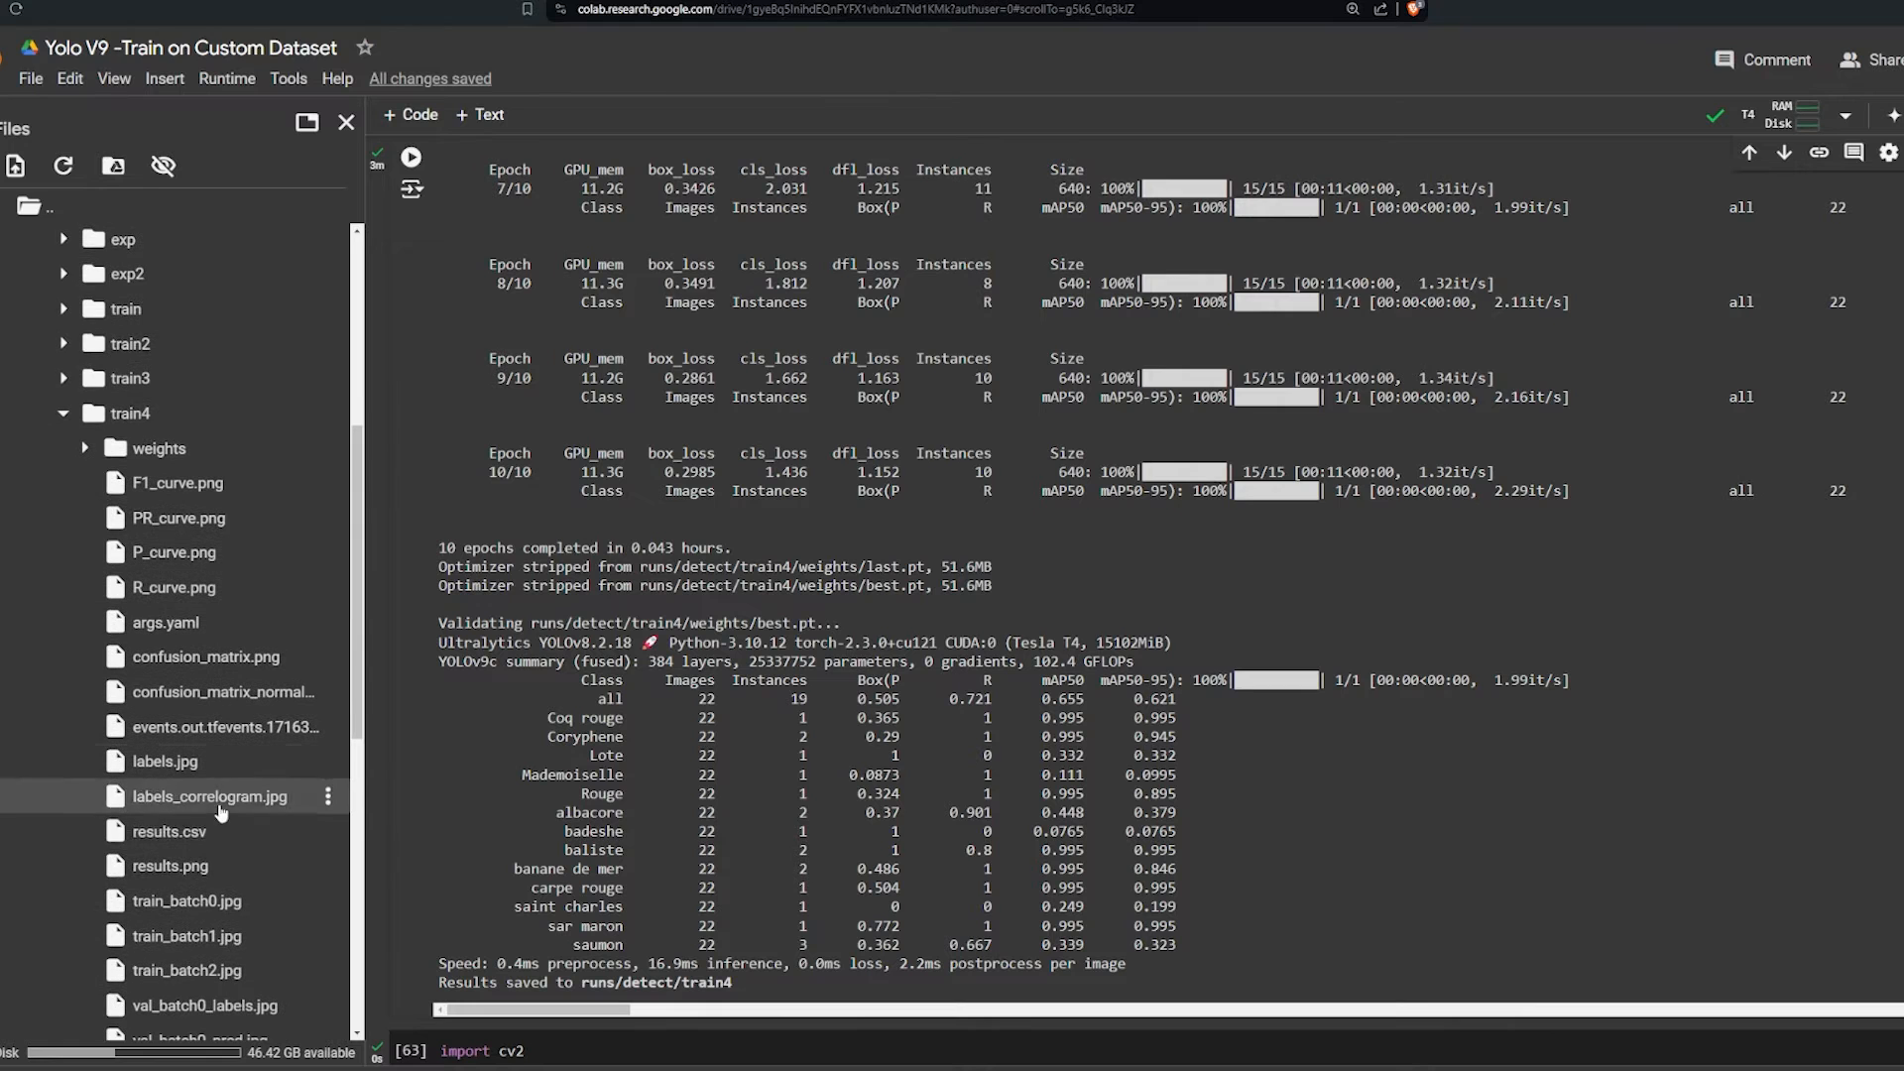
double_click(171, 865)
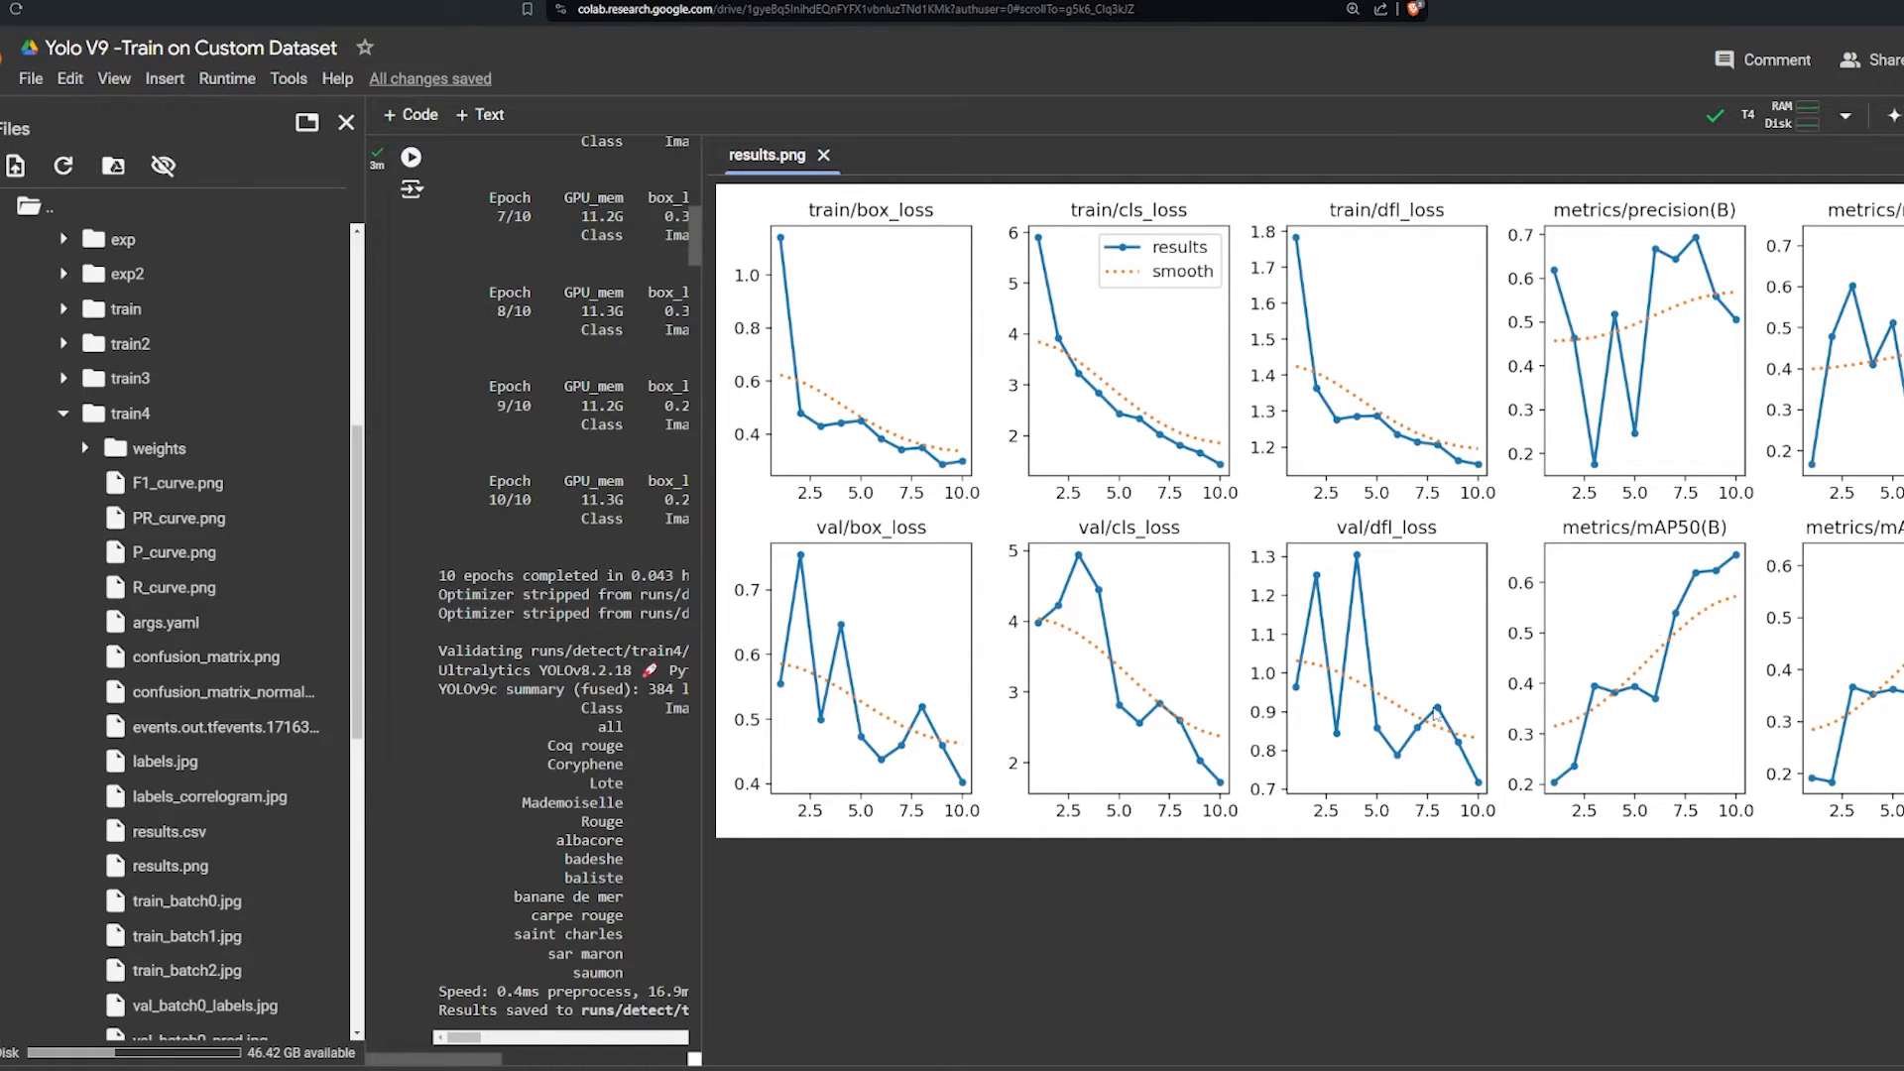
mouse_move(1735, 321)
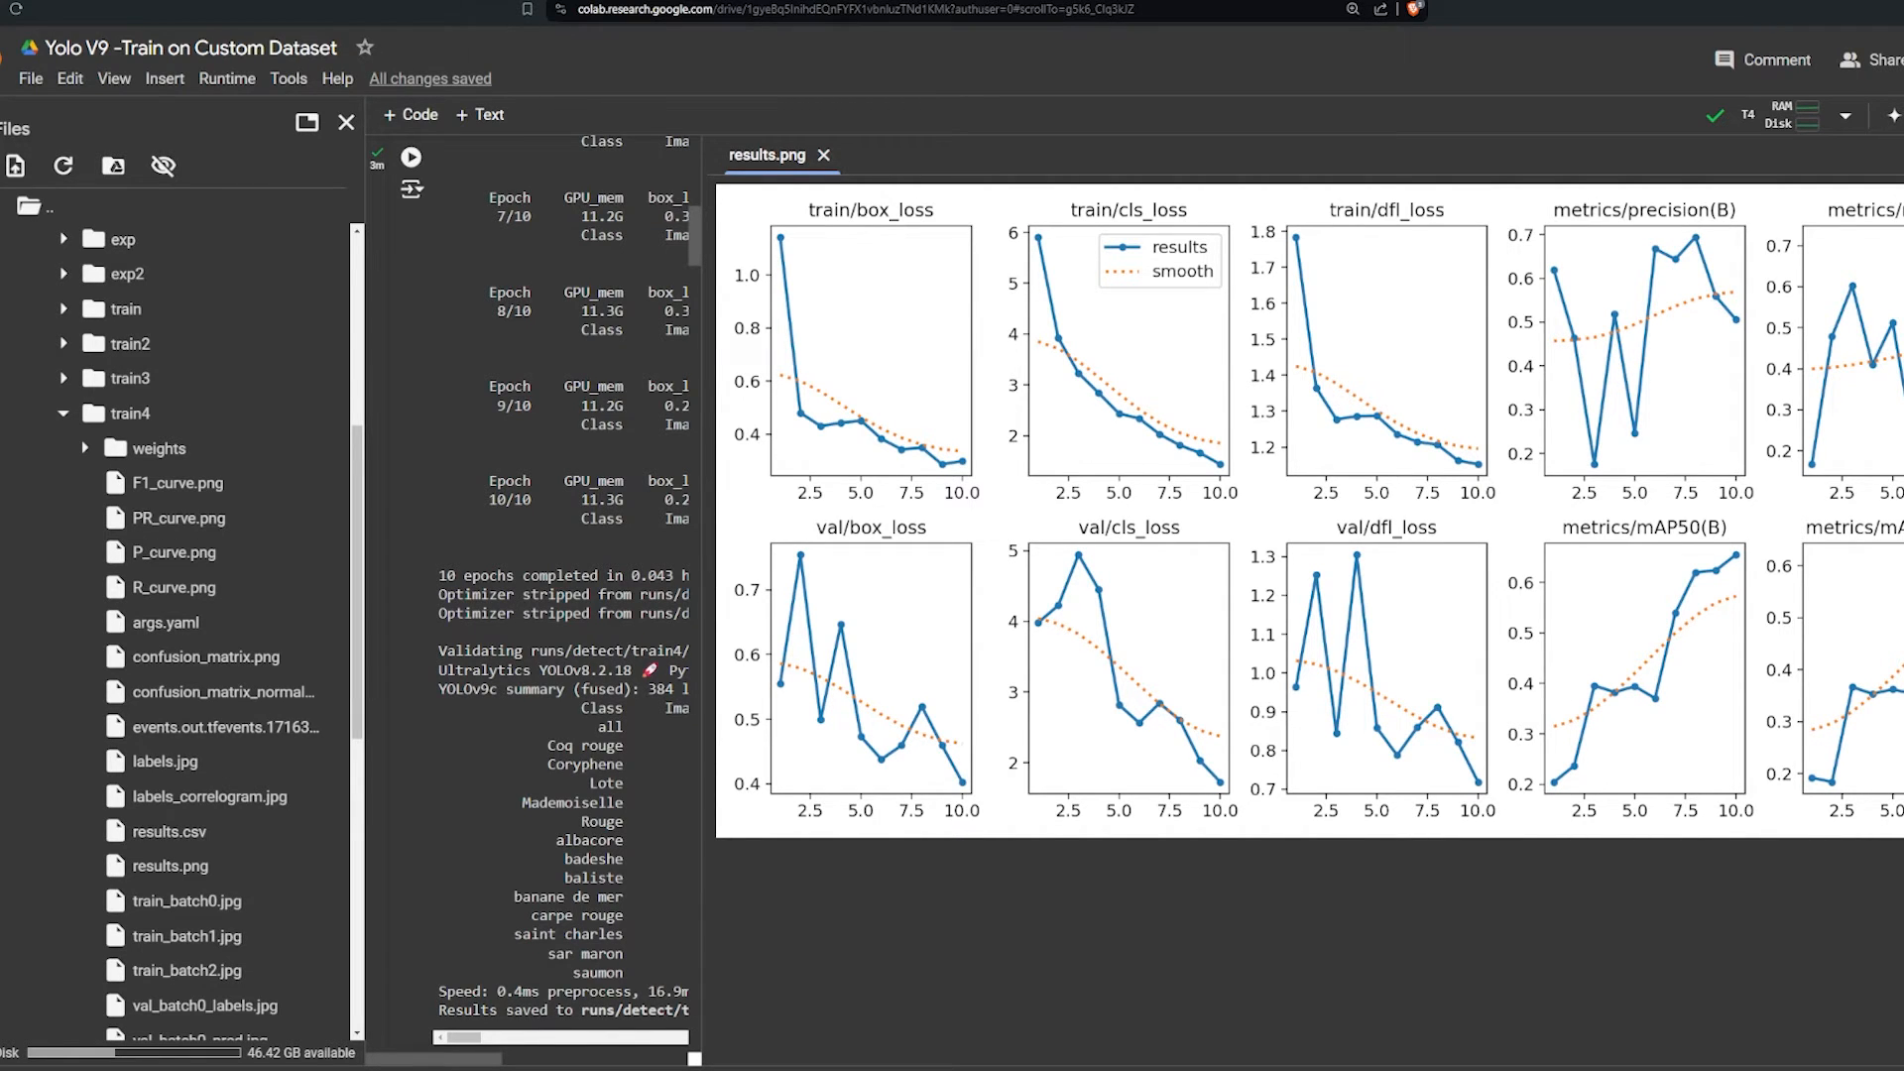
mouse_move(1593, 444)
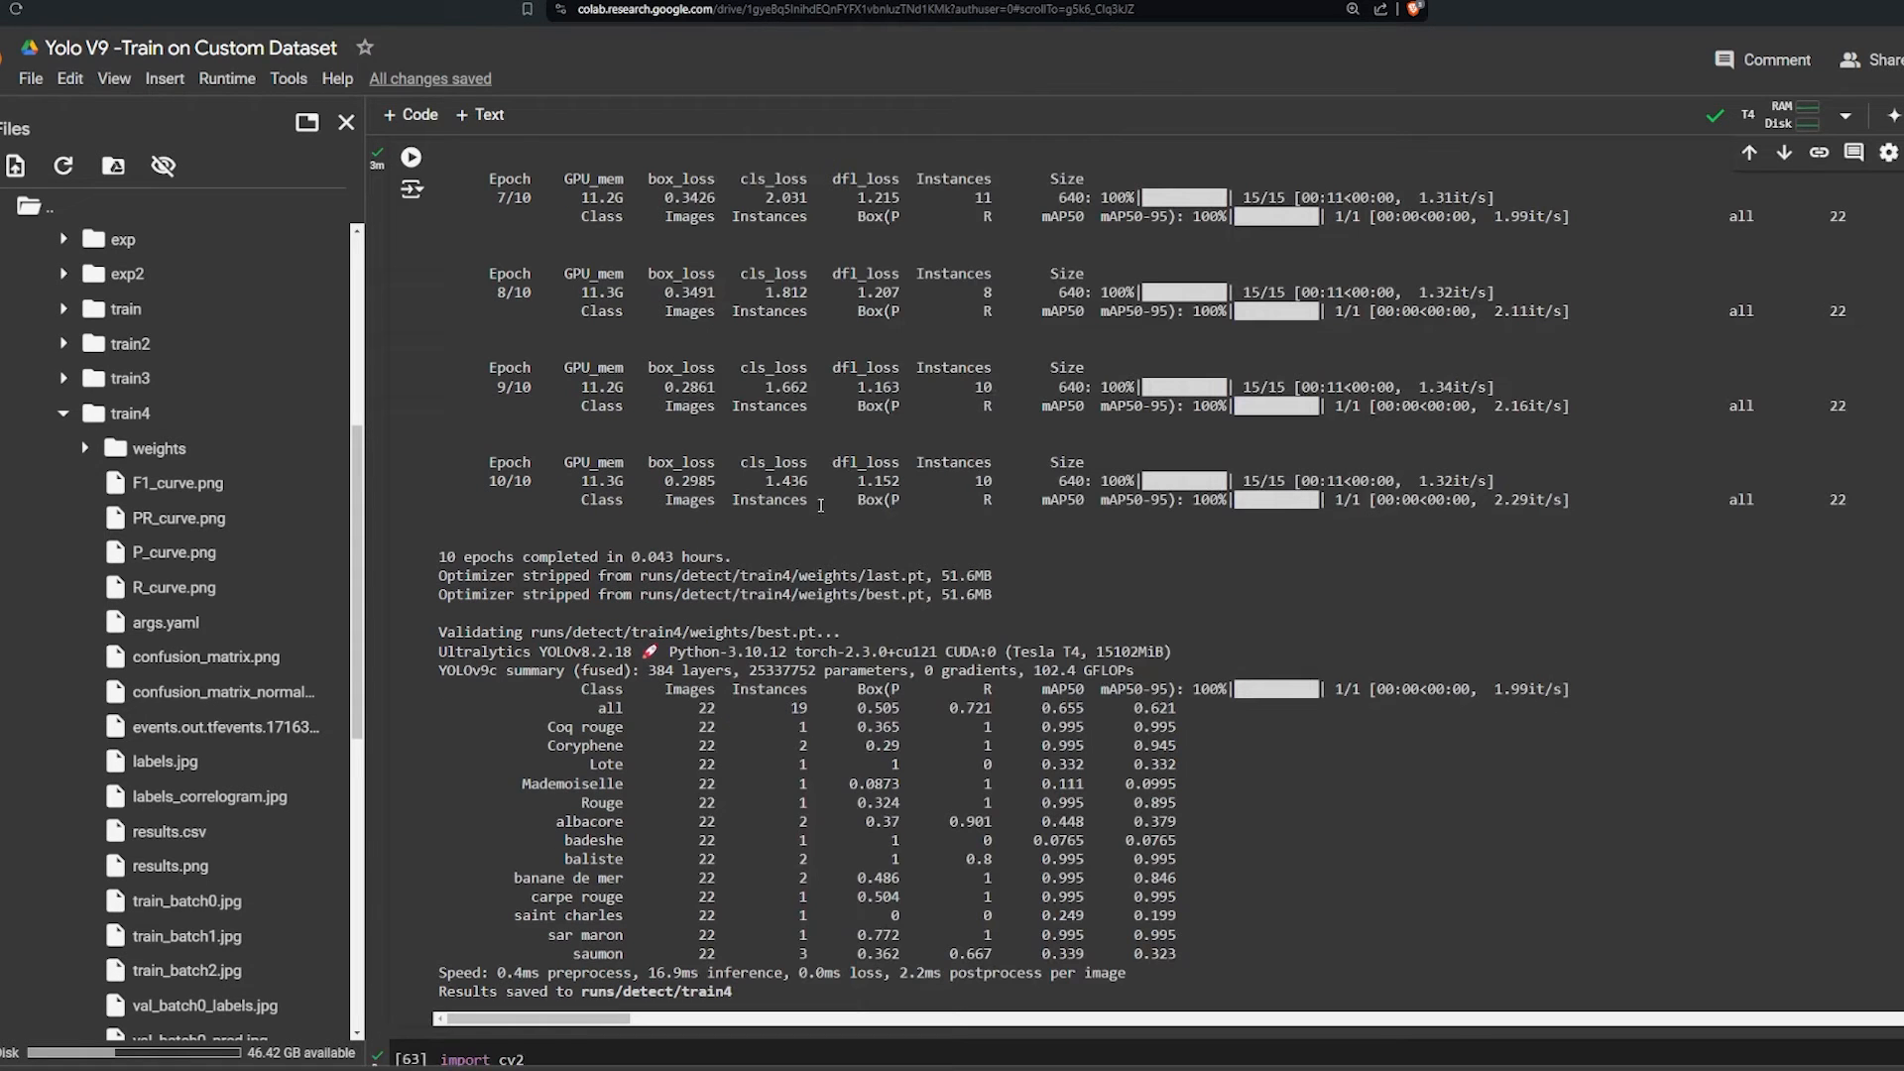
Step: Review the fish.jpg inference cell, marking the image path, model call and detections line
scroll("up", 3)
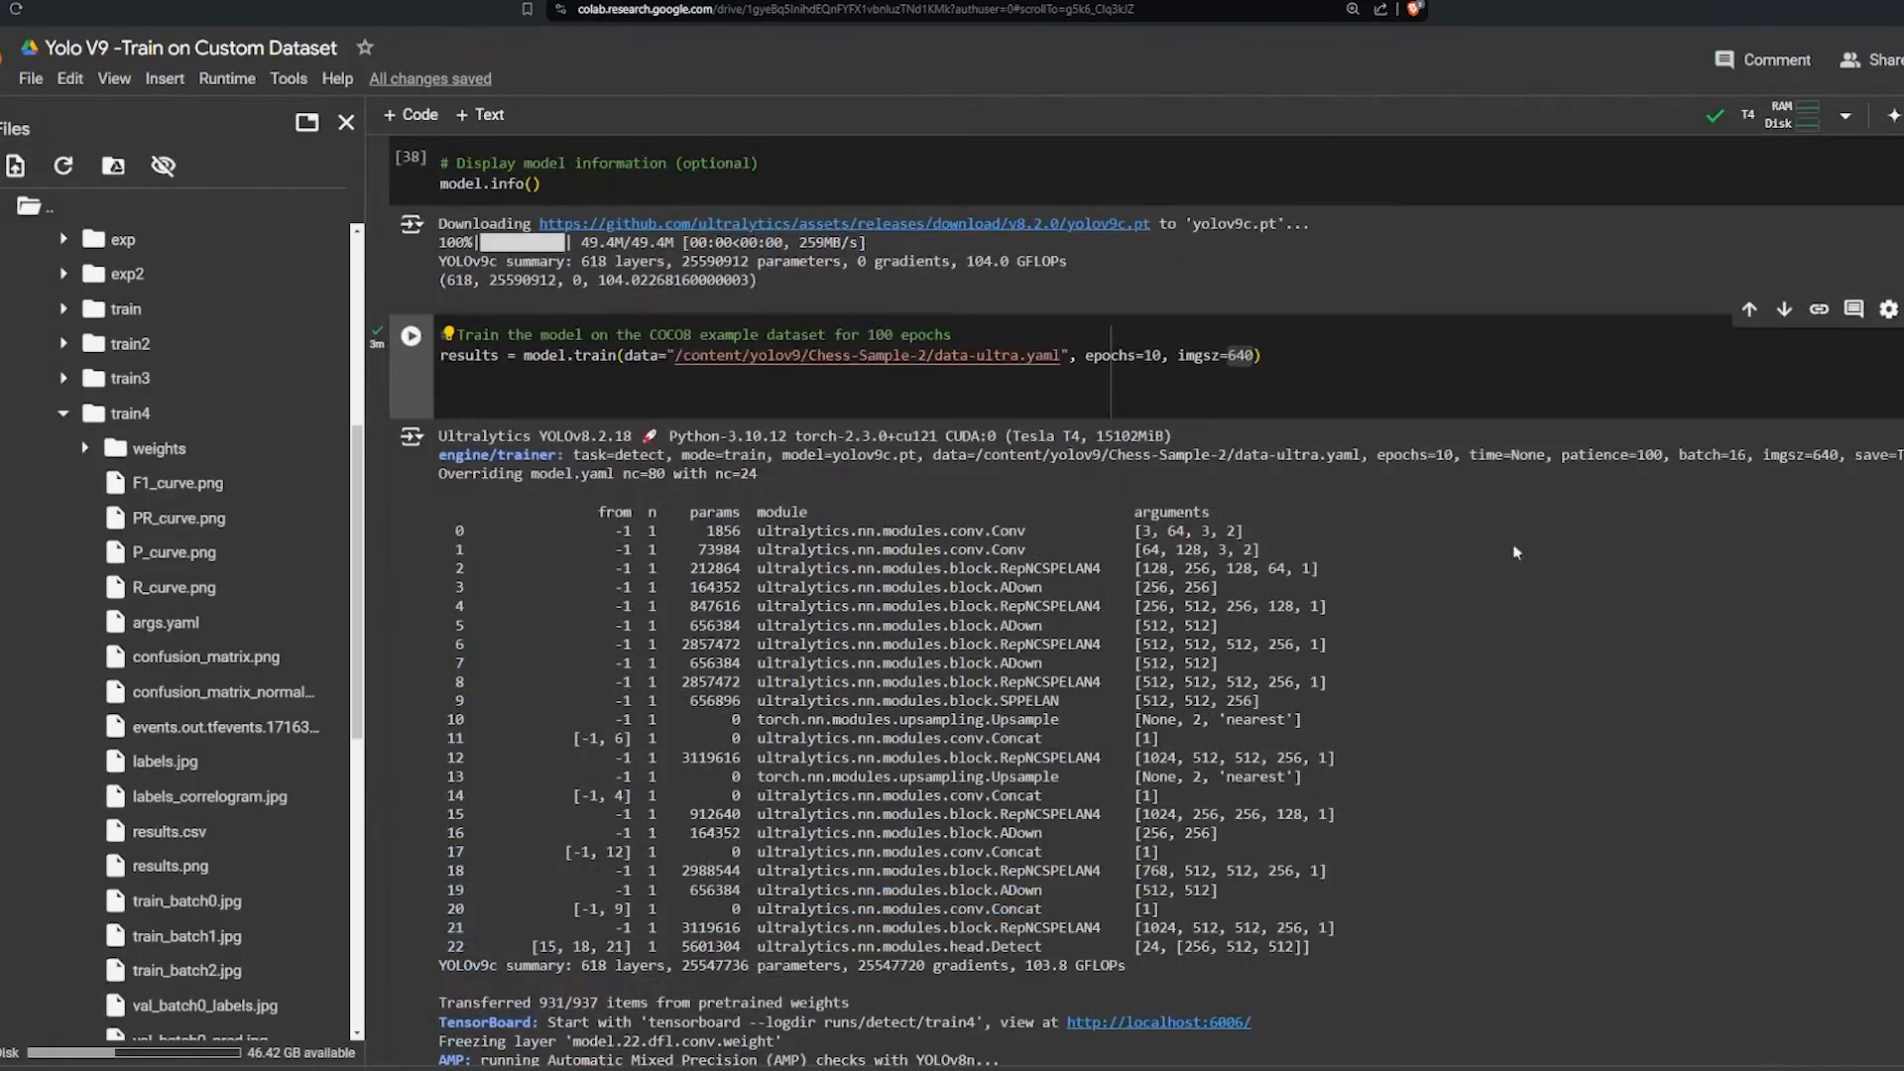
scroll("down", 3)
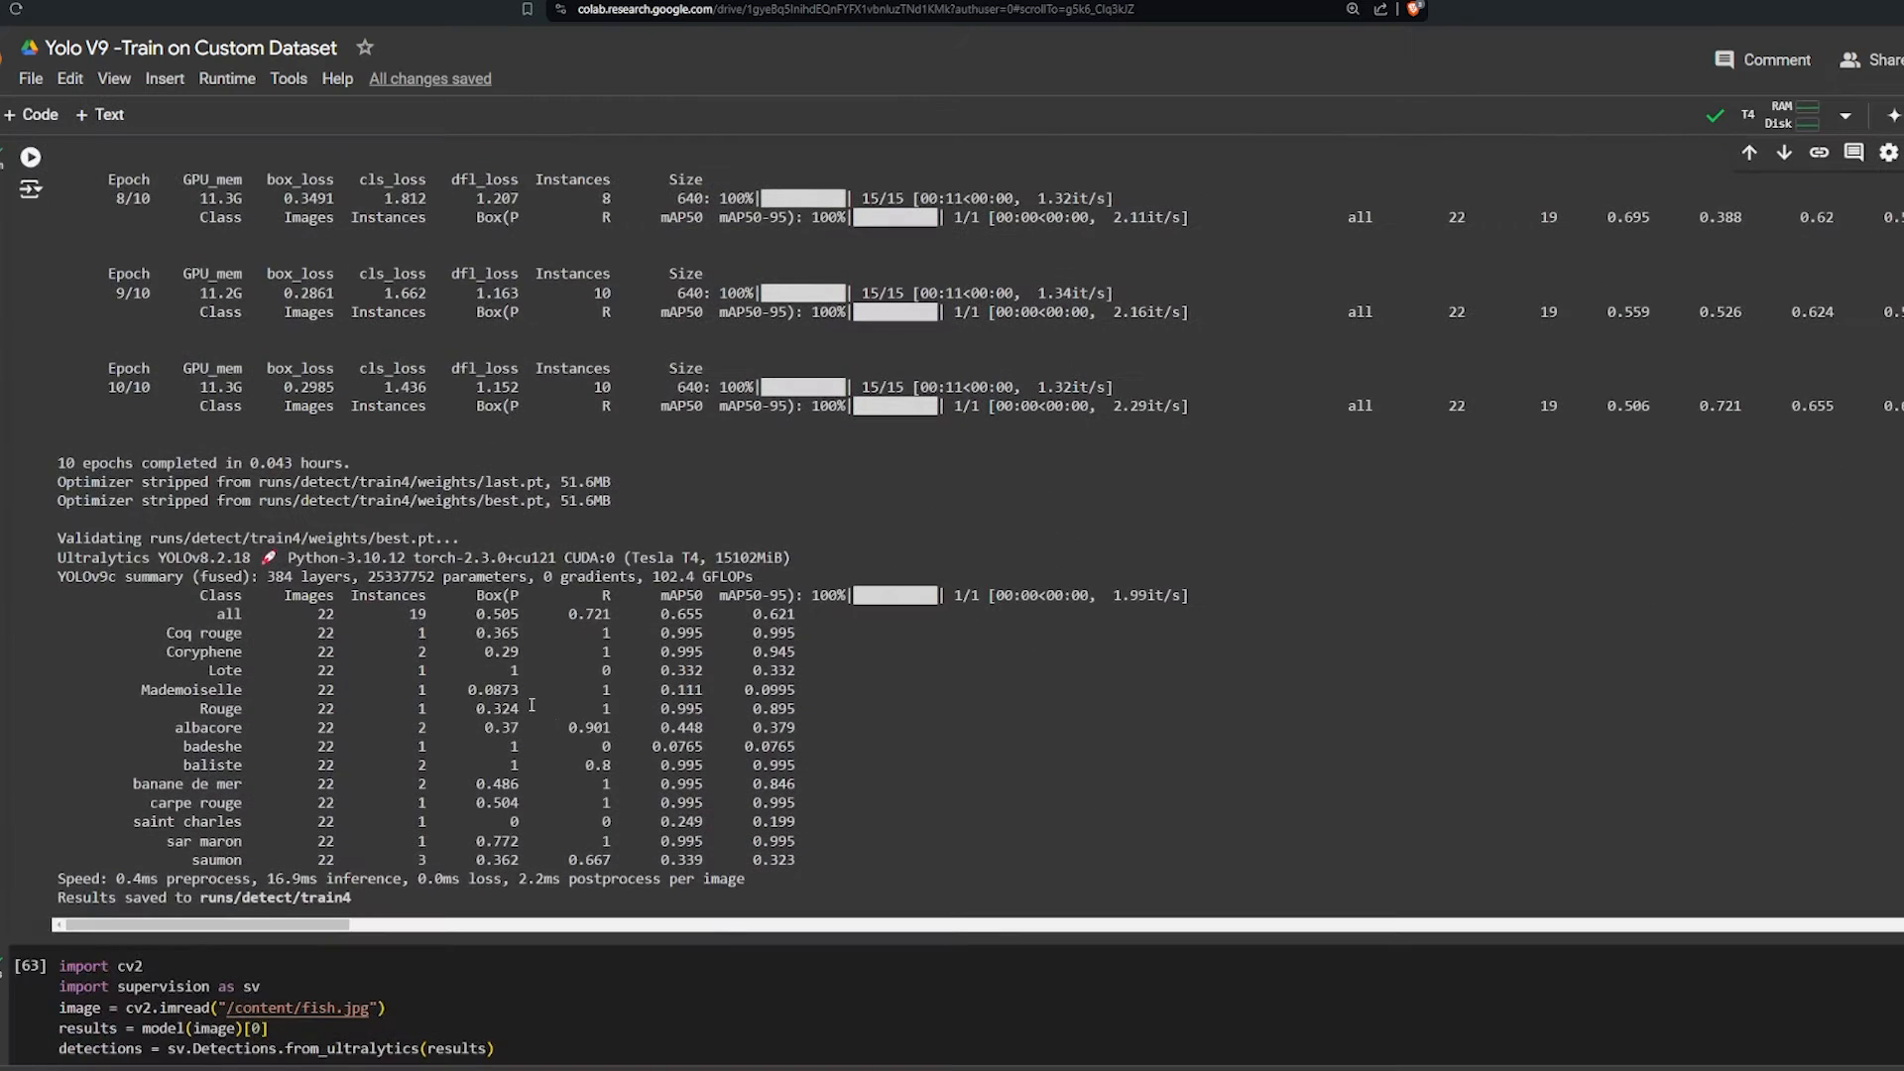
scroll("down", 3)
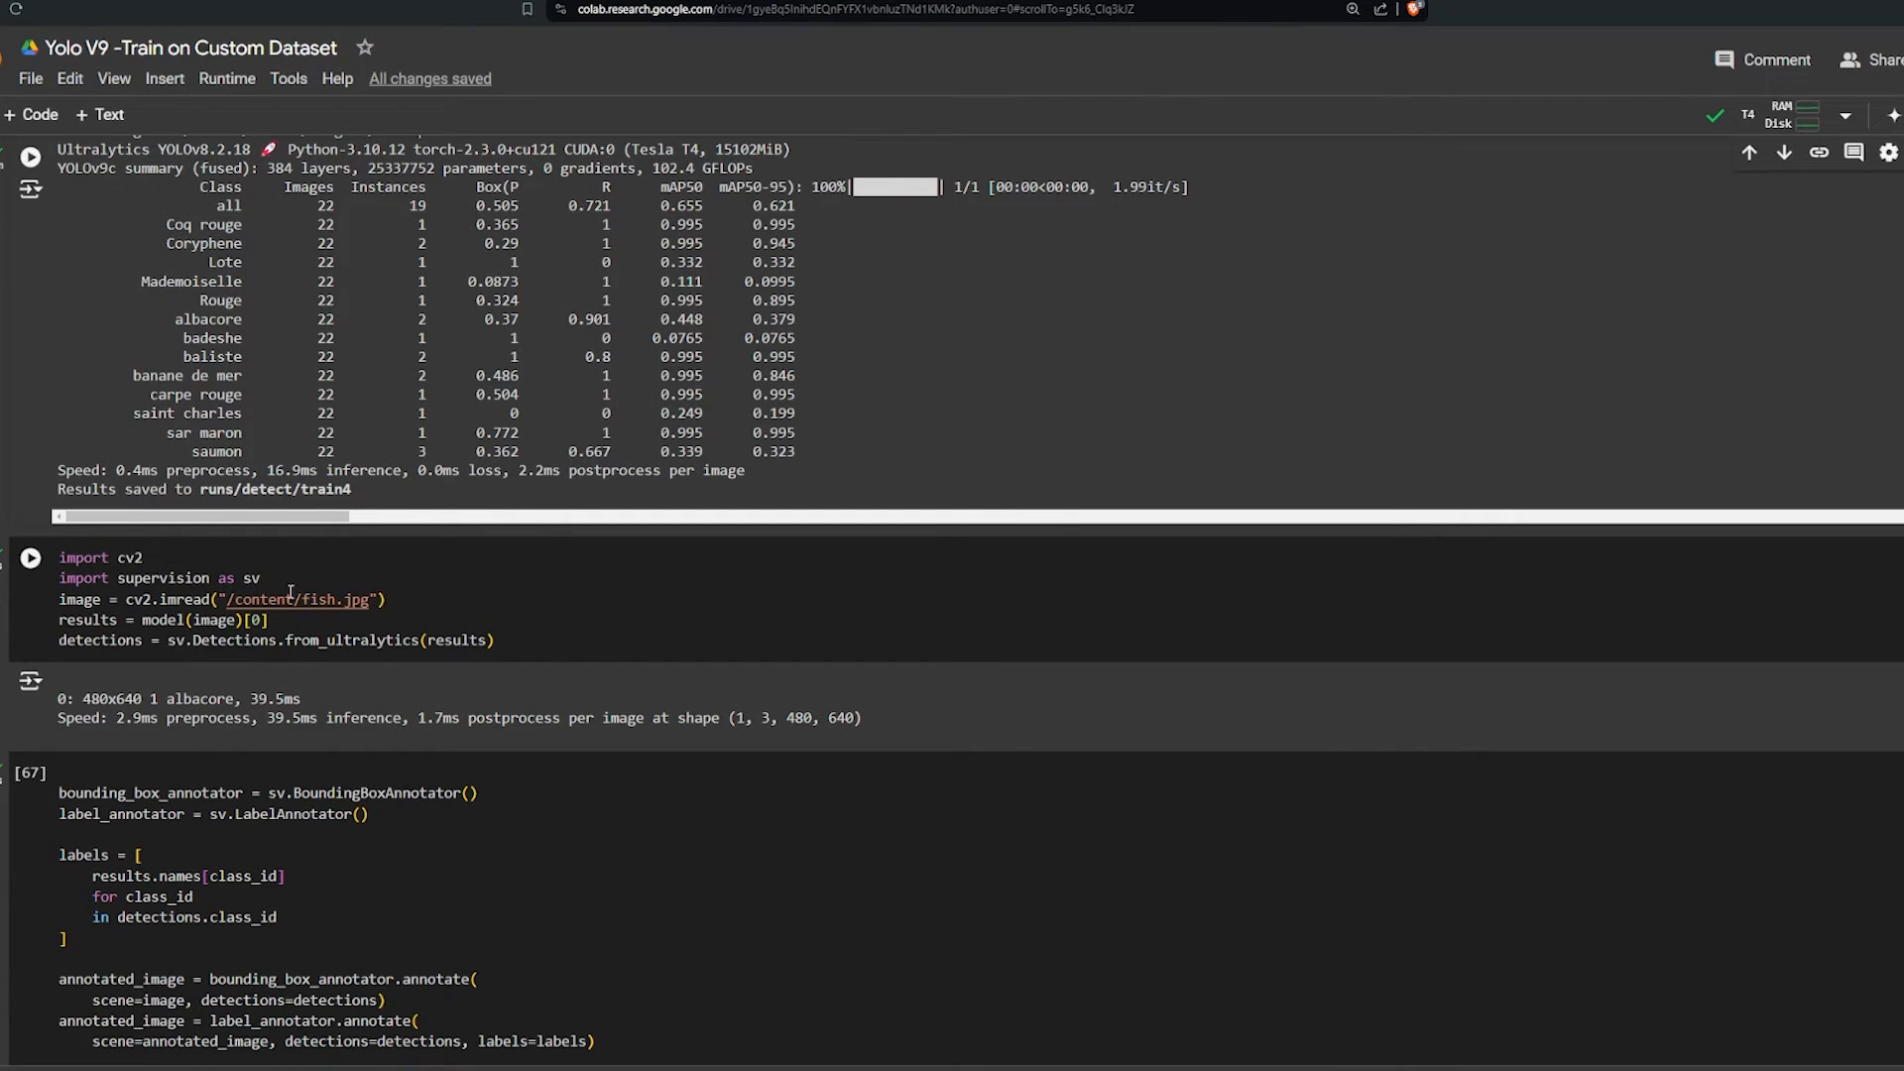
mouse_move(437, 588)
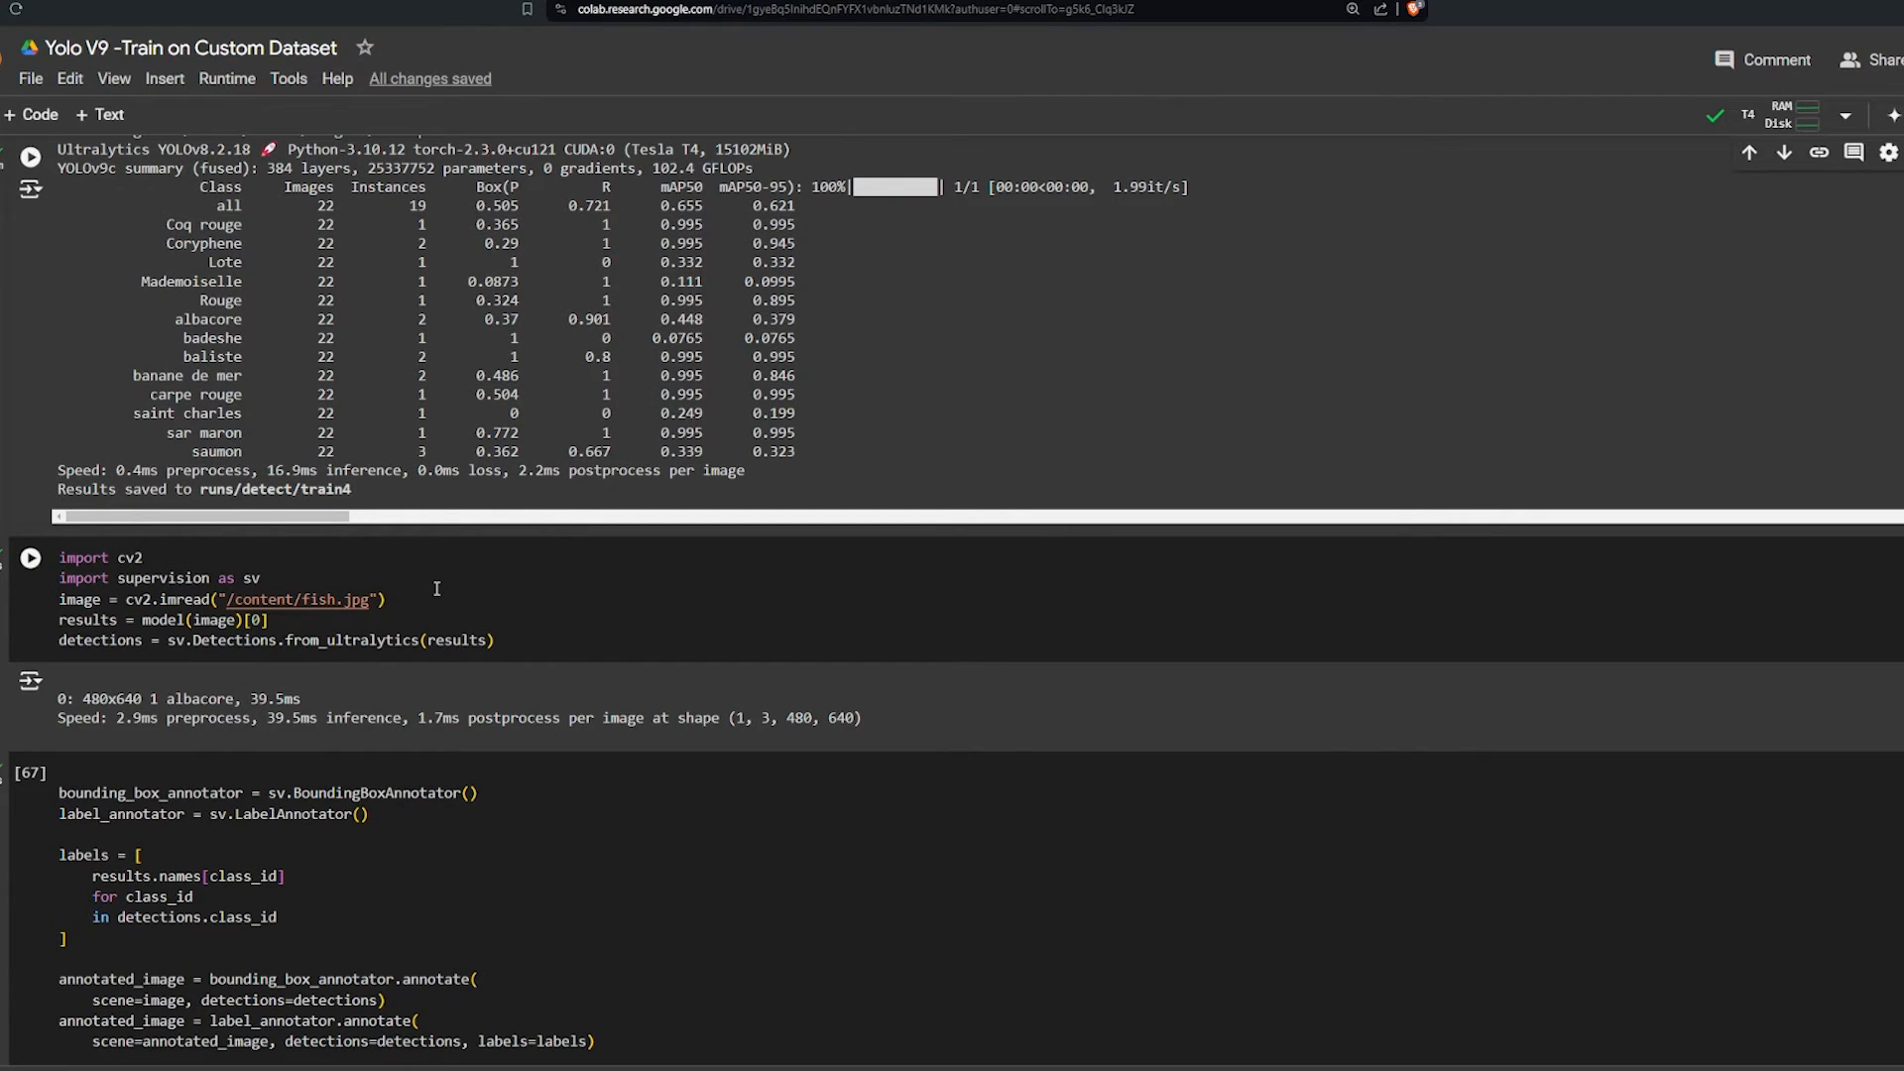
double_click(297, 600)
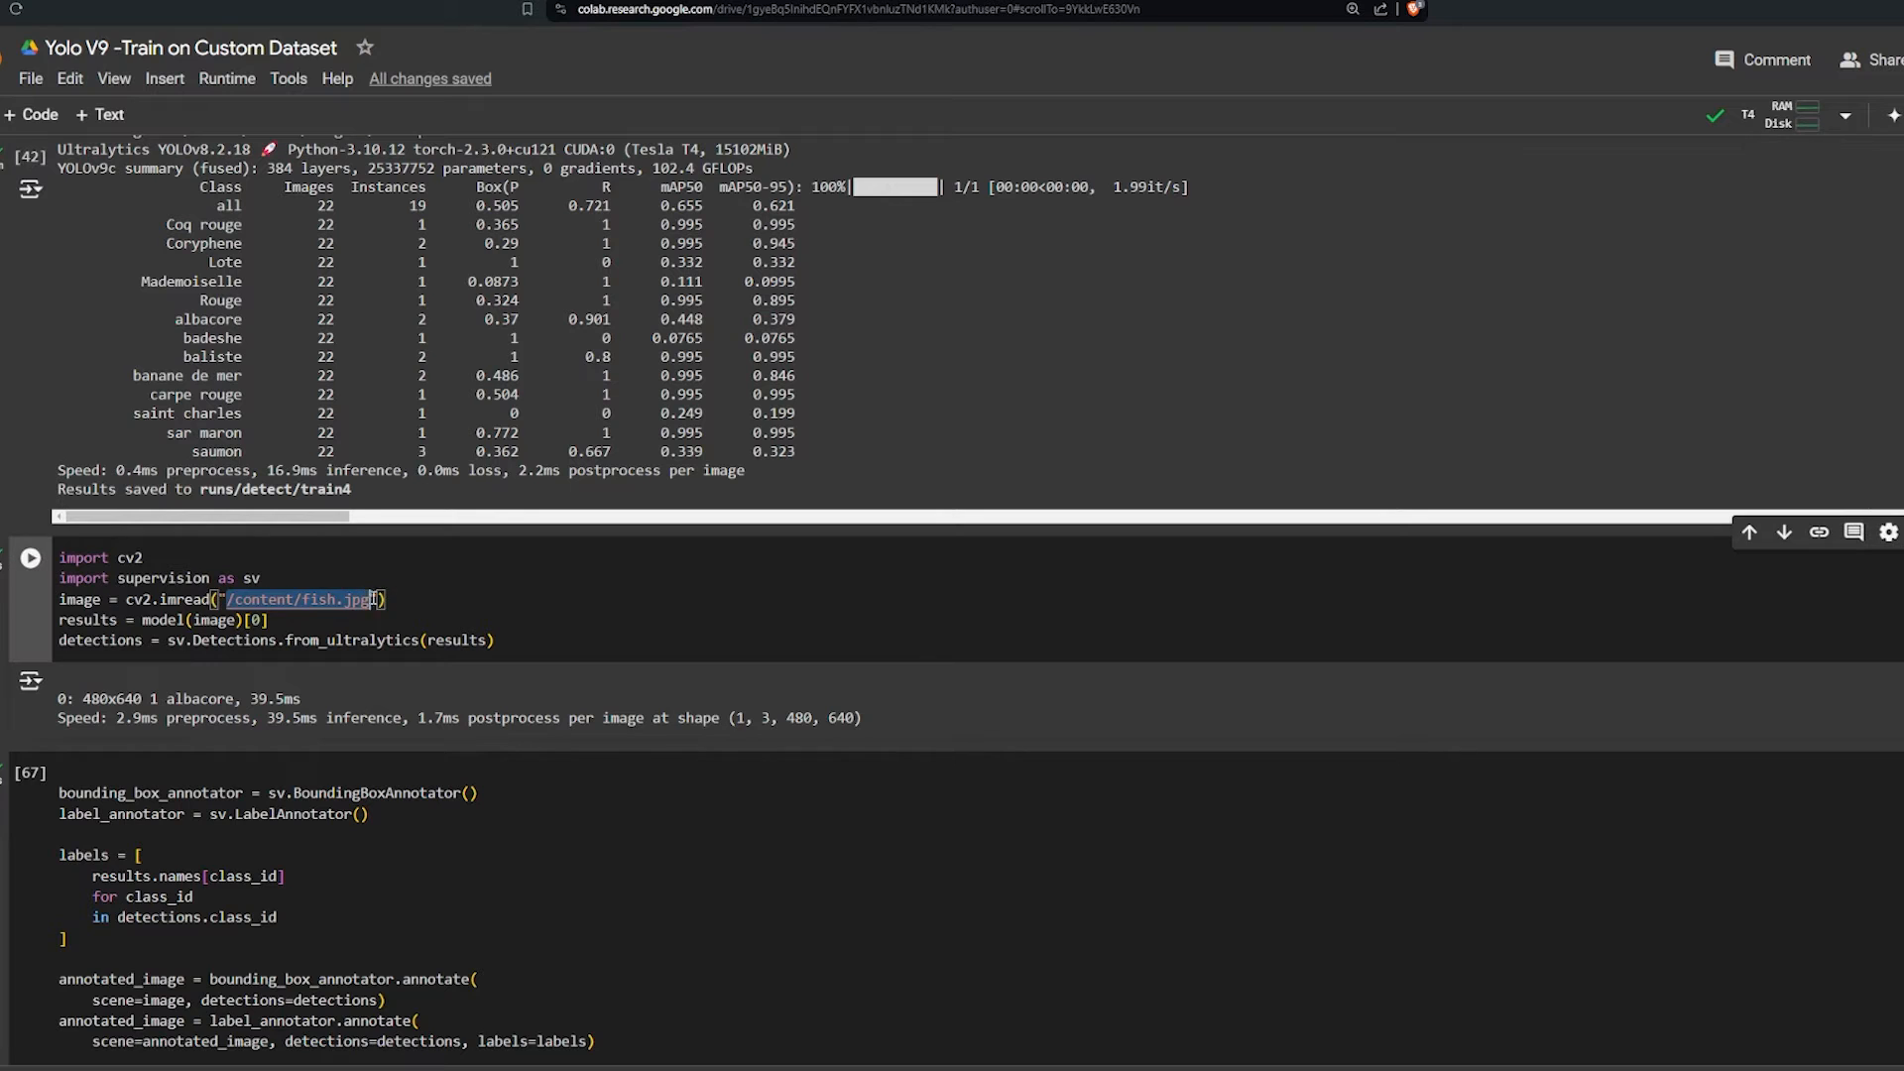
double_click(167, 619)
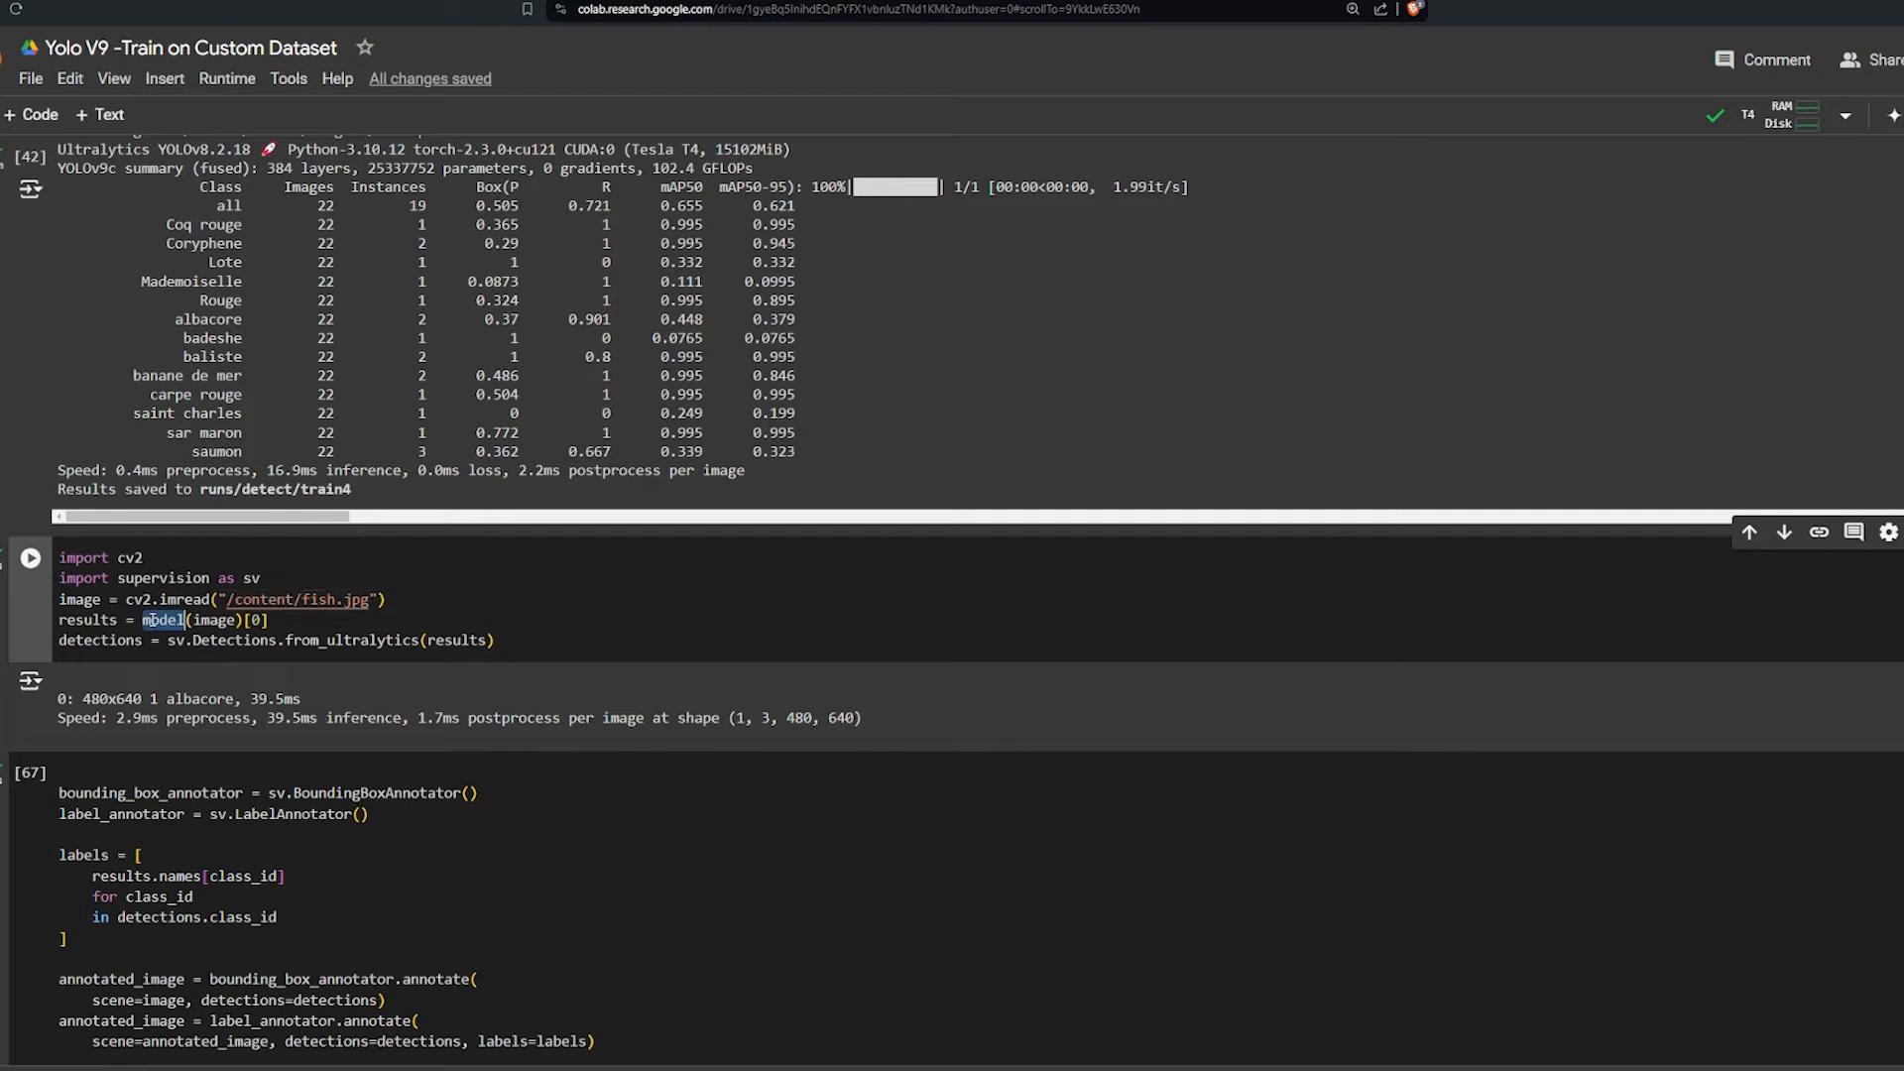
scroll("down", 3)
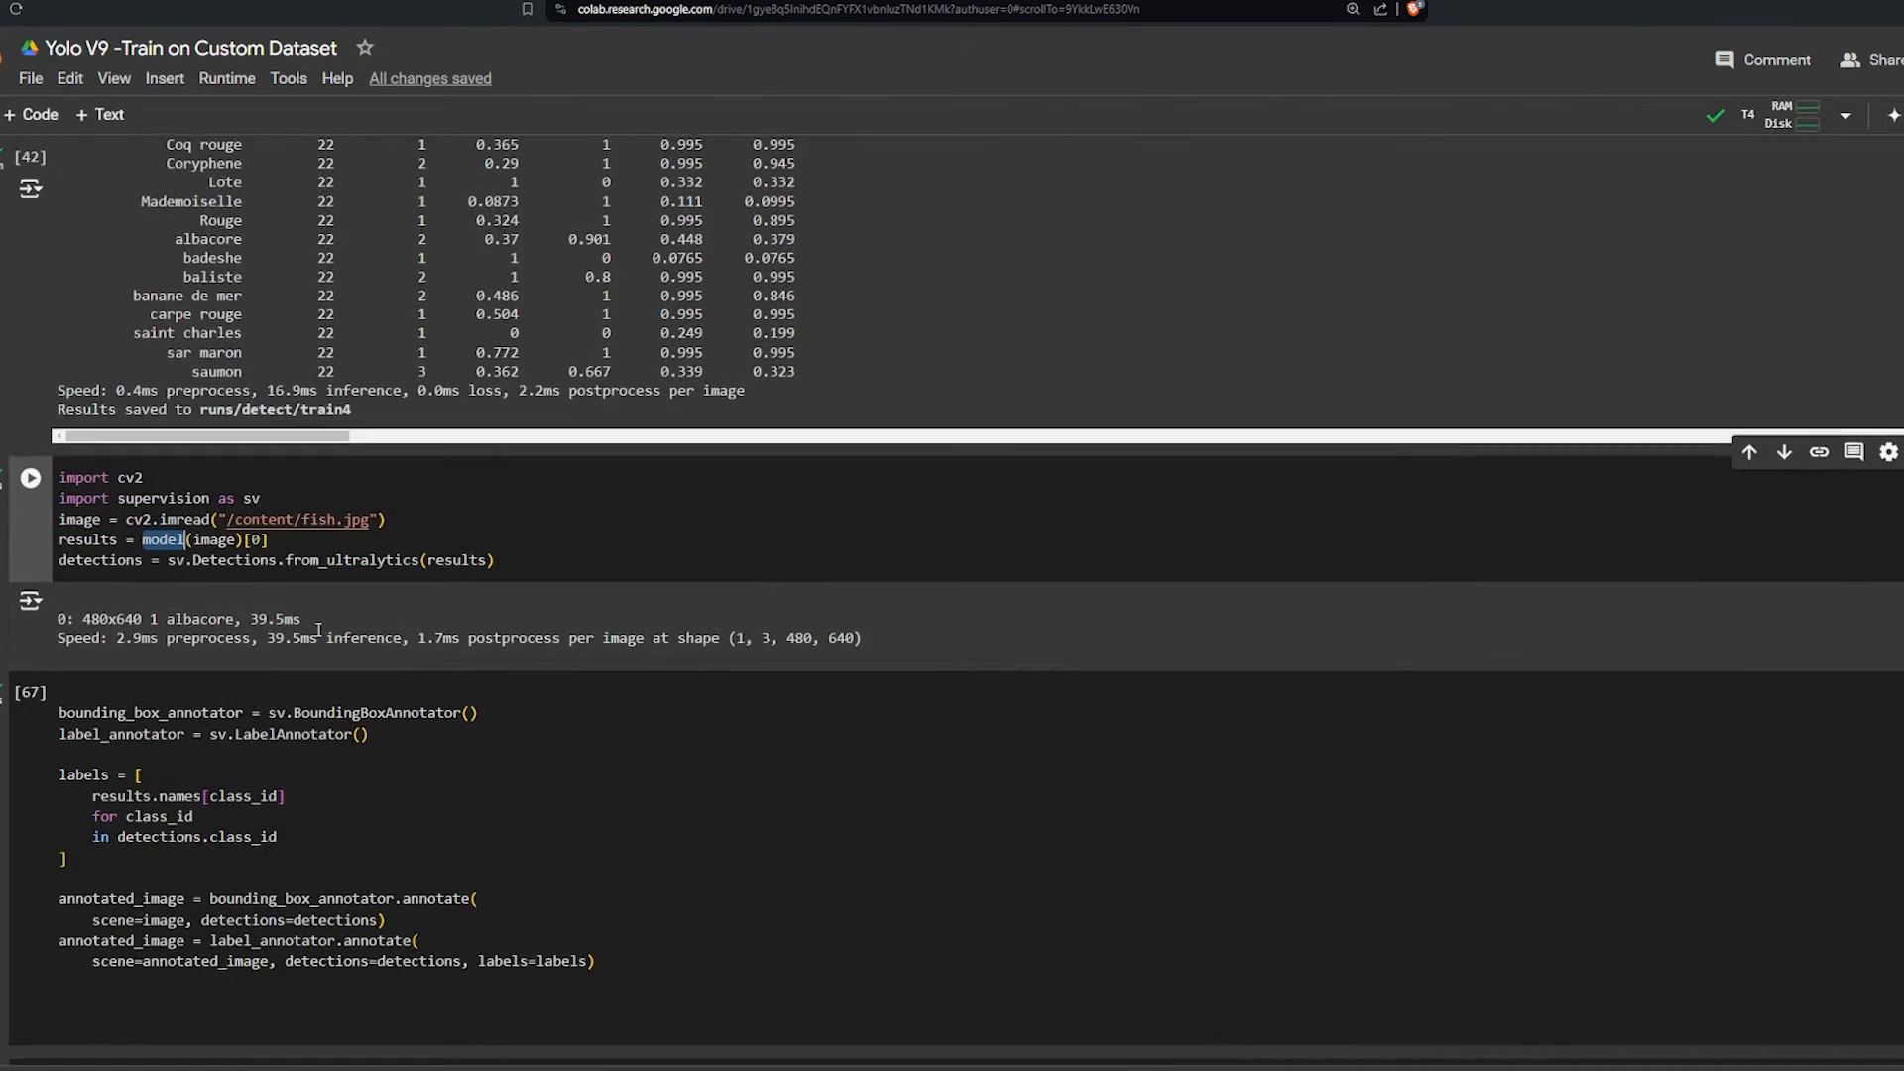
double_click(99, 560)
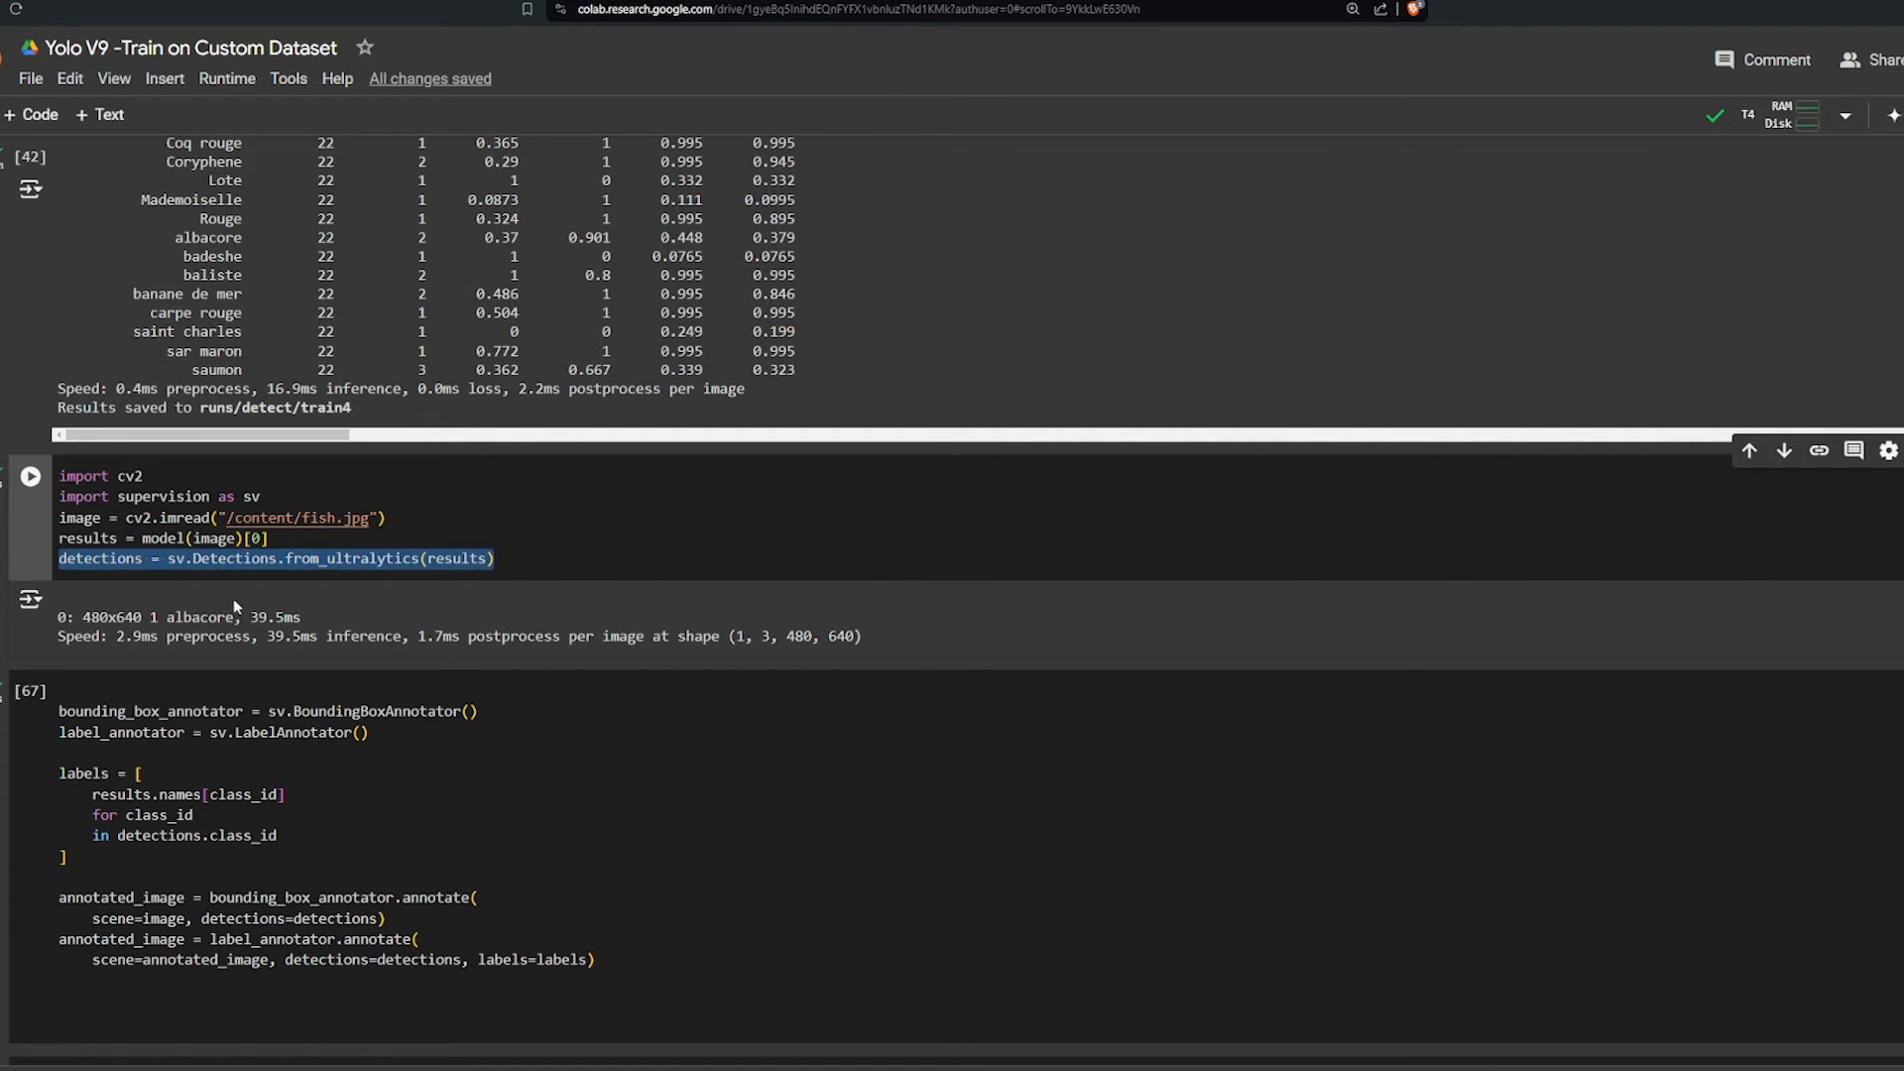
mouse_move(129, 637)
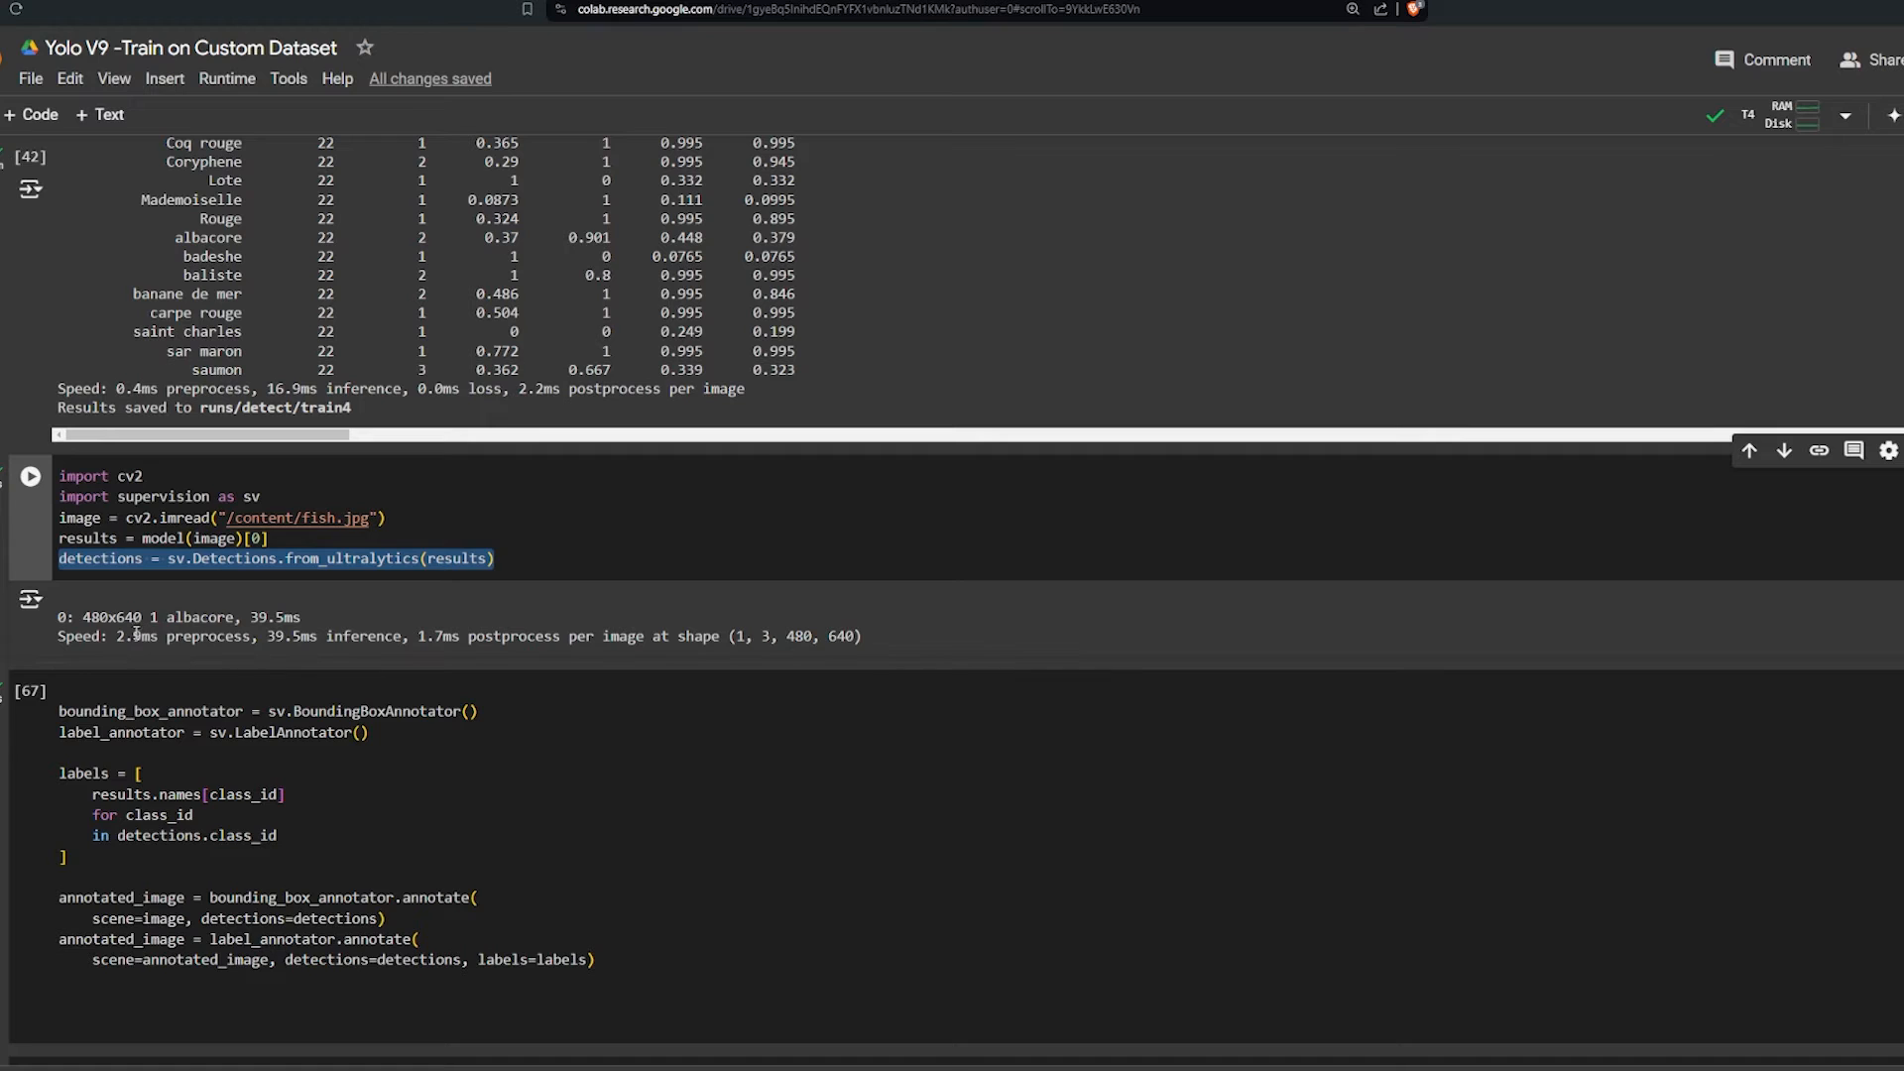
double_click(202, 617)
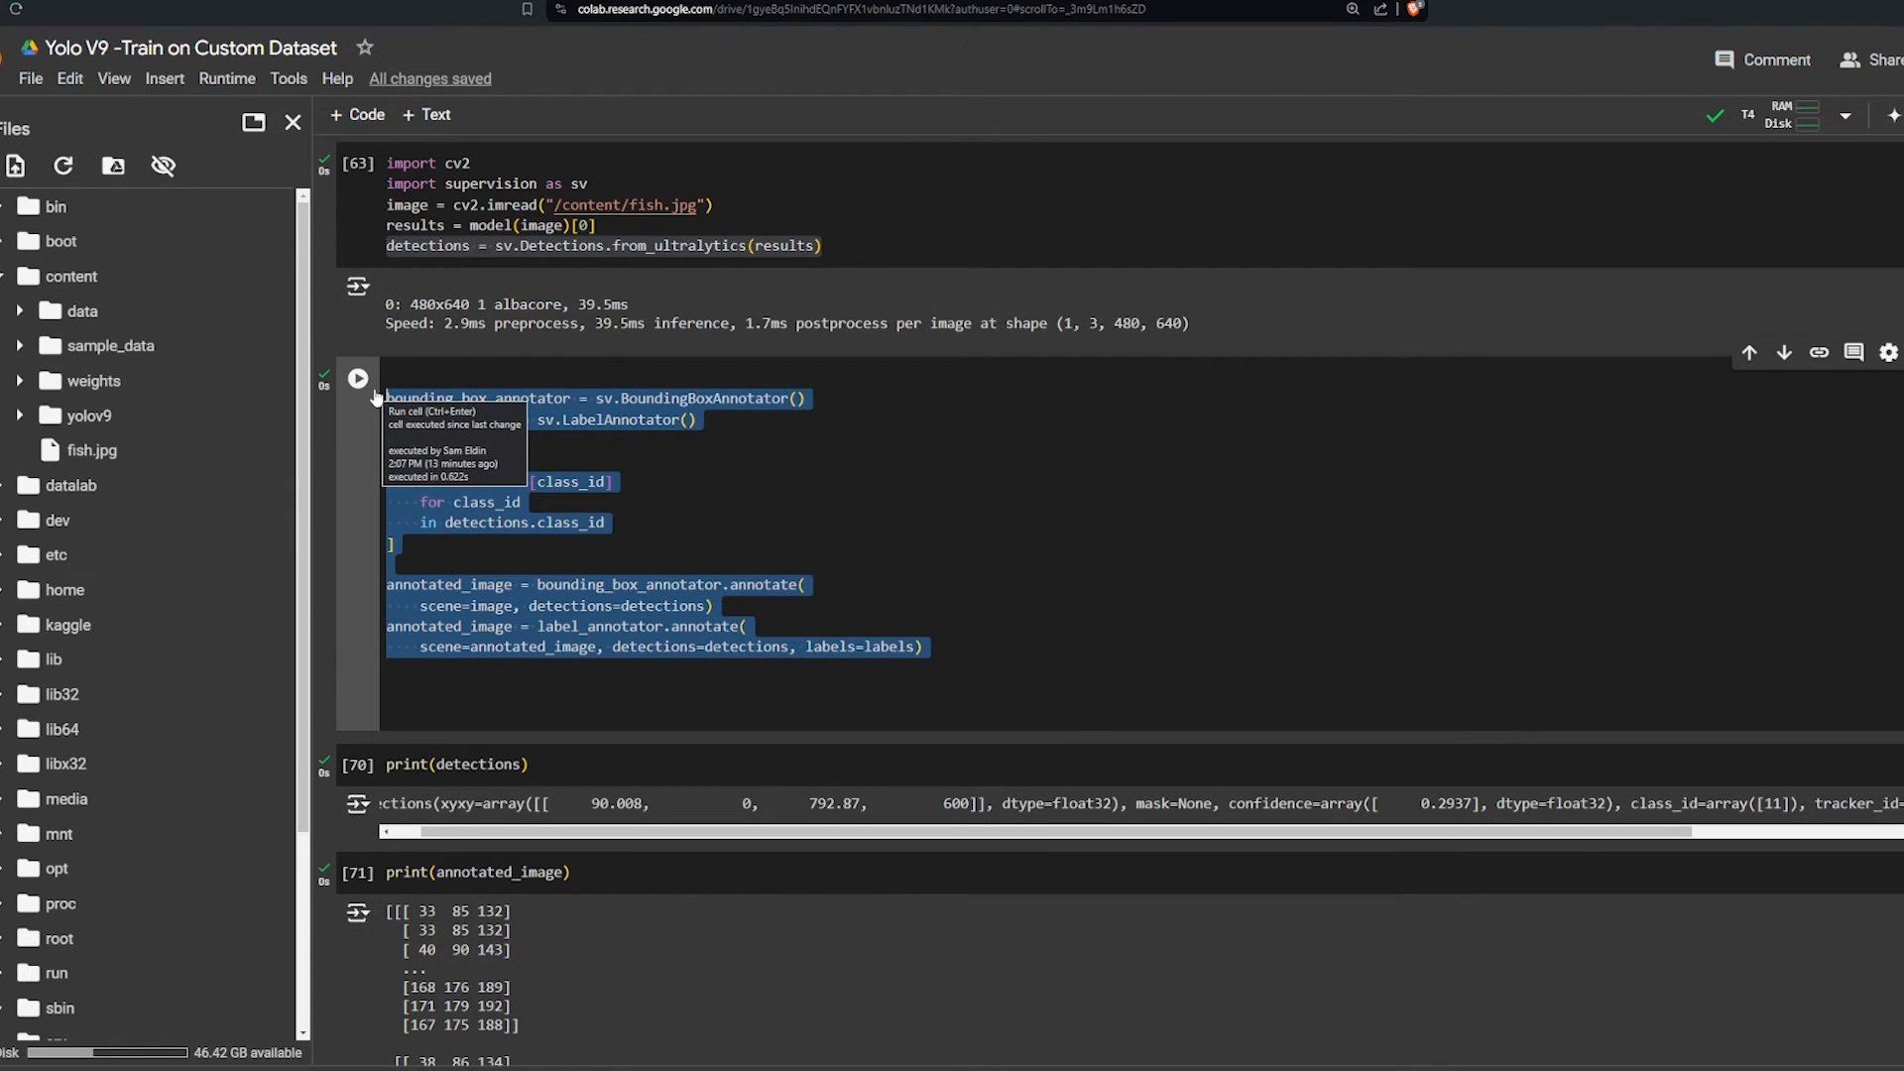
mouse_move(661, 646)
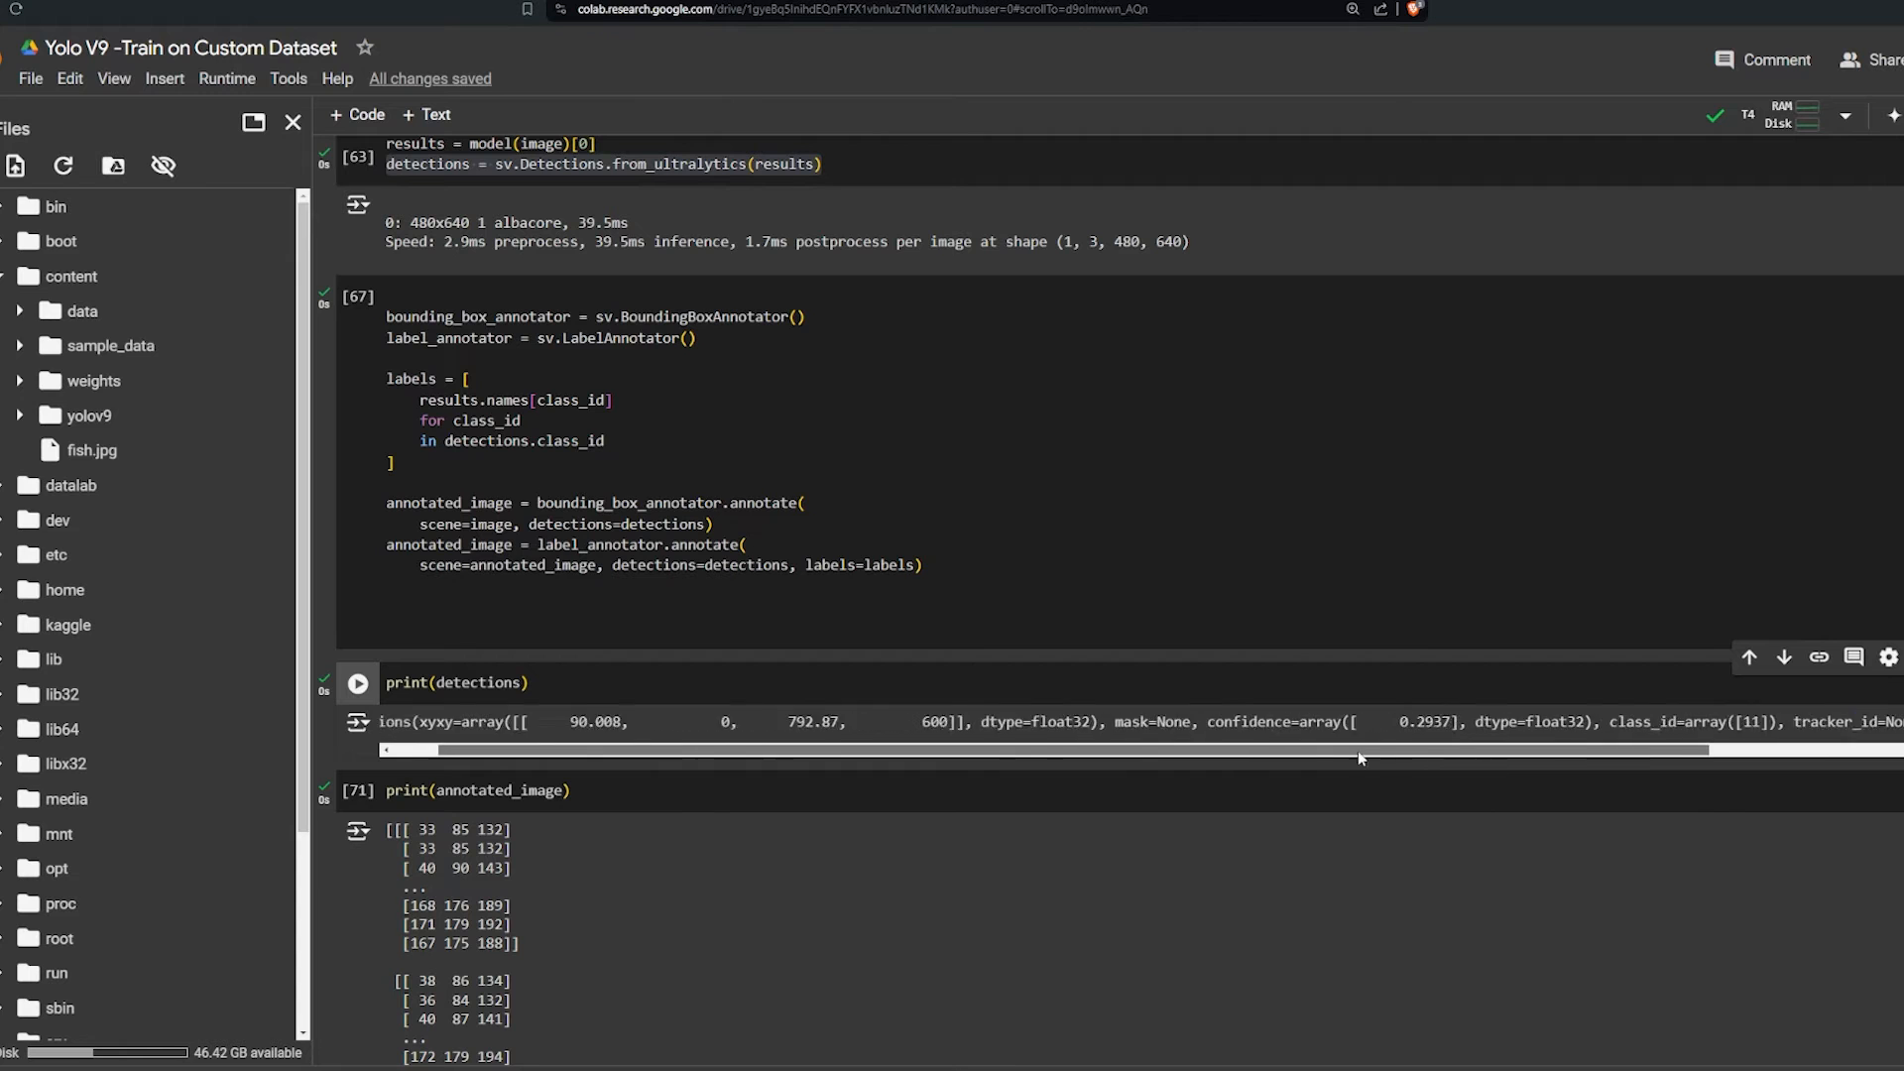
scroll("down", 3)
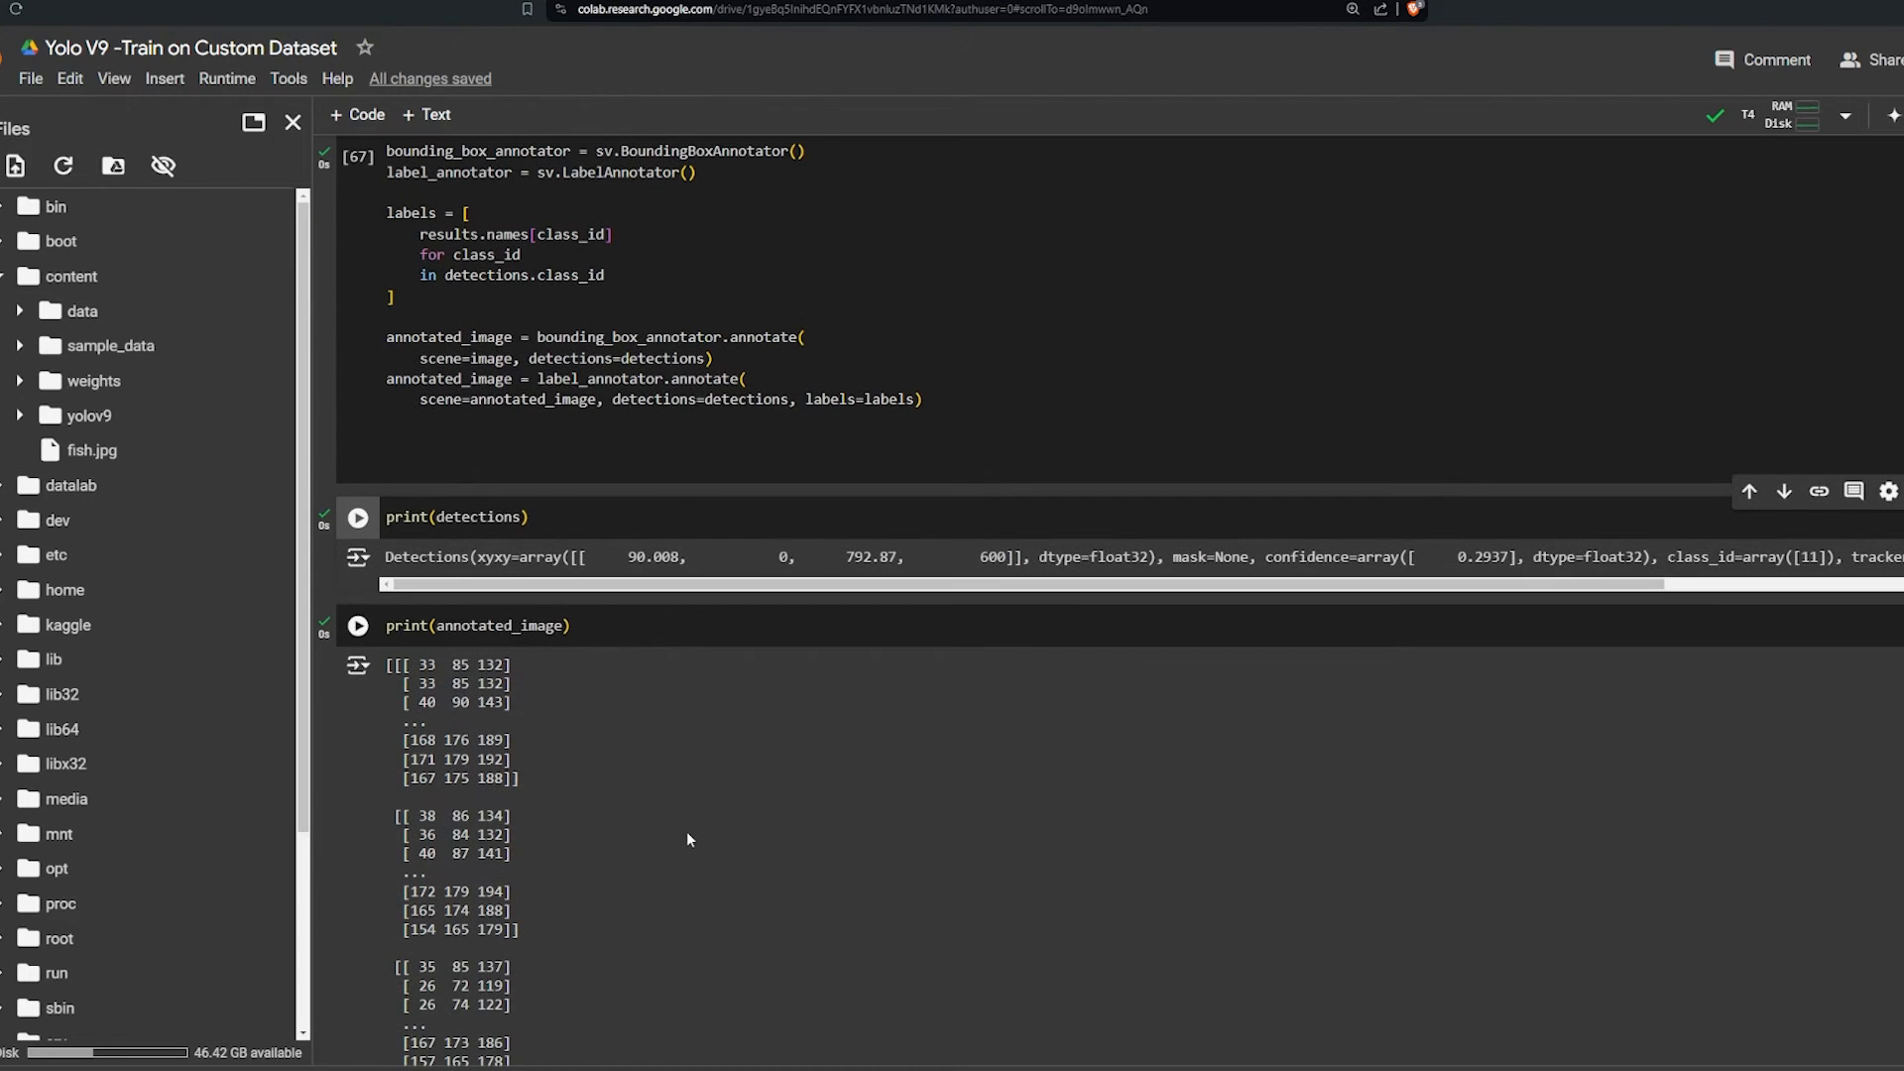
scroll("down", 3)
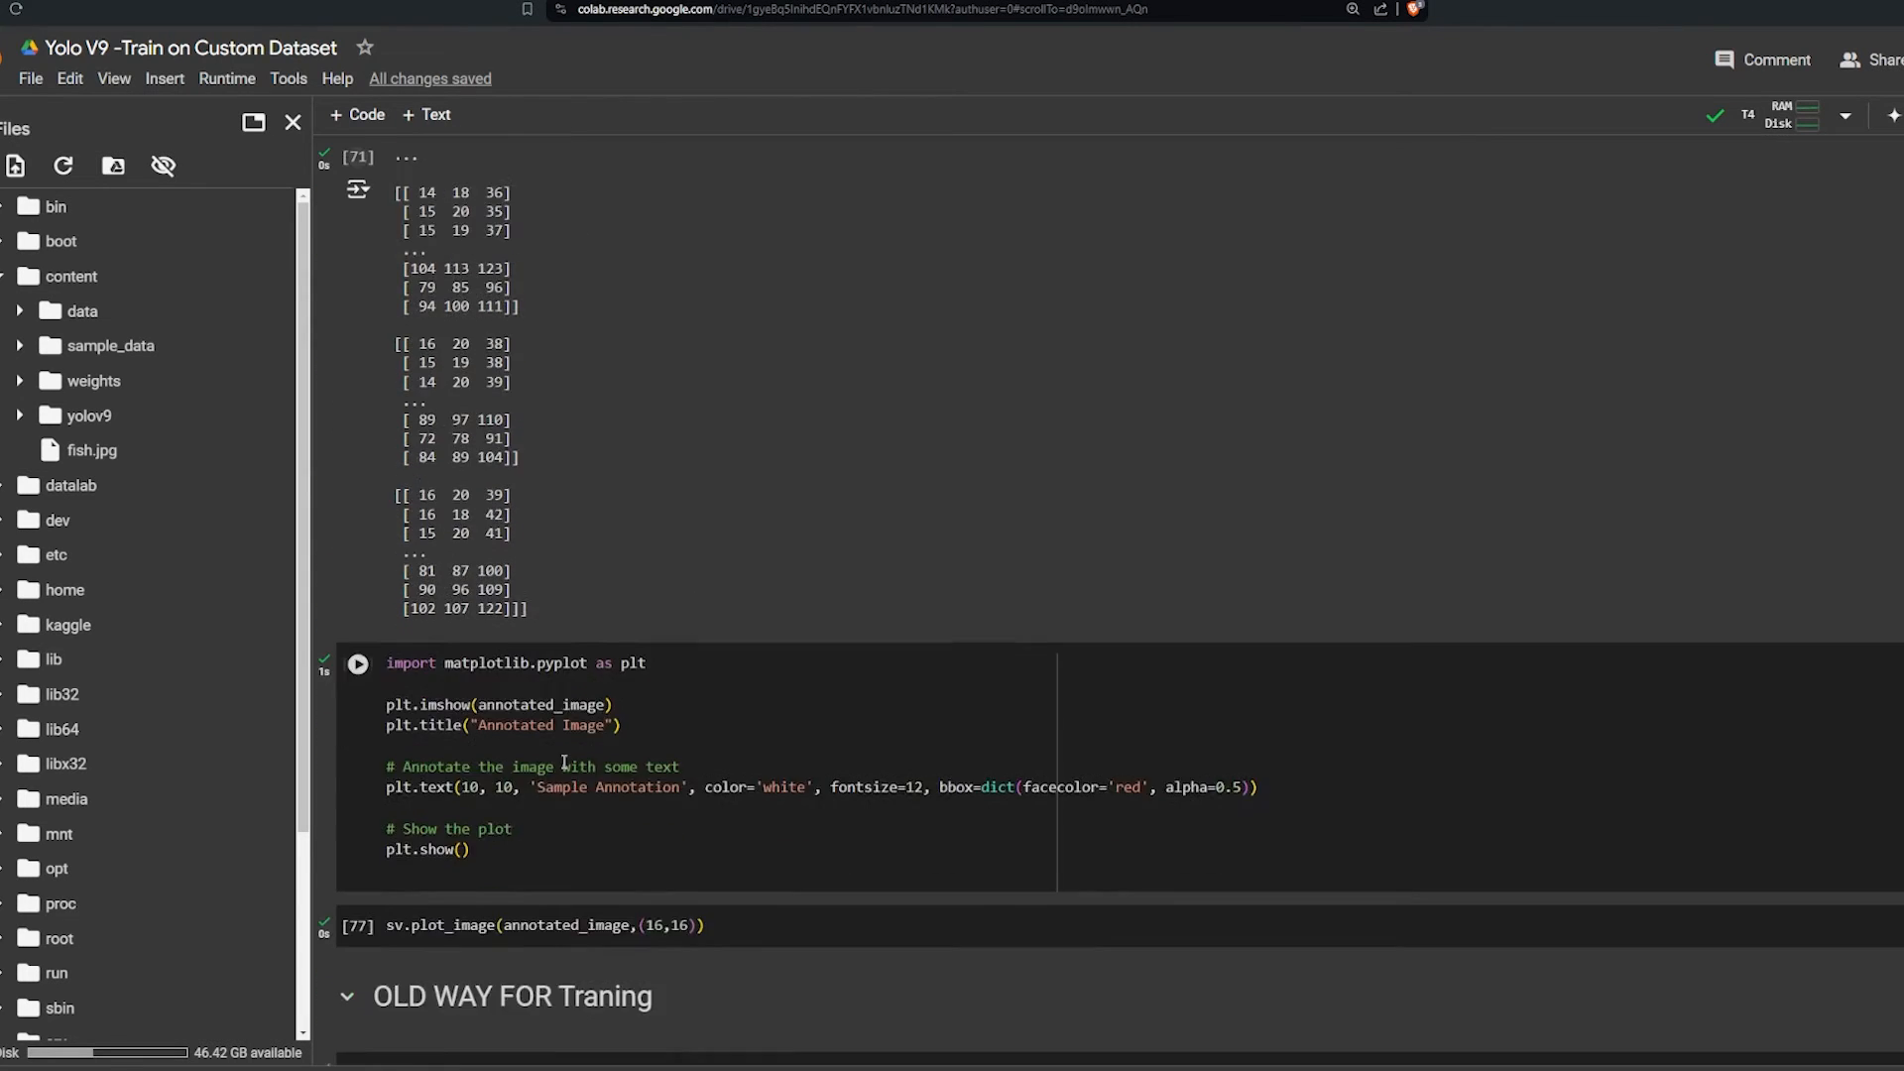
scroll("down", 3)
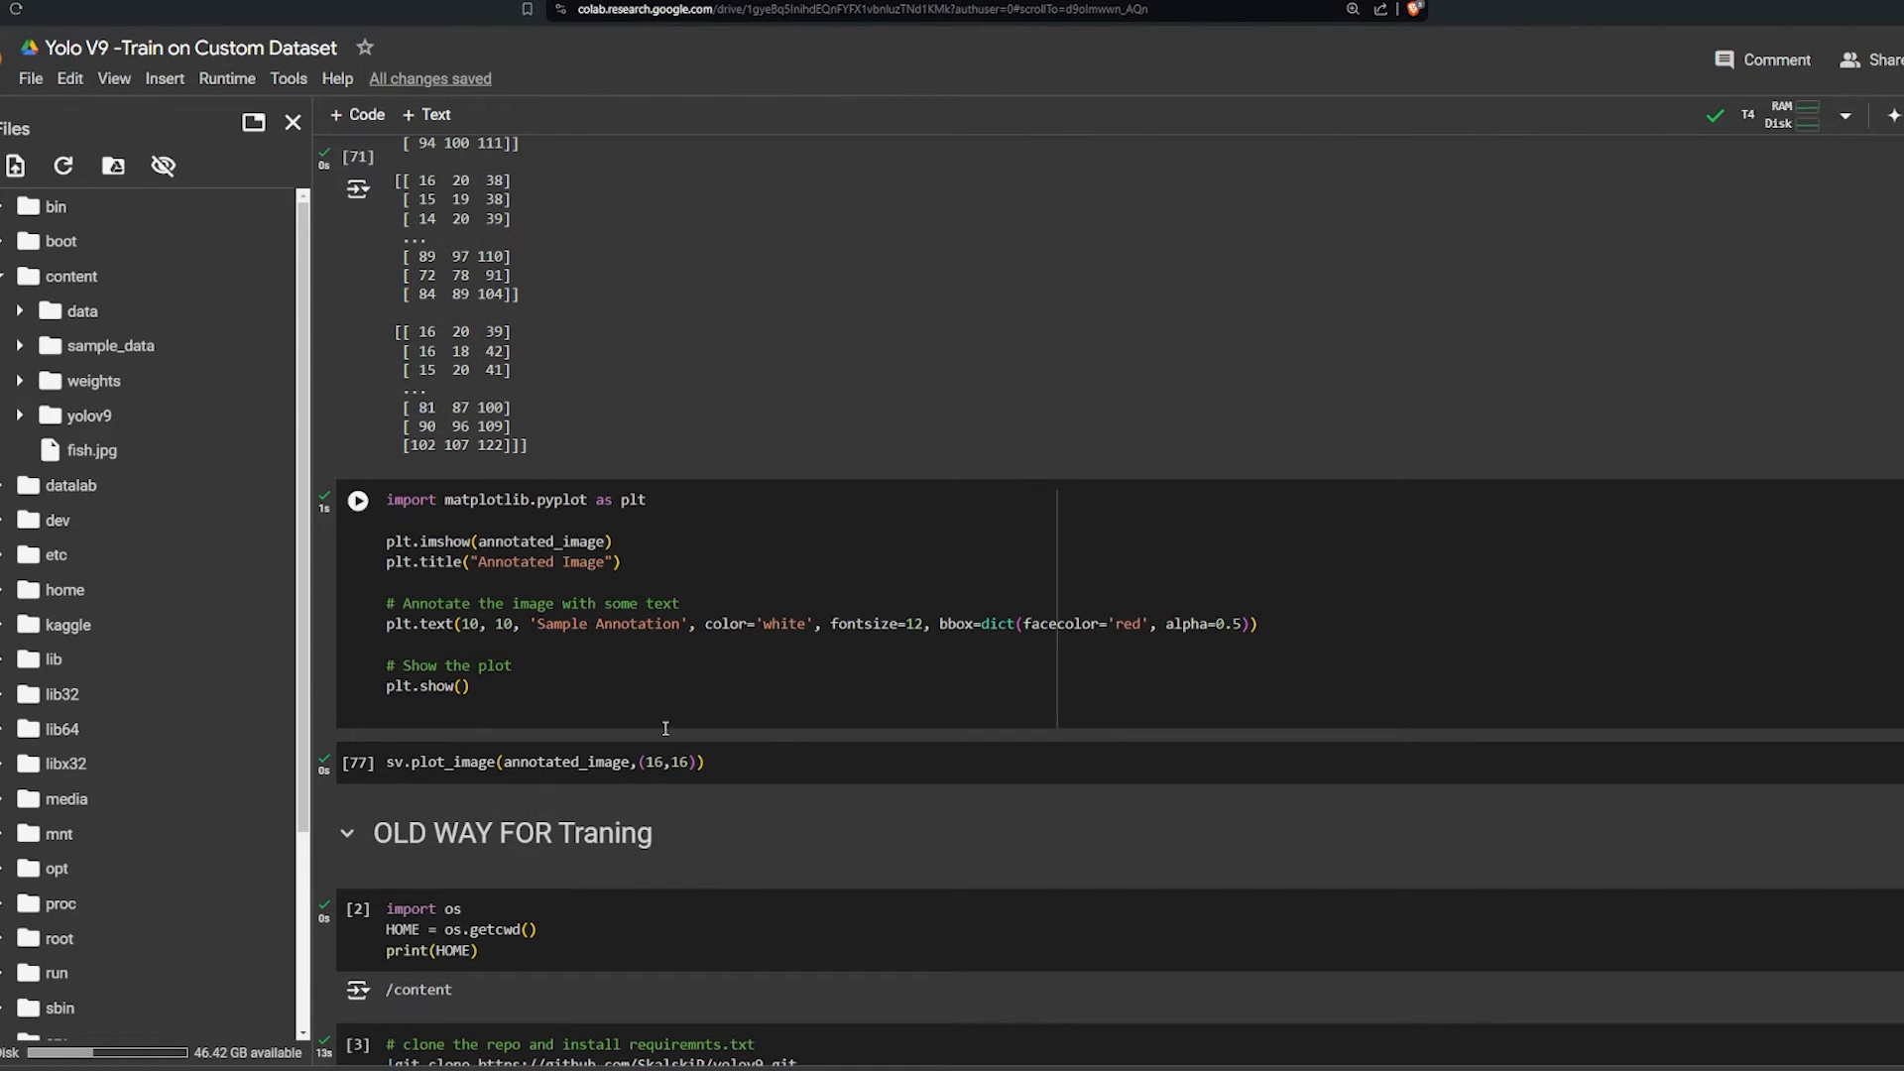
scroll("down", 3)
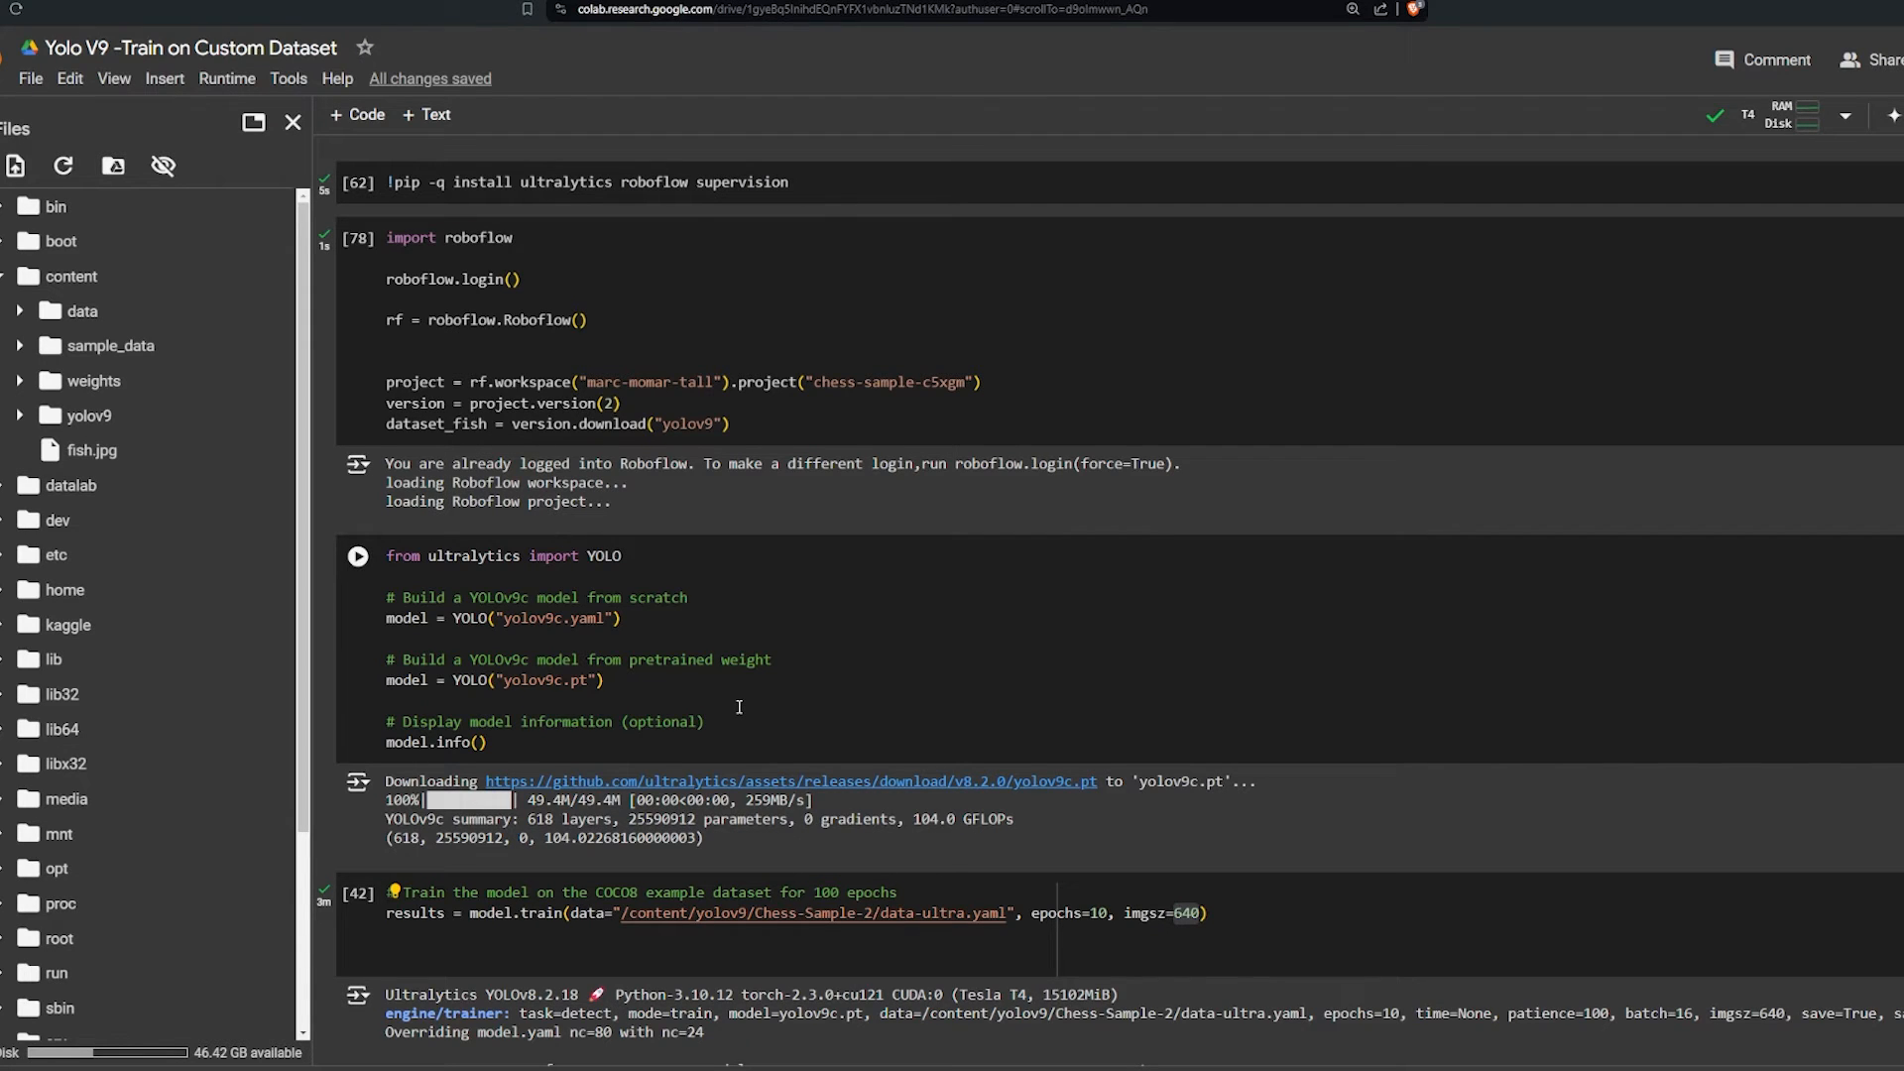
mouse_move(743, 689)
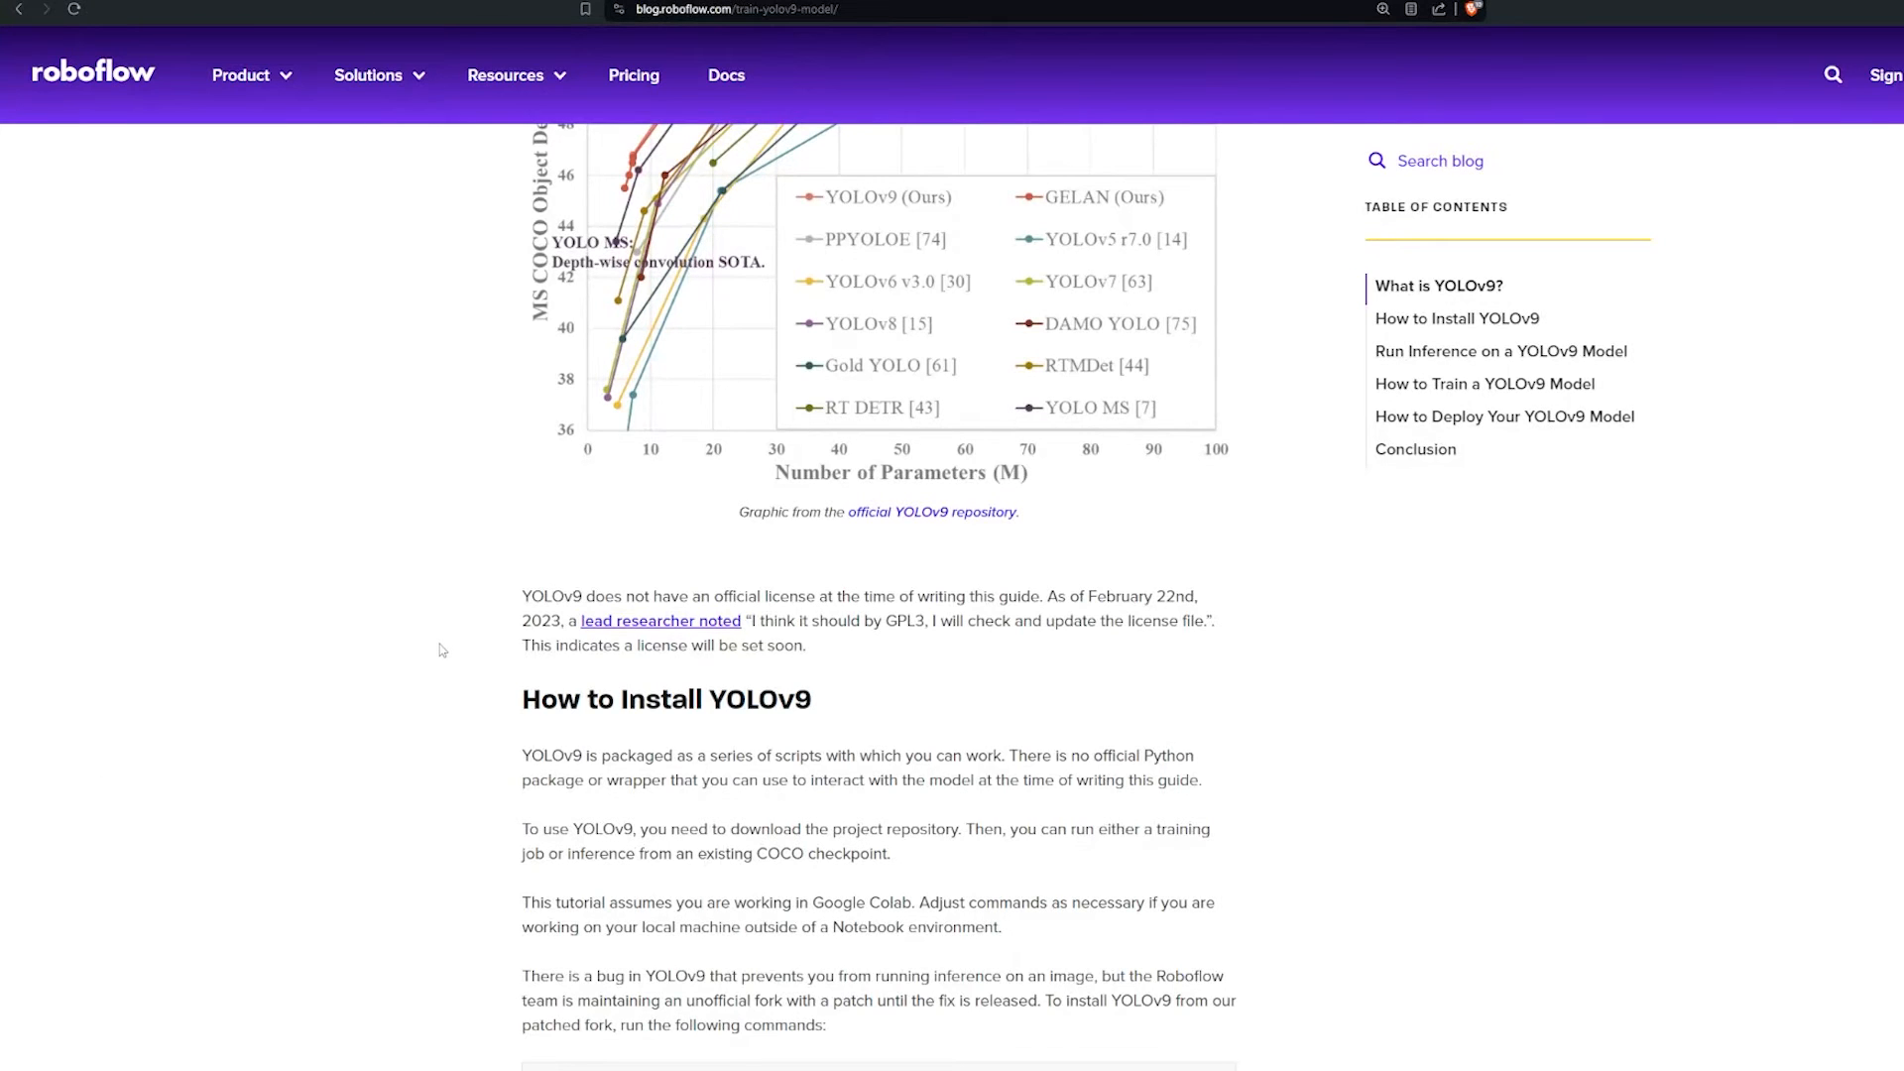
mouse_move(821, 666)
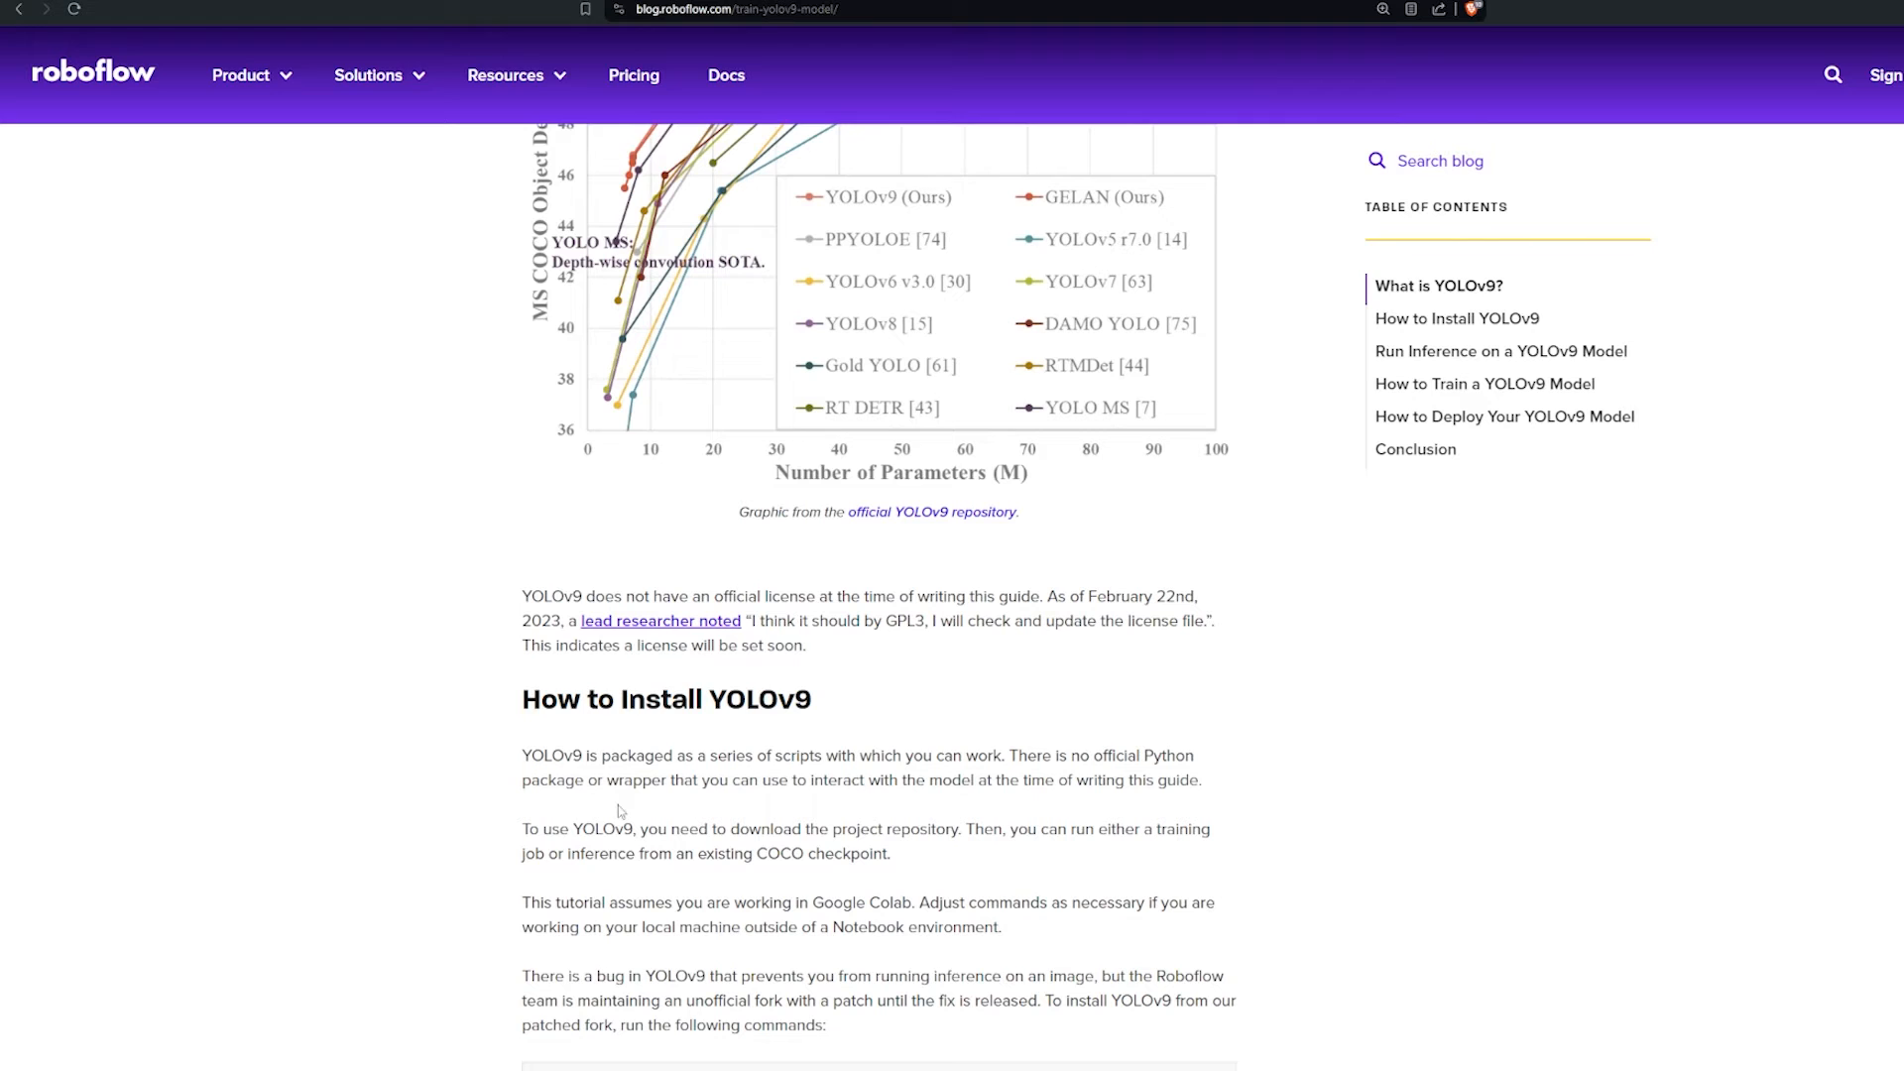
mouse_move(743, 818)
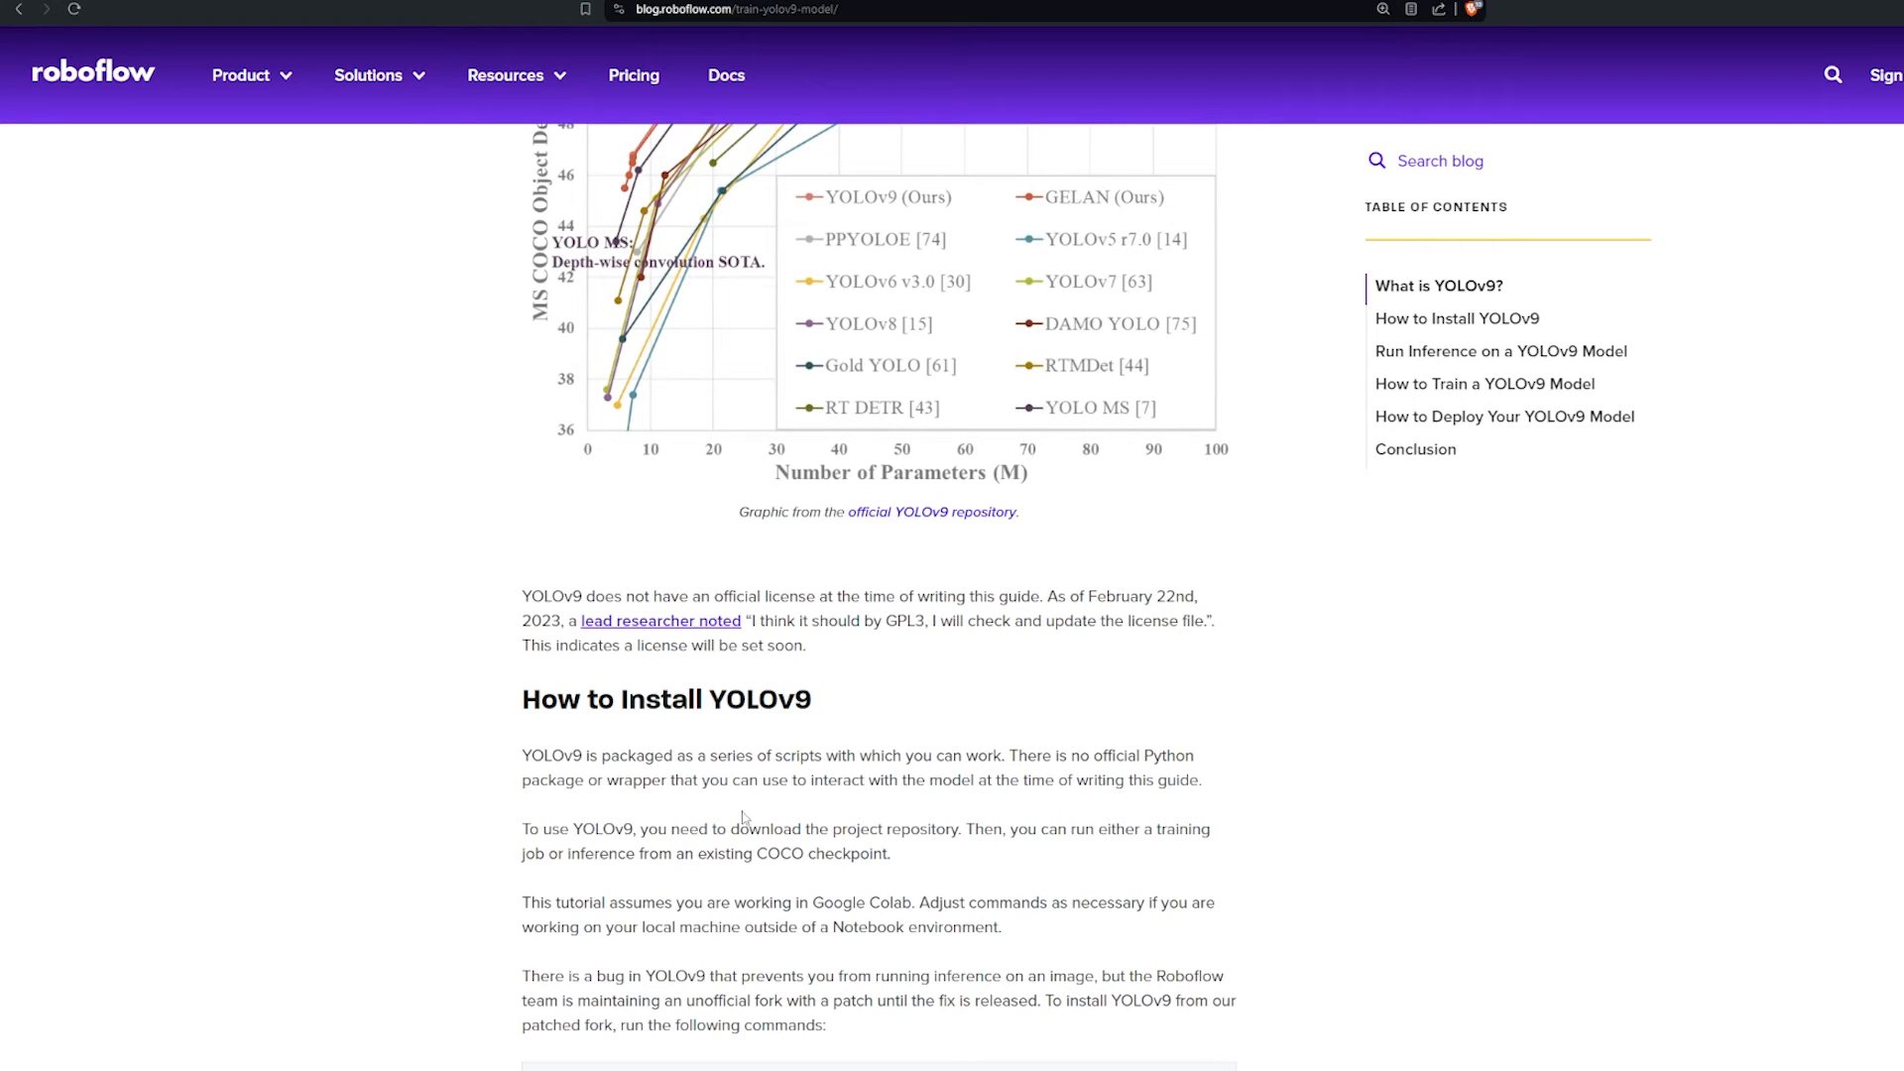
Step: Scroll the Roboflow YOLOv9 guide down to the 'How to Install YOLOv9' clone commands
scroll("down", 3)
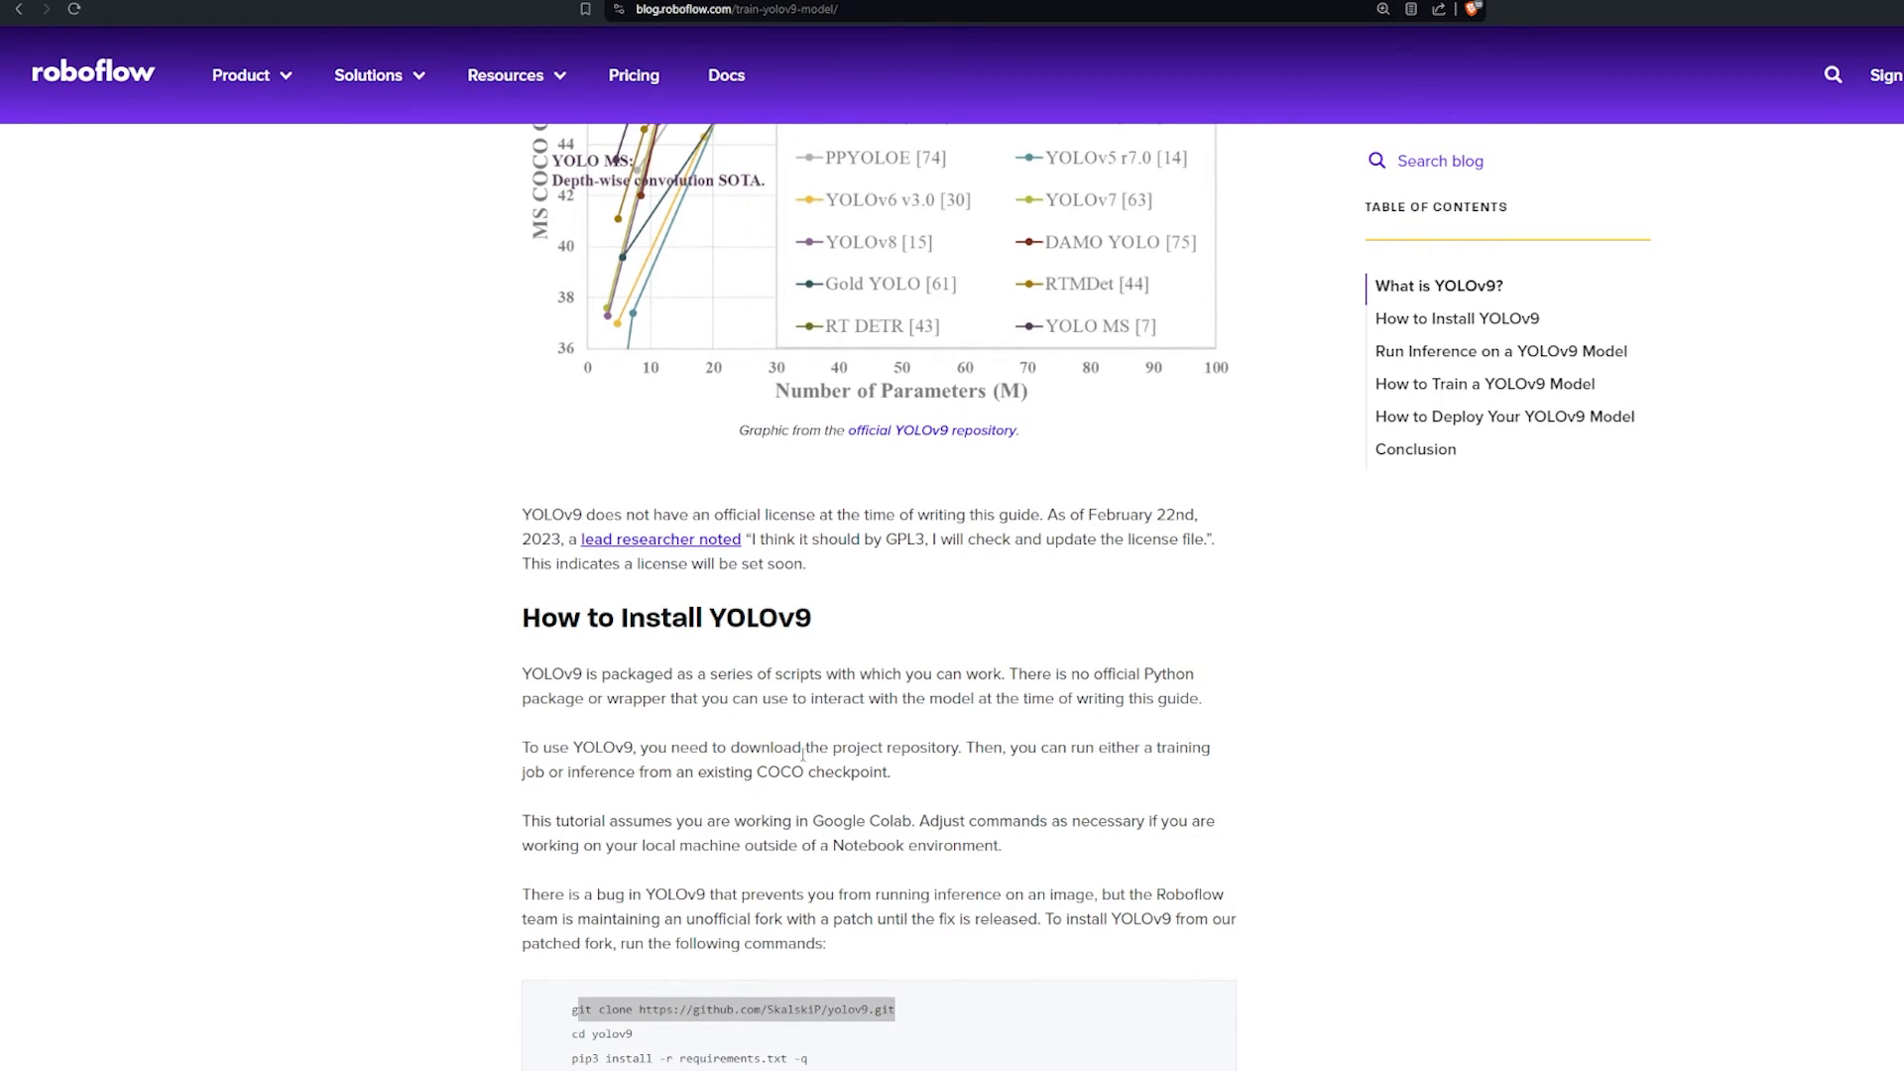
scroll("down", 3)
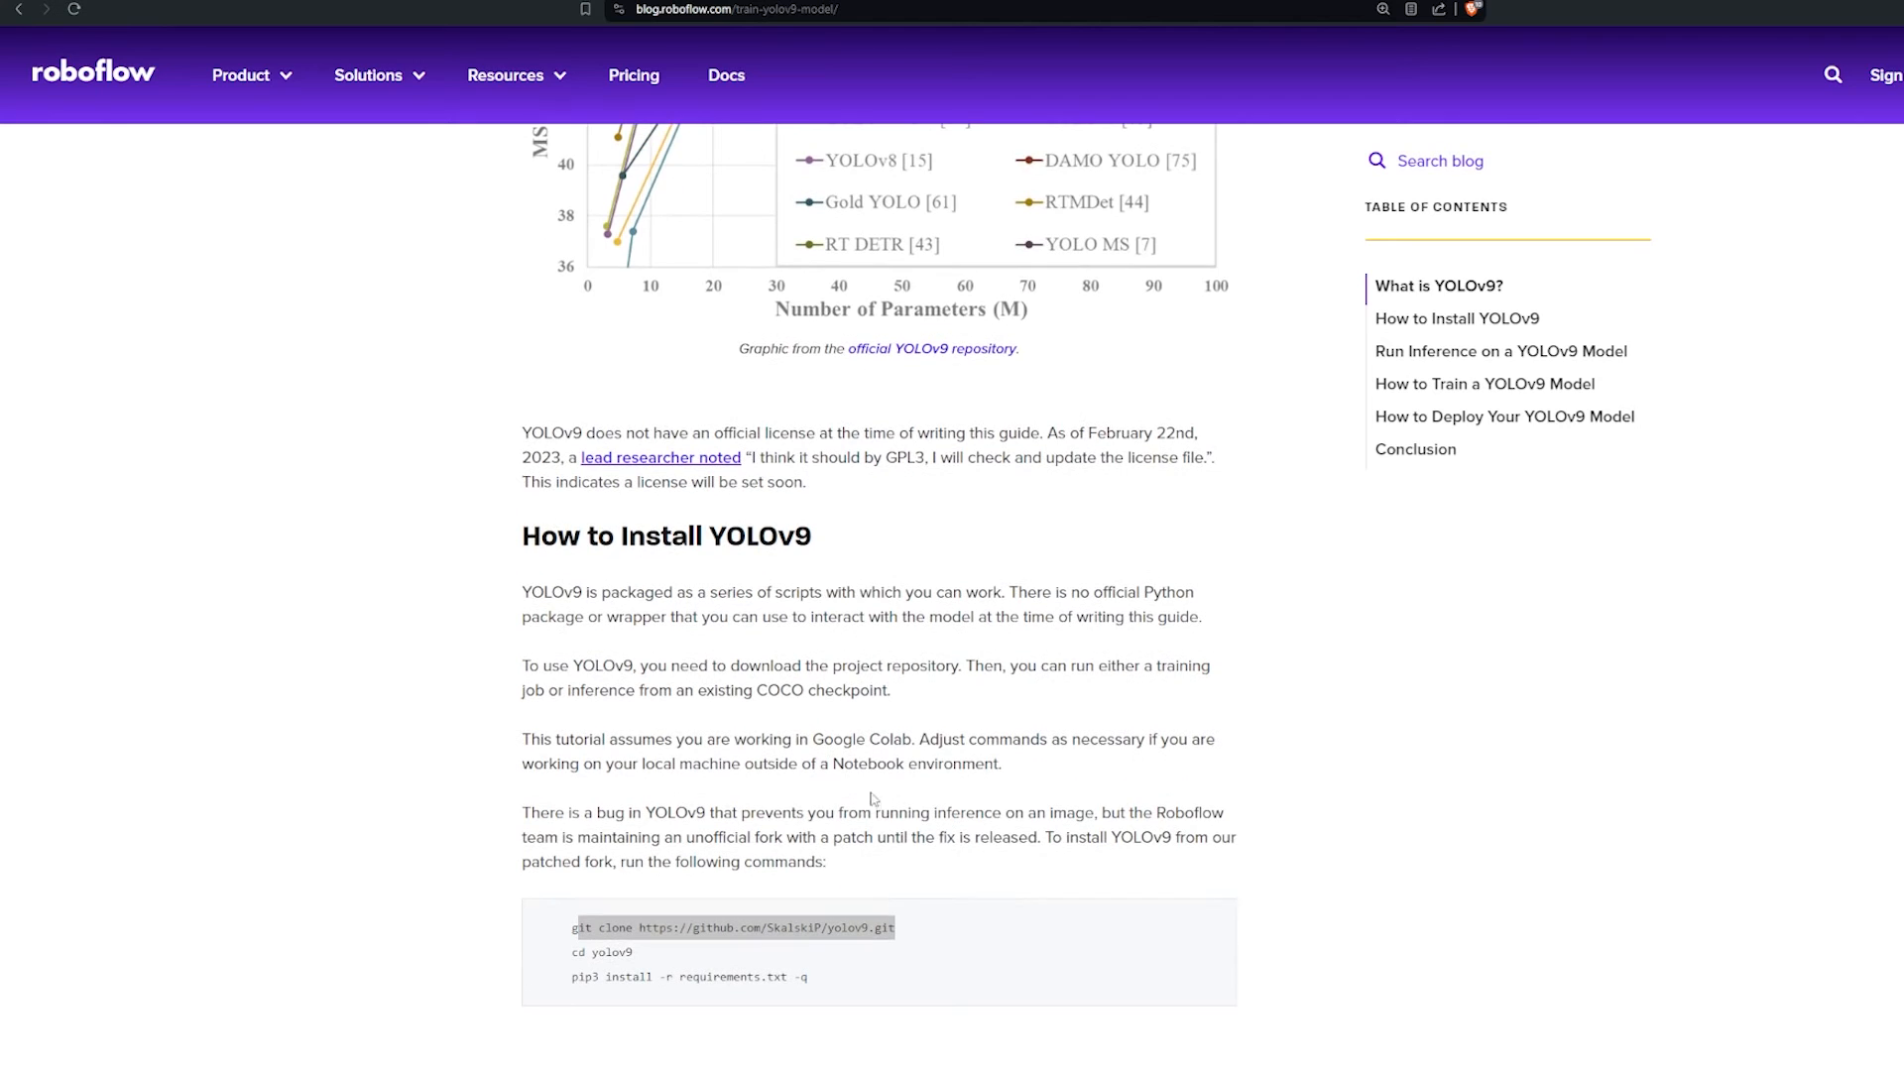
mouse_move(897, 801)
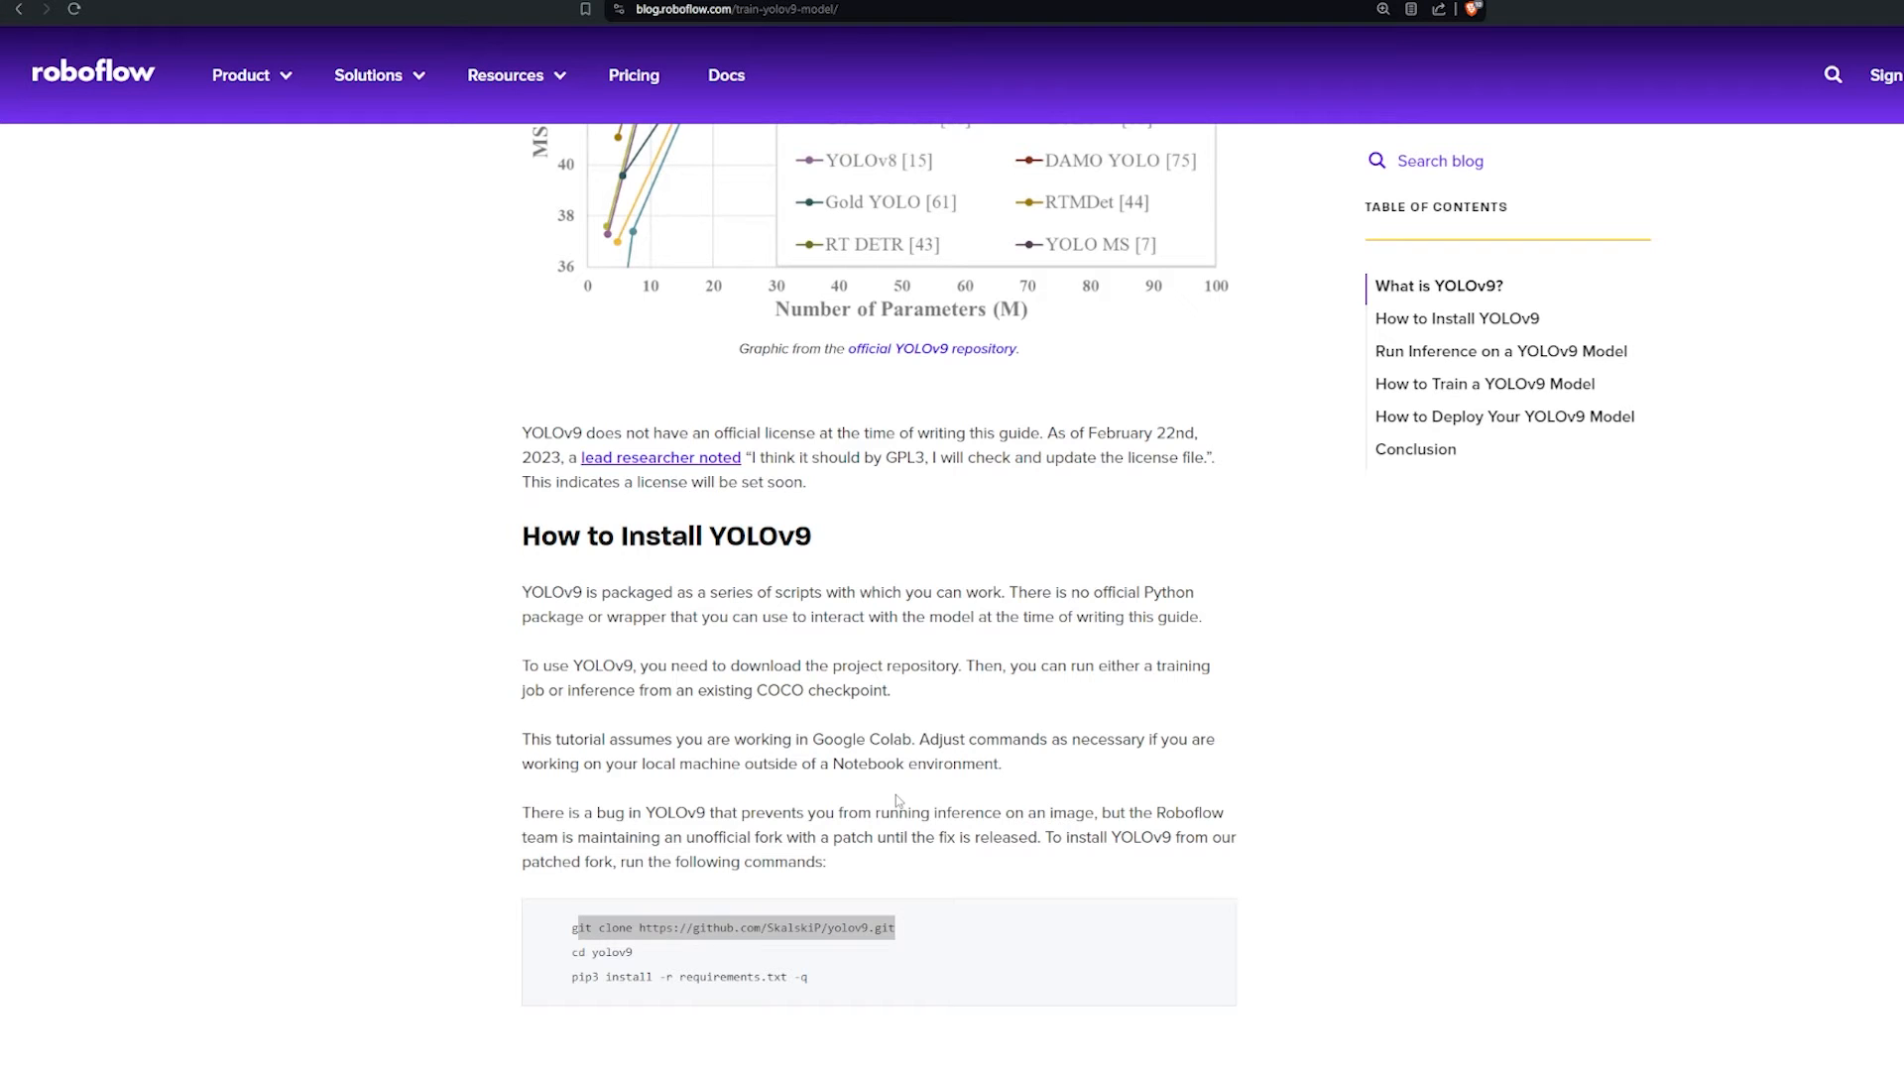
scroll("down", 3)
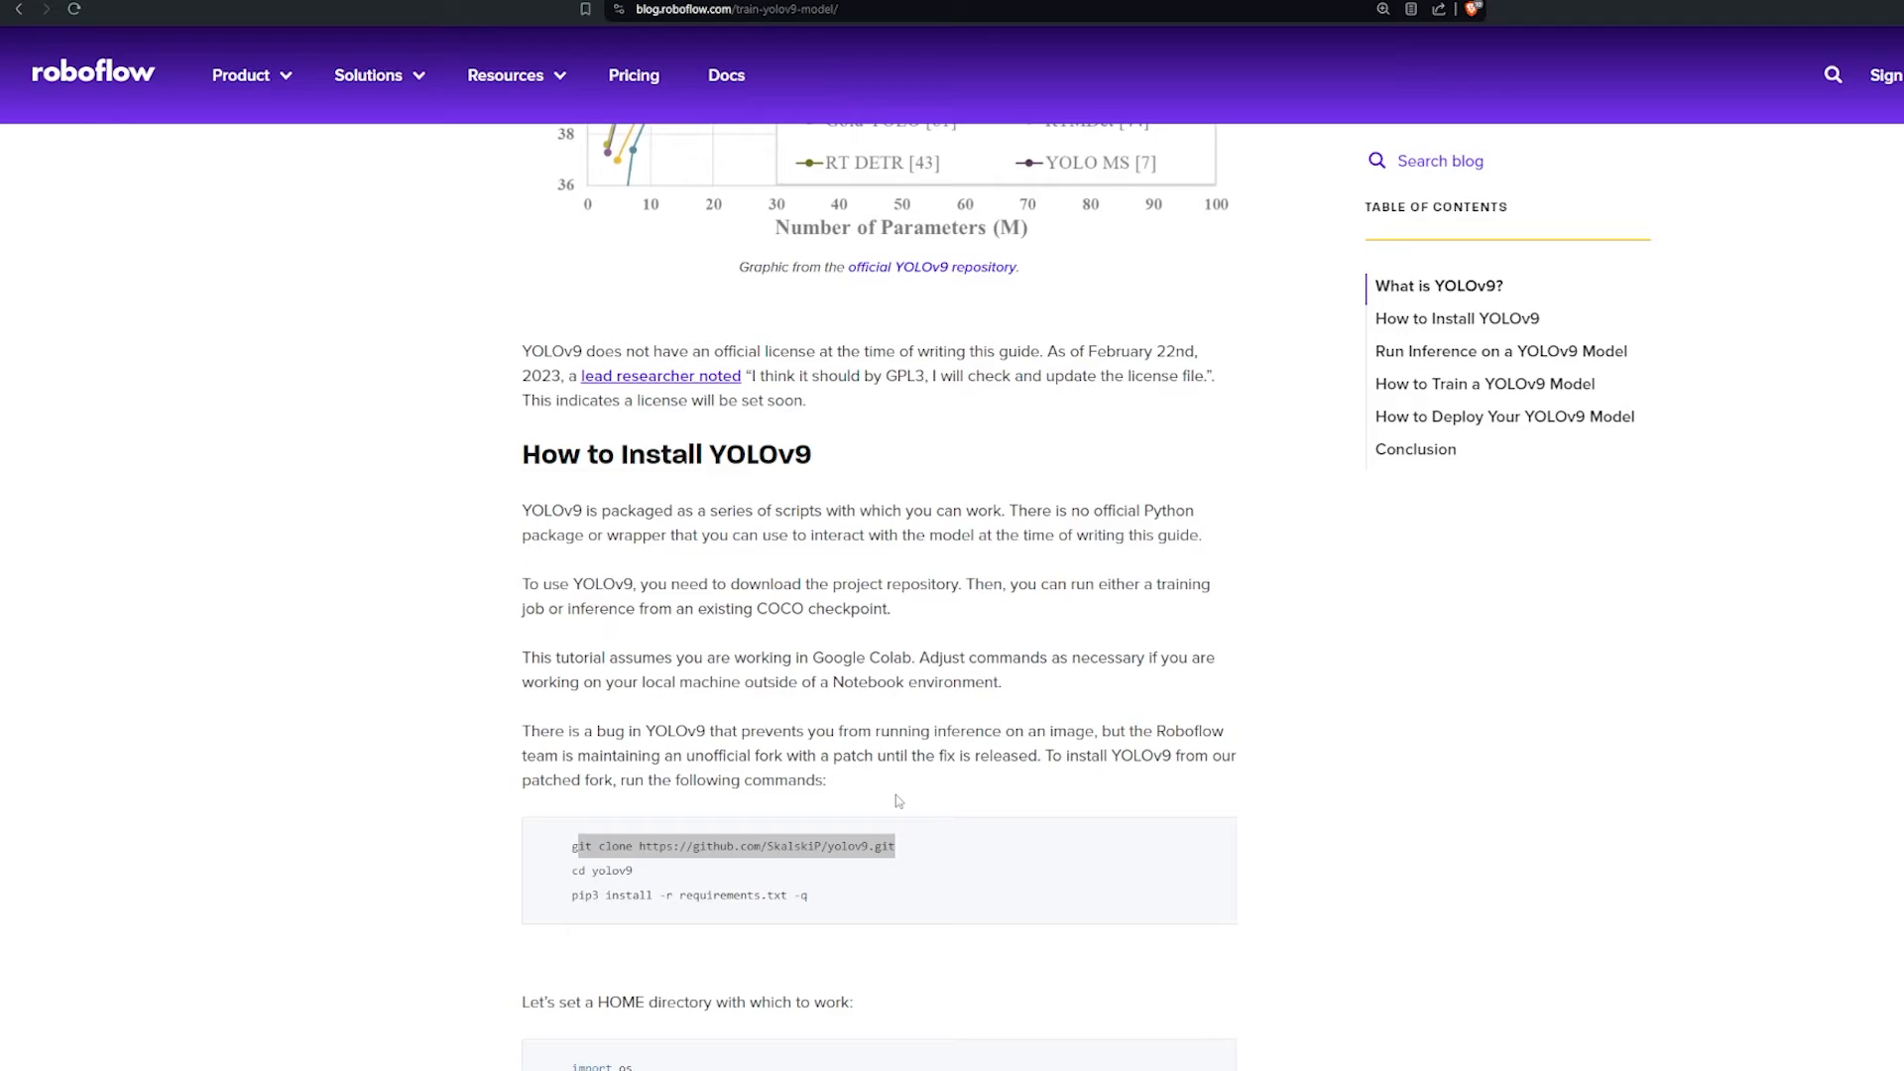
scroll("down", 3)
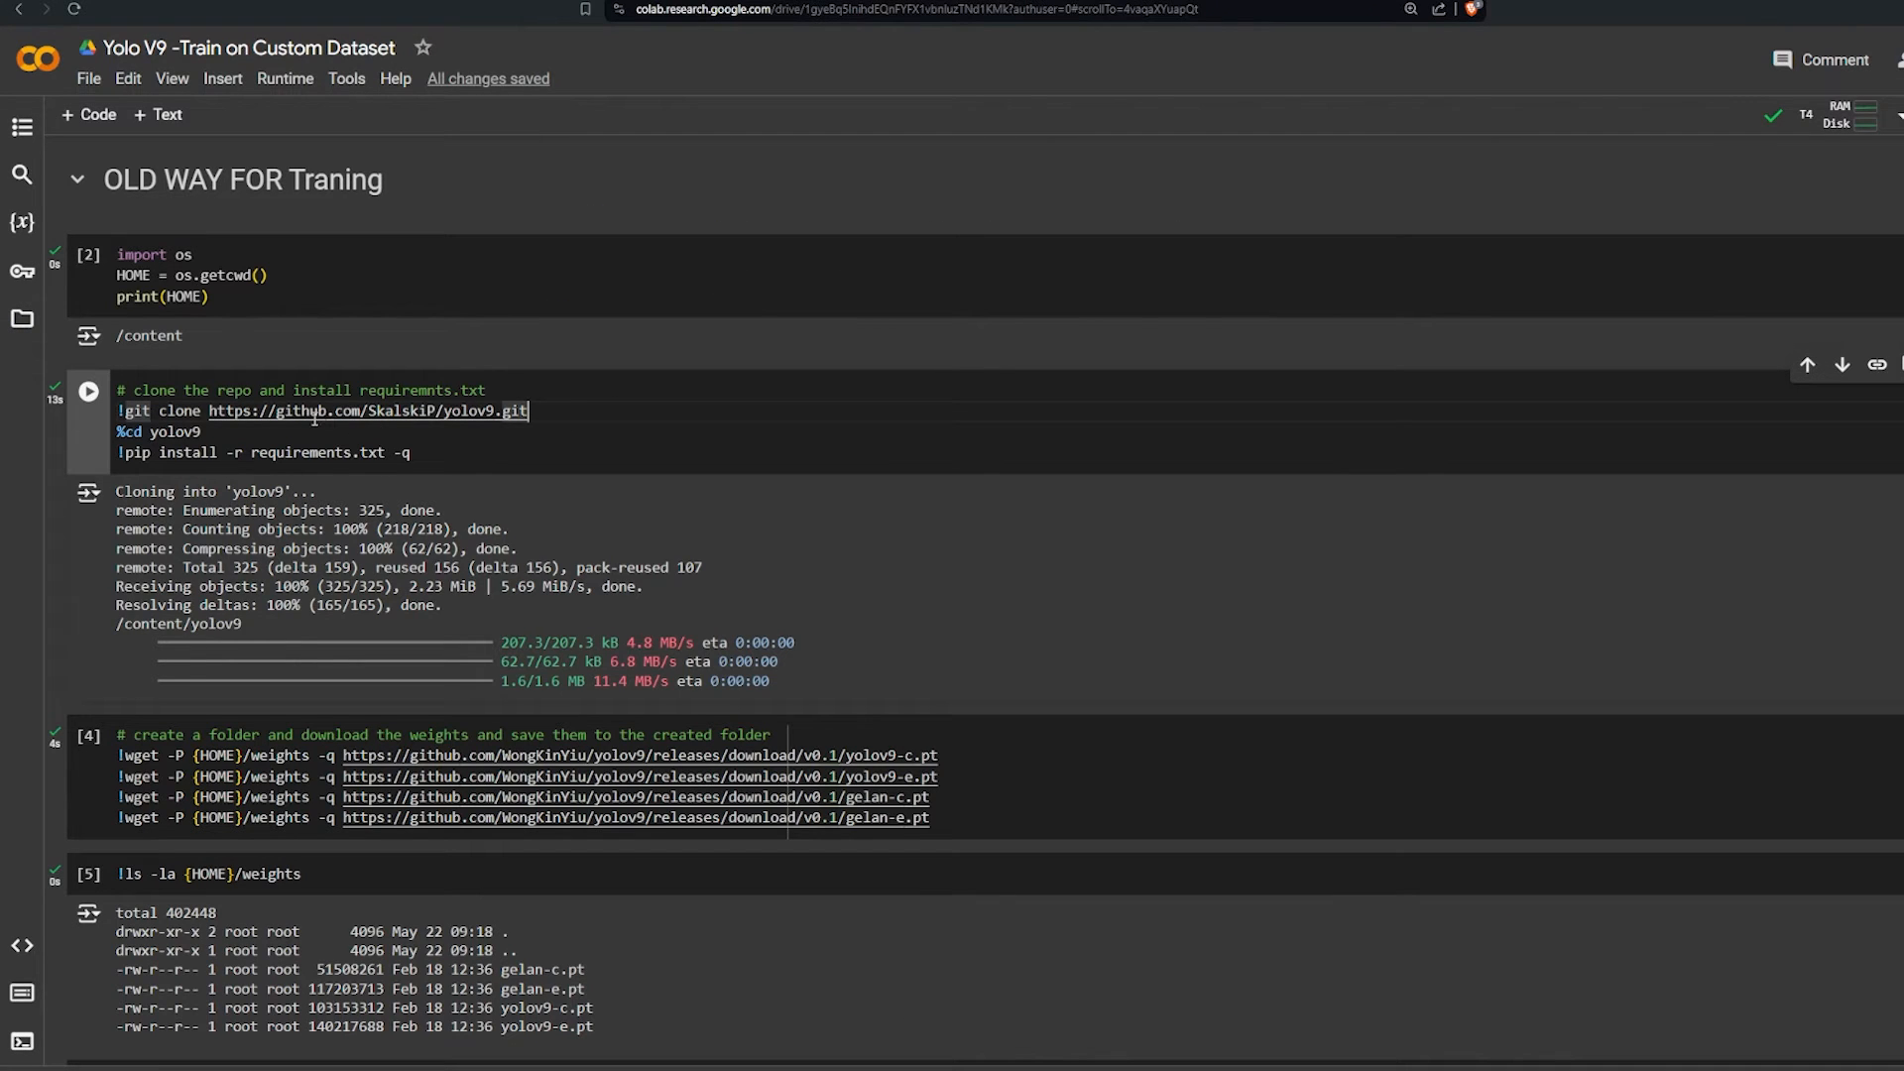
Step: Select the GitHub repository URL in the OLD WAY section's clone cell
double_click(395, 411)
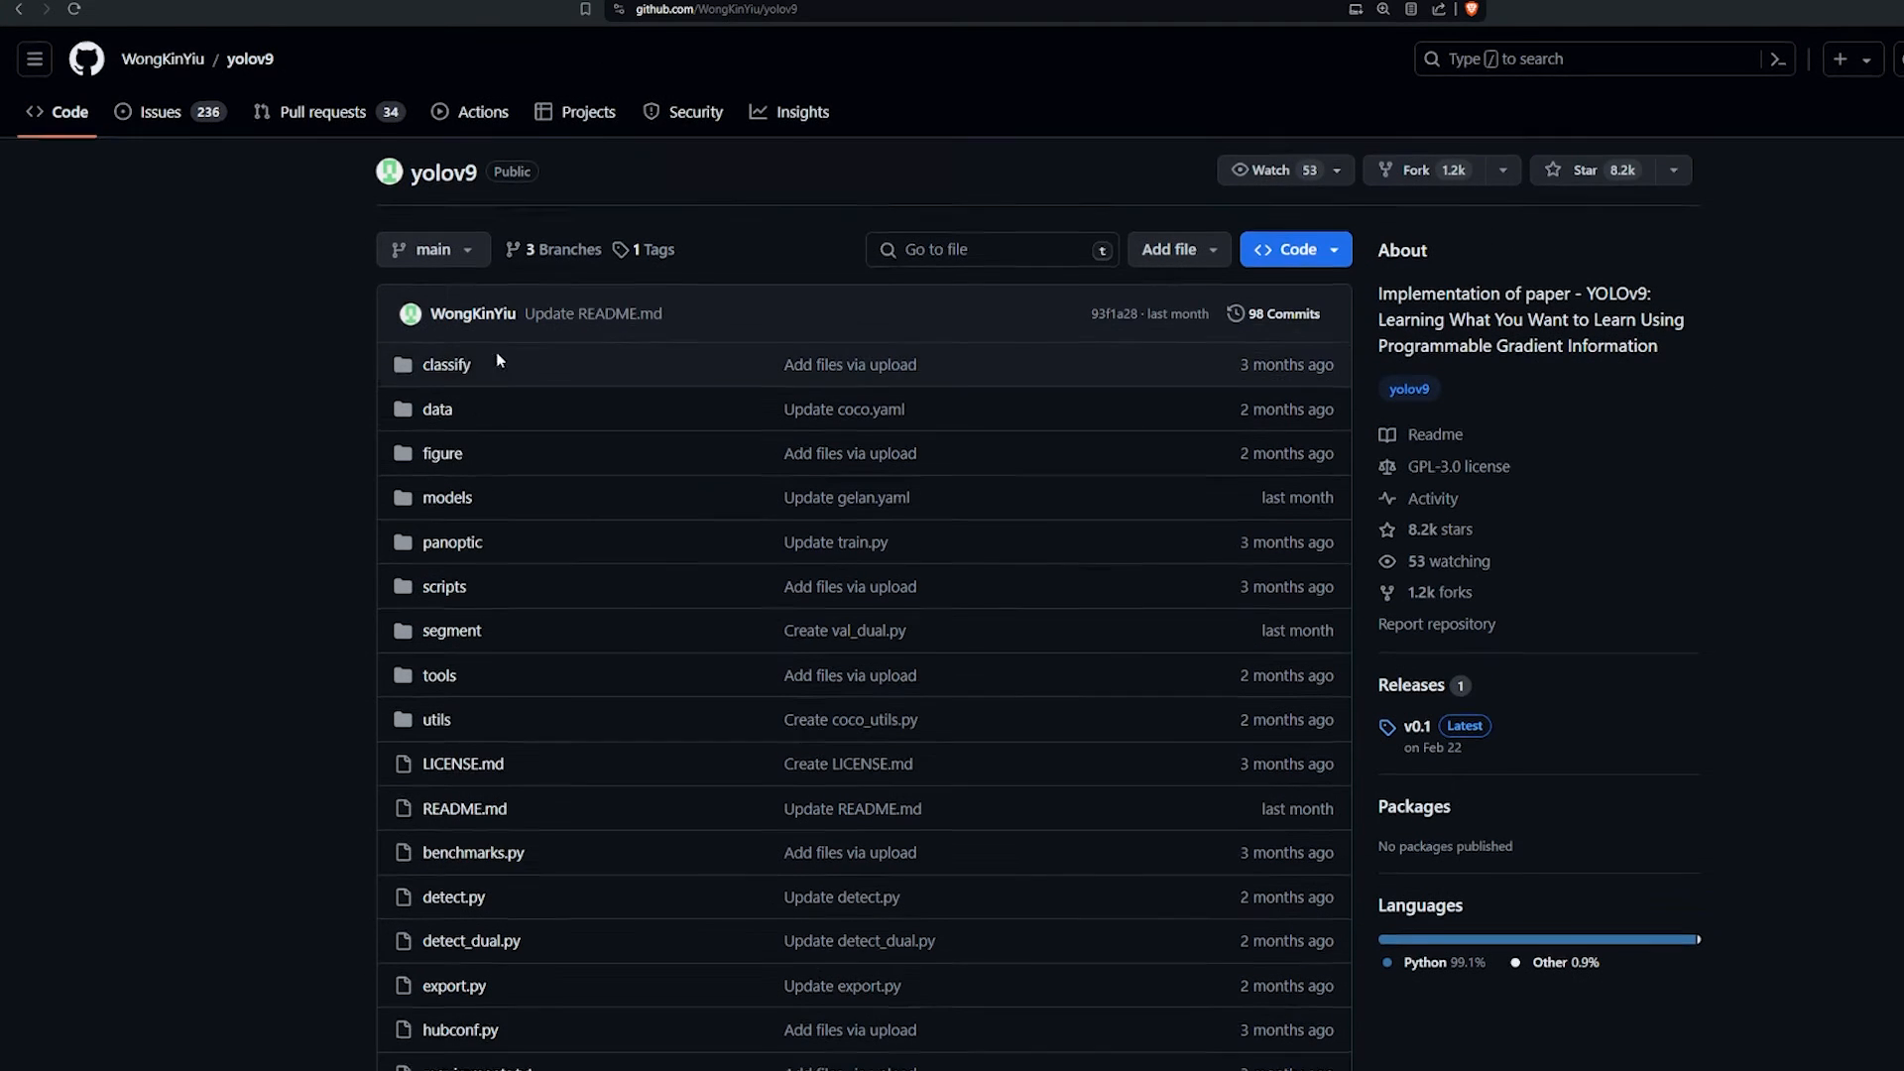
scroll("down", 3)
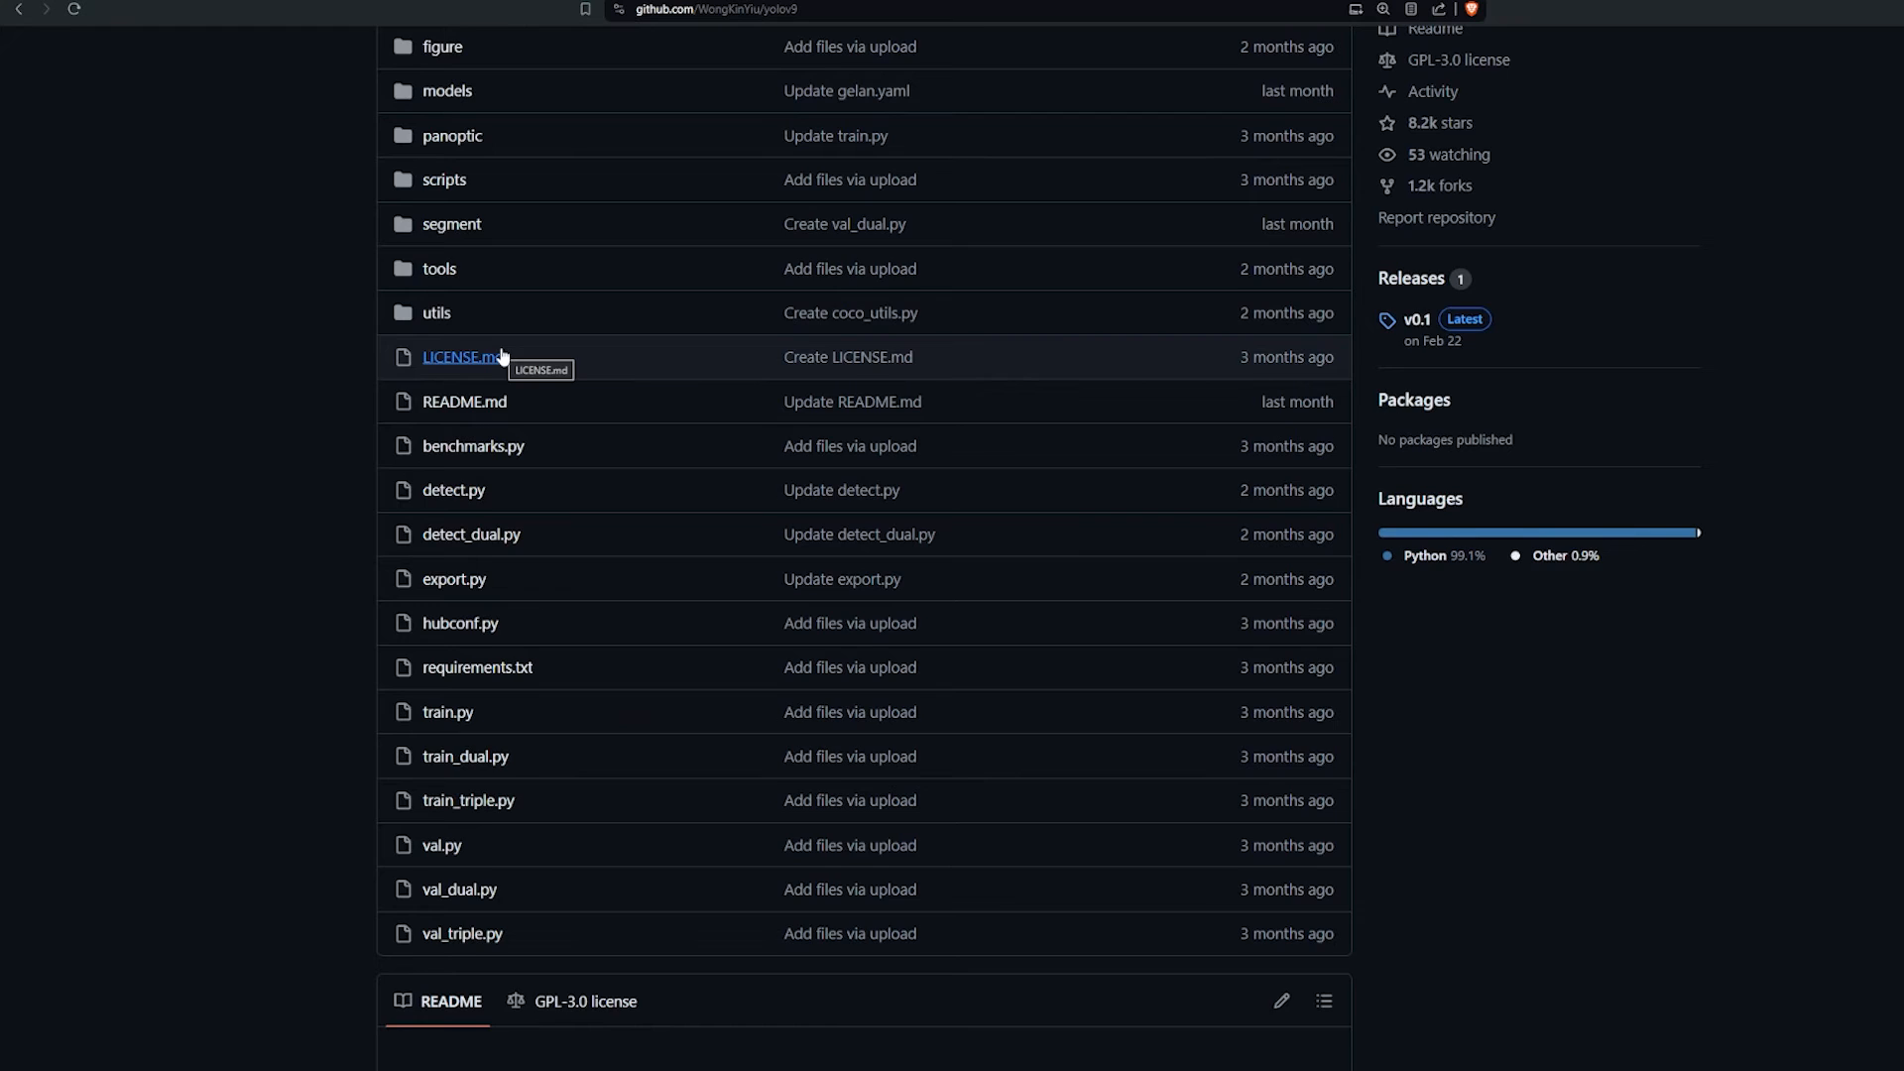
scroll("down", 3)
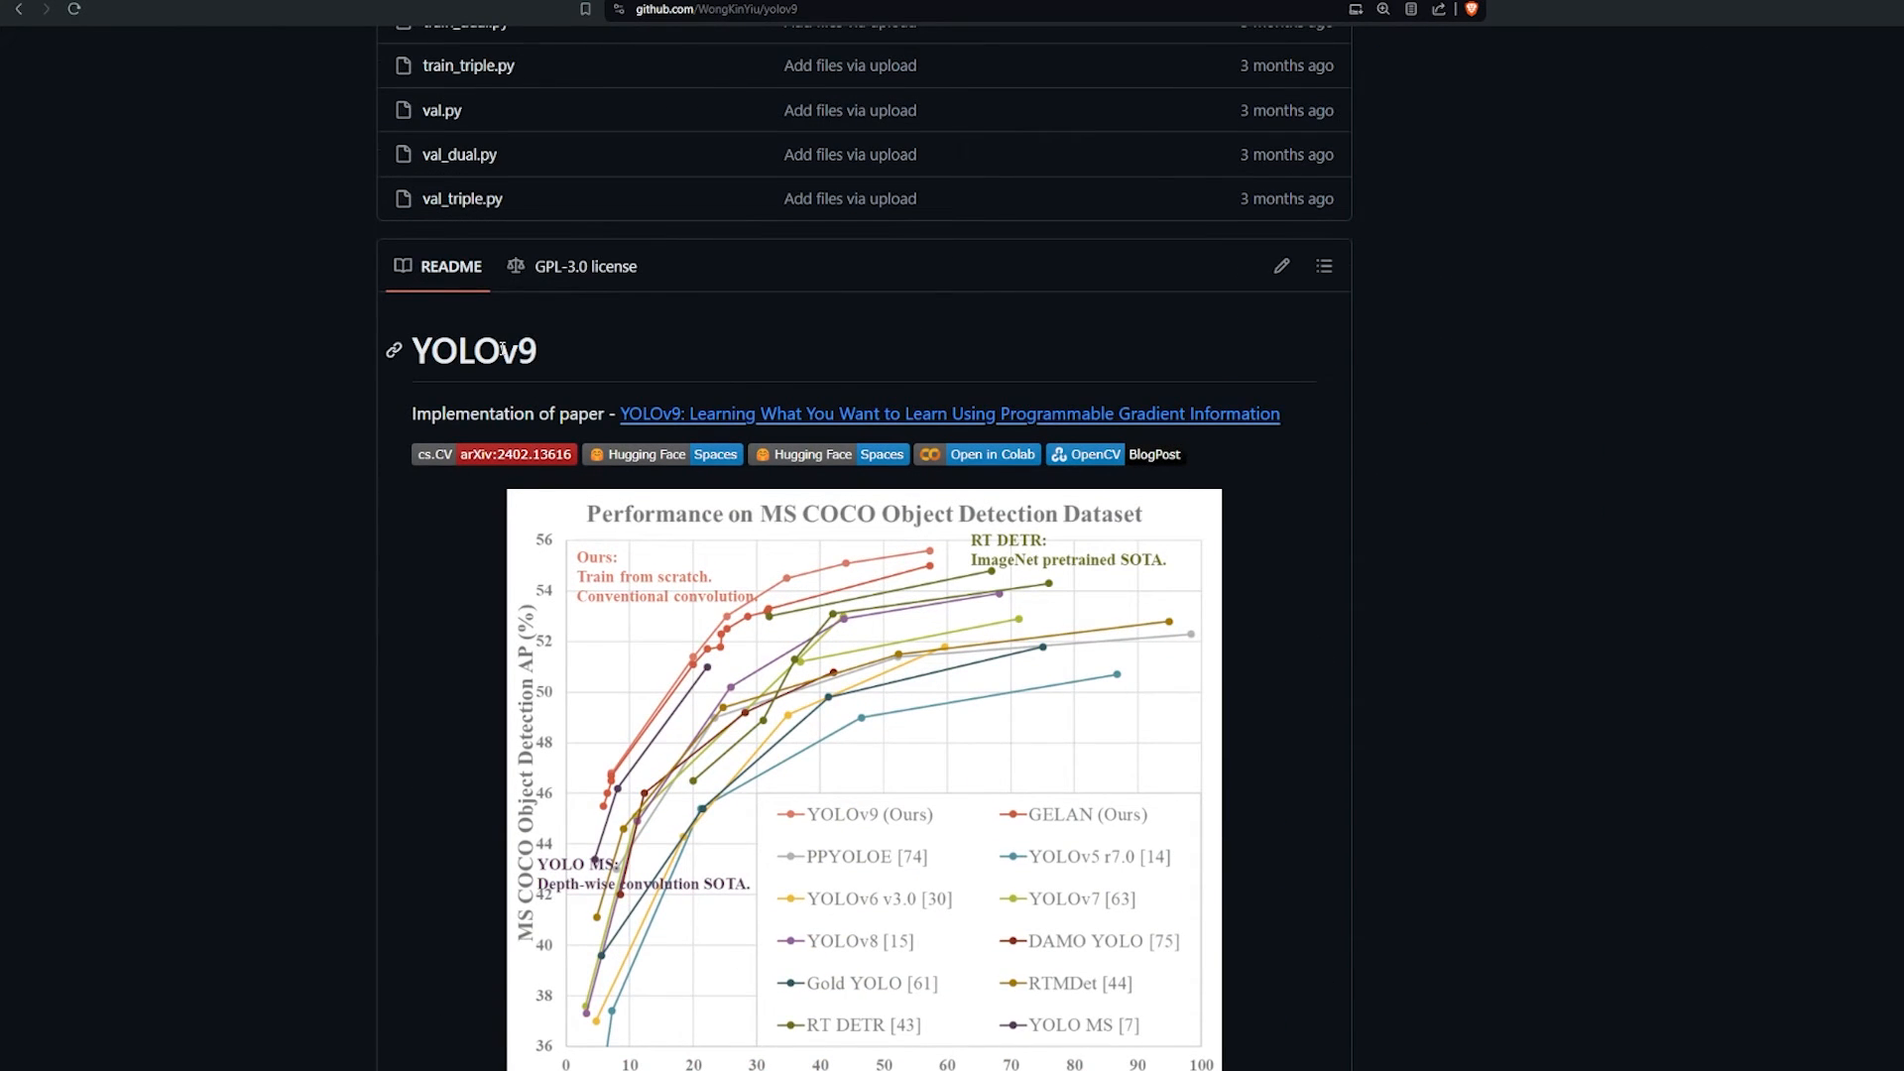
scroll("down", 3)
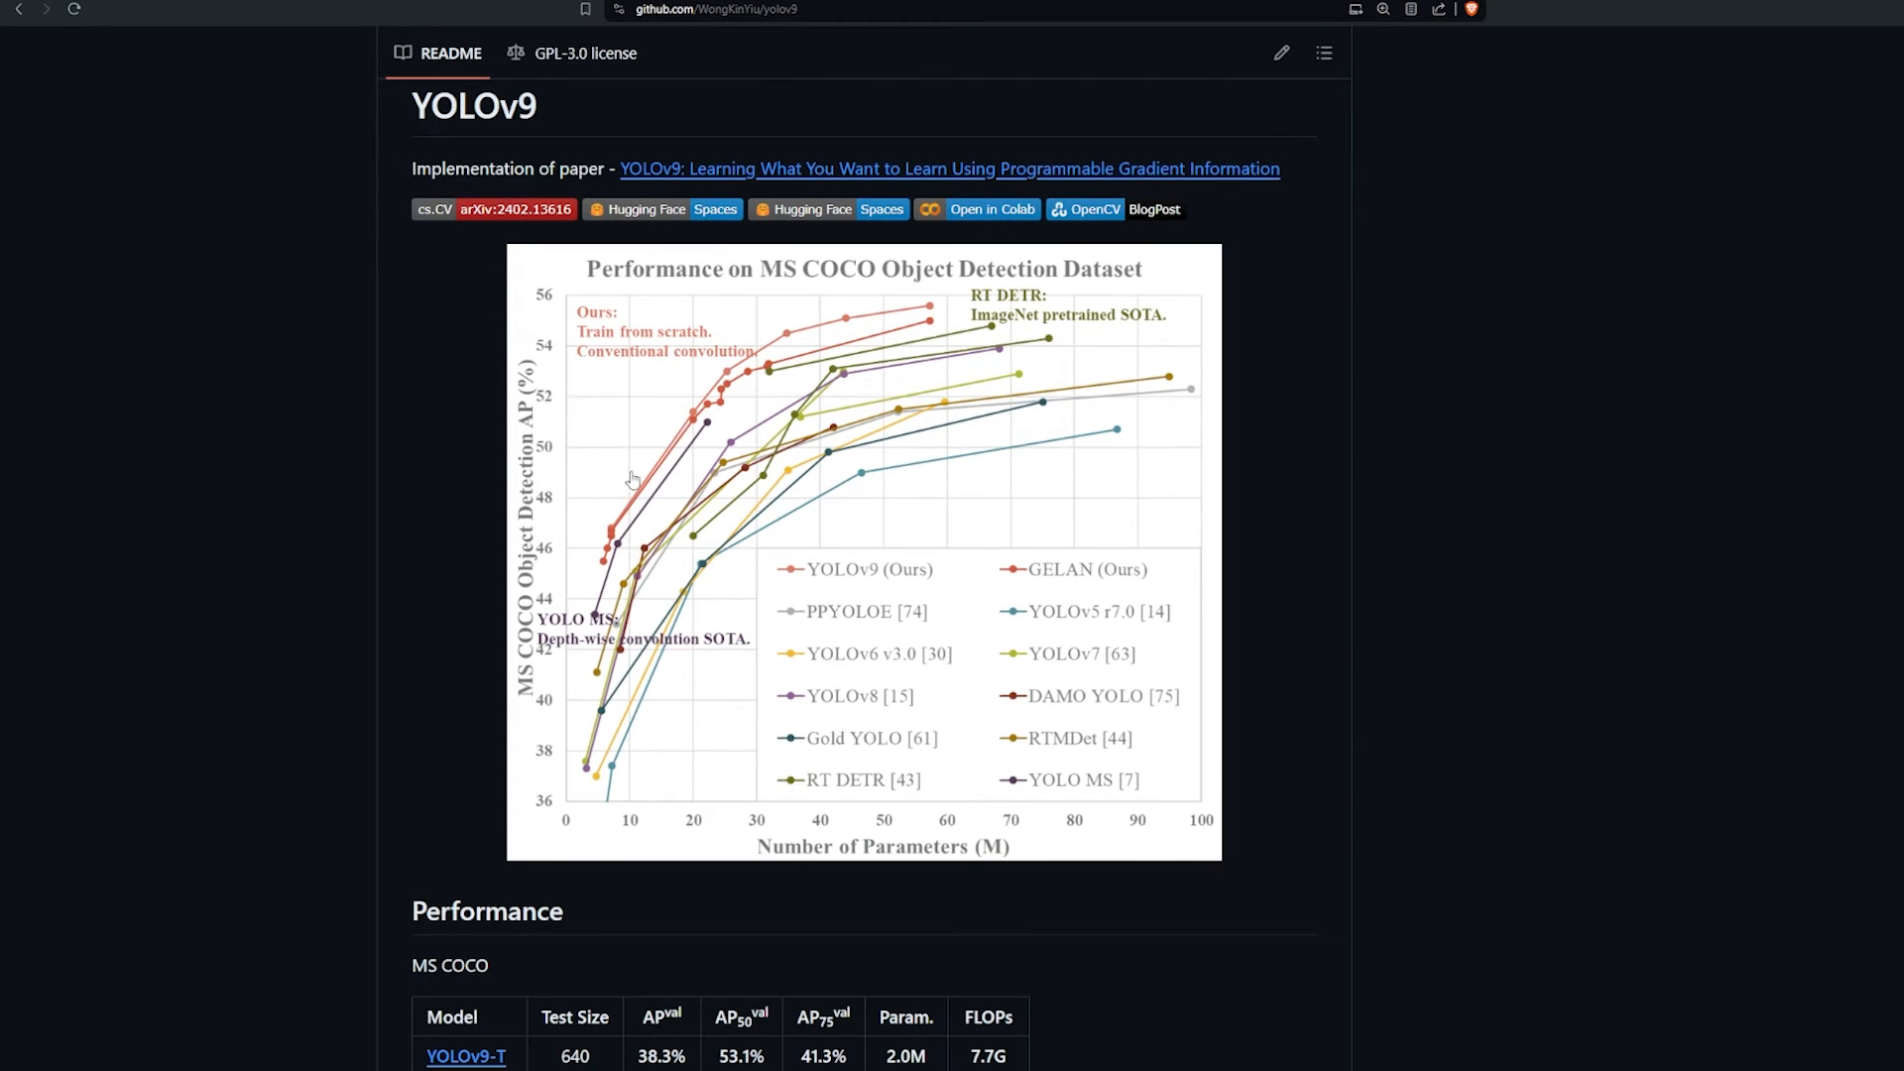
mouse_move(812, 439)
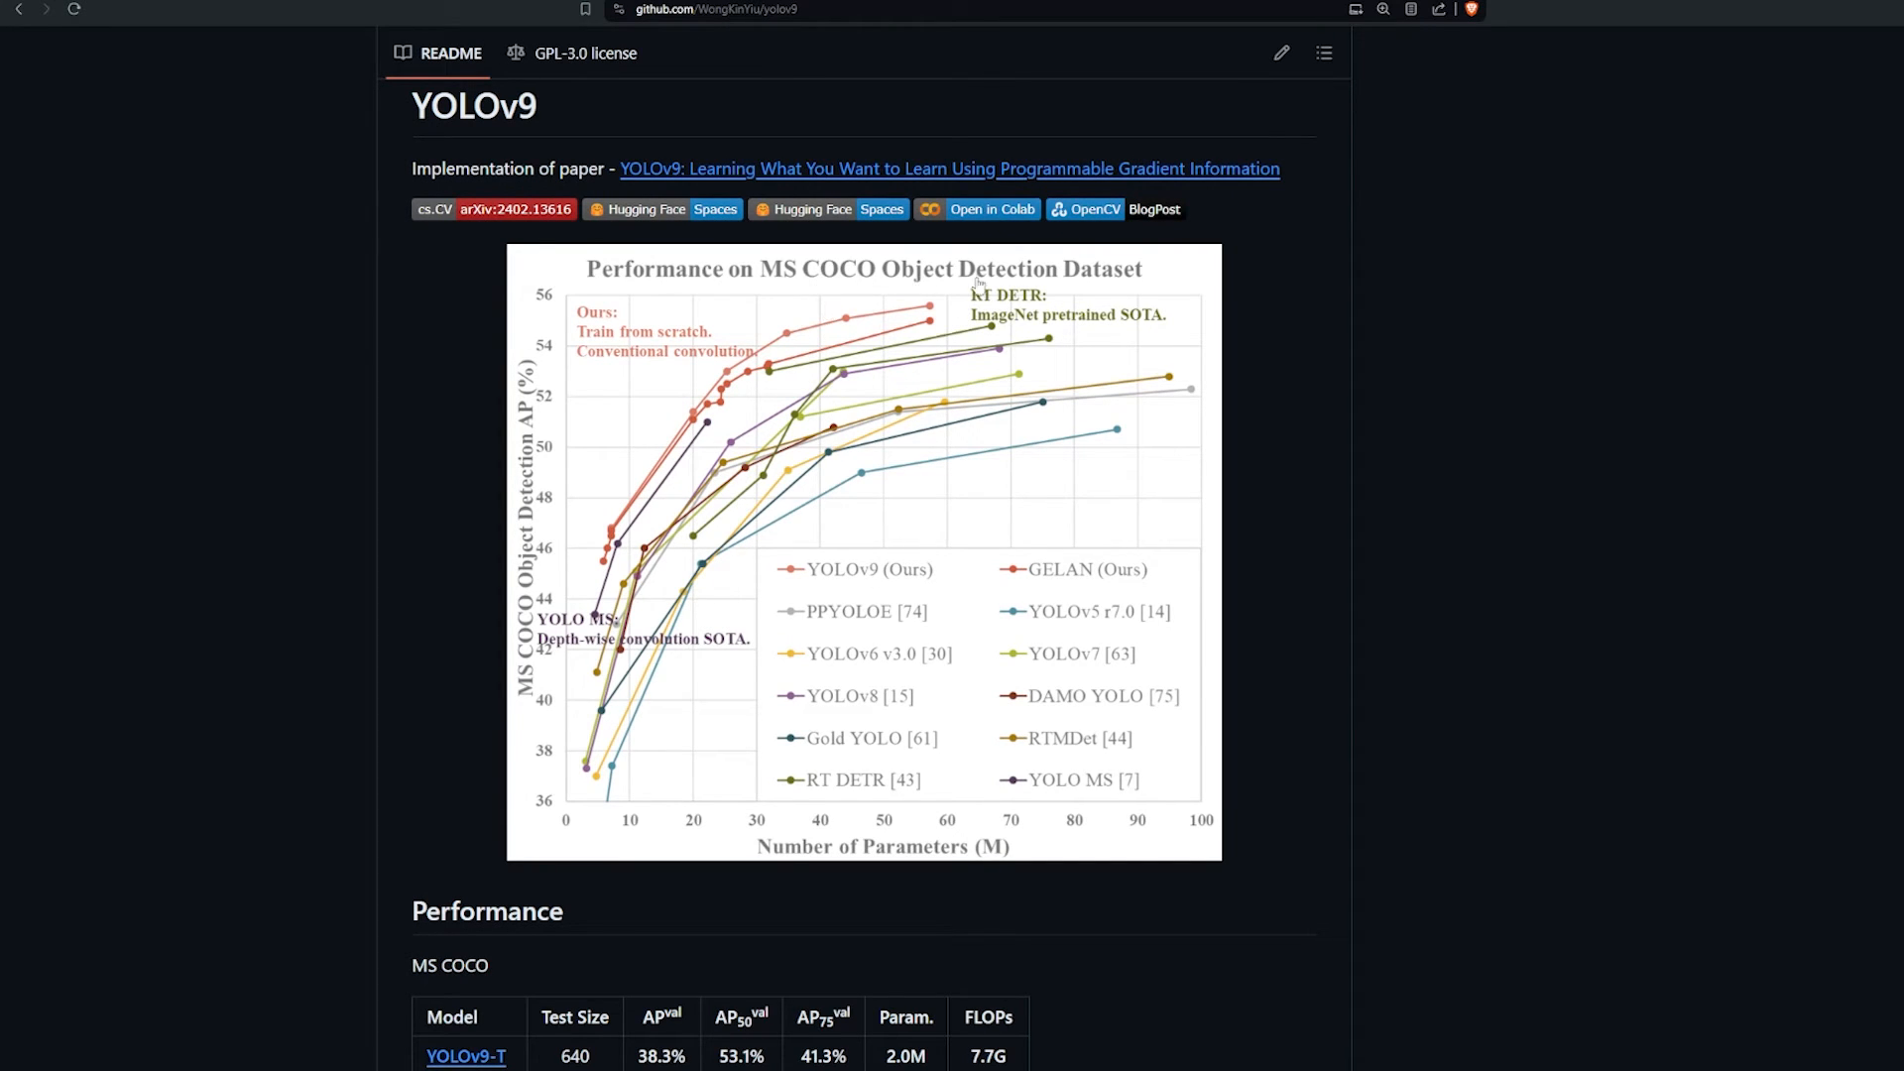
mouse_move(261, 96)
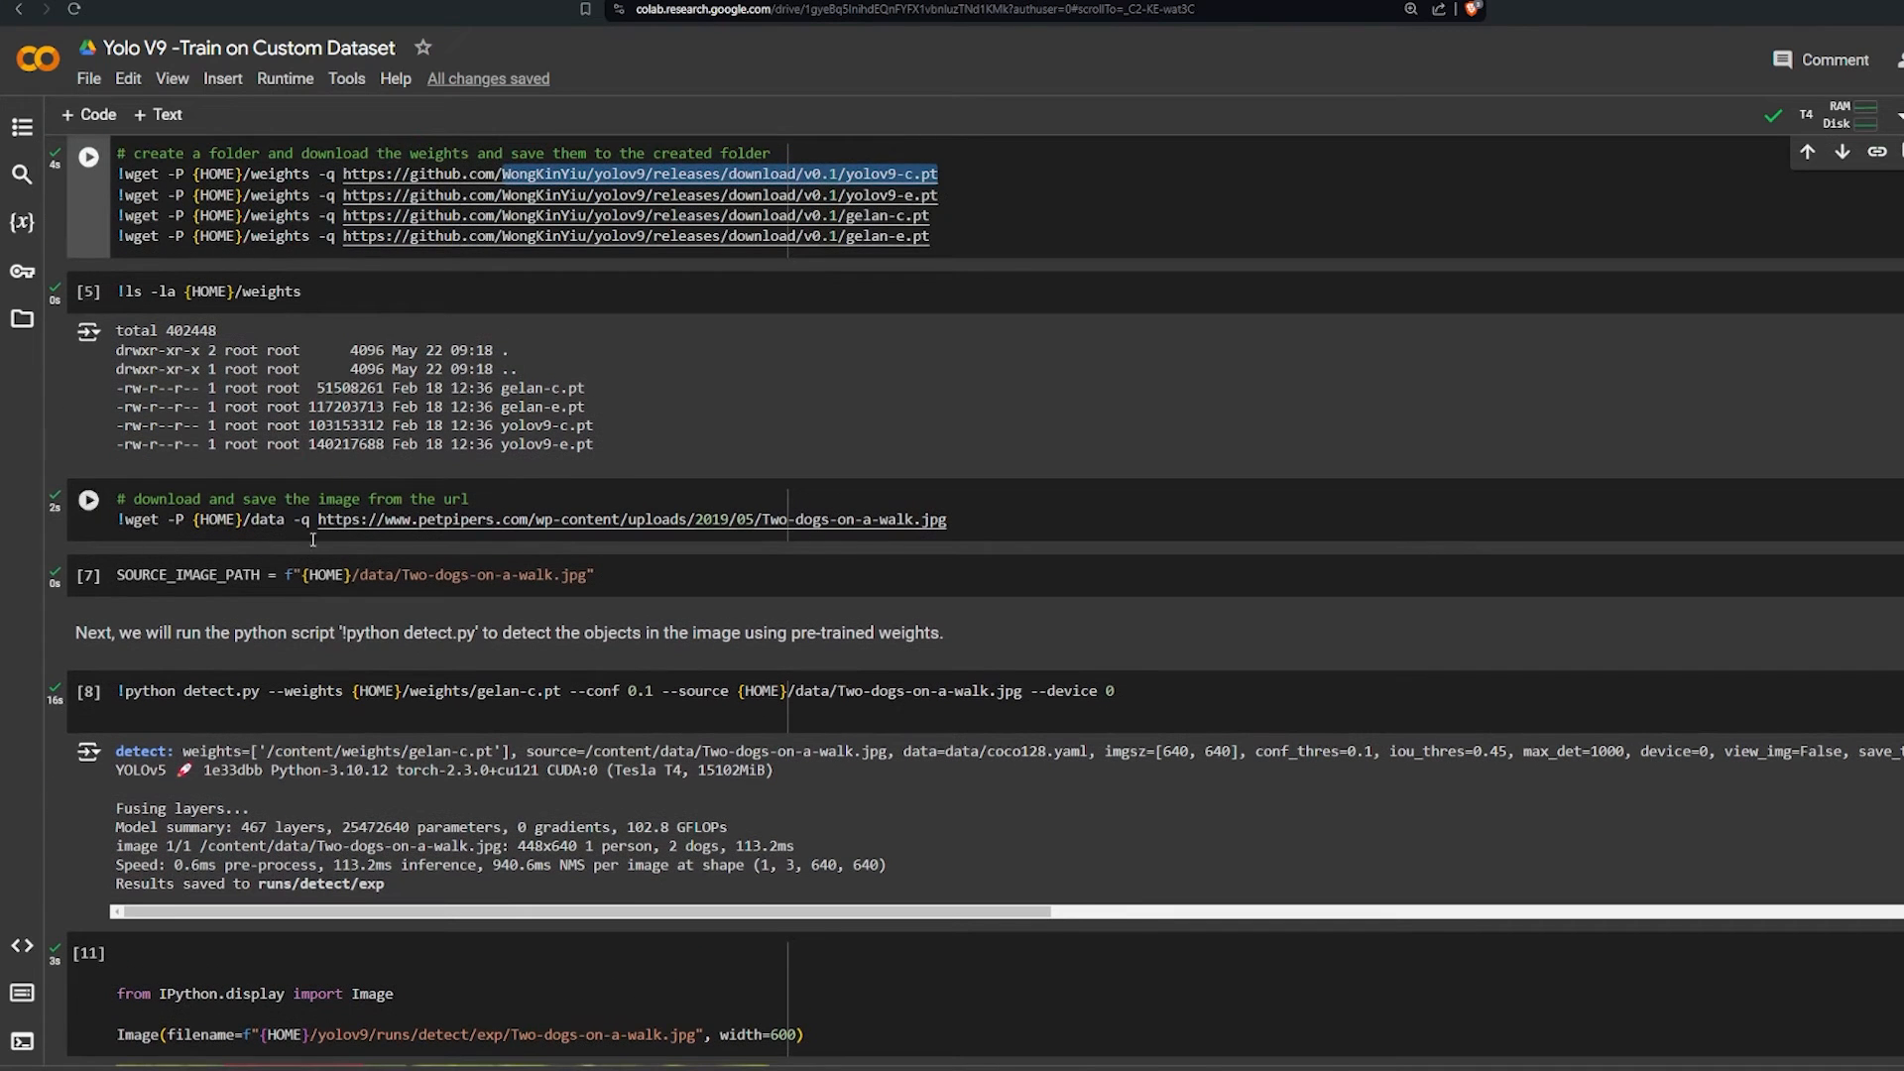
scroll("down", 3)
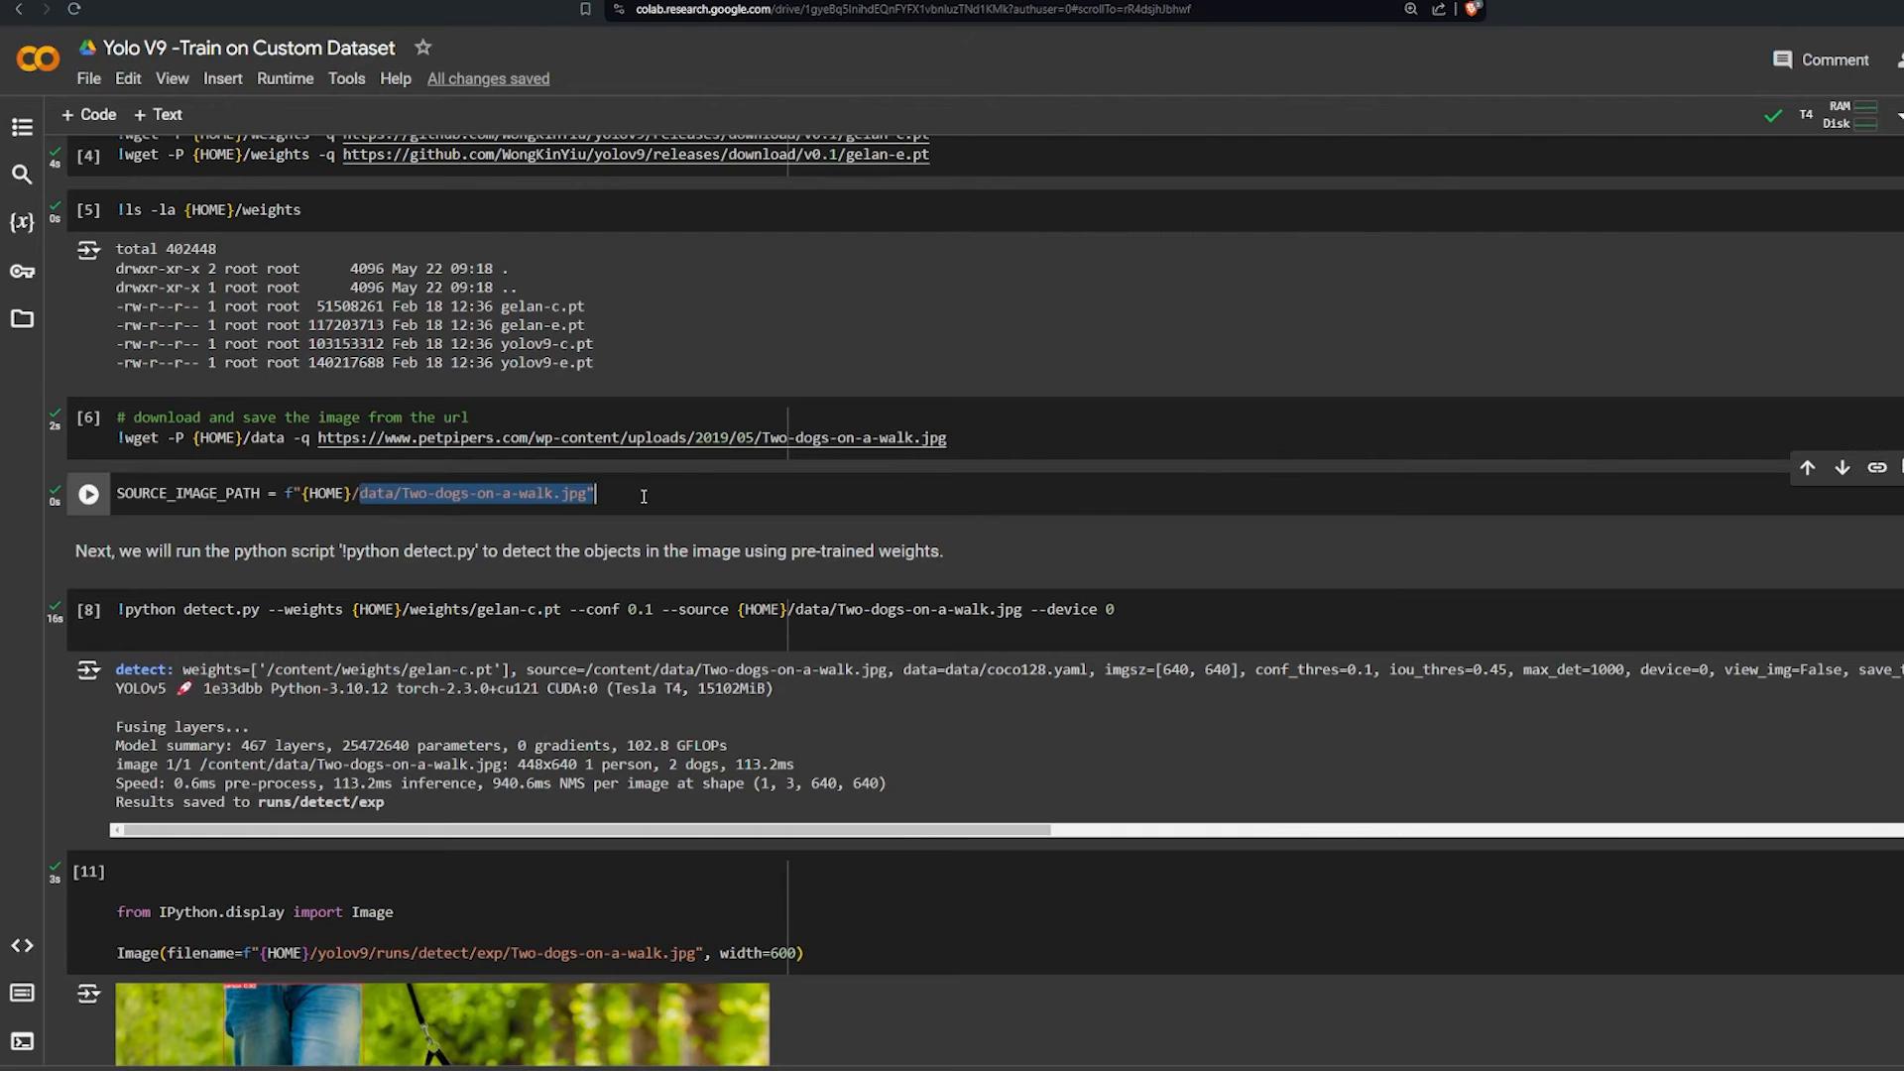
scroll("down", 3)
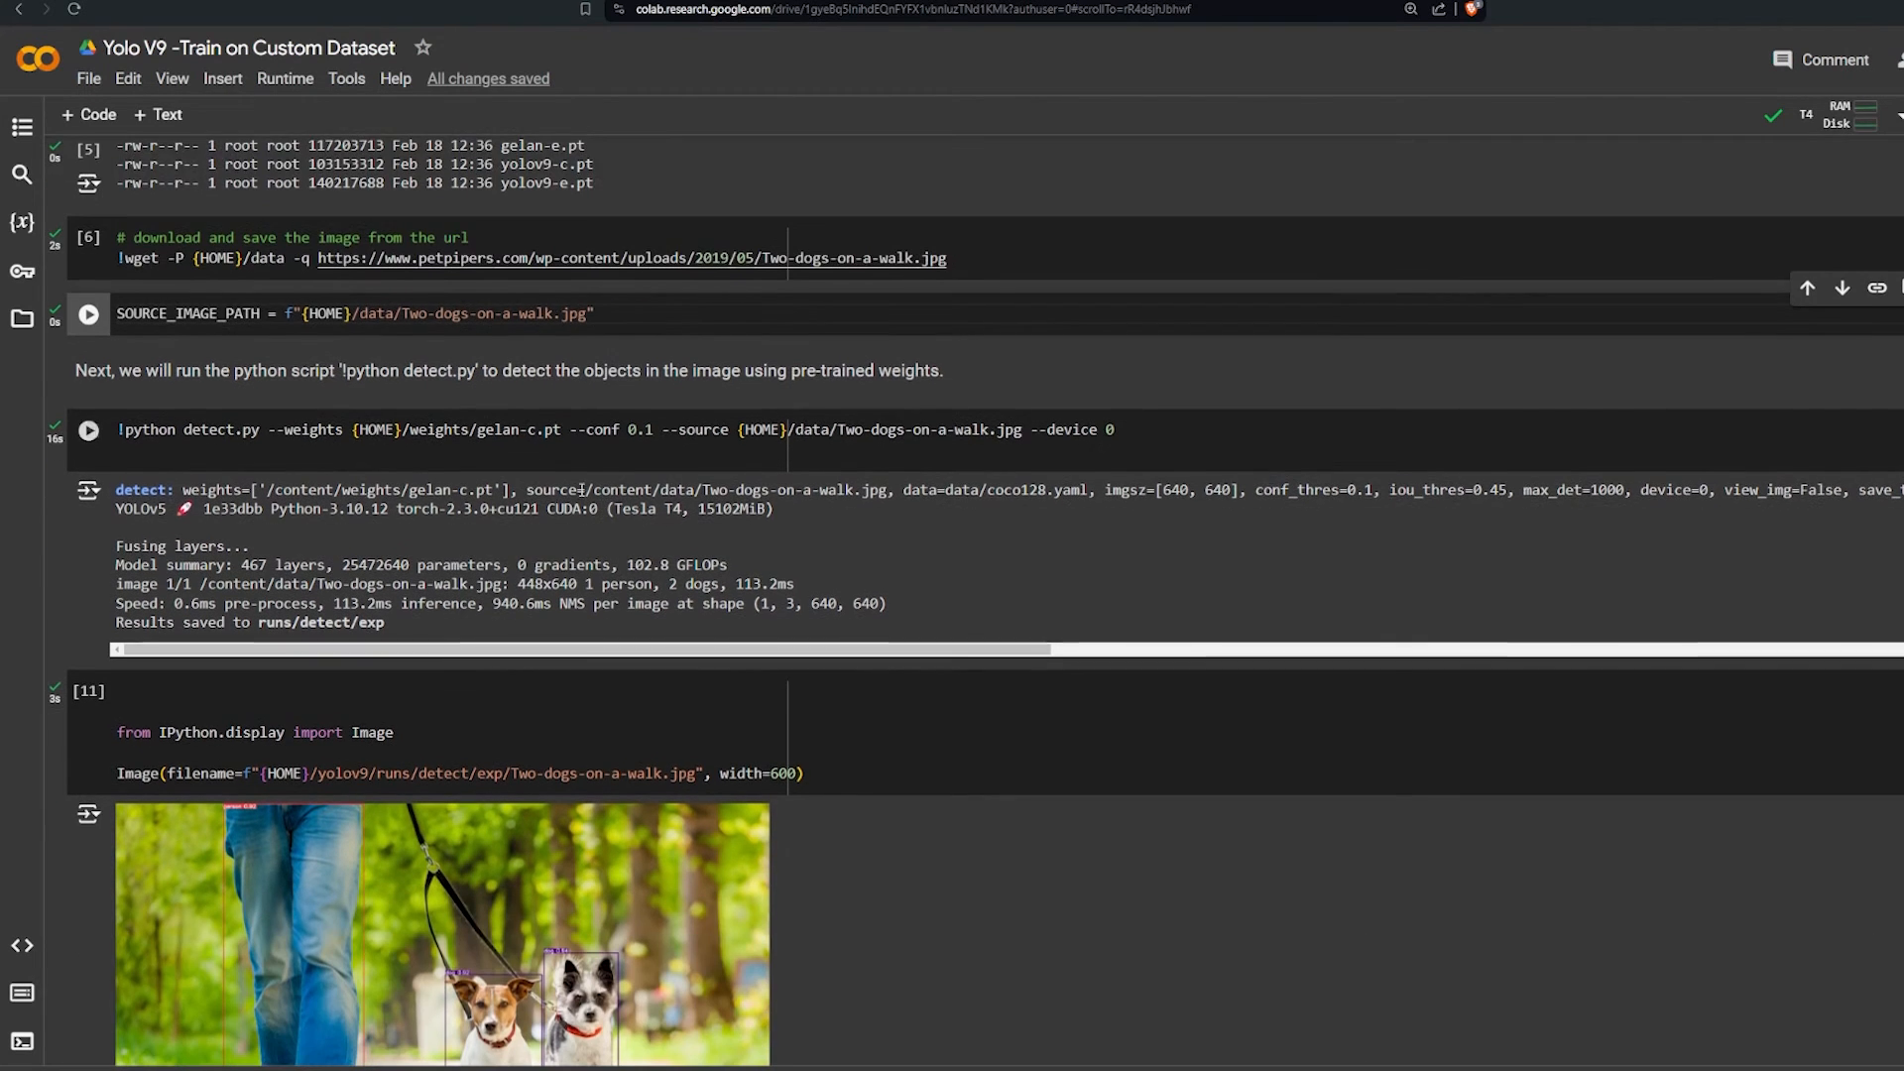
scroll("down", 3)
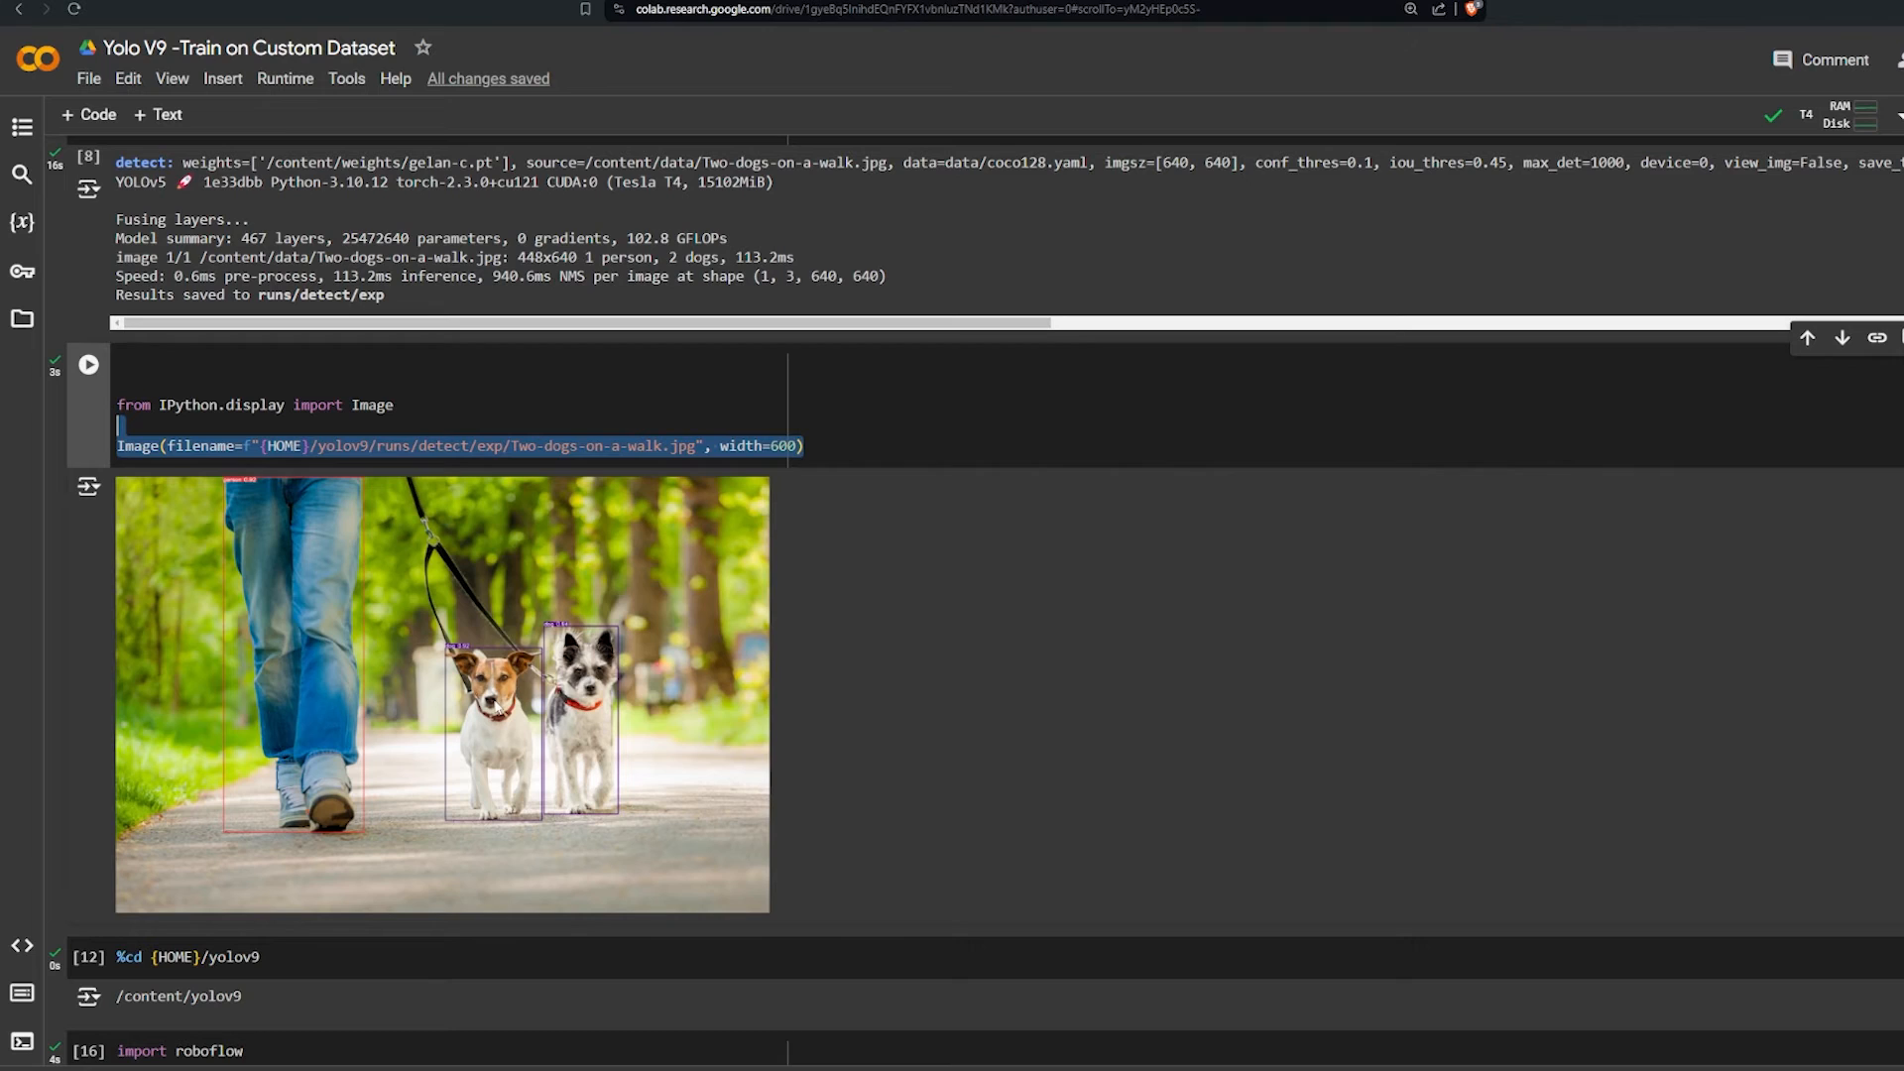
mouse_move(383, 645)
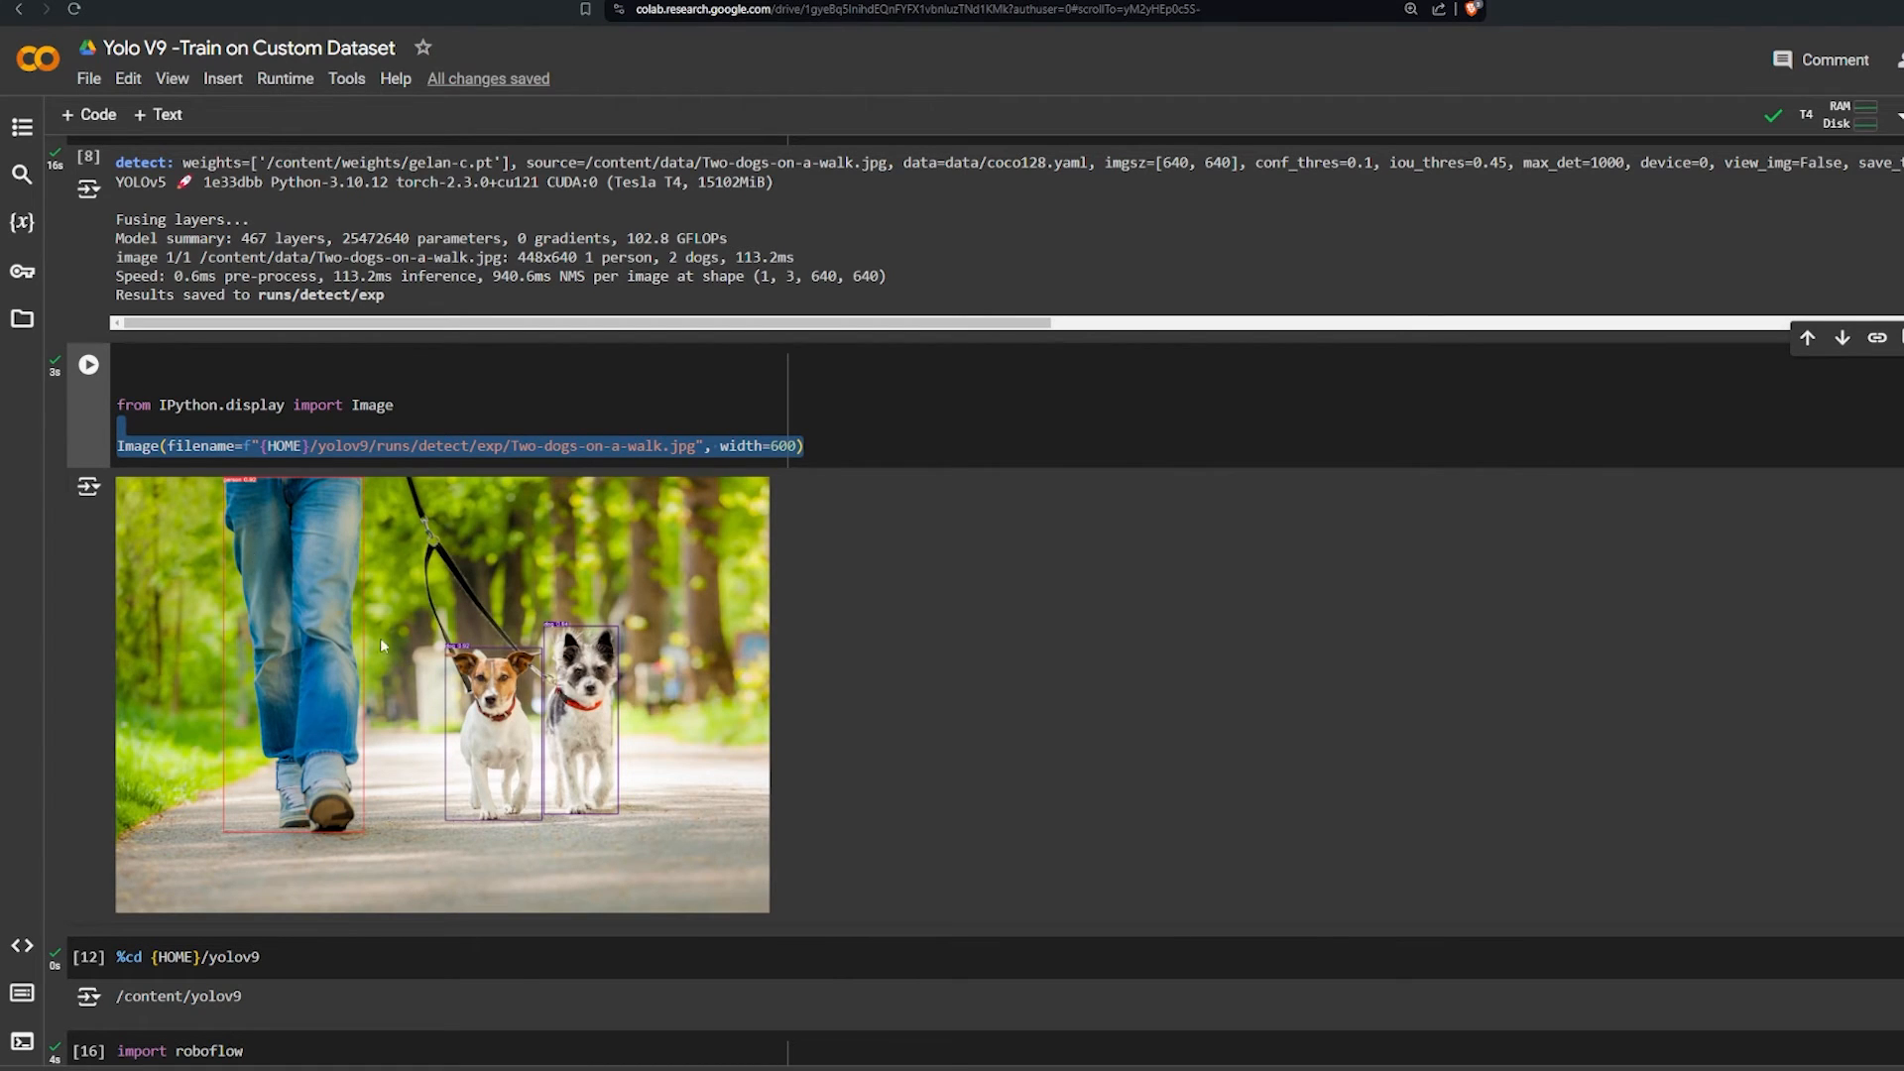
mouse_move(469, 660)
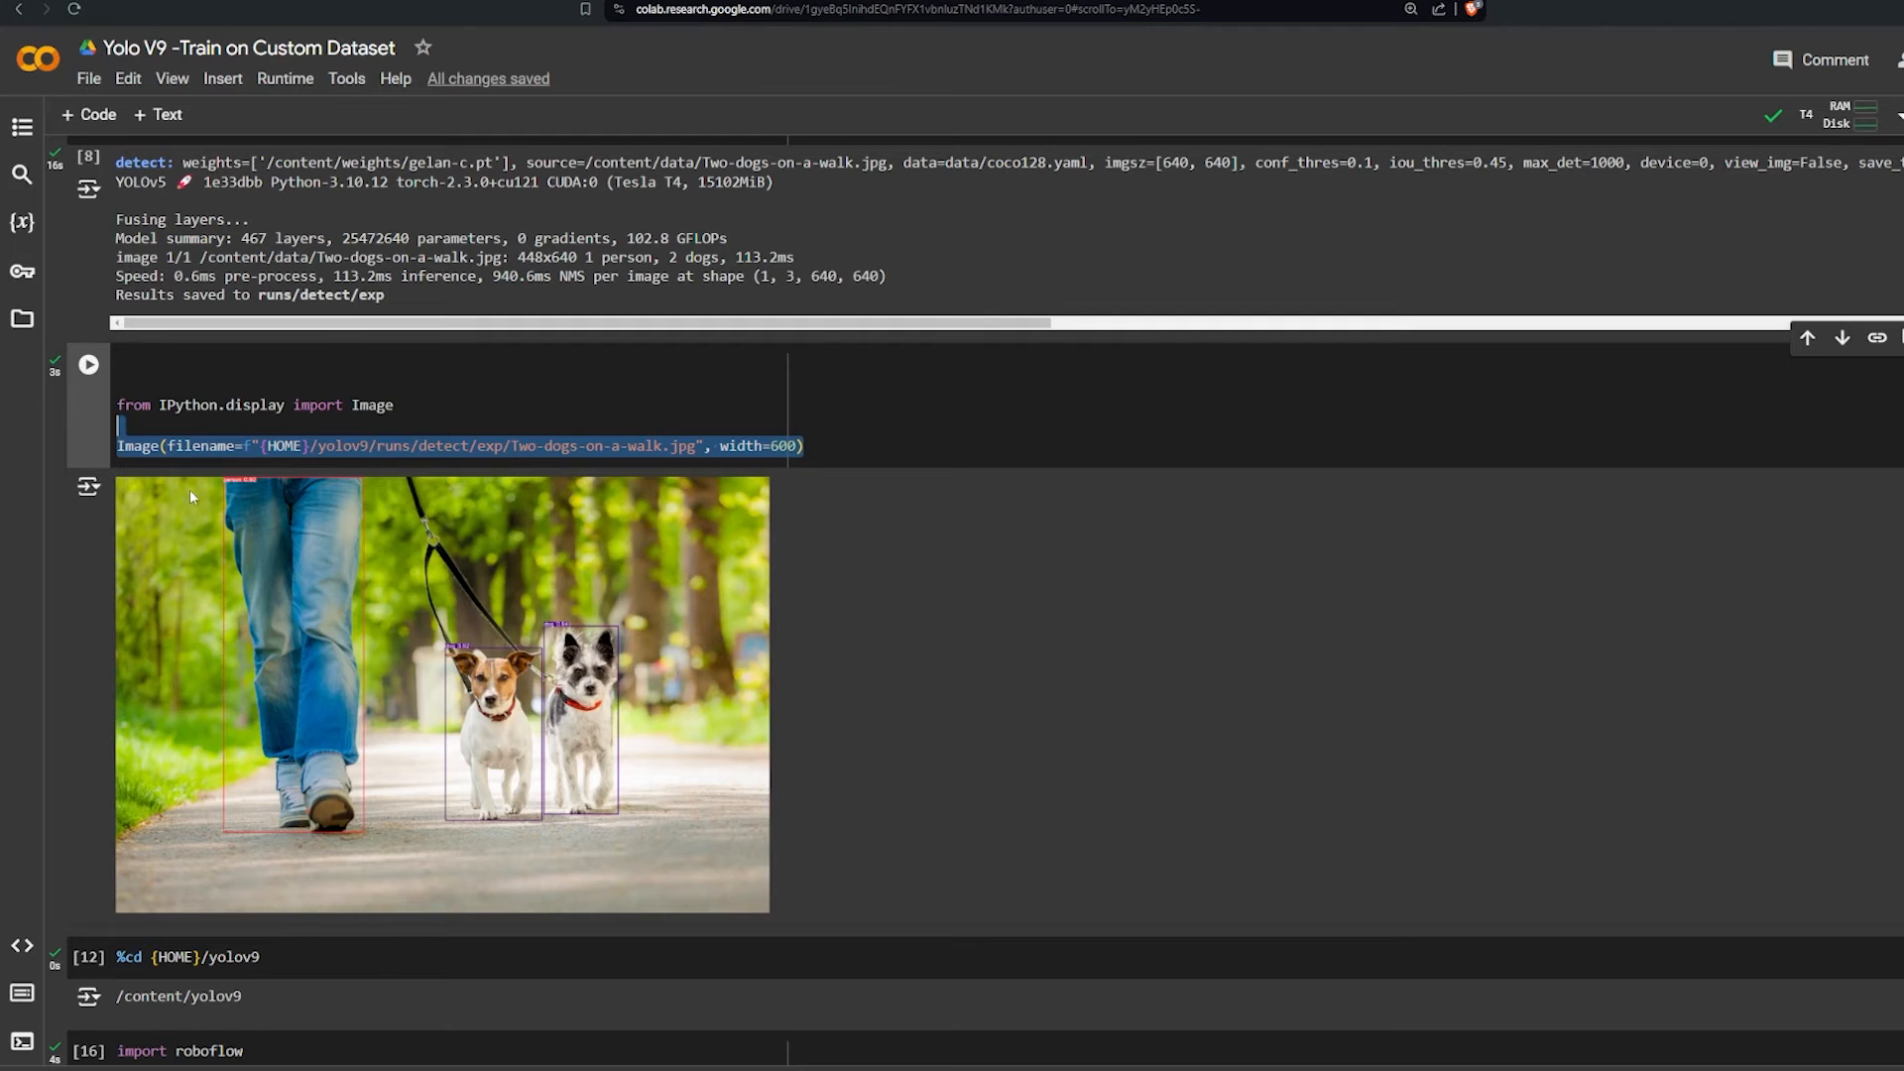
mouse_move(260, 490)
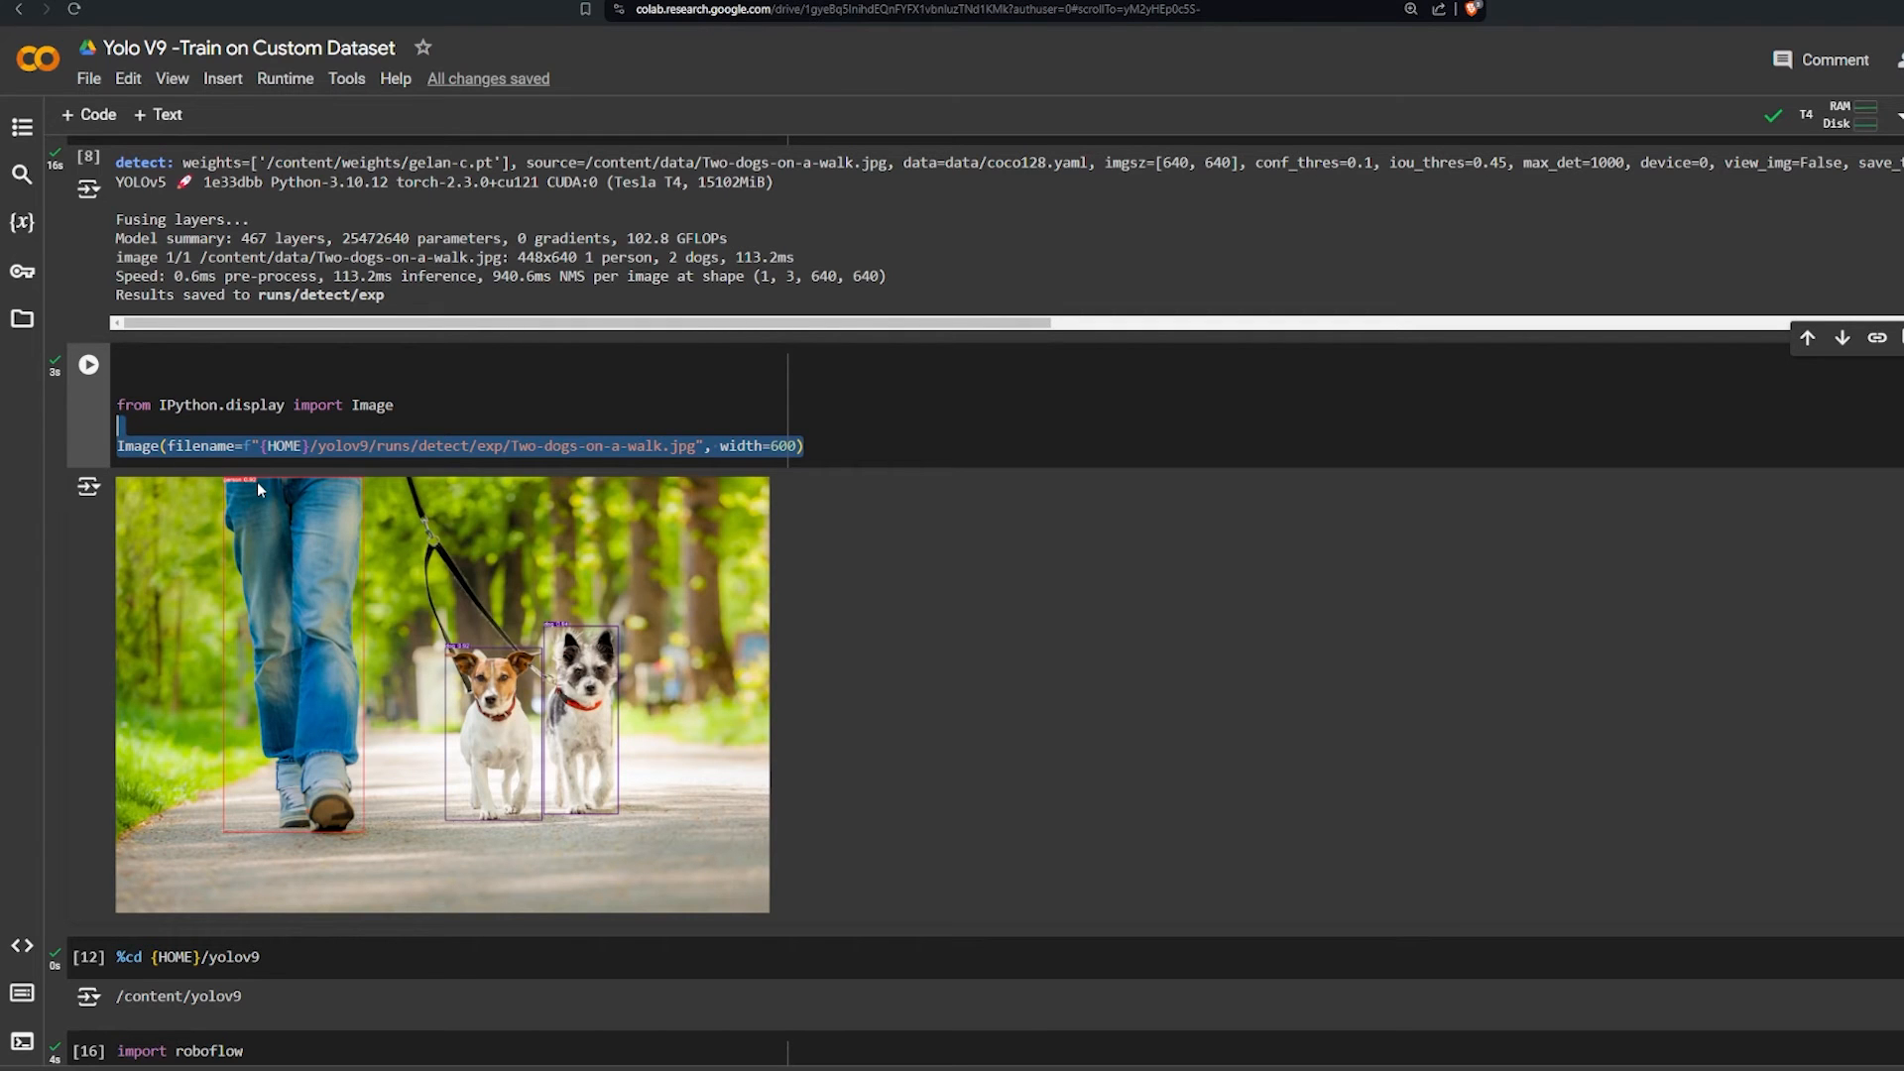
scroll("down", 3)
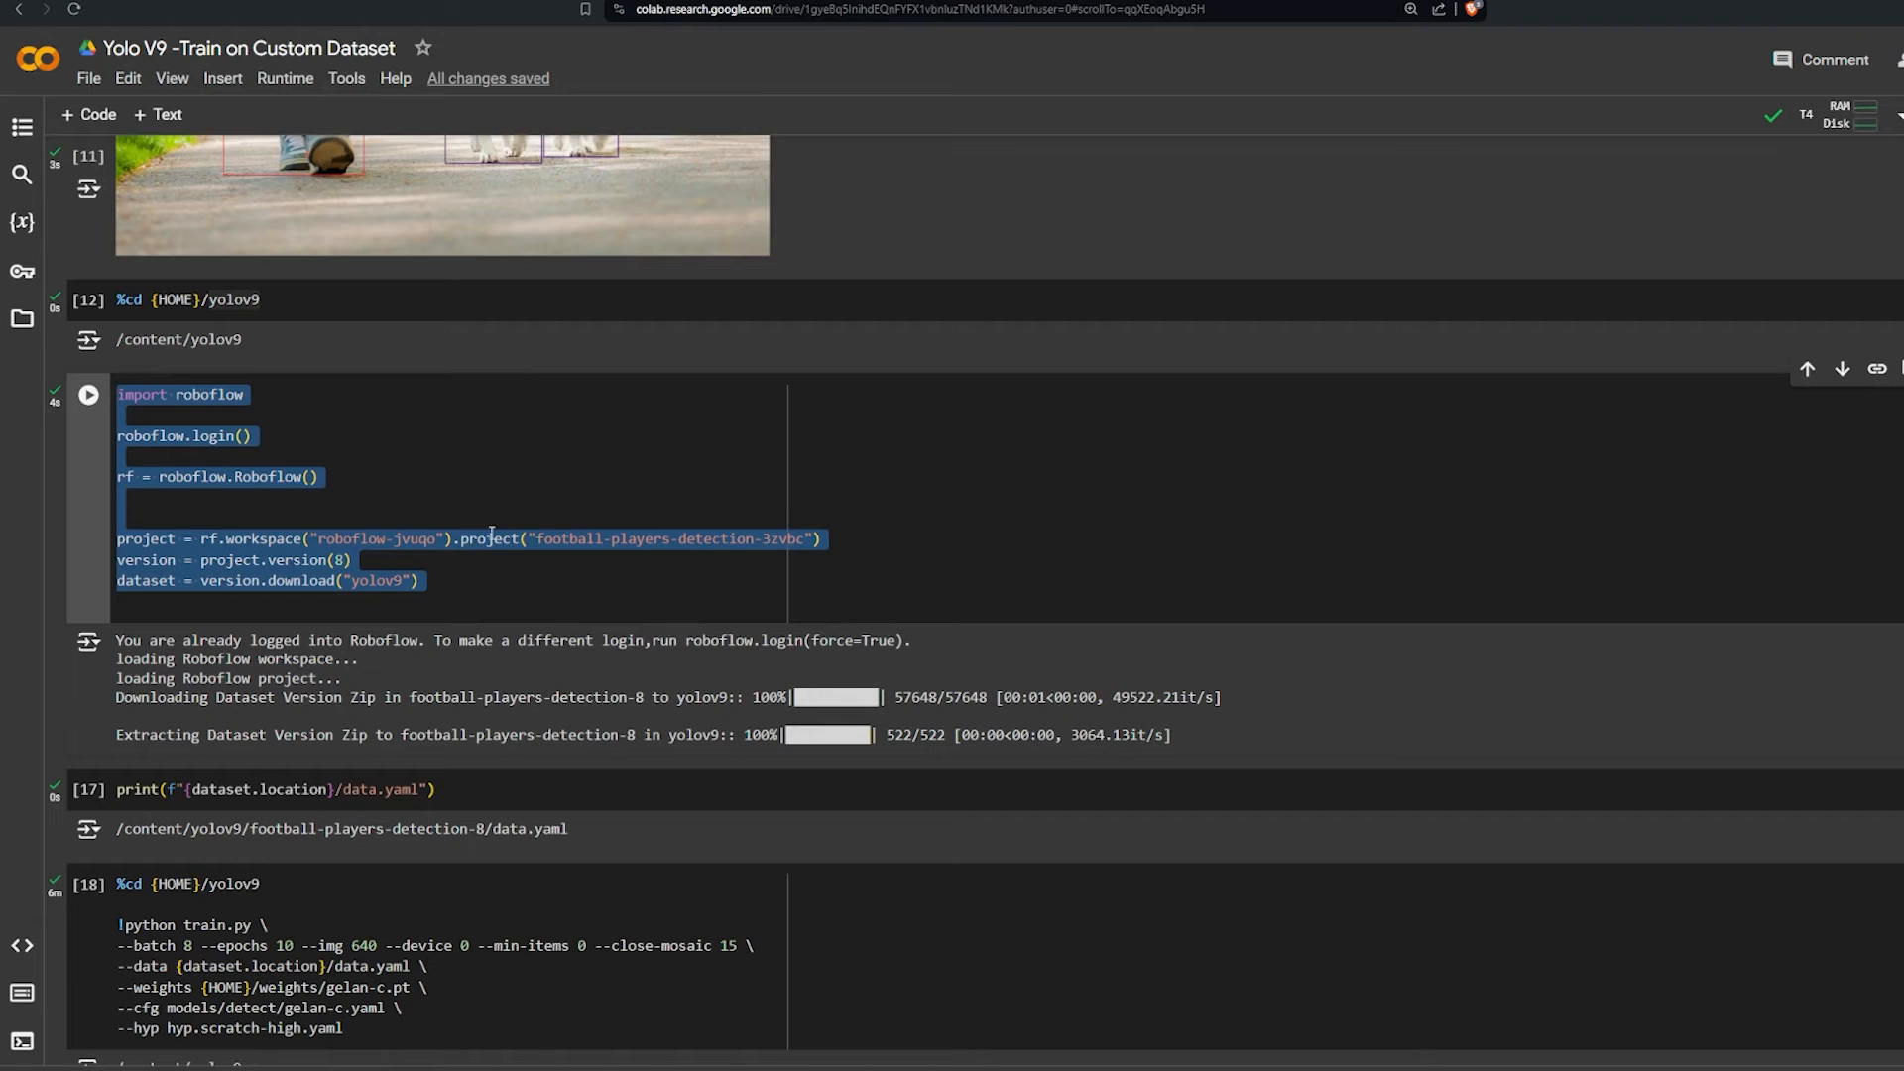
left_click(486, 590)
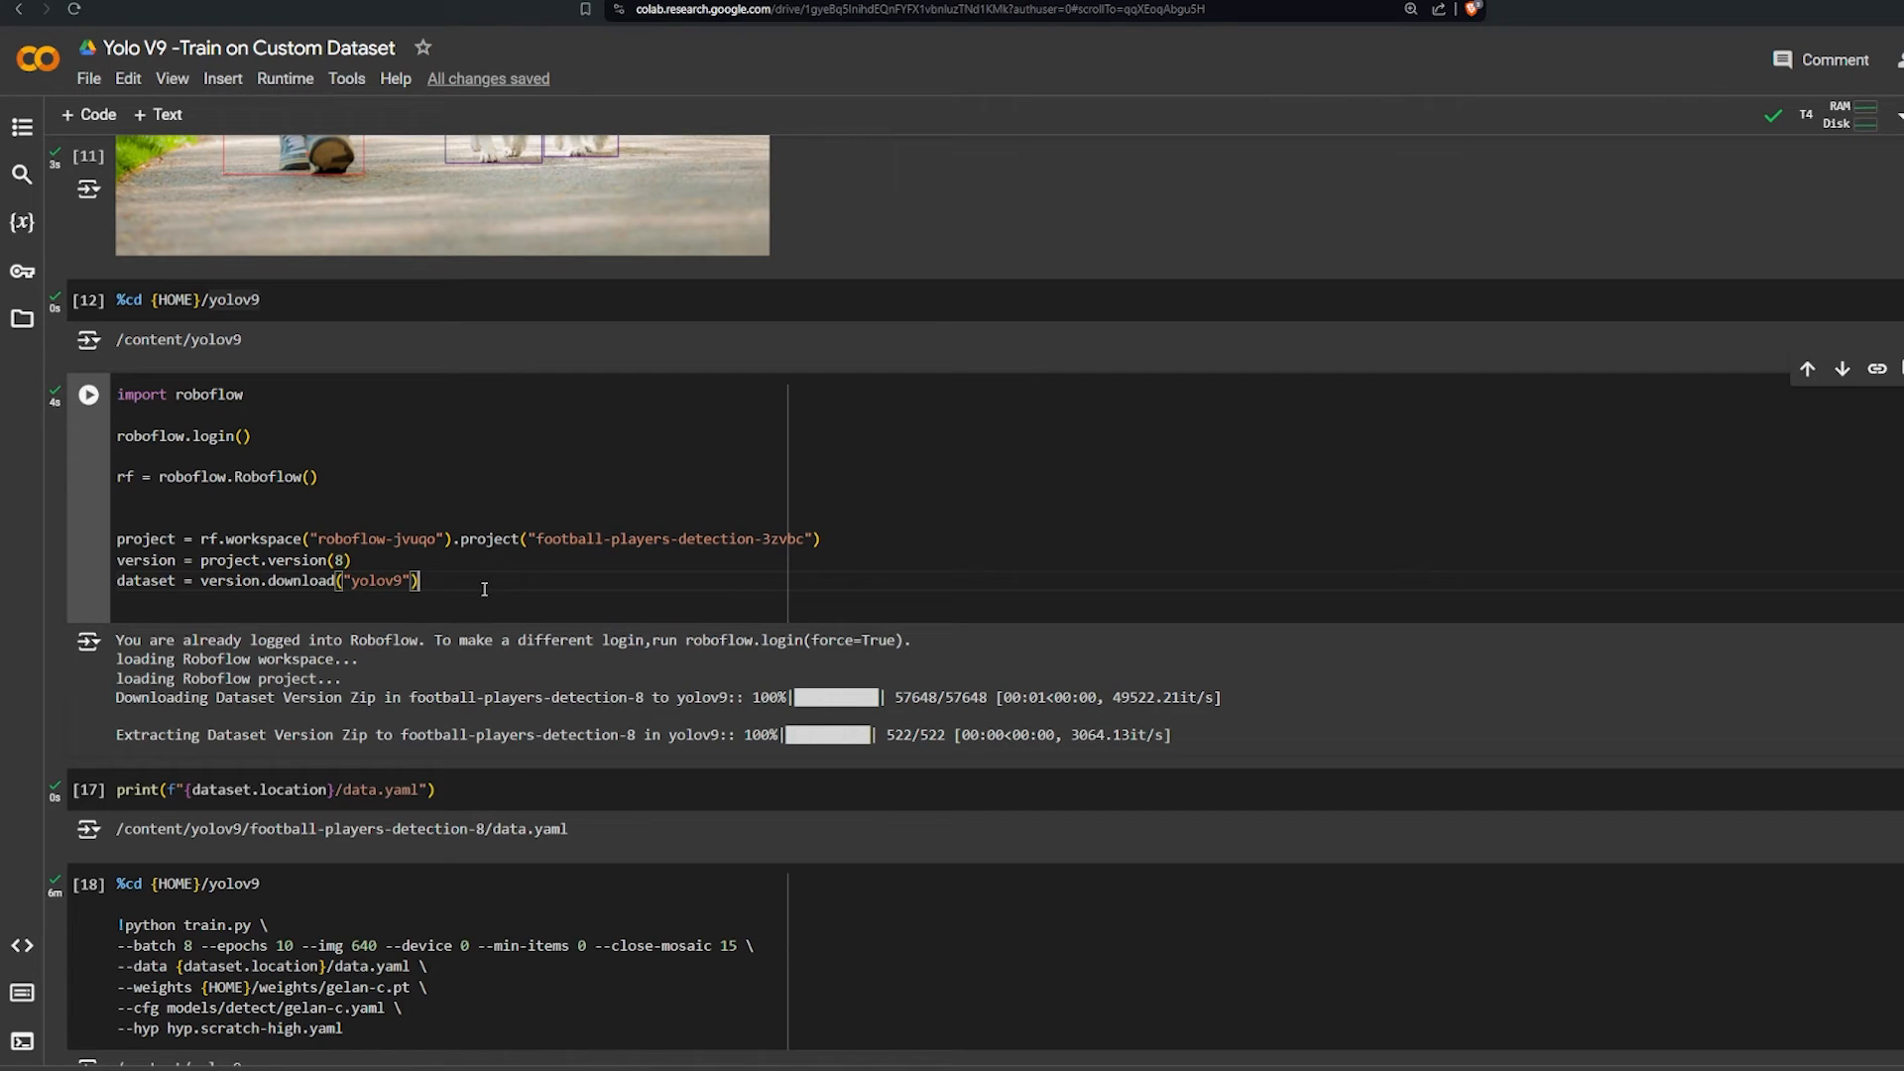
scroll("down", 3)
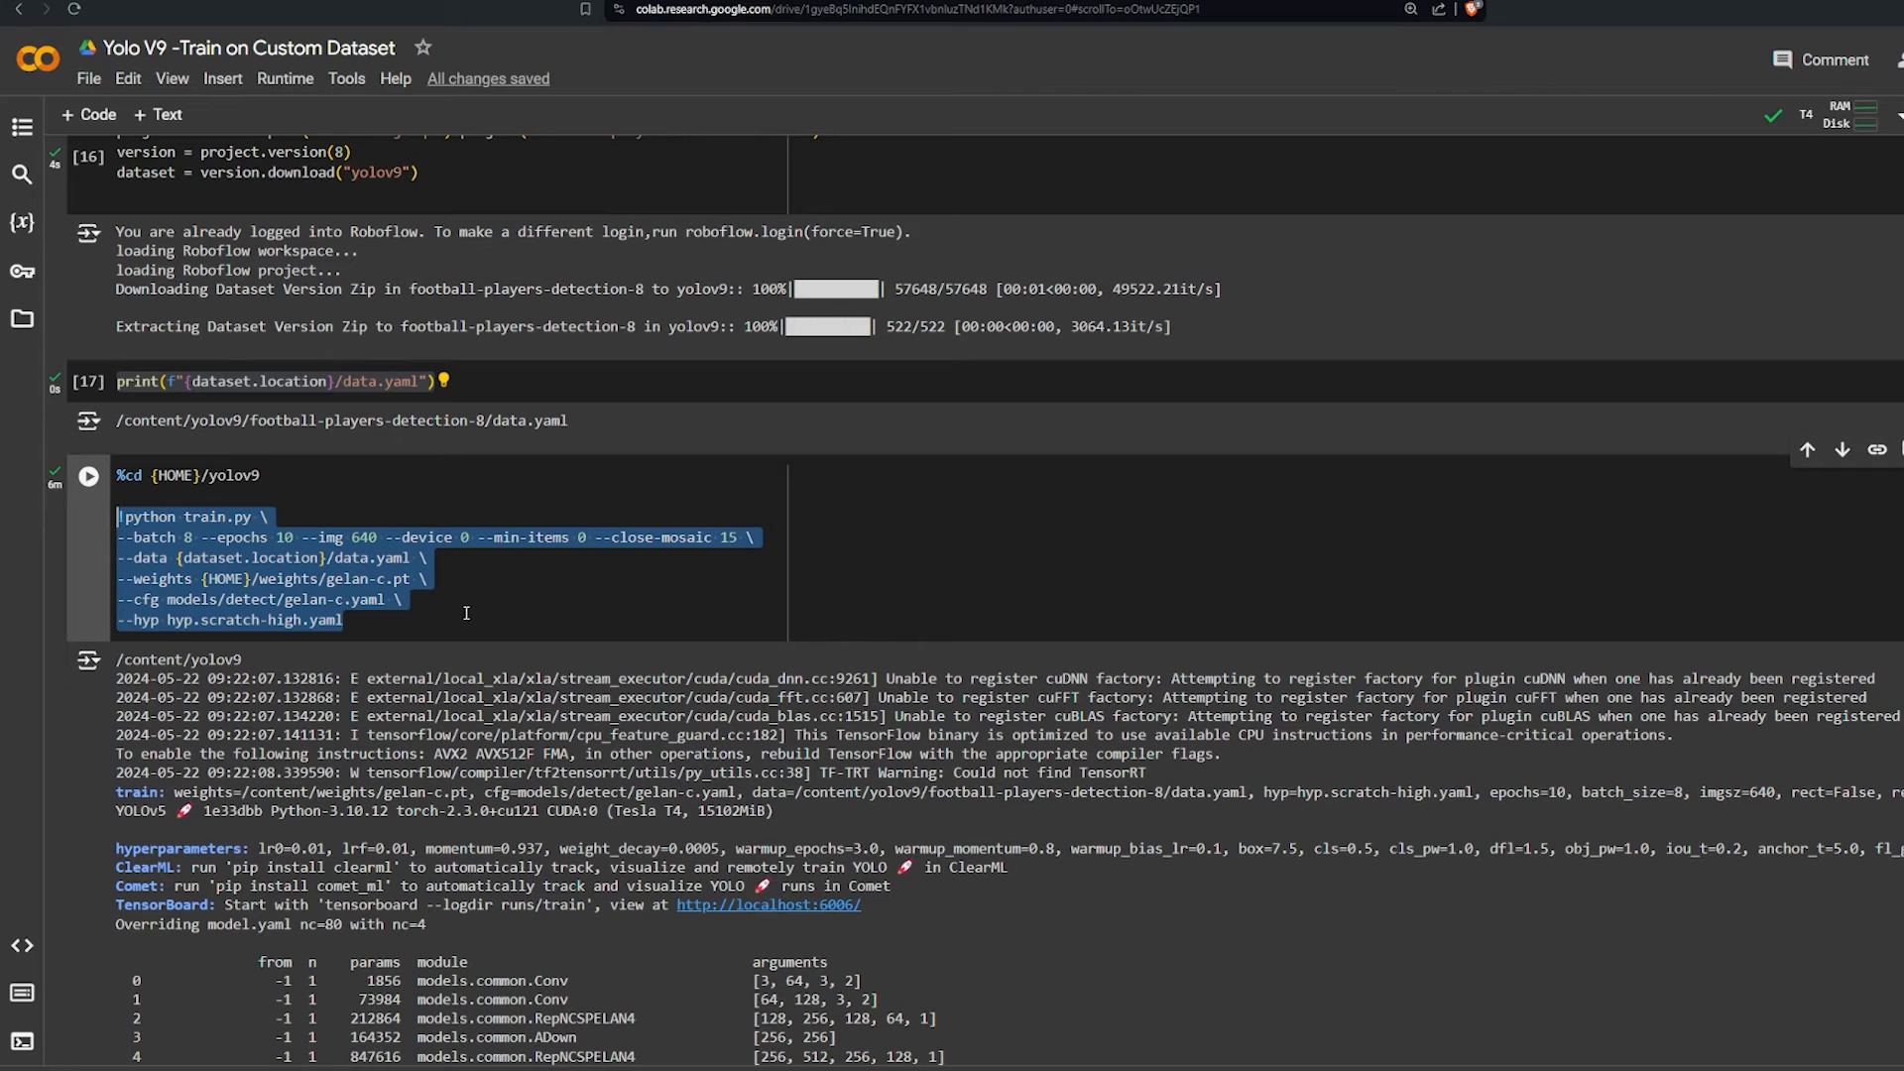
left_click(562, 590)
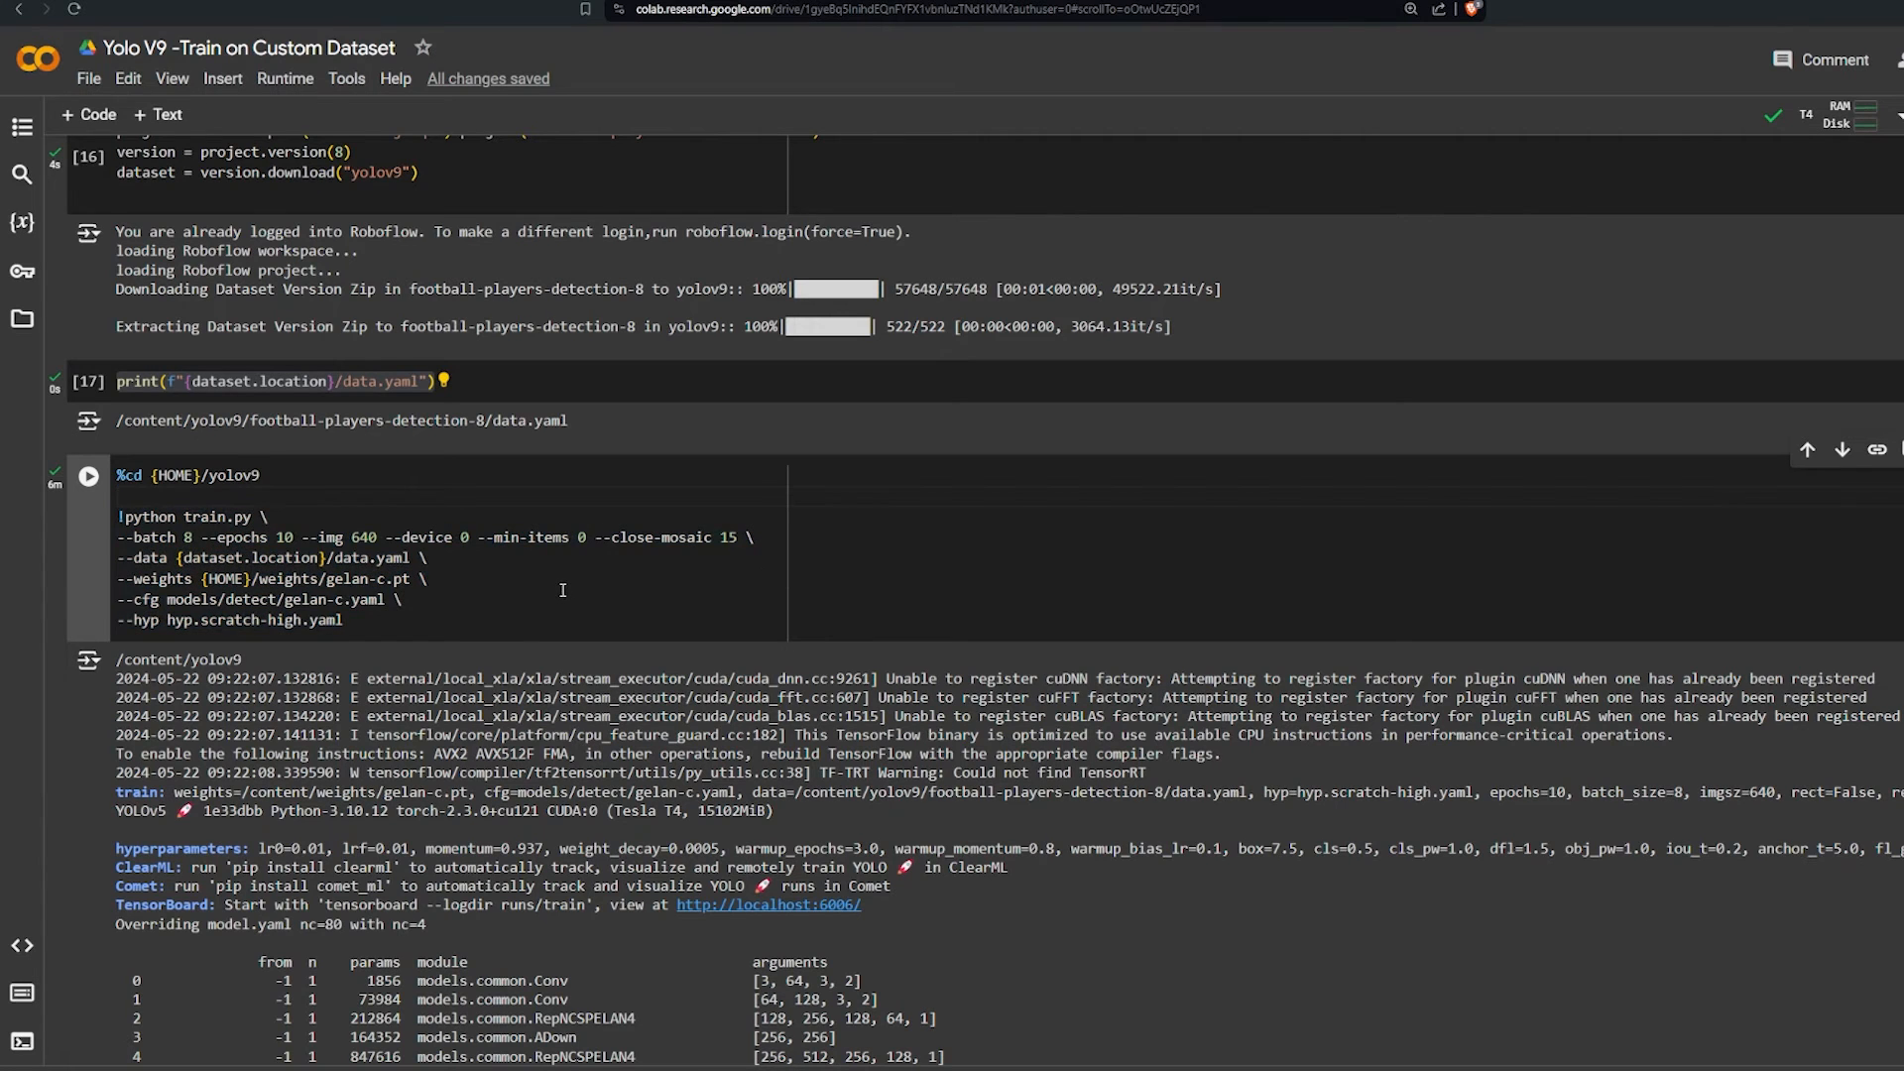
double_click(283, 537)
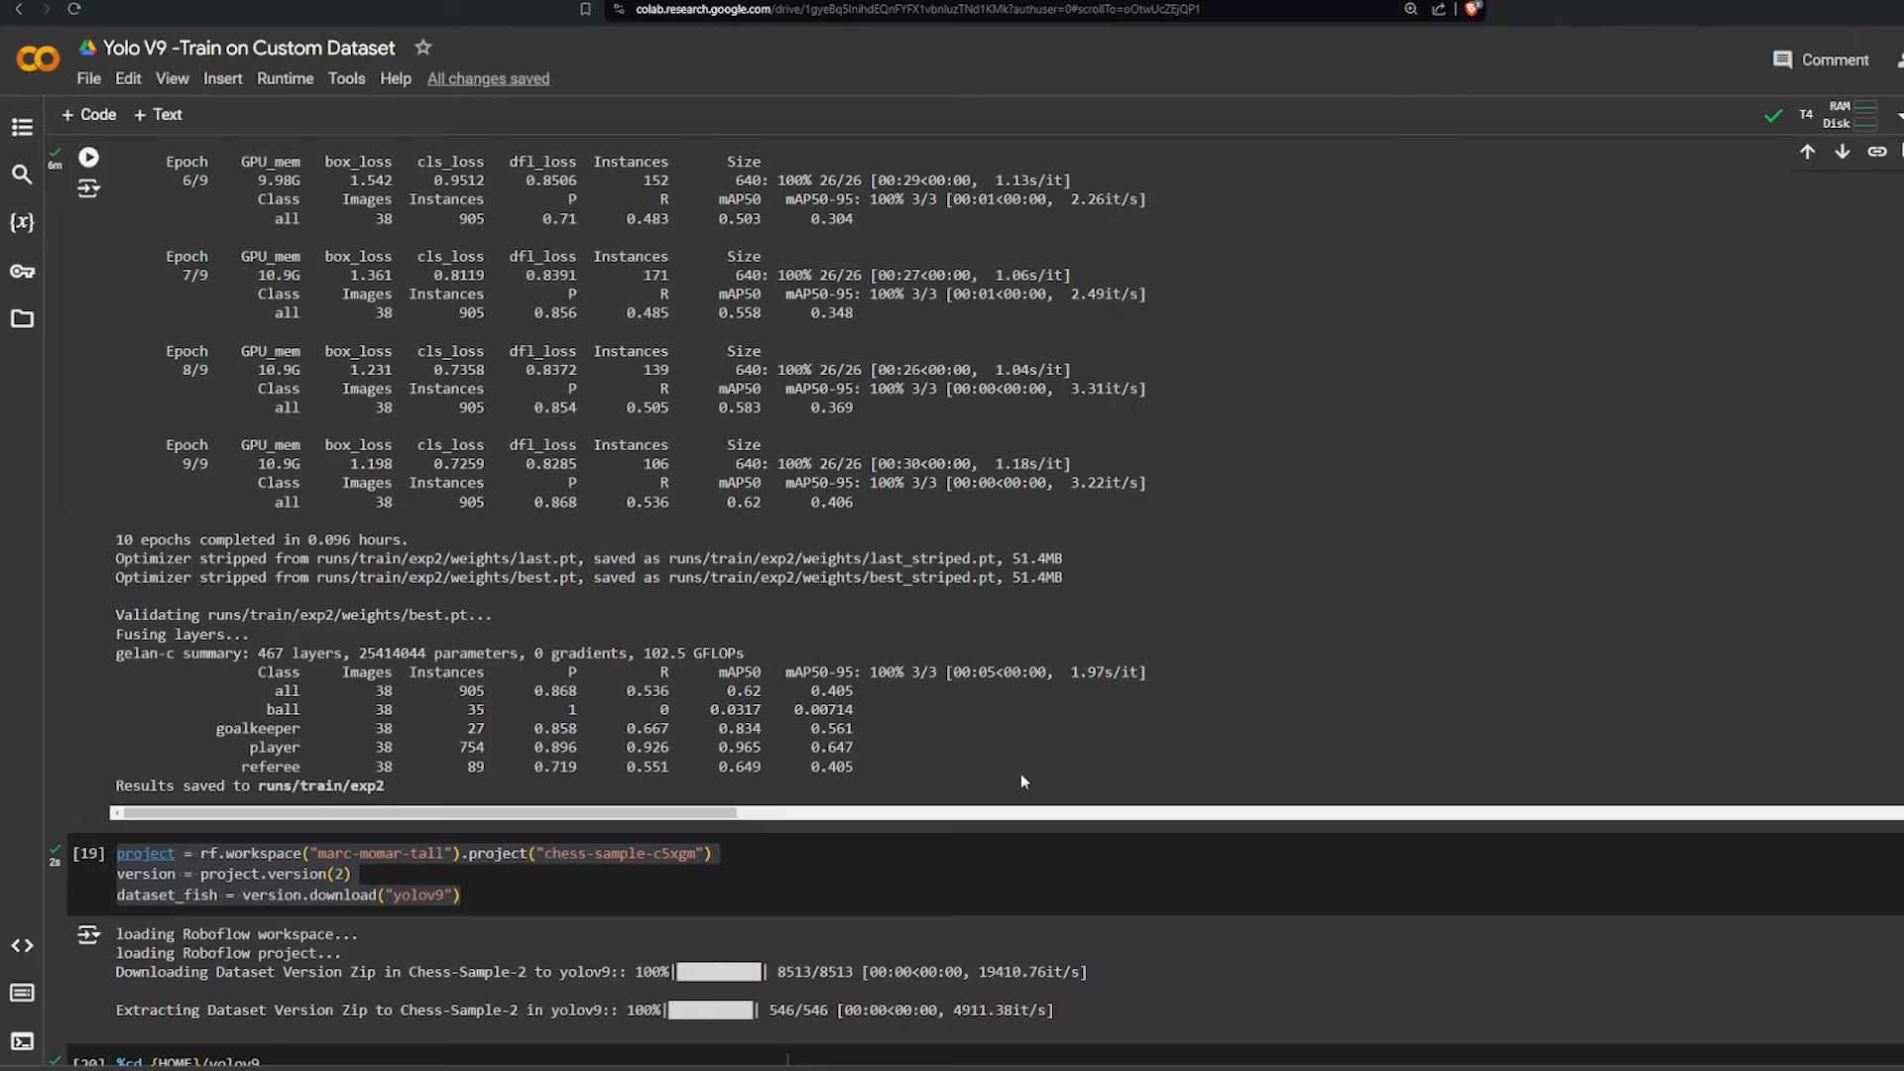
scroll("down", 3)
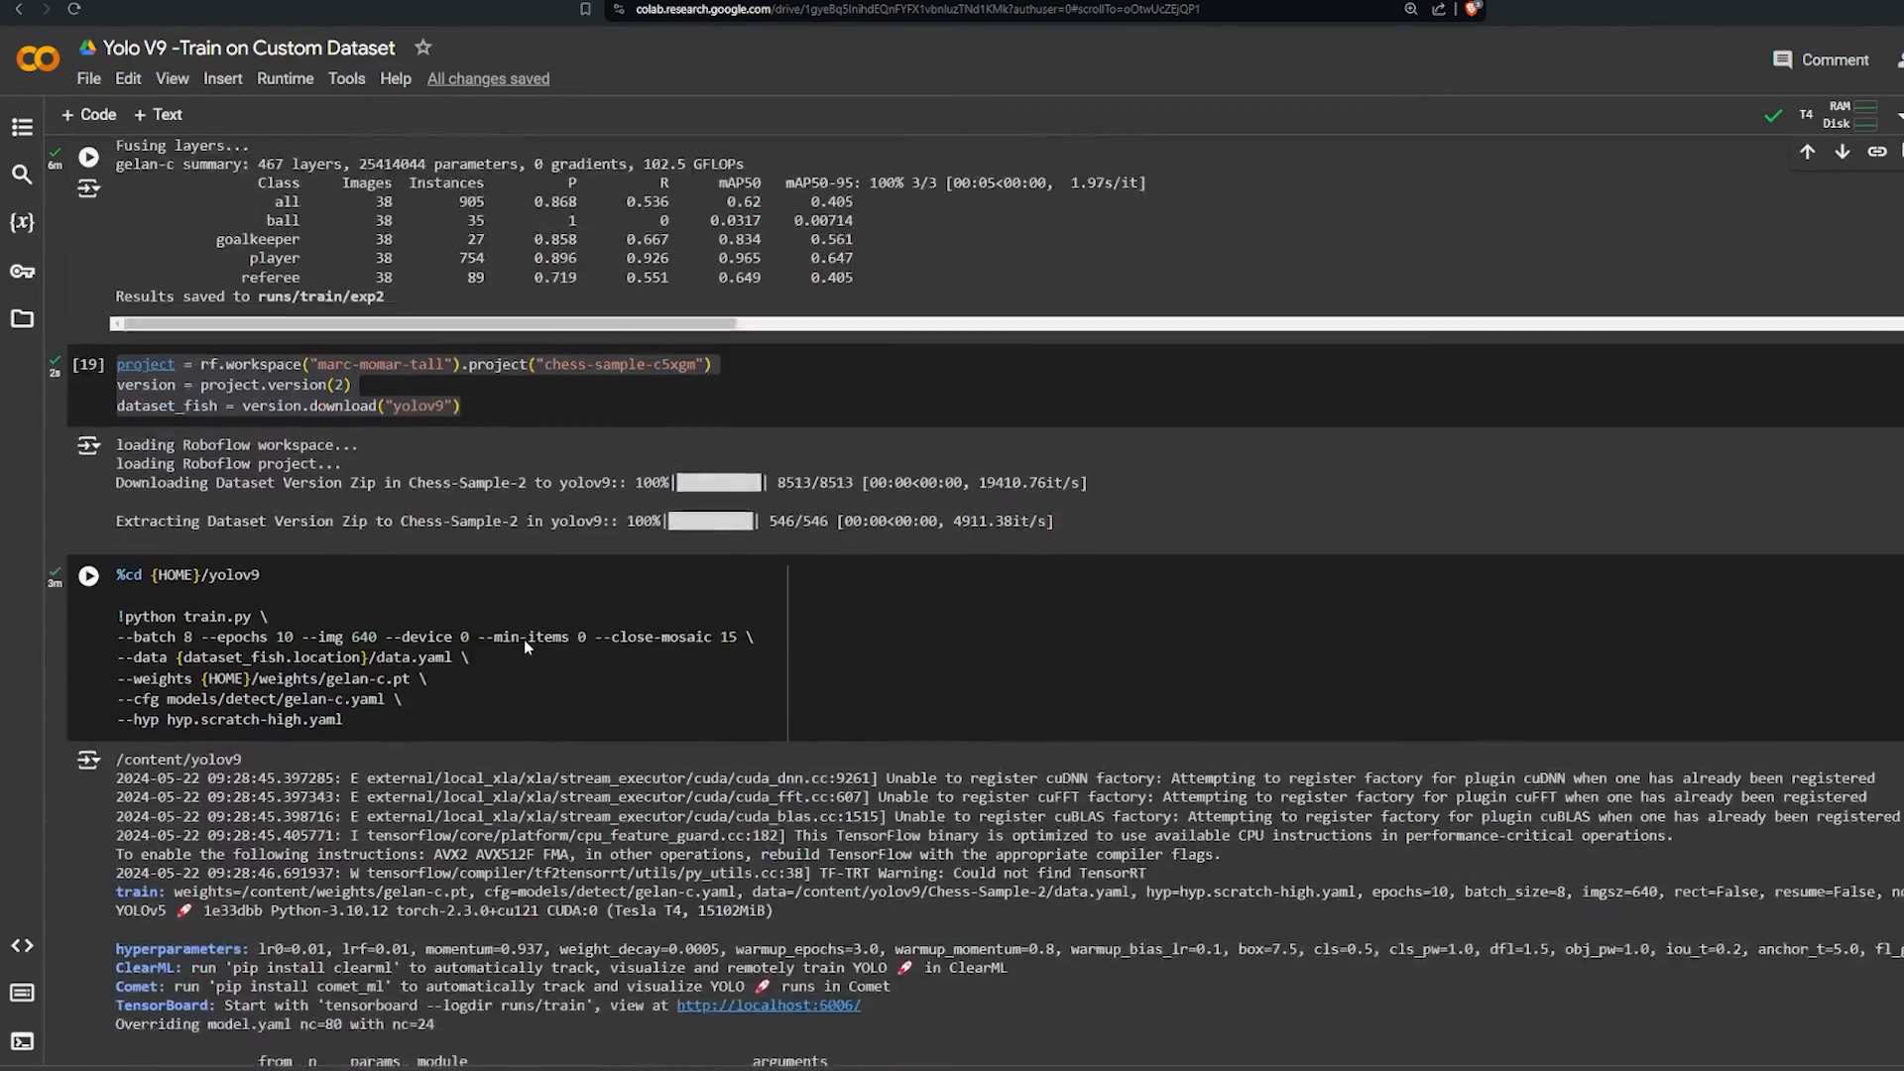
scroll("down", 3)
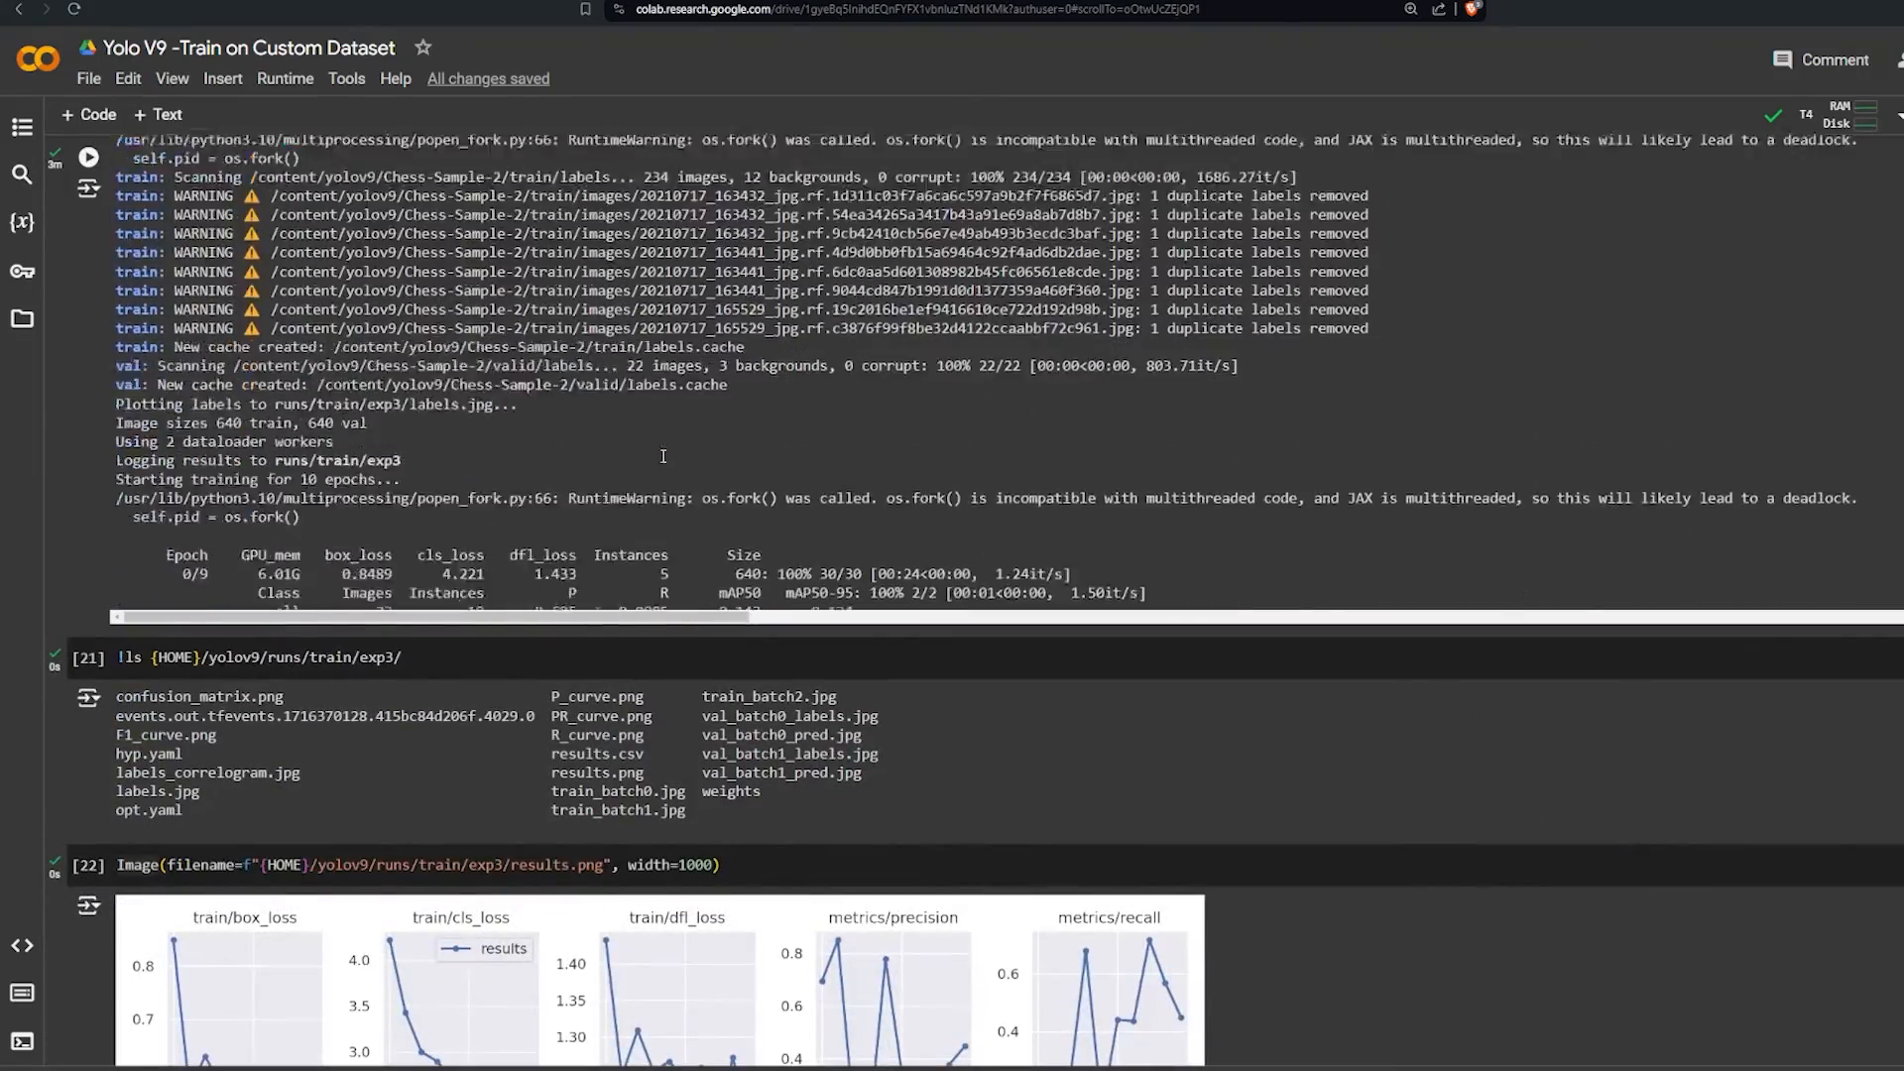
scroll("down", 3)
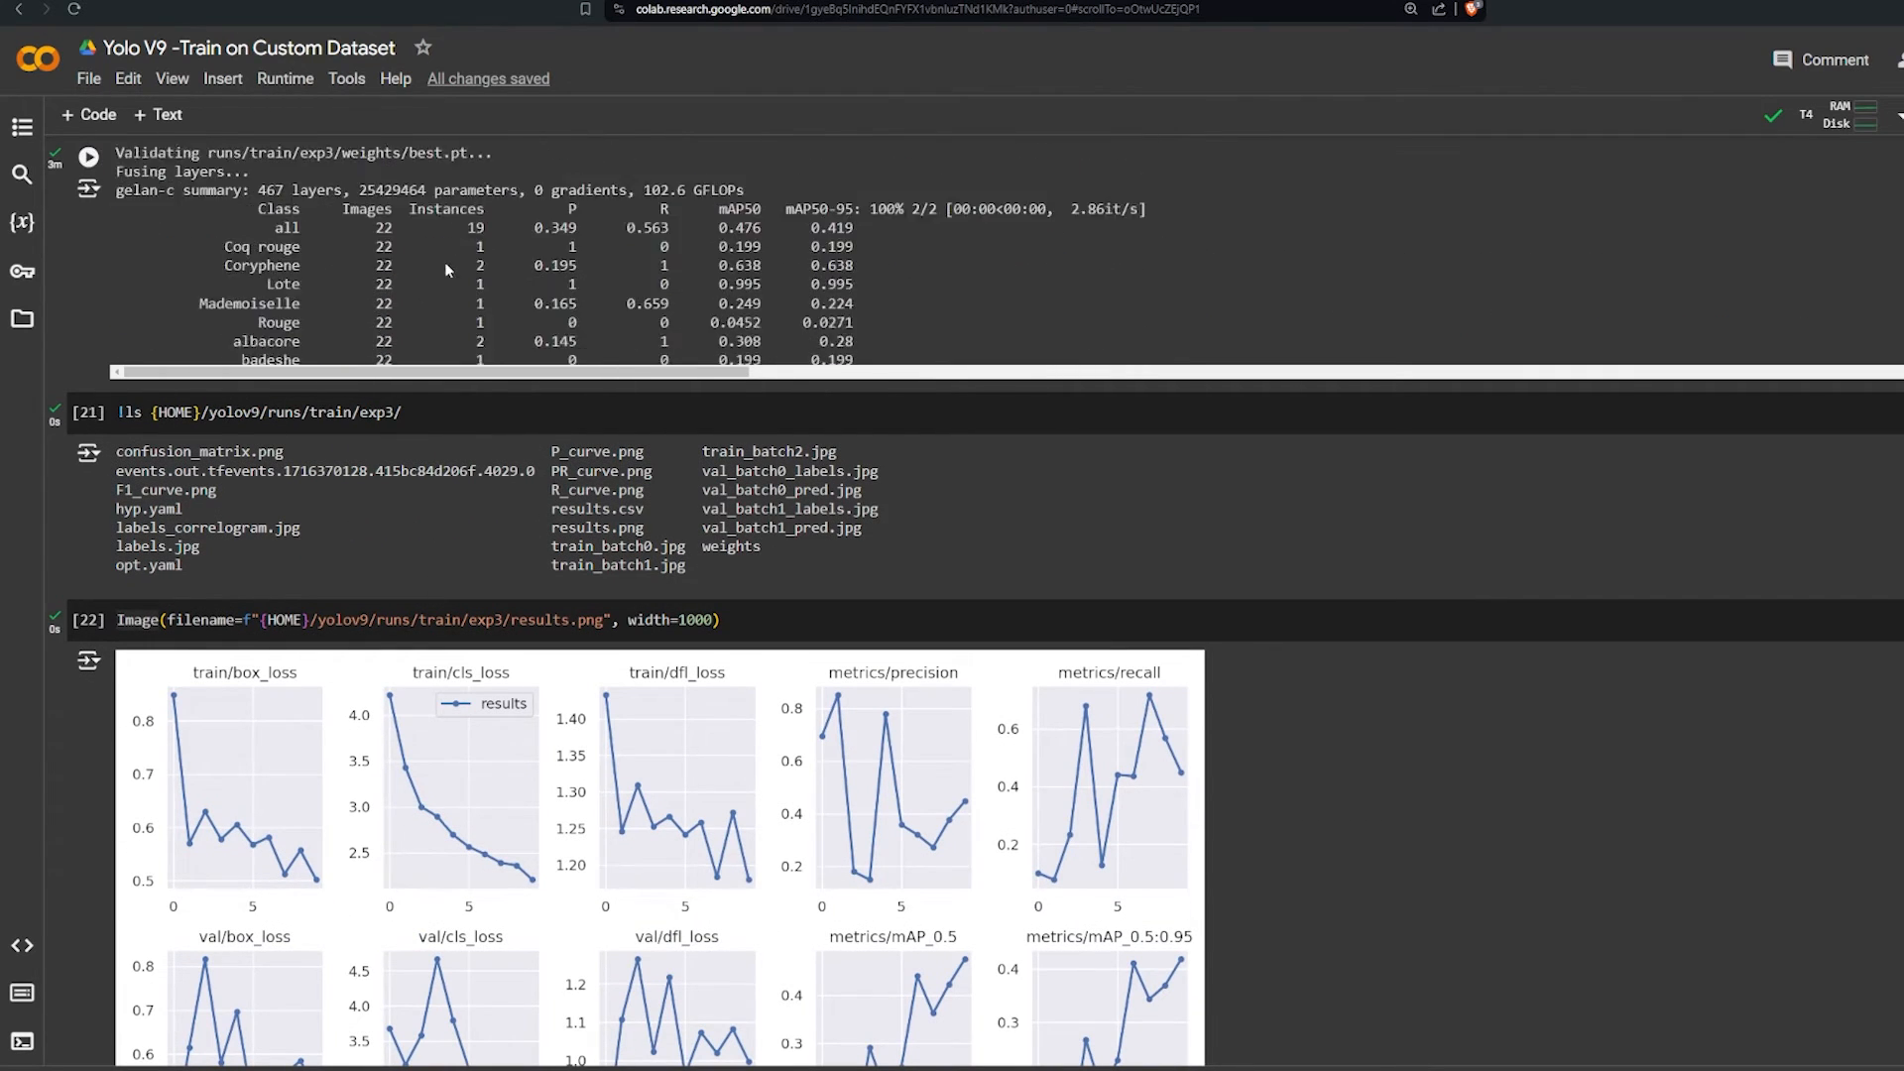
scroll("down", 3)
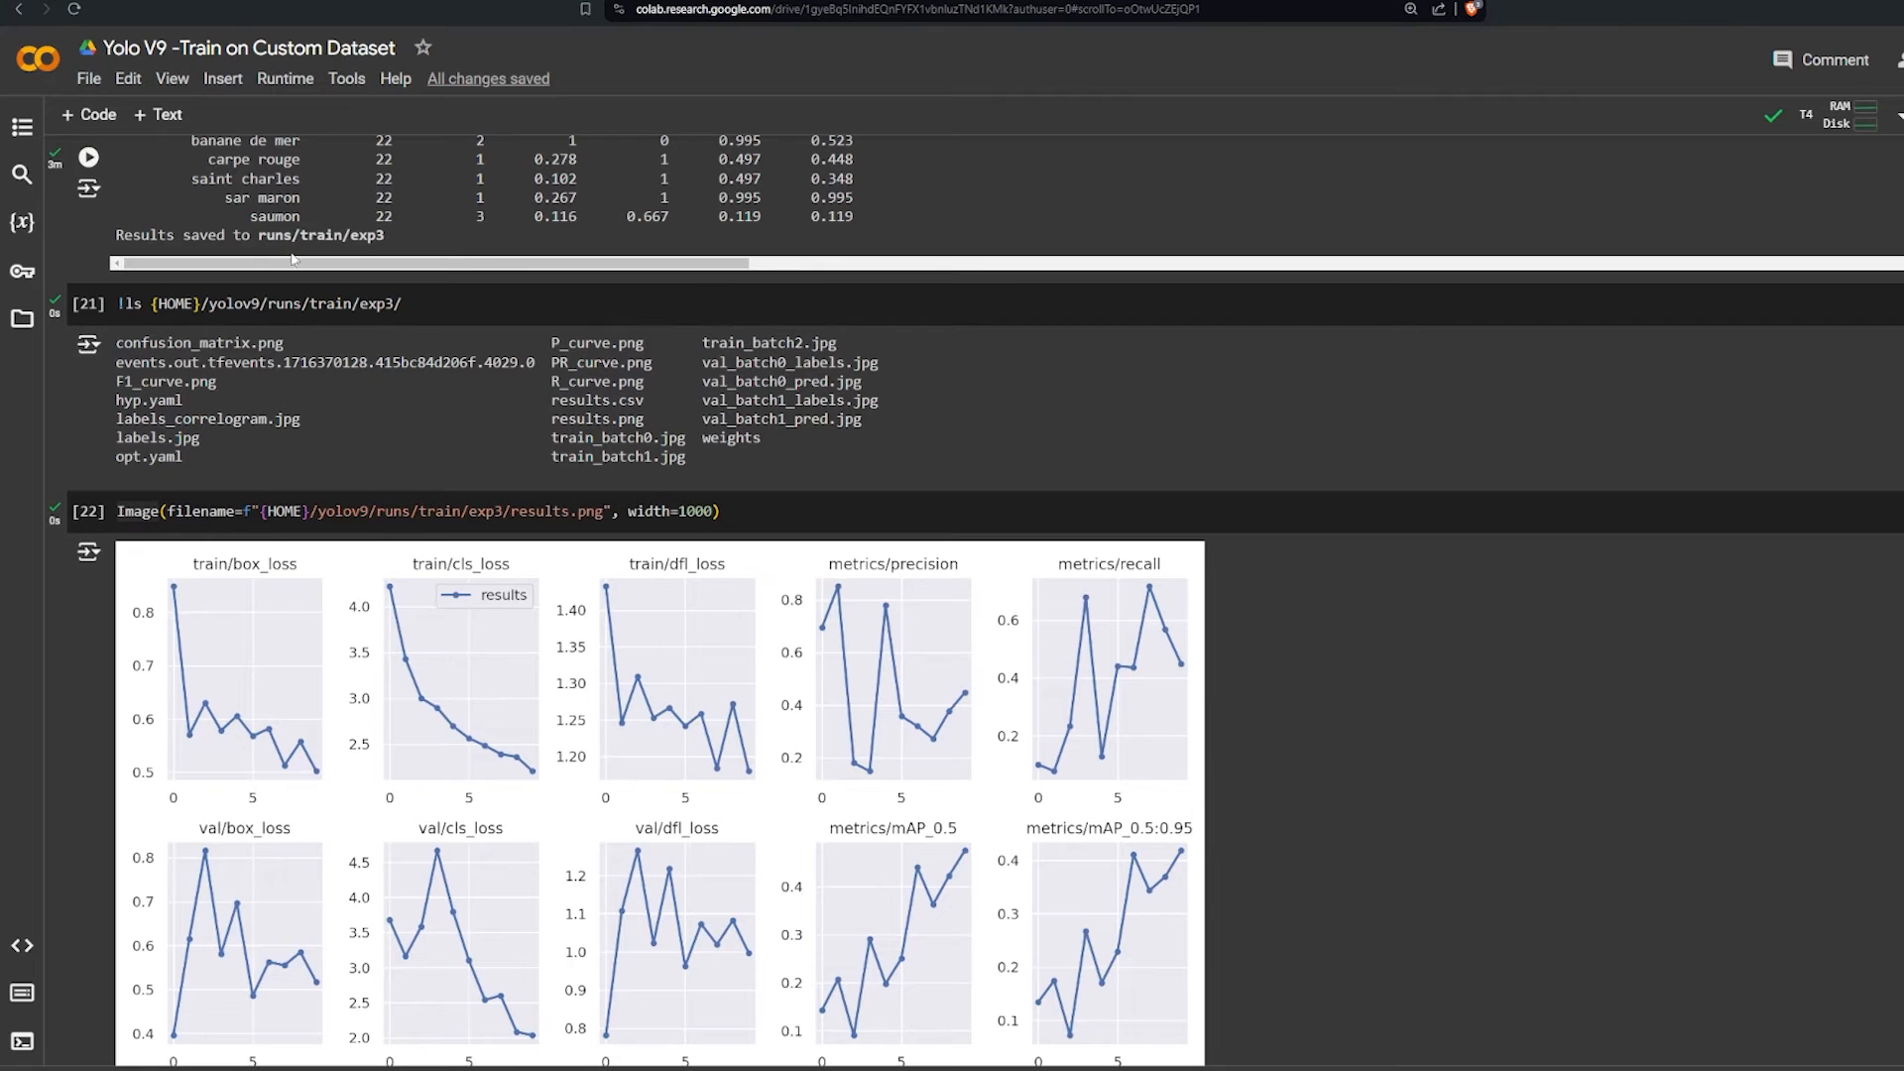
double_click(319, 235)
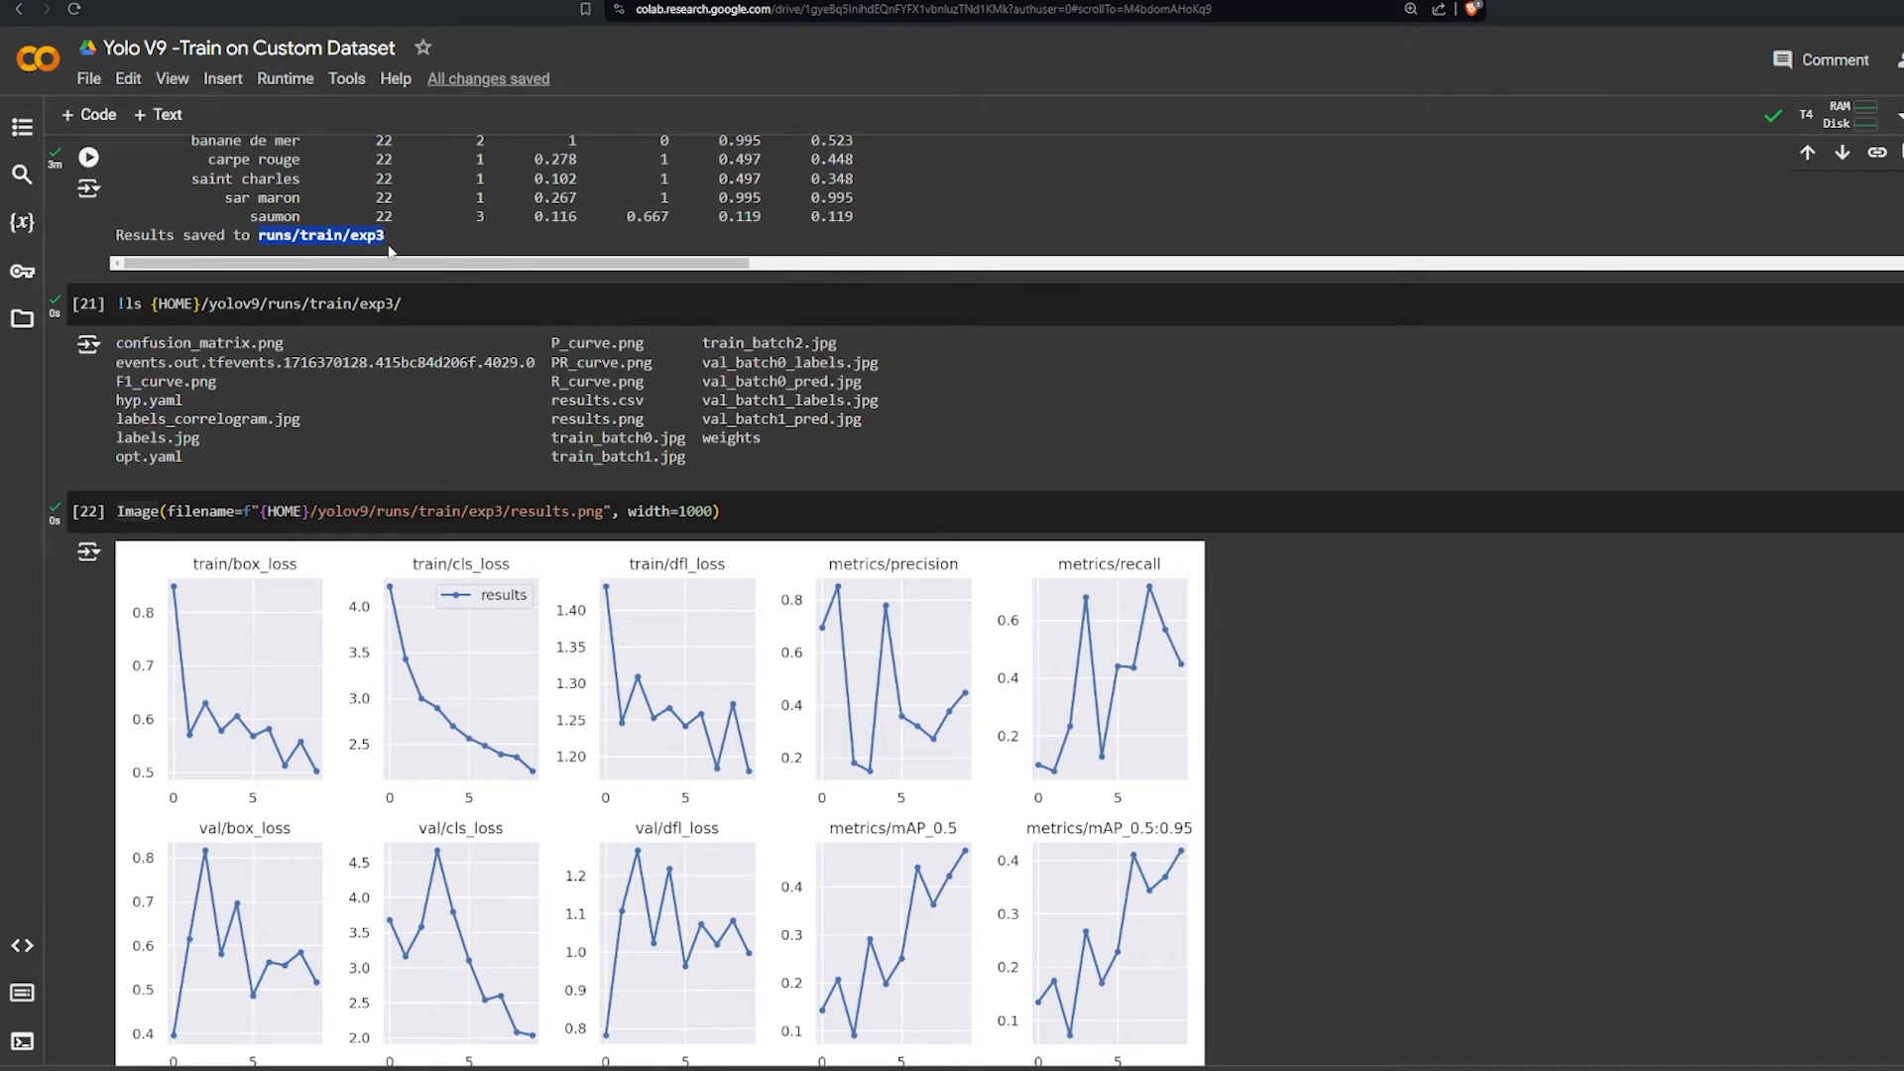
left_click(327, 303)
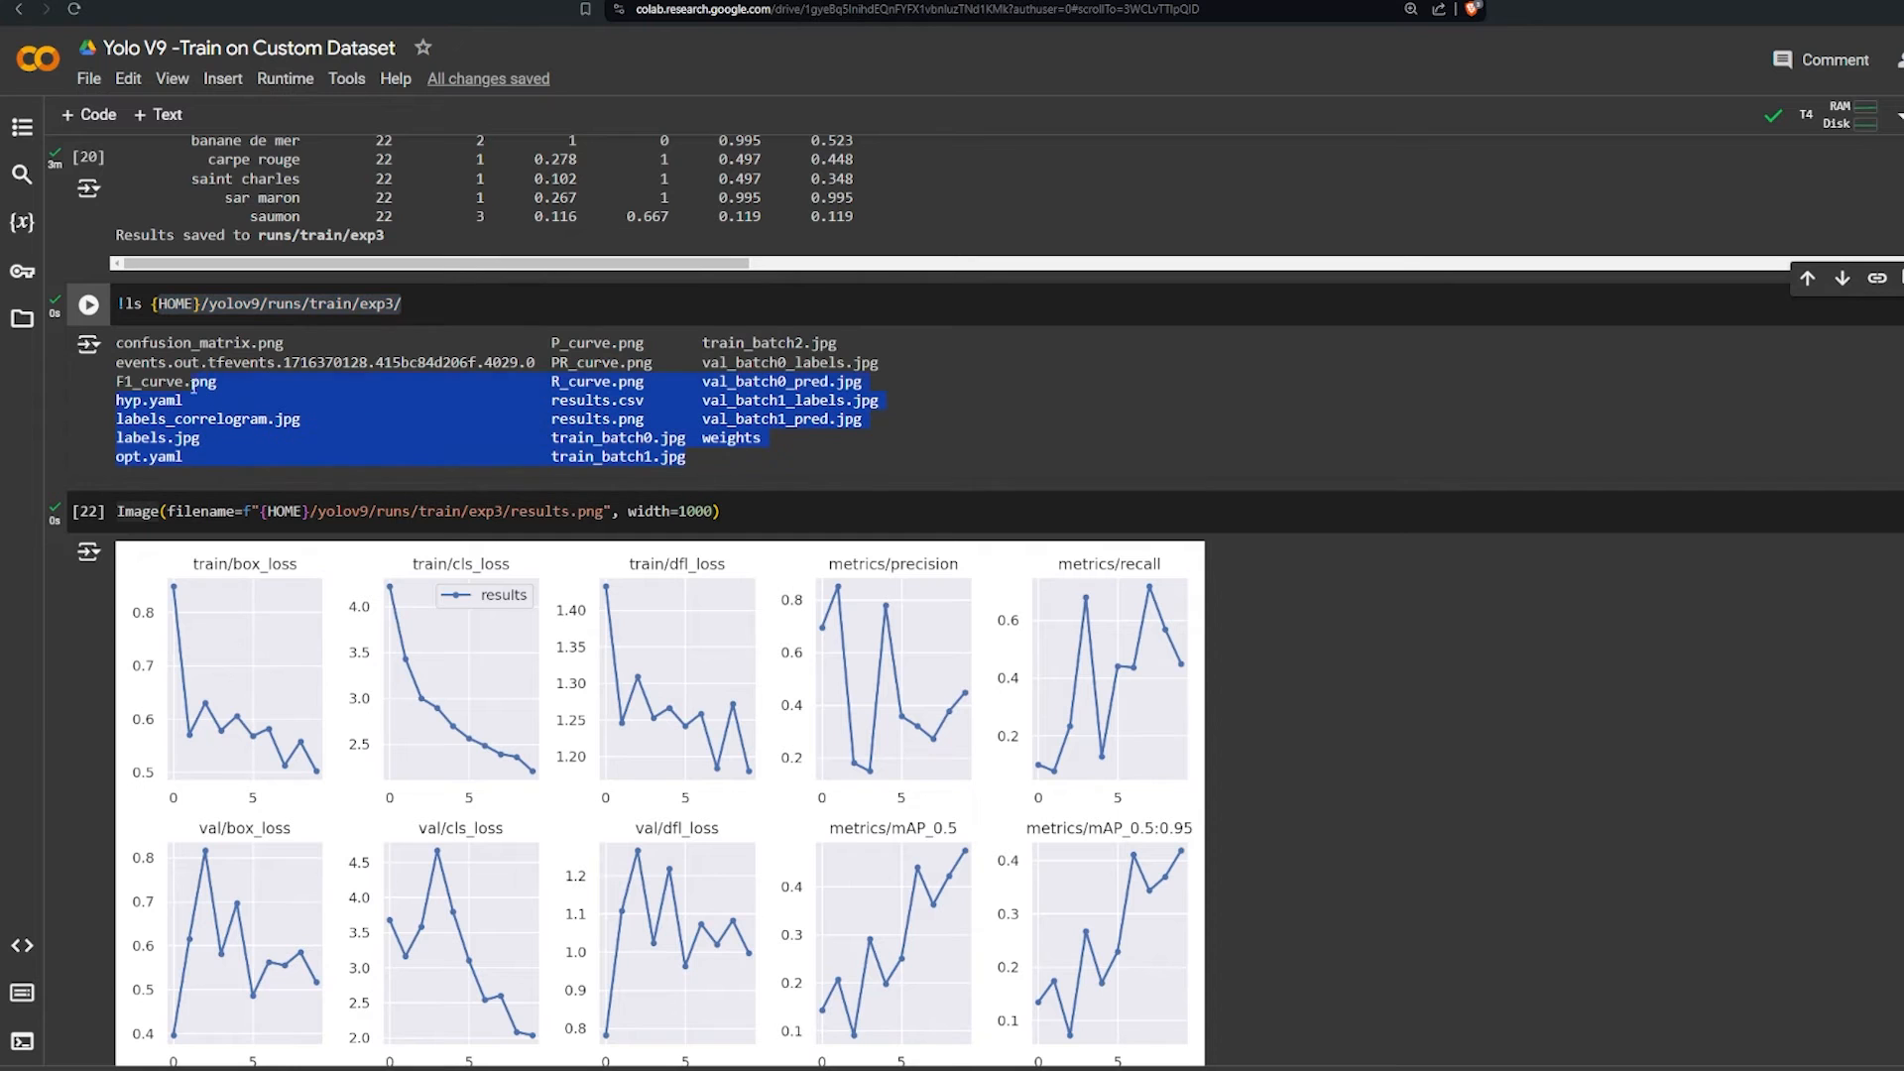
scroll("down", 3)
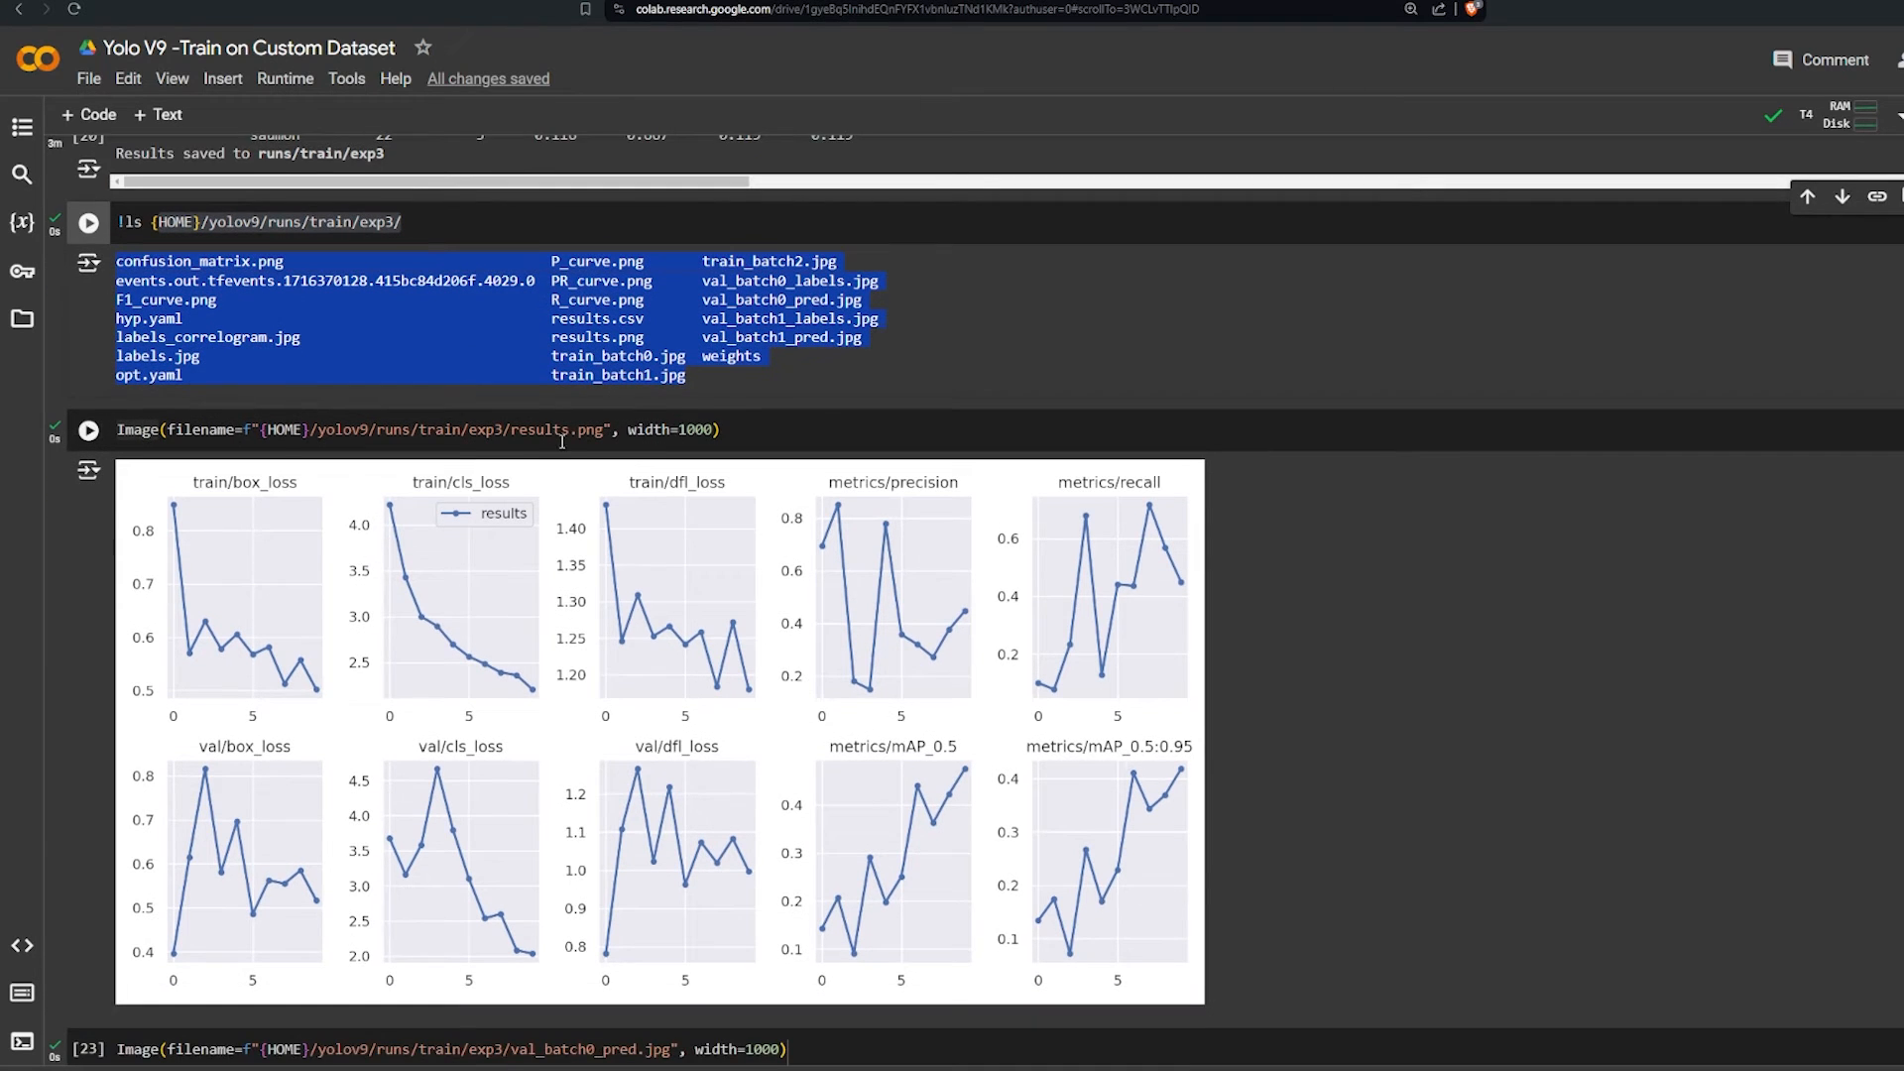
scroll("down", 3)
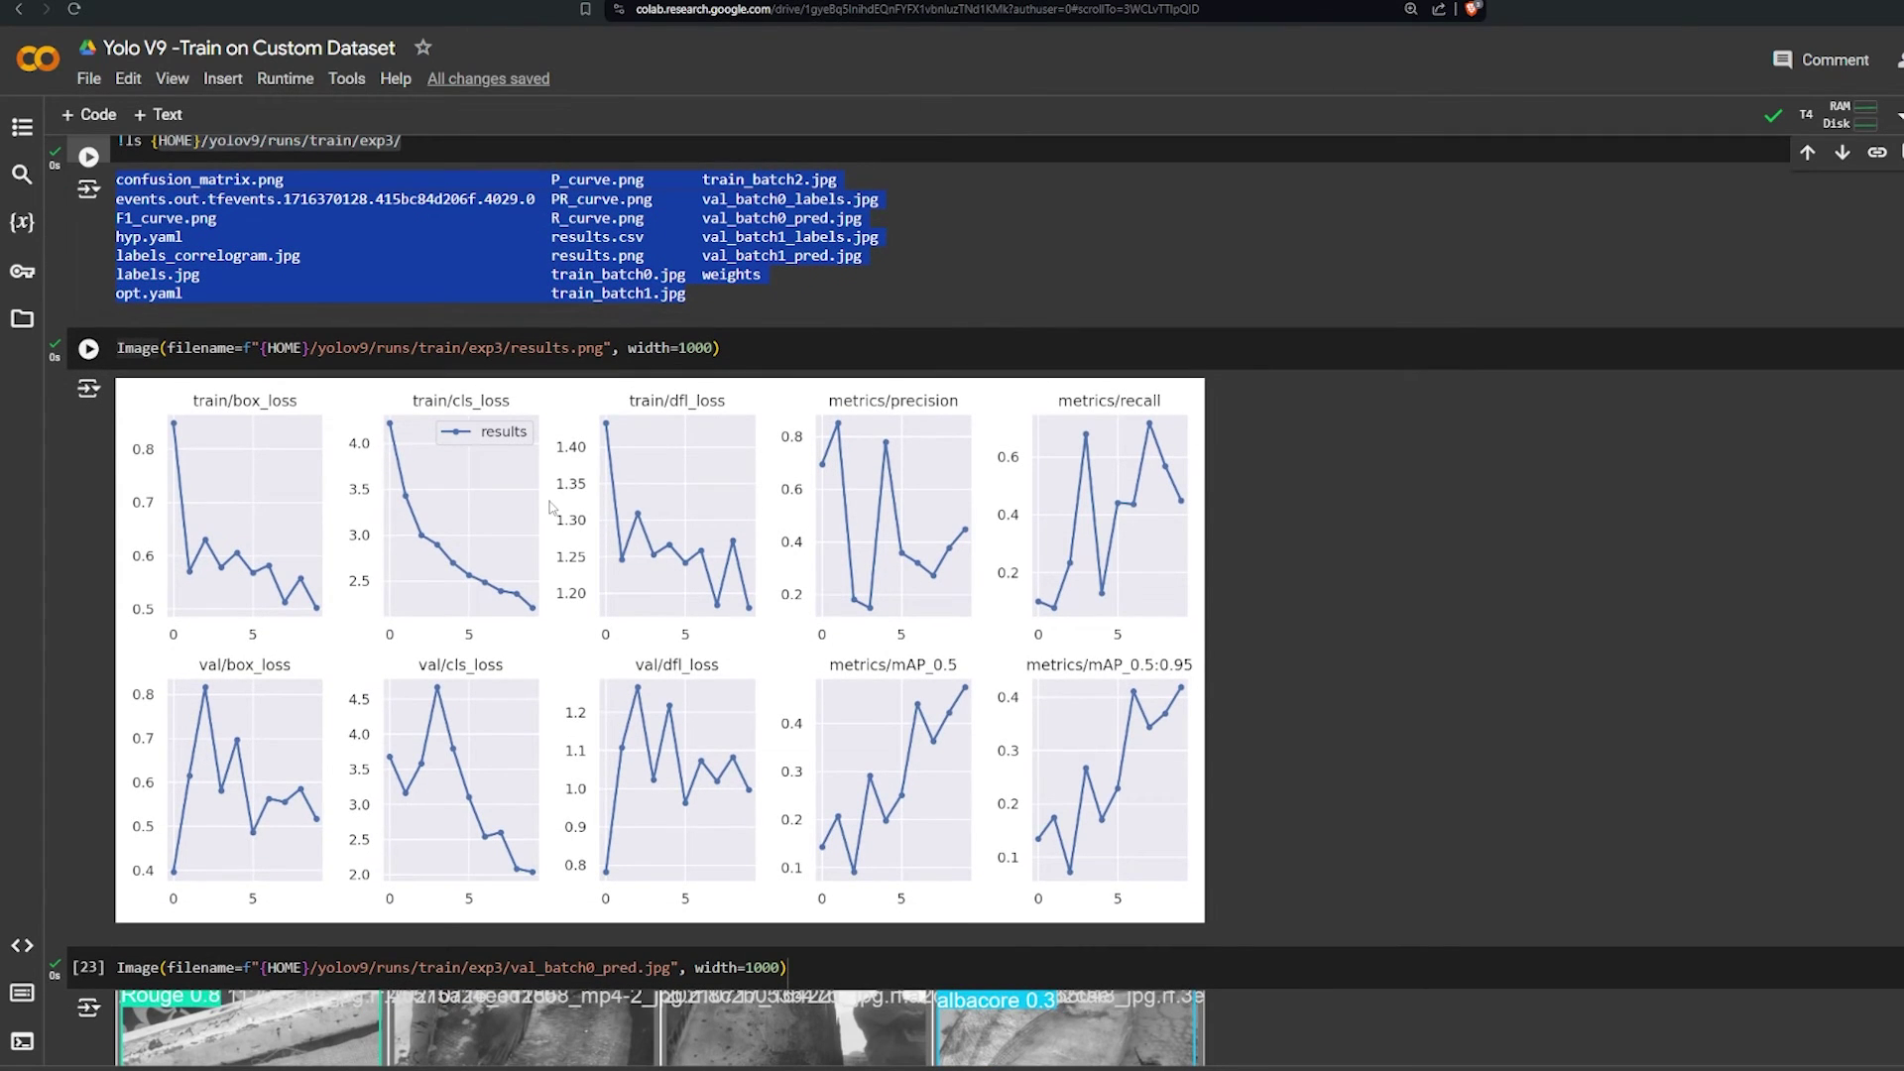
mouse_move(667, 625)
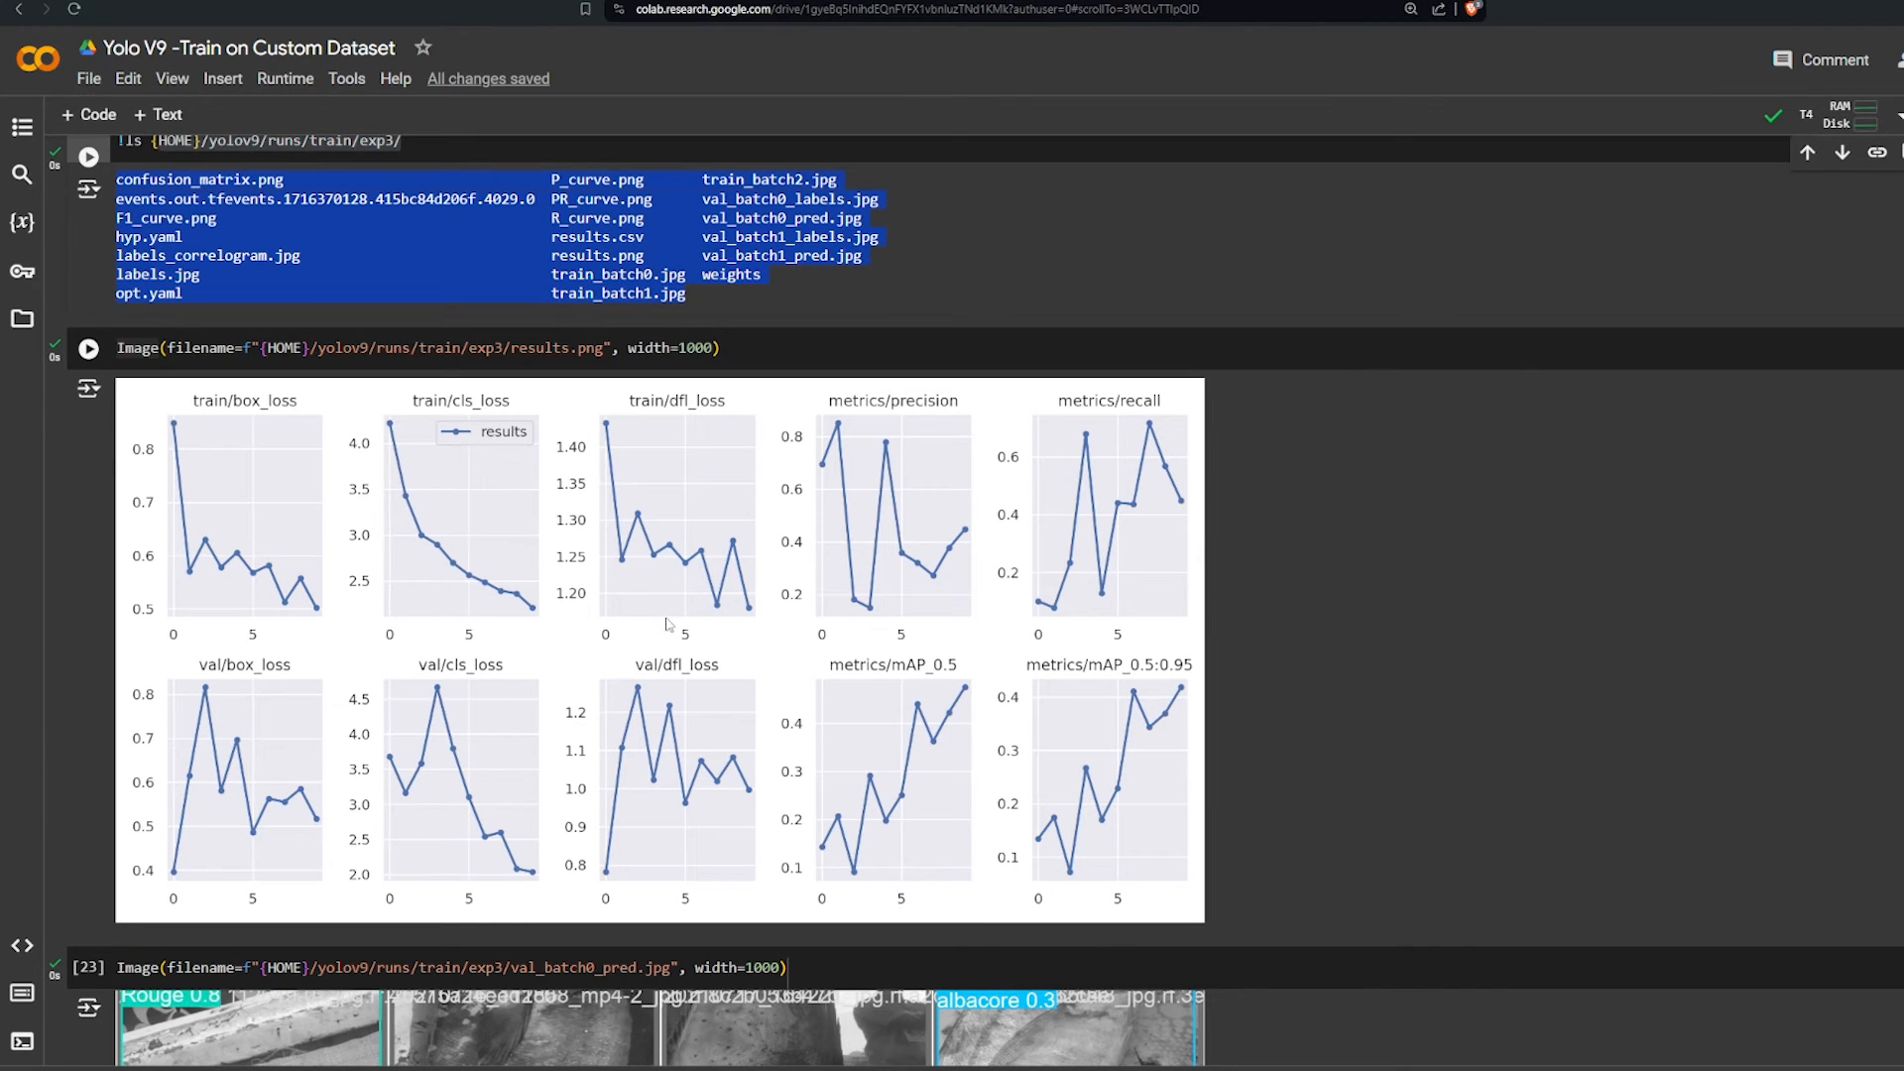
mouse_move(941, 584)
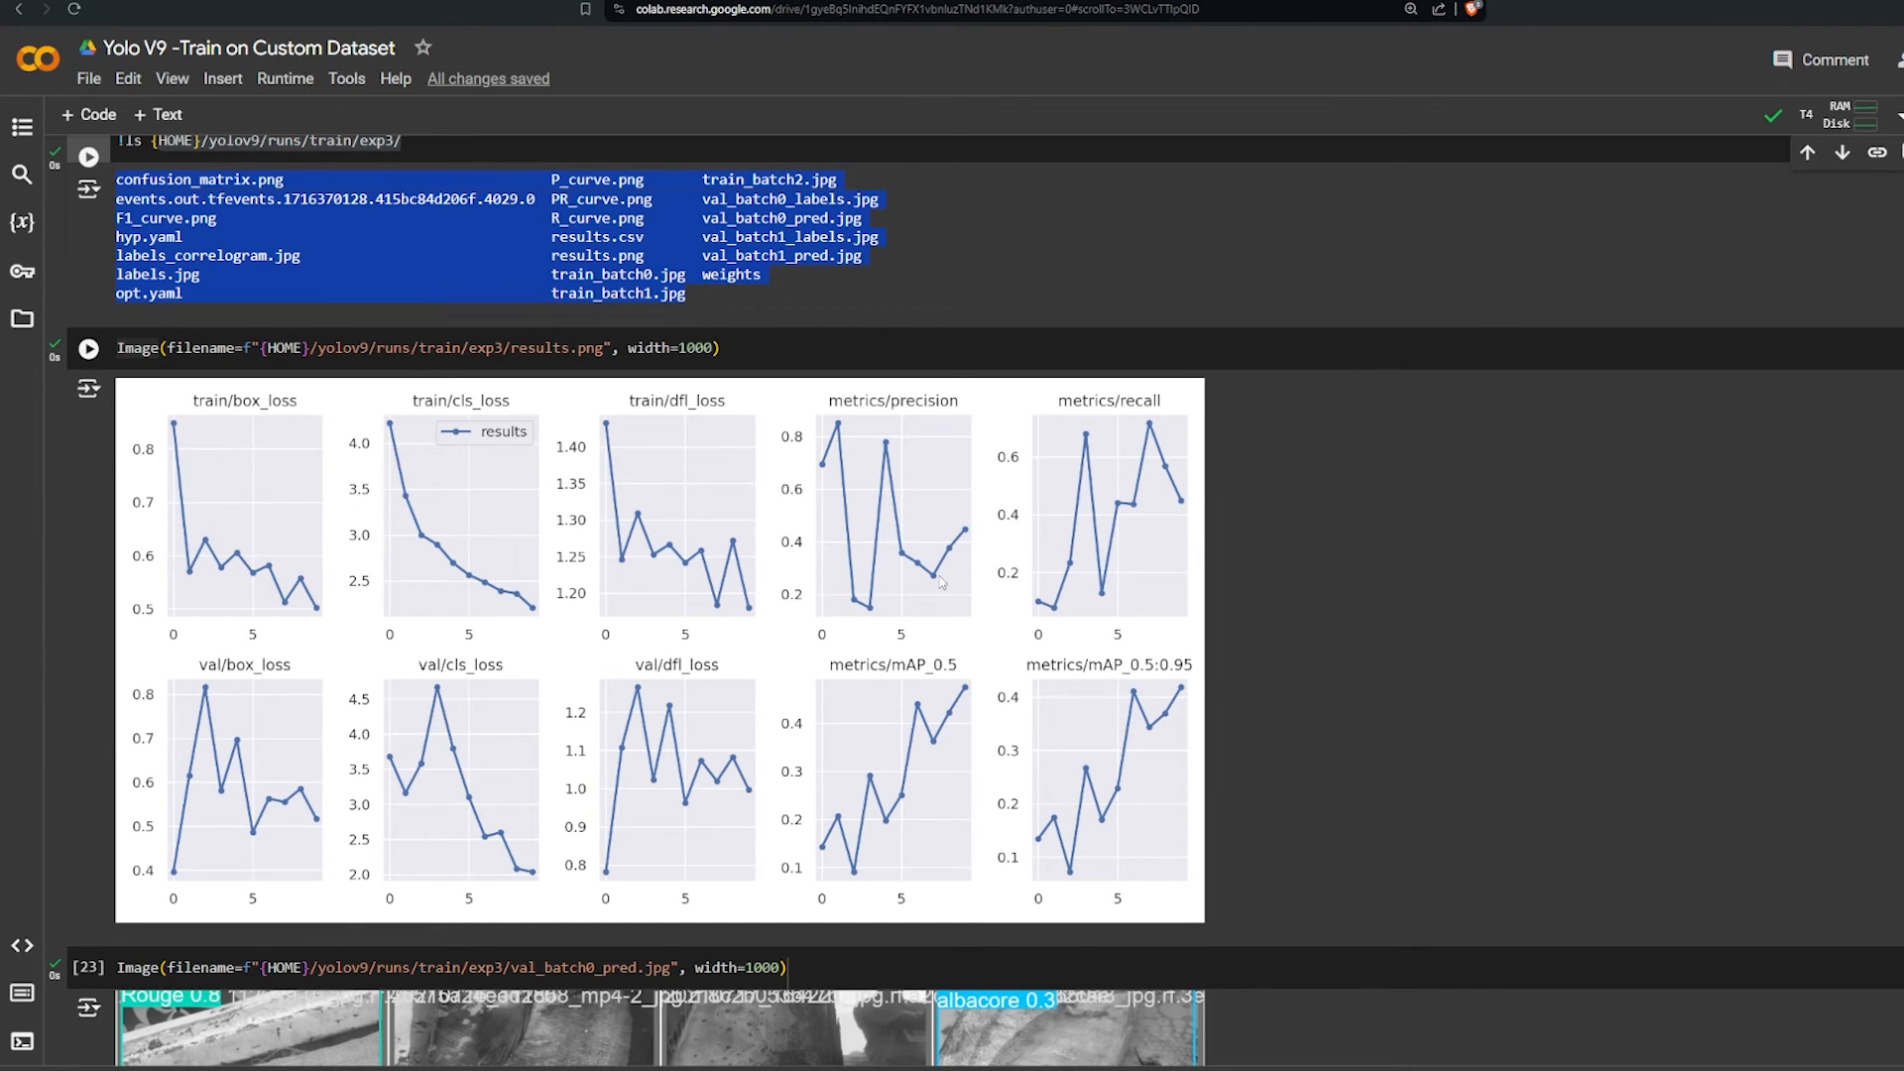
scroll("down", 3)
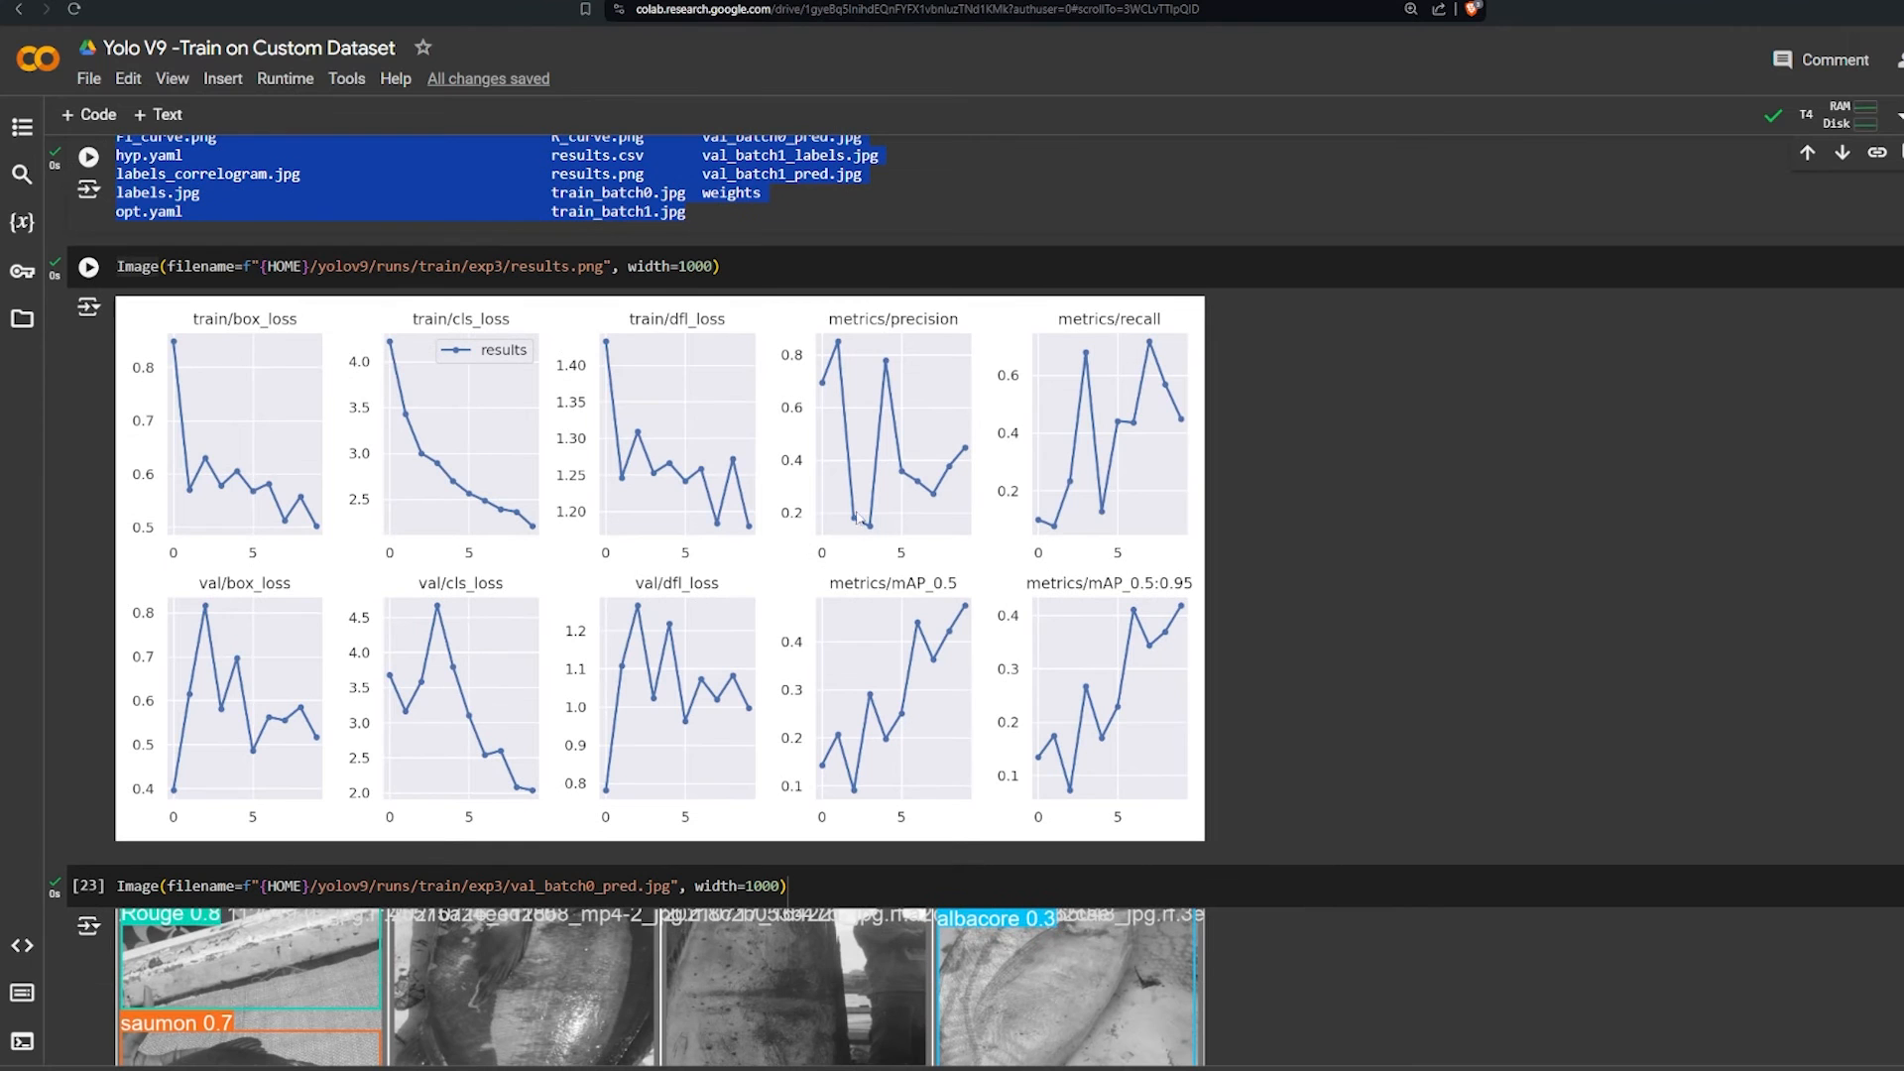
mouse_move(839, 344)
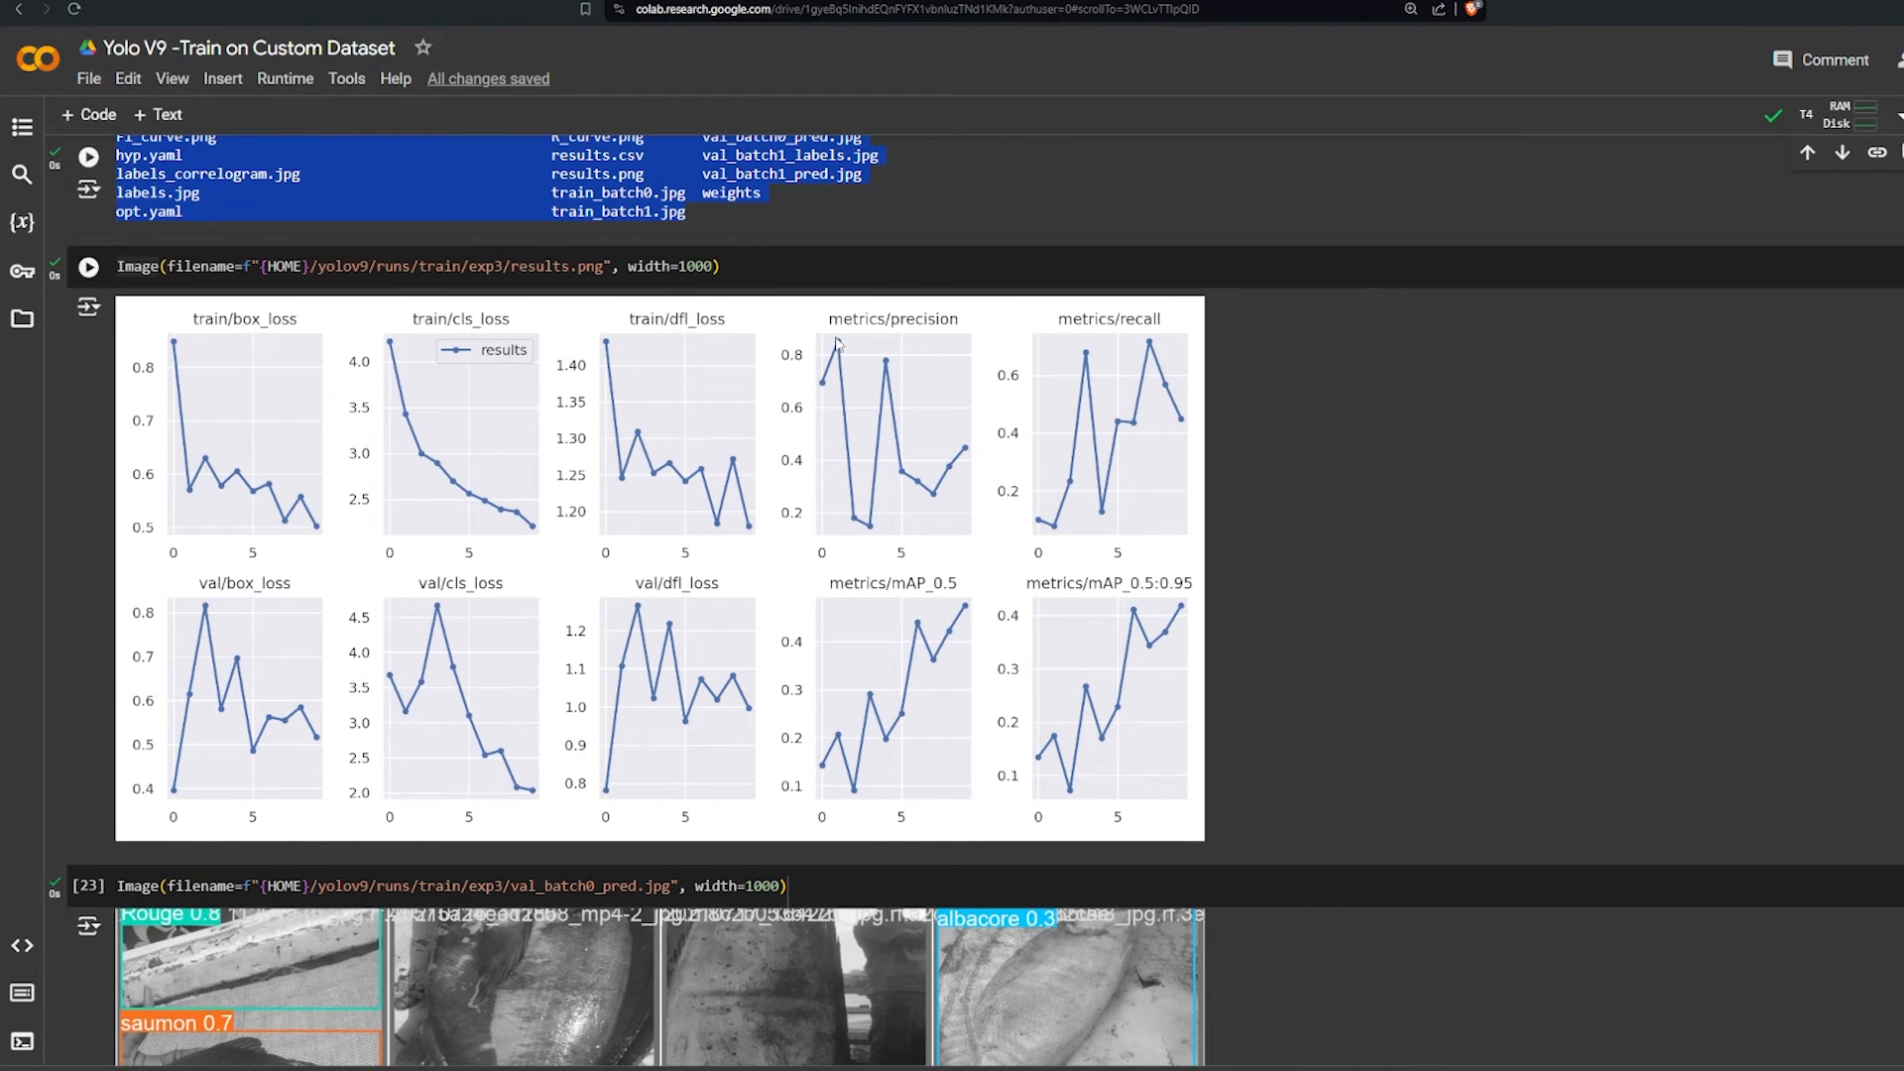
scroll("down", 3)
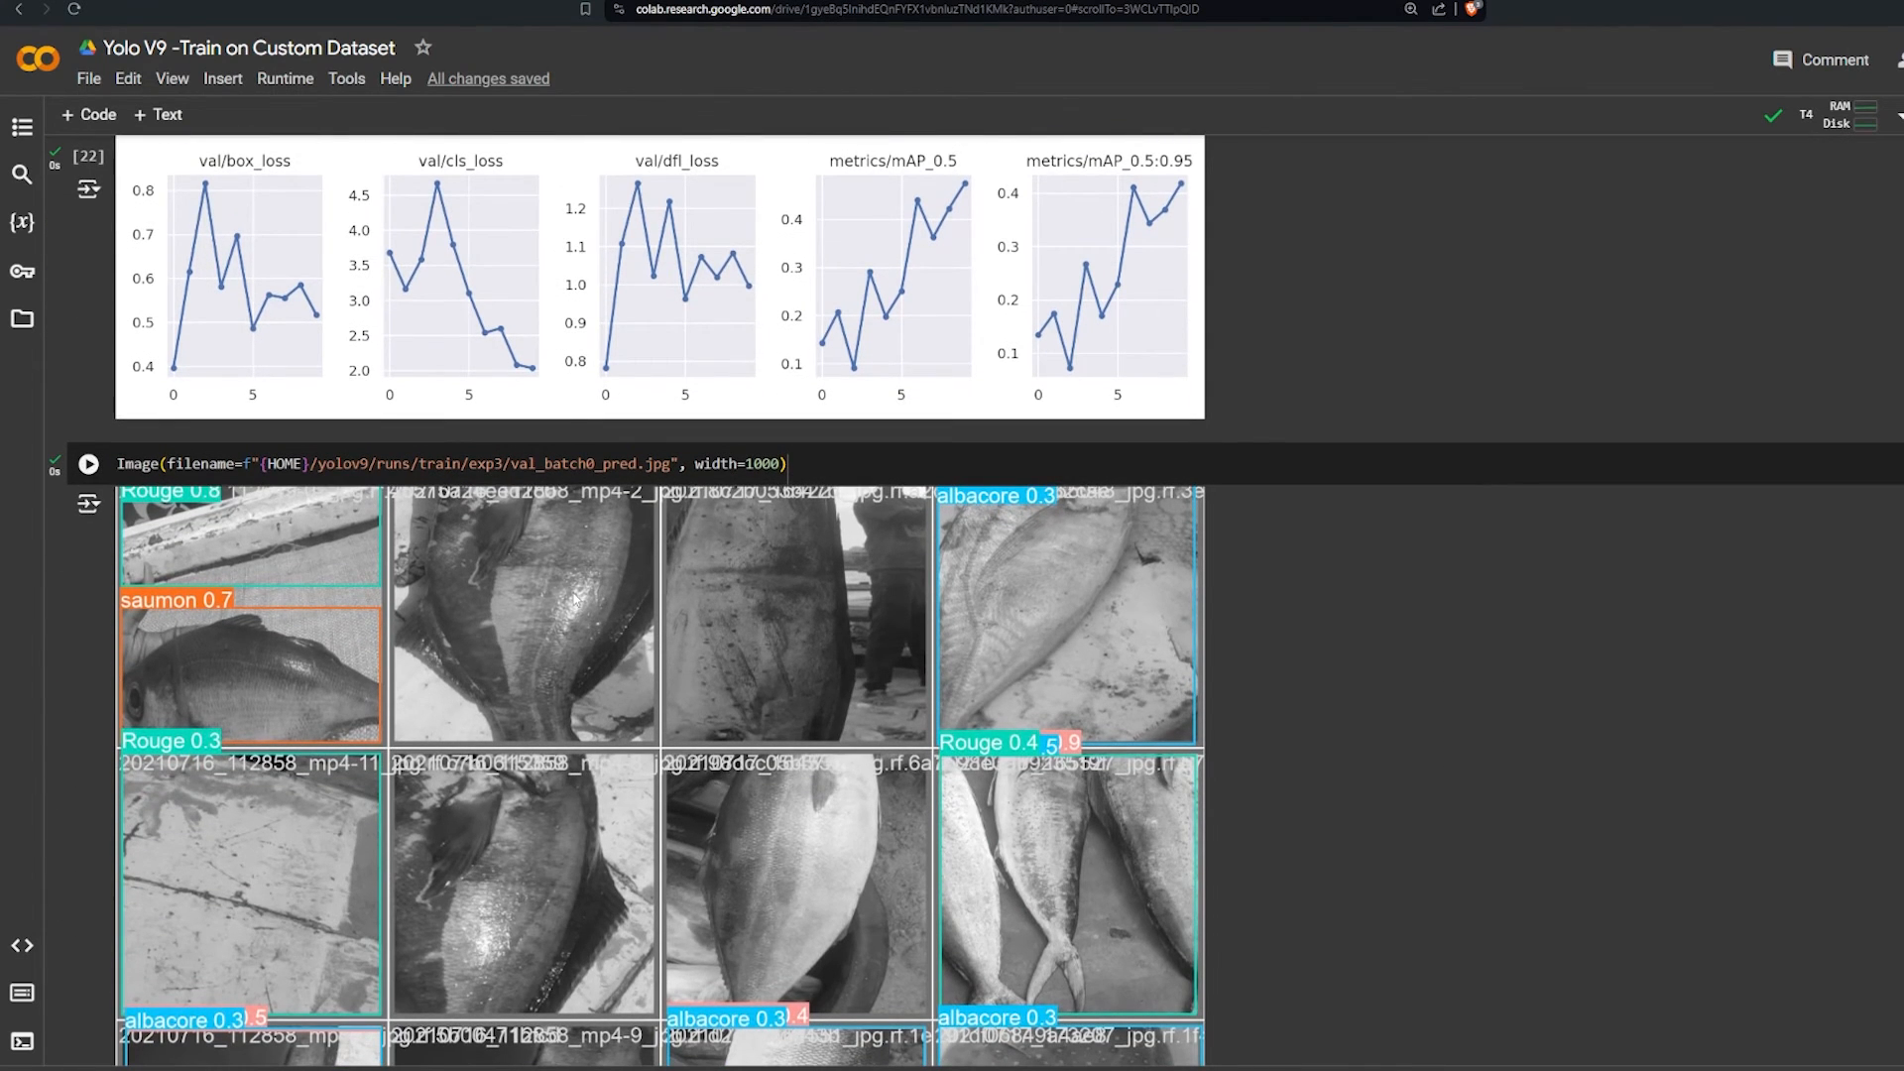
Step: Scroll to the val.py cell's per-class metrics table showing overall mAP50 0.475
scroll("down", 3)
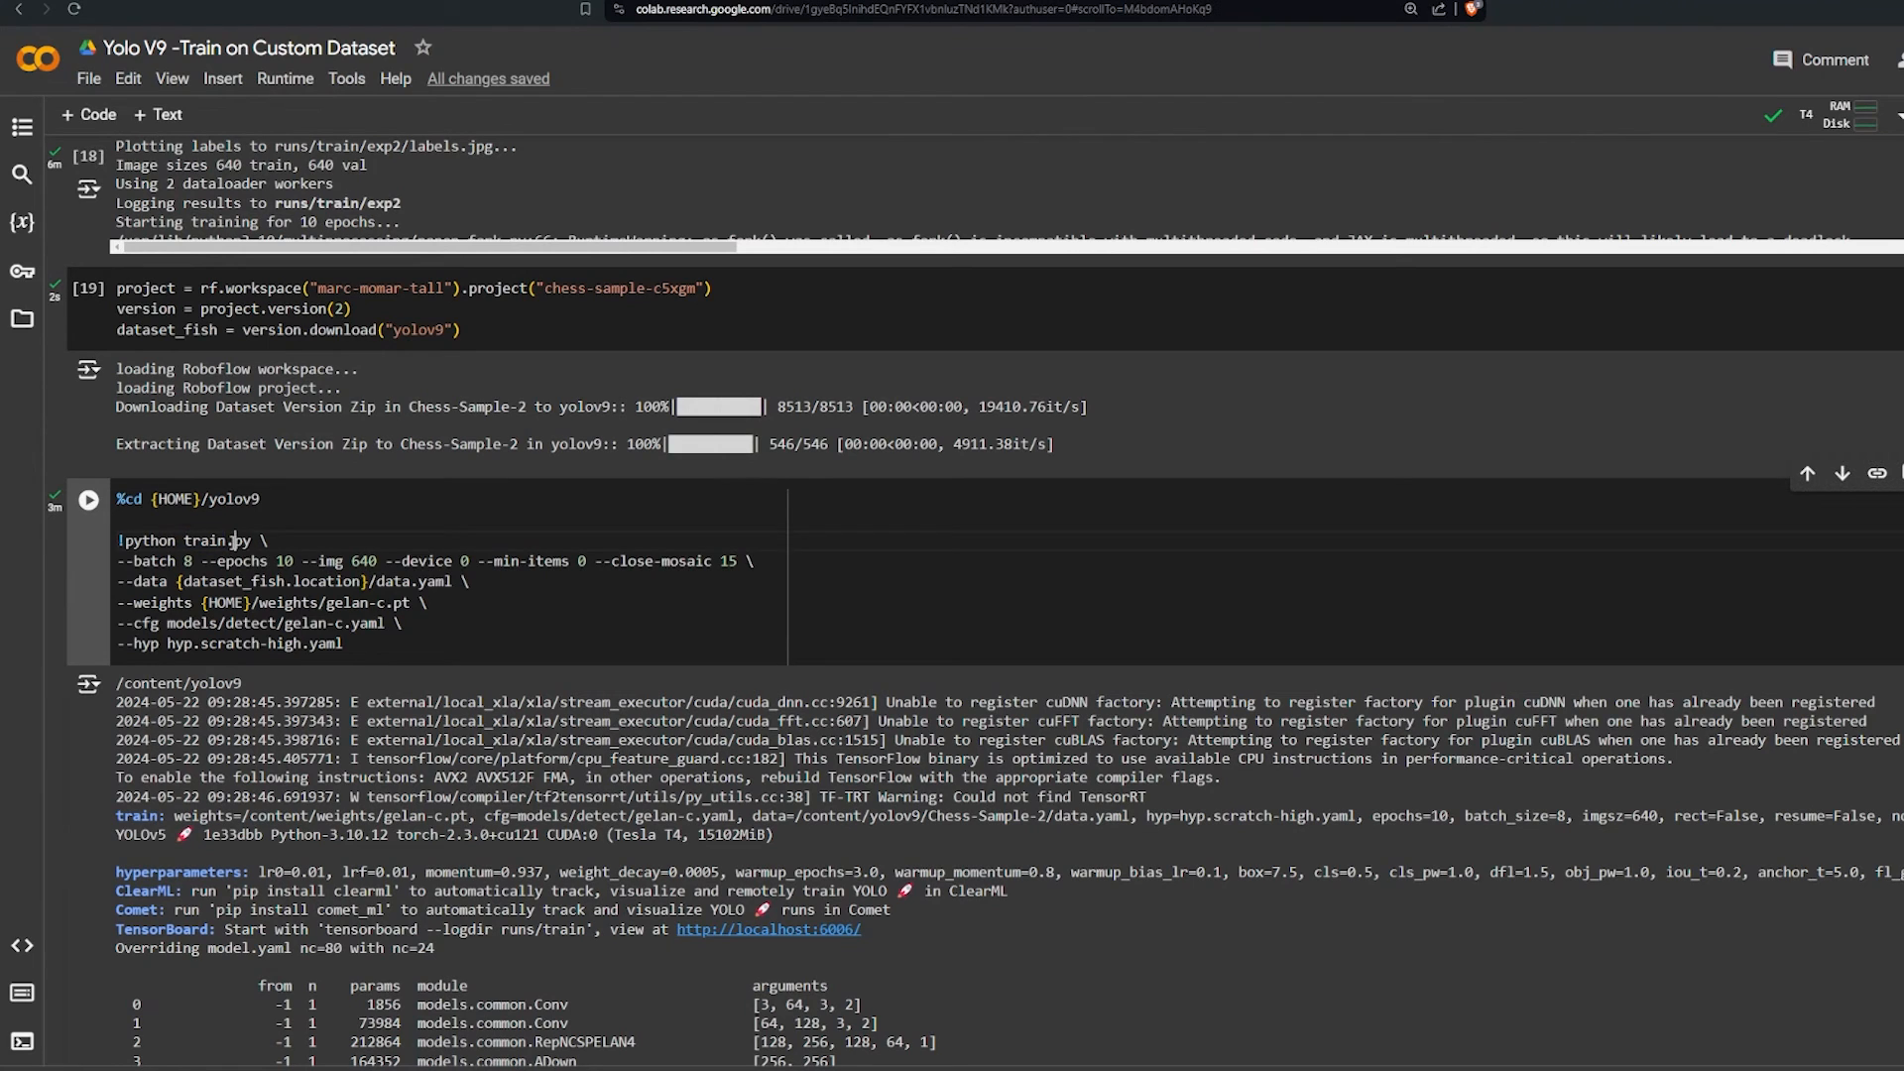
double_click(235, 499)
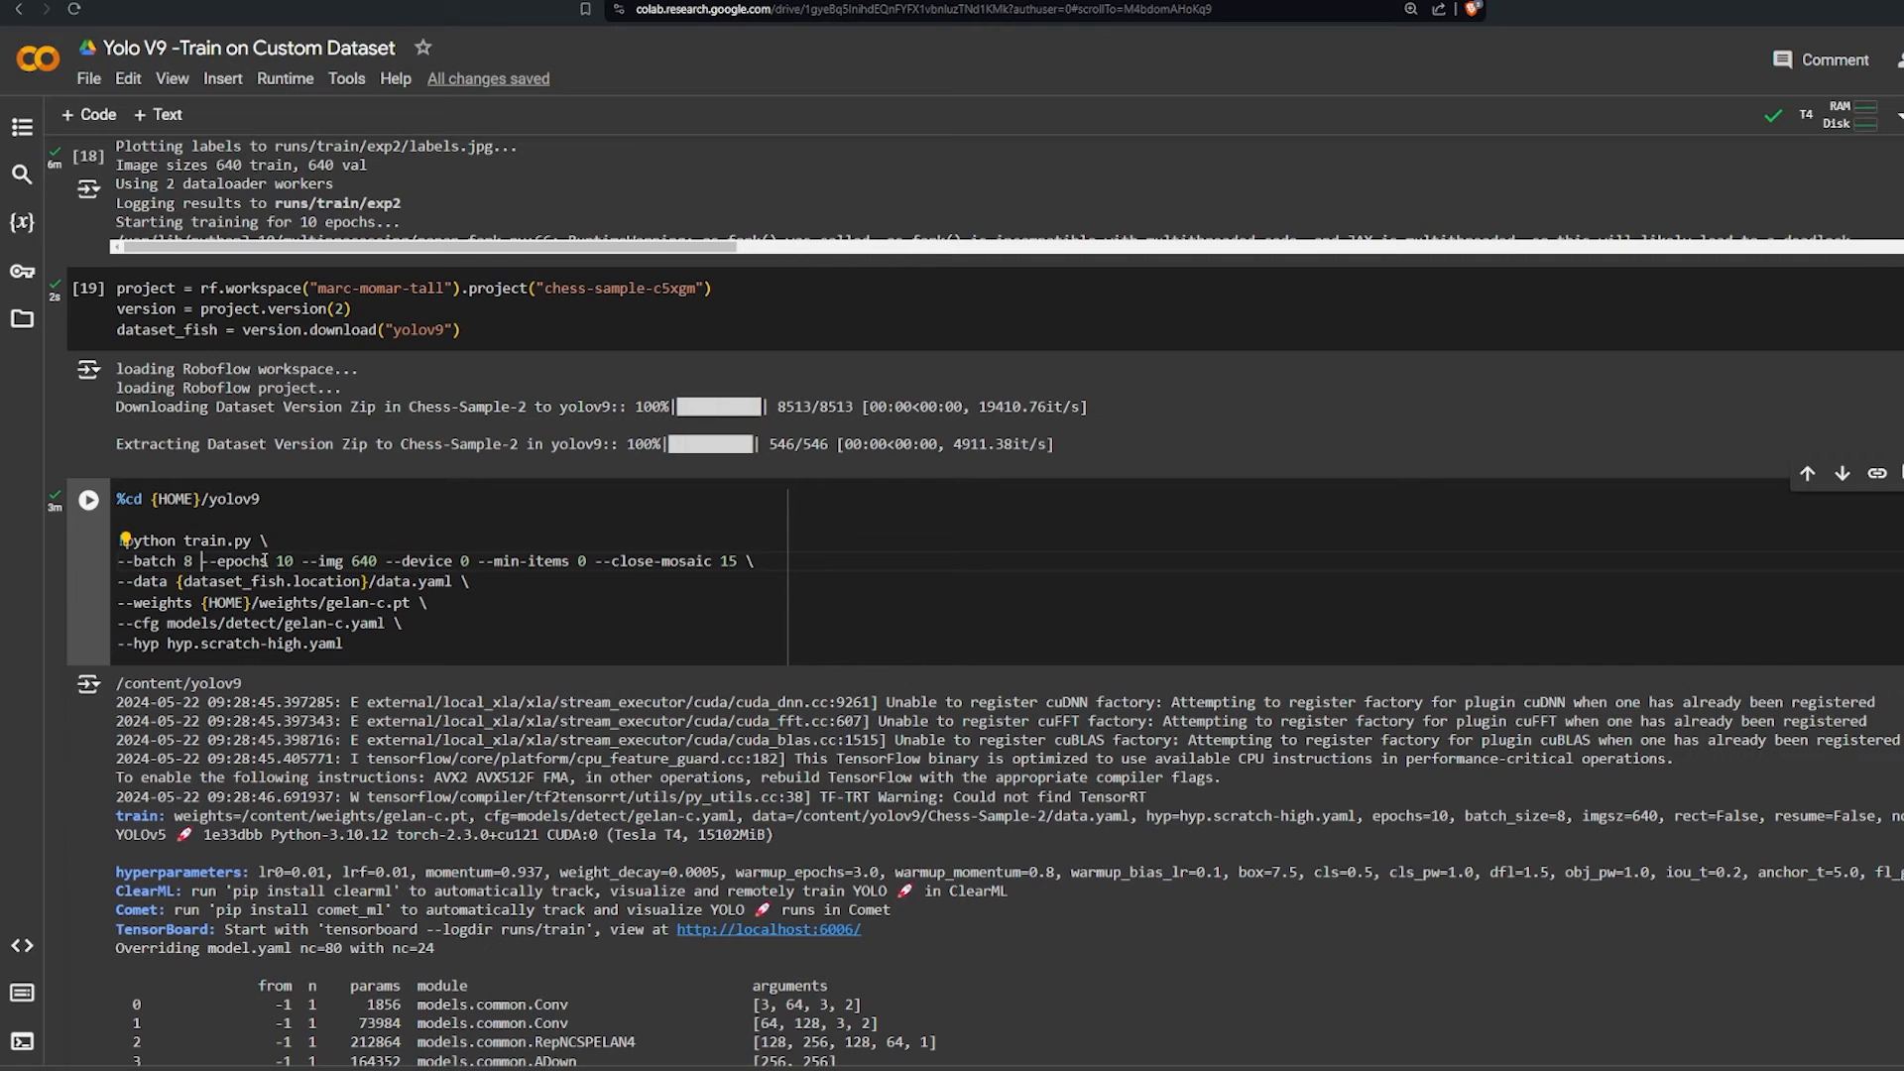
double_click(185, 560)
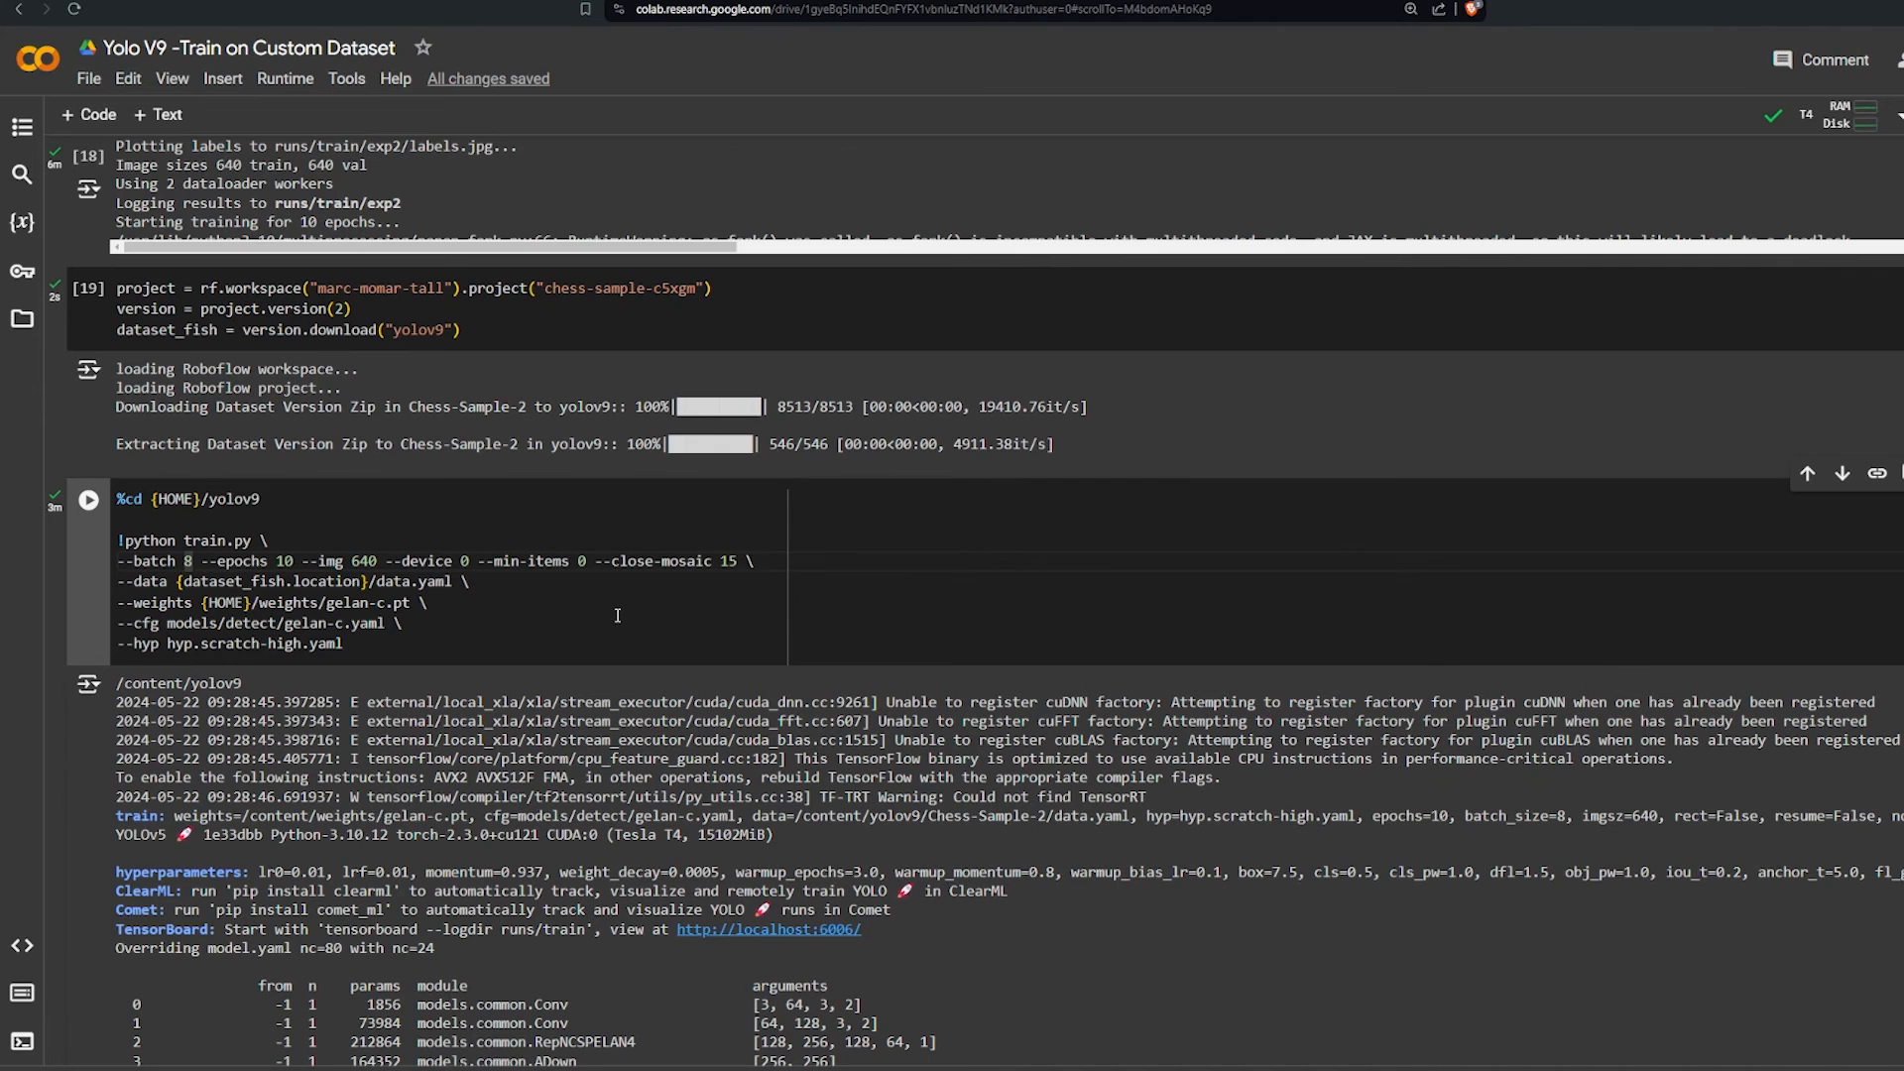
scroll("down", 3)
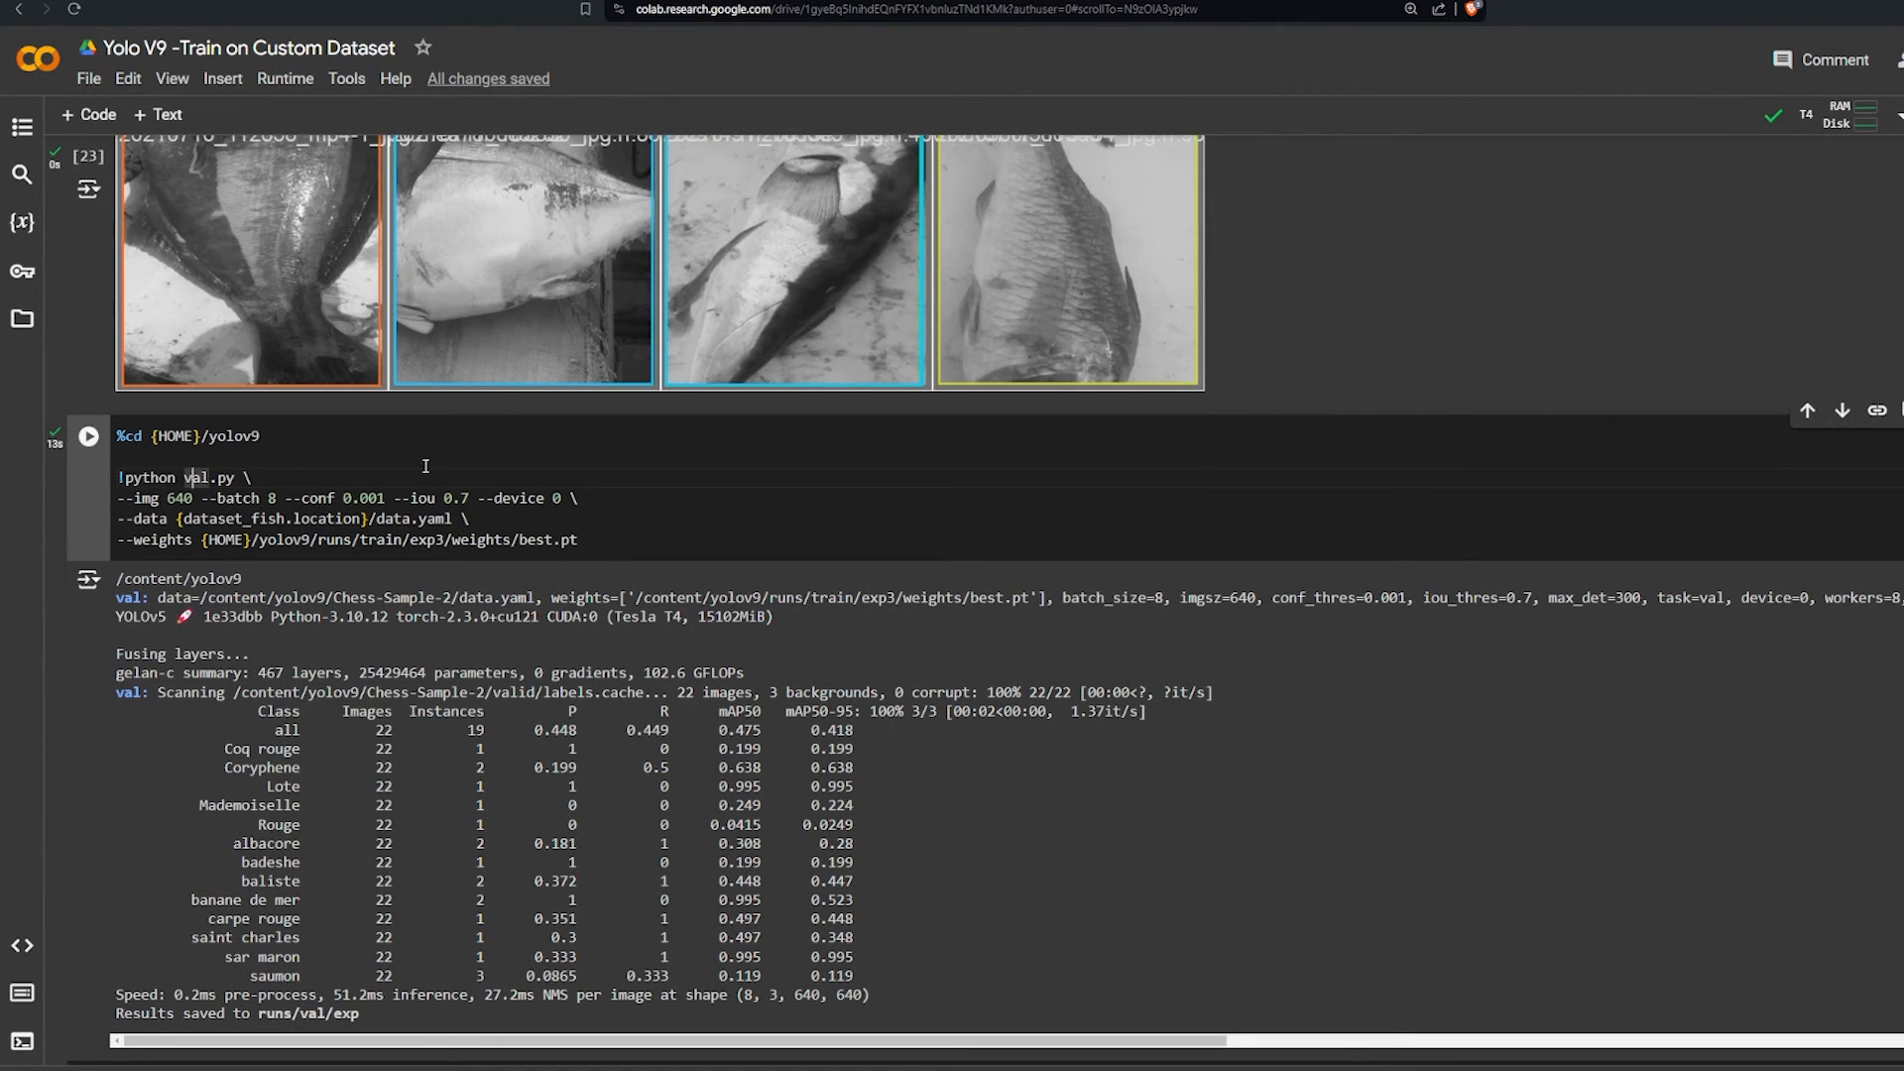
double_click(141, 497)
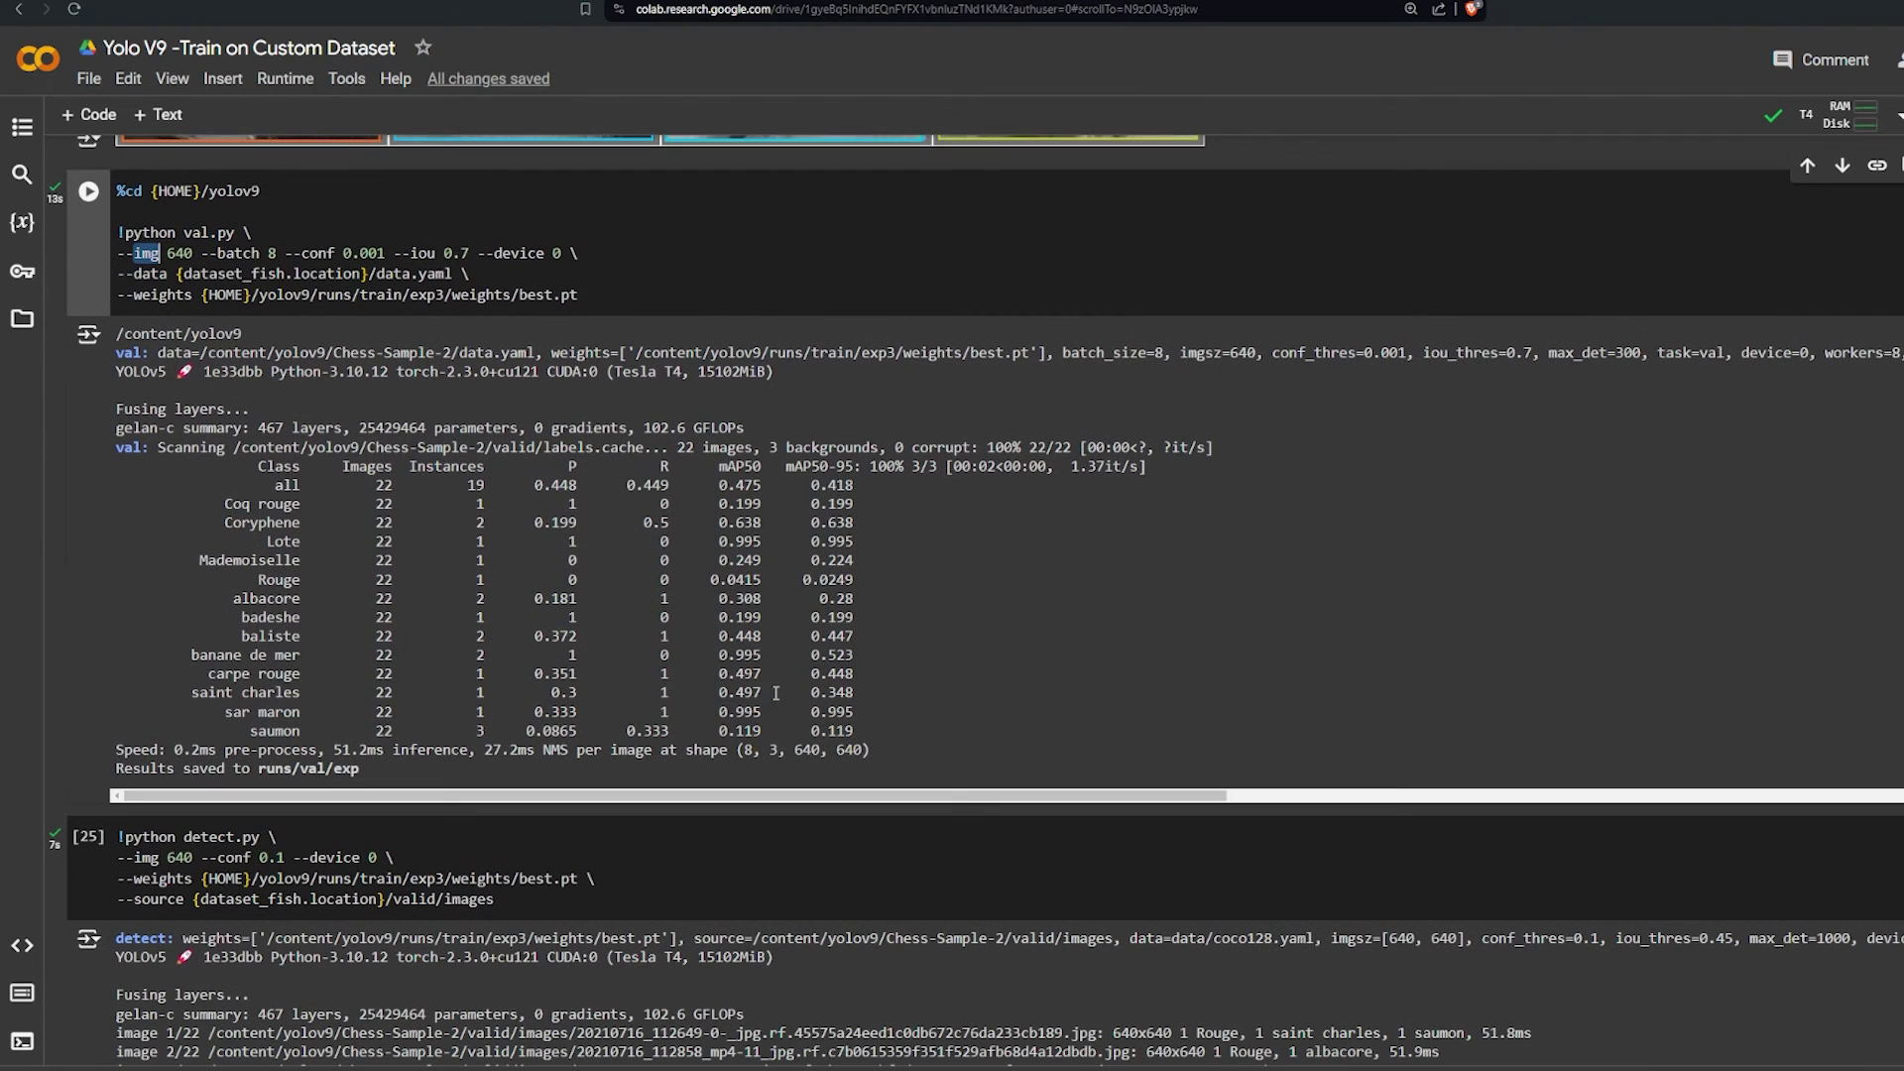
scroll("down", 3)
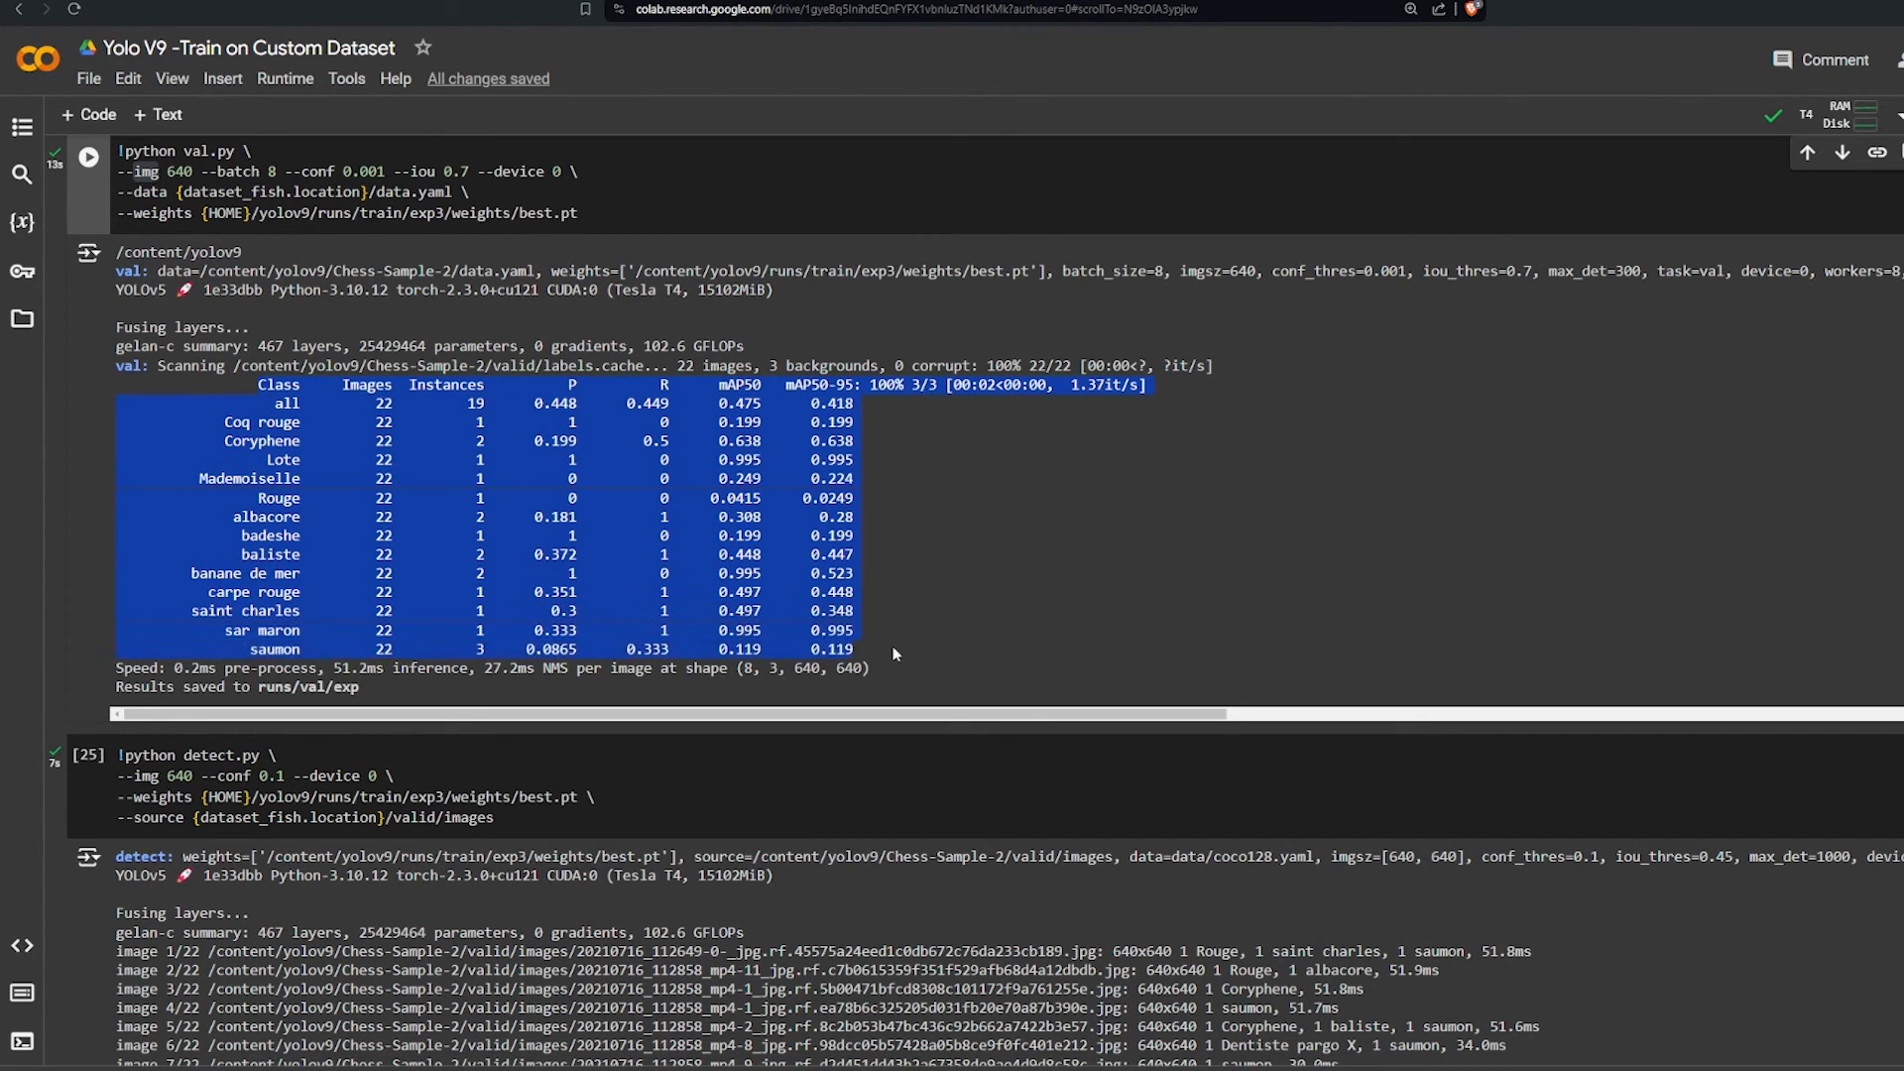
left_click(817, 385)
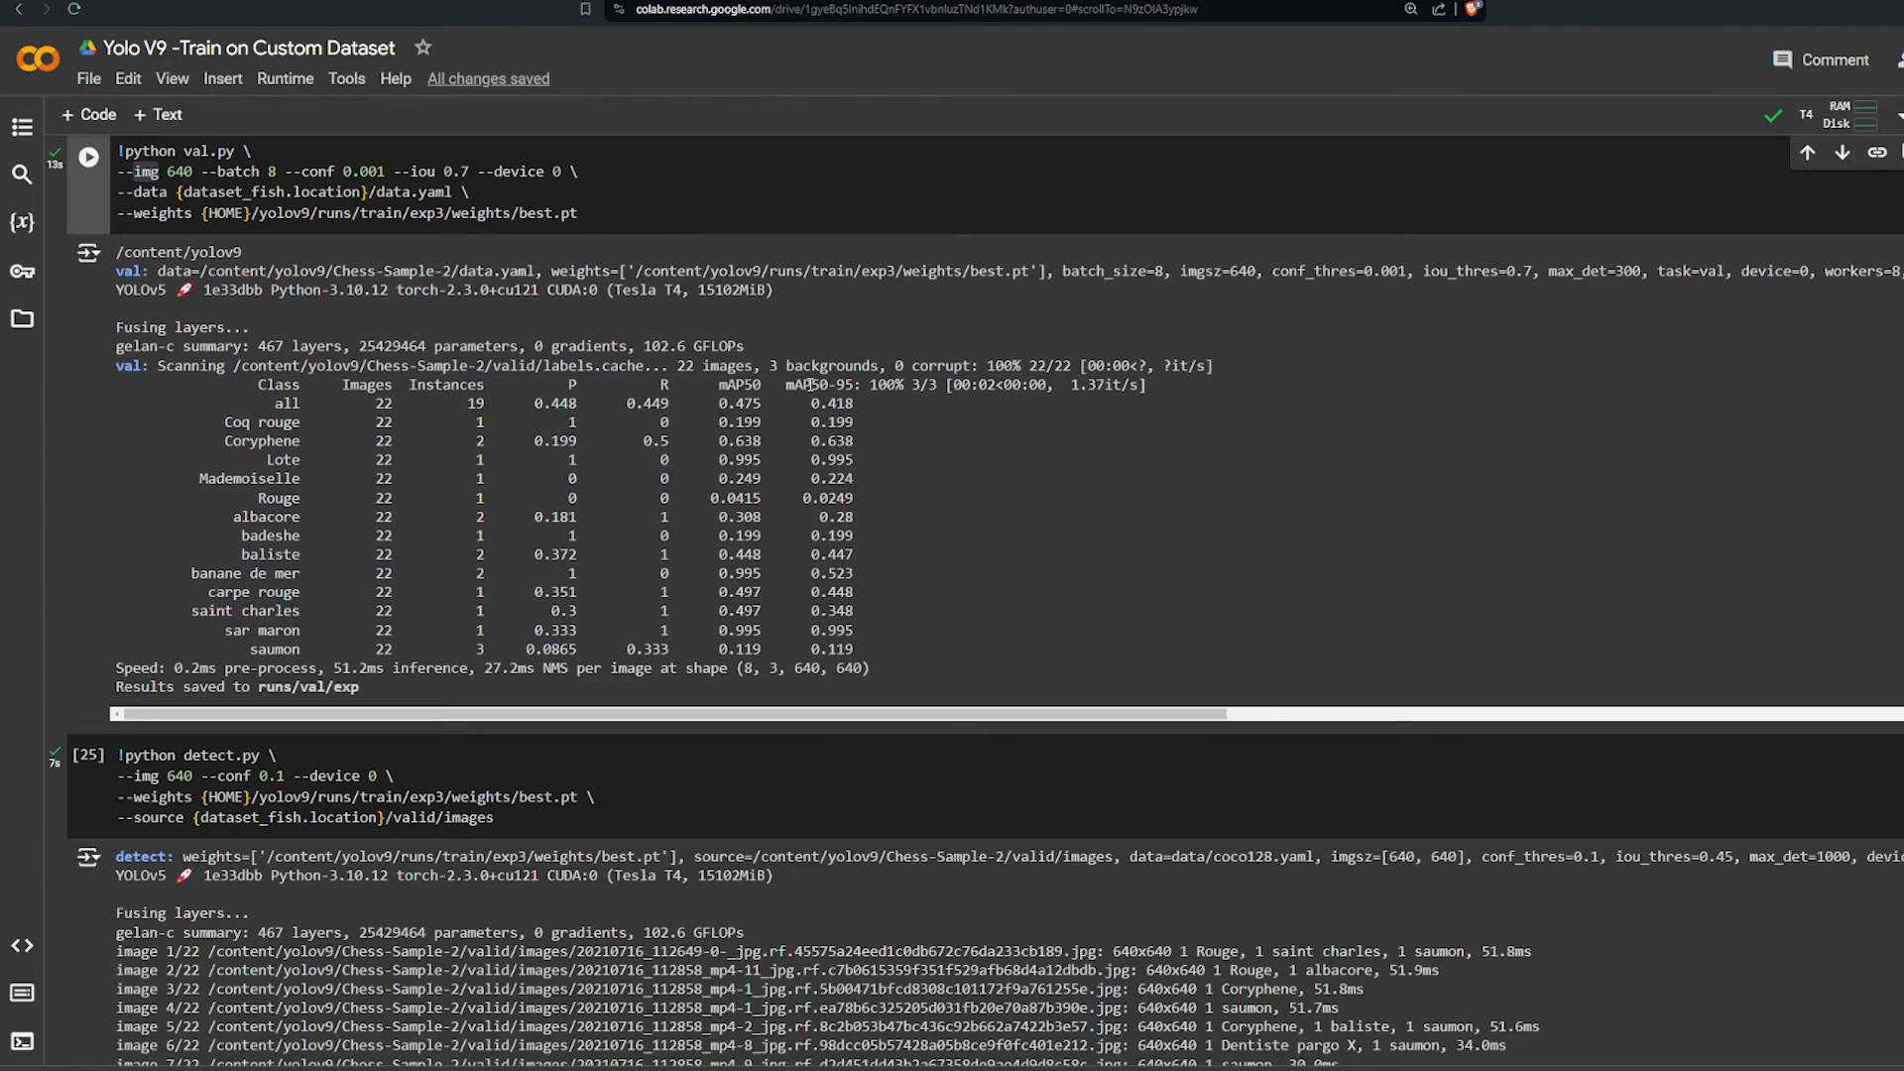
scroll("down", 3)
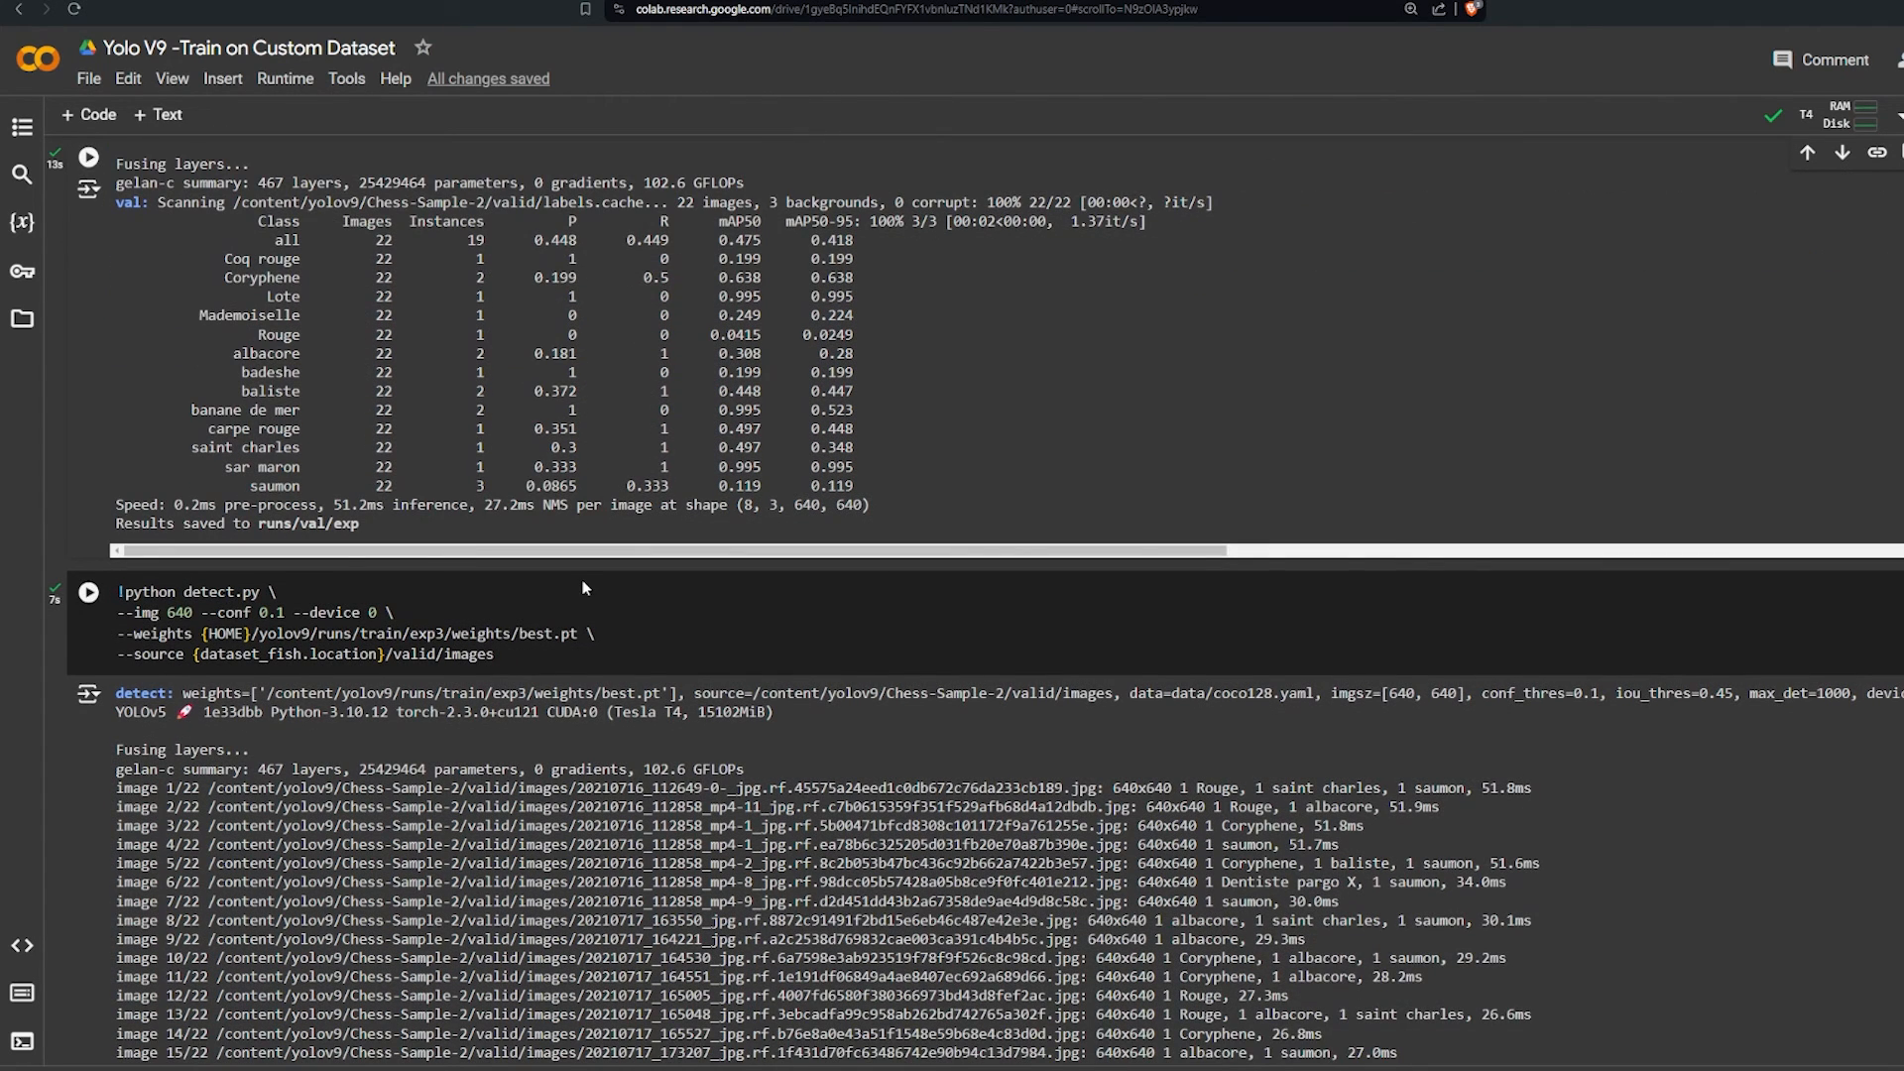
Step: Scroll past detect.py output to the annotated exp2 images labelled Rouge and saumon
scroll("down", 3)
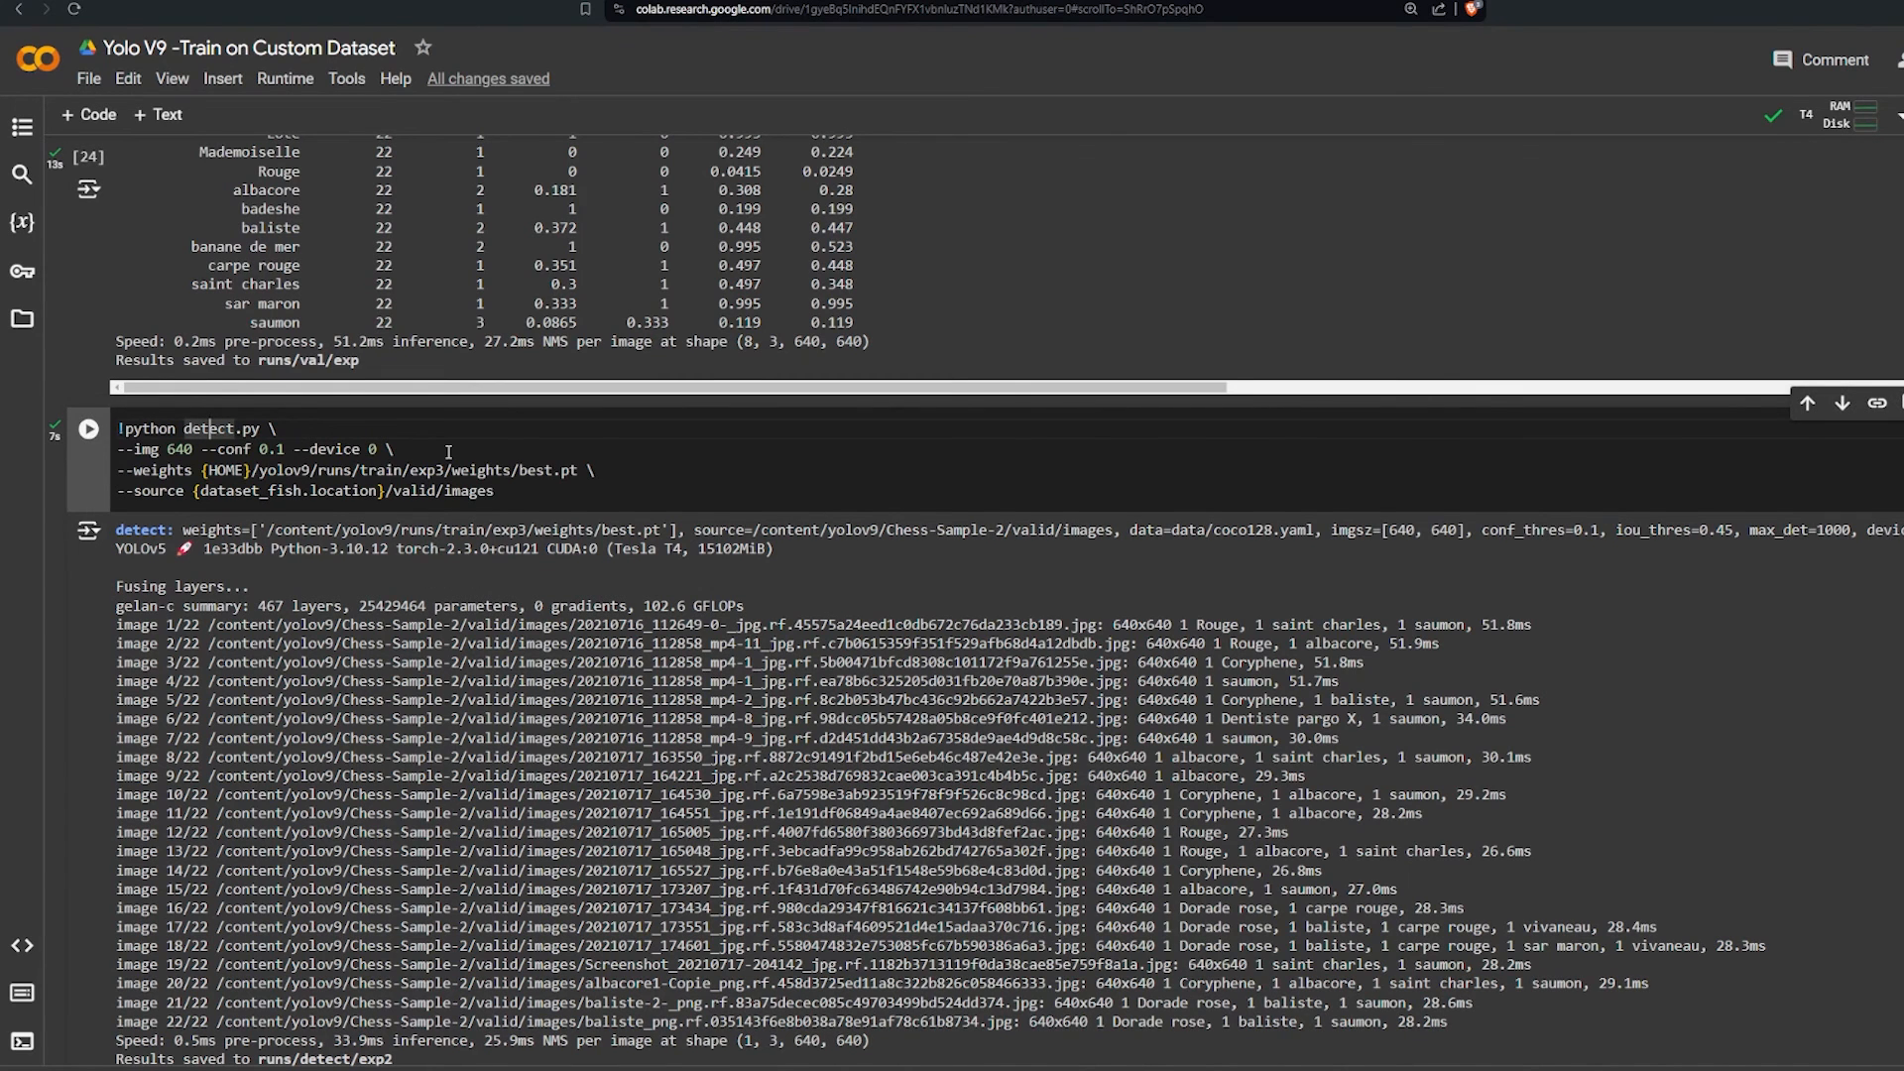
scroll("down", 3)
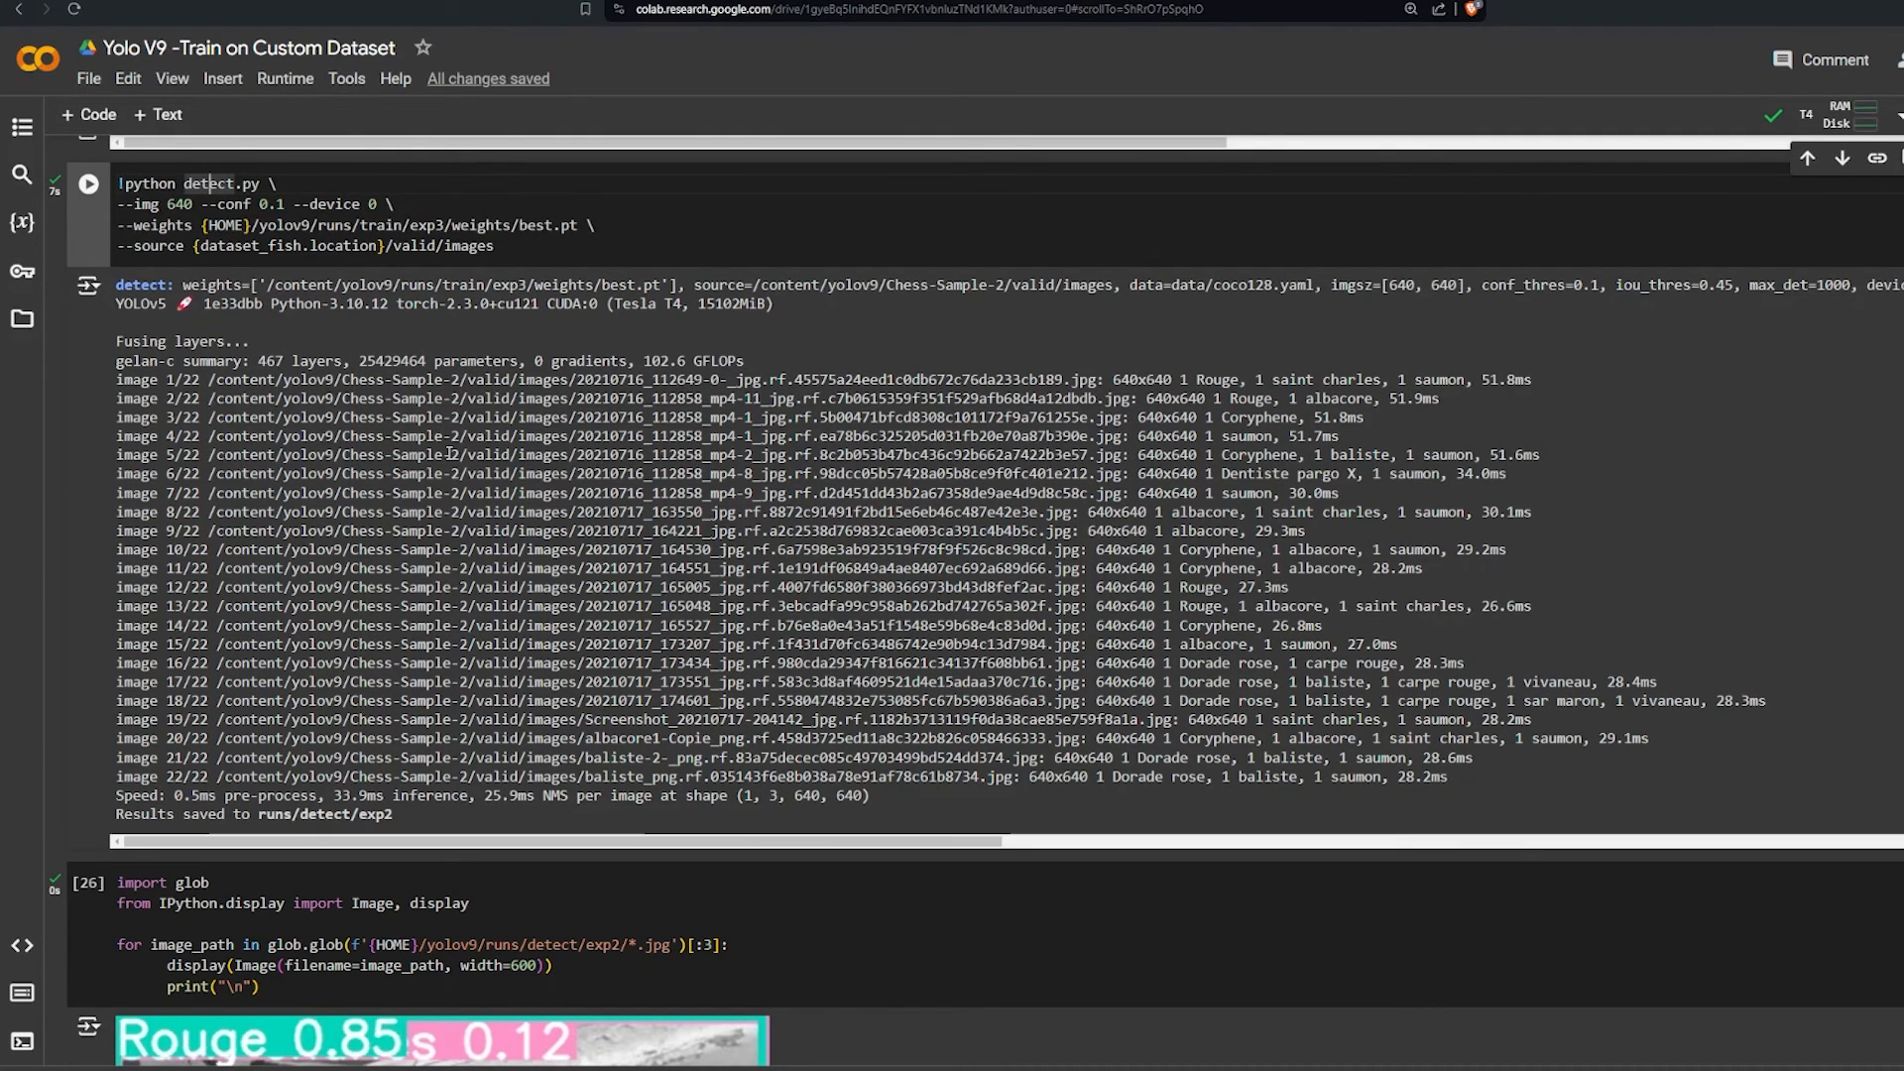
scroll("down", 3)
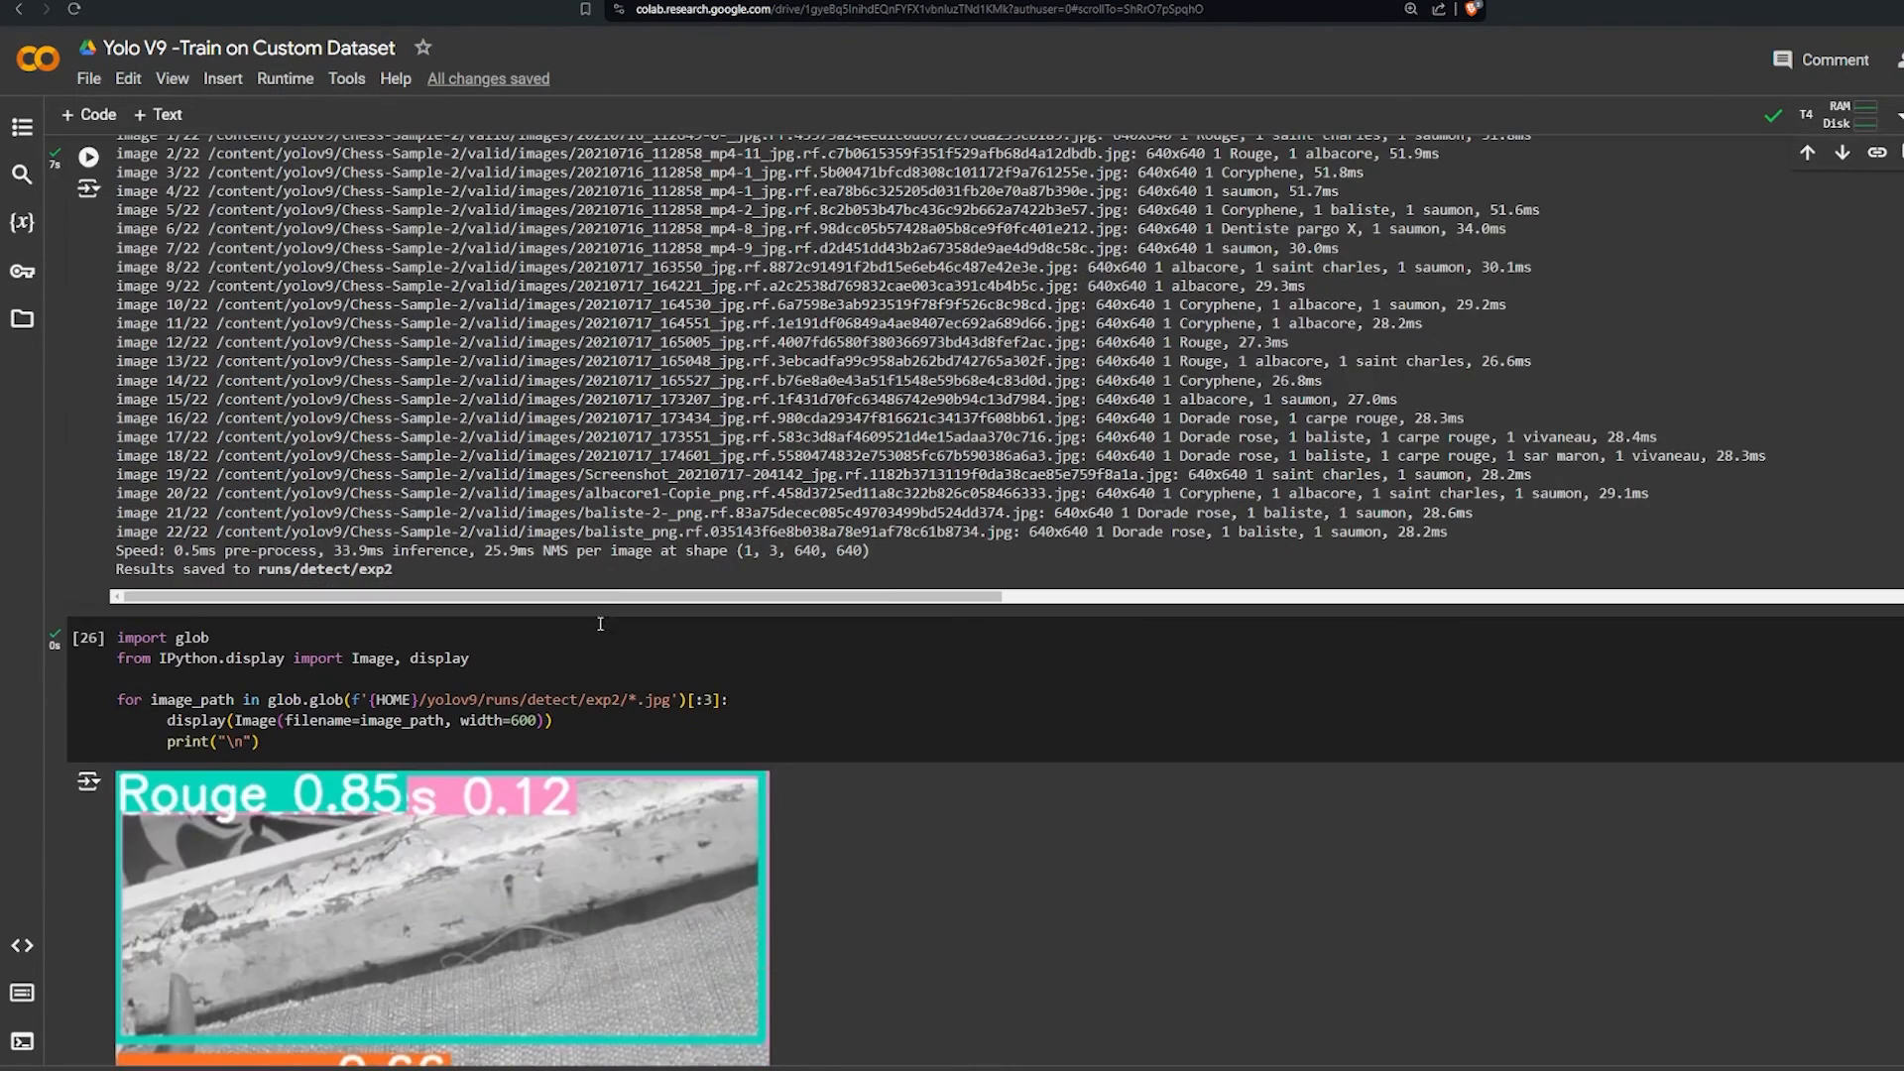
mouse_move(597, 614)
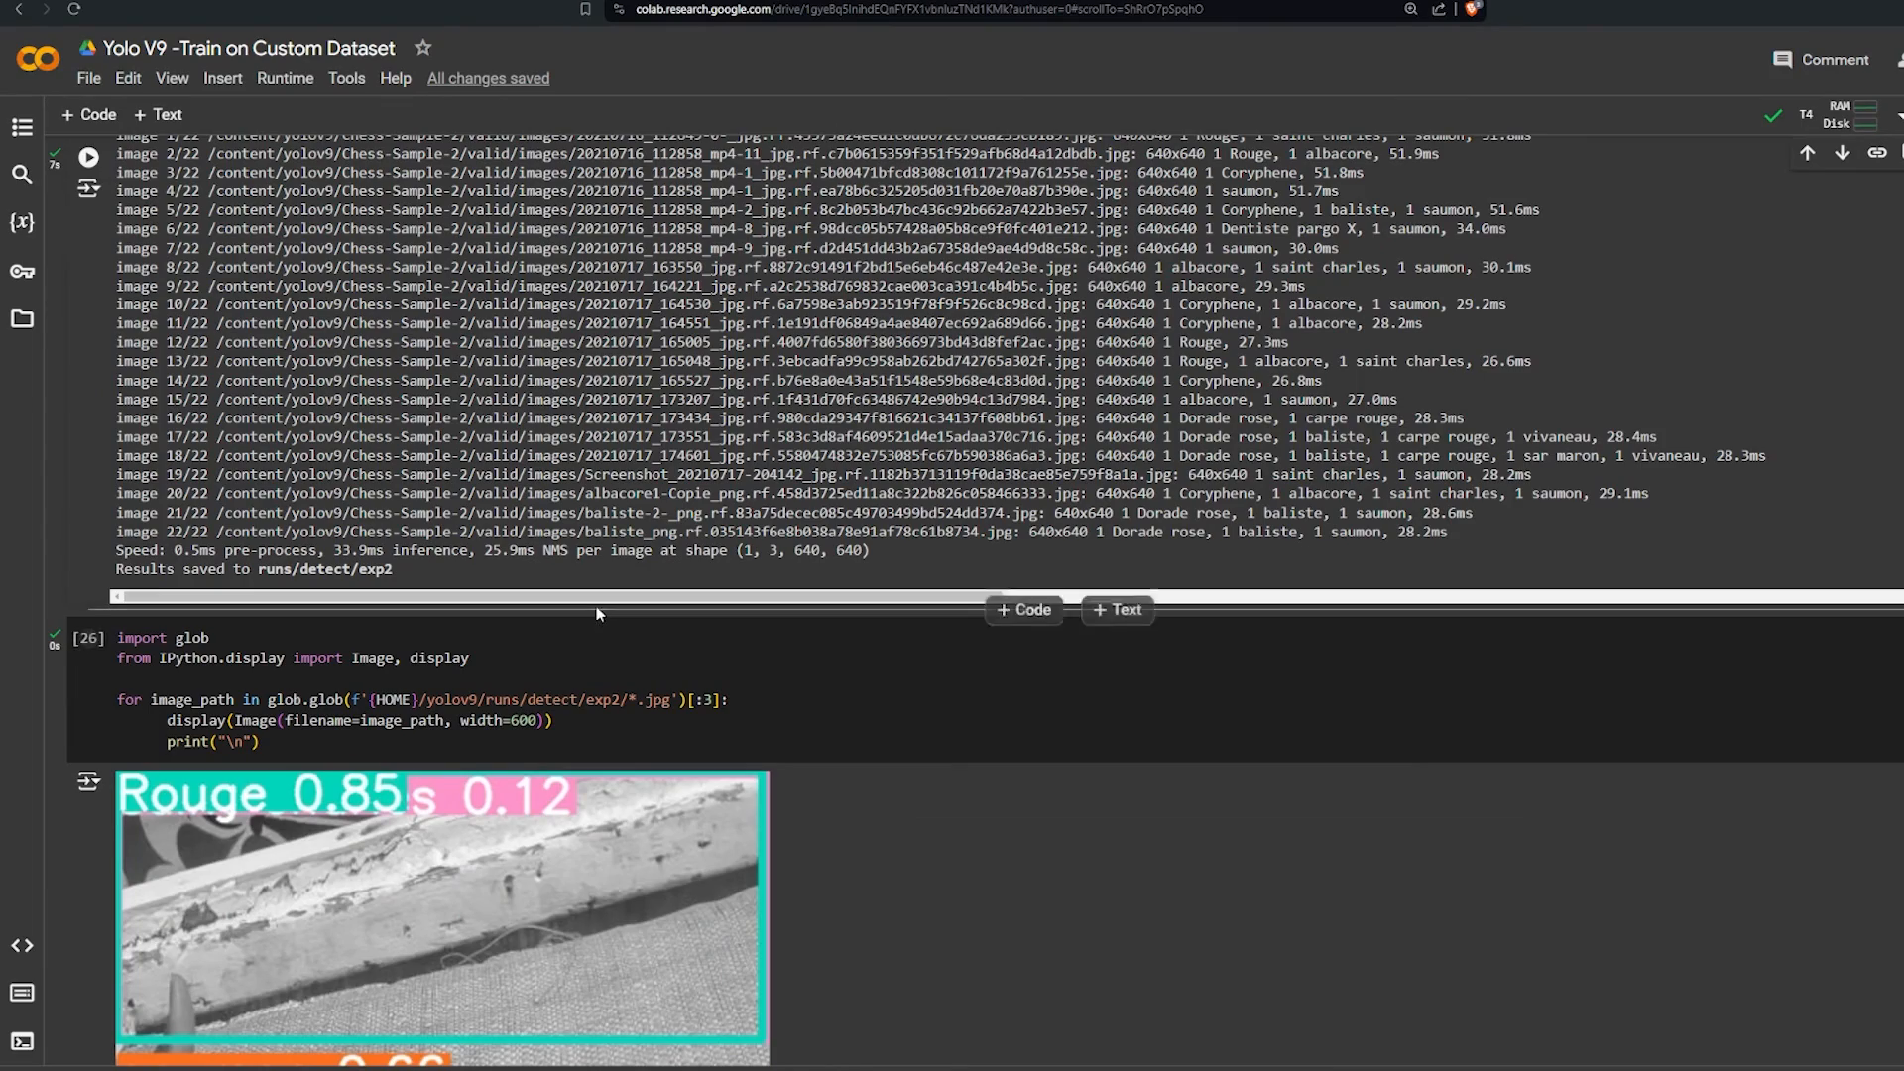
scroll("down", 3)
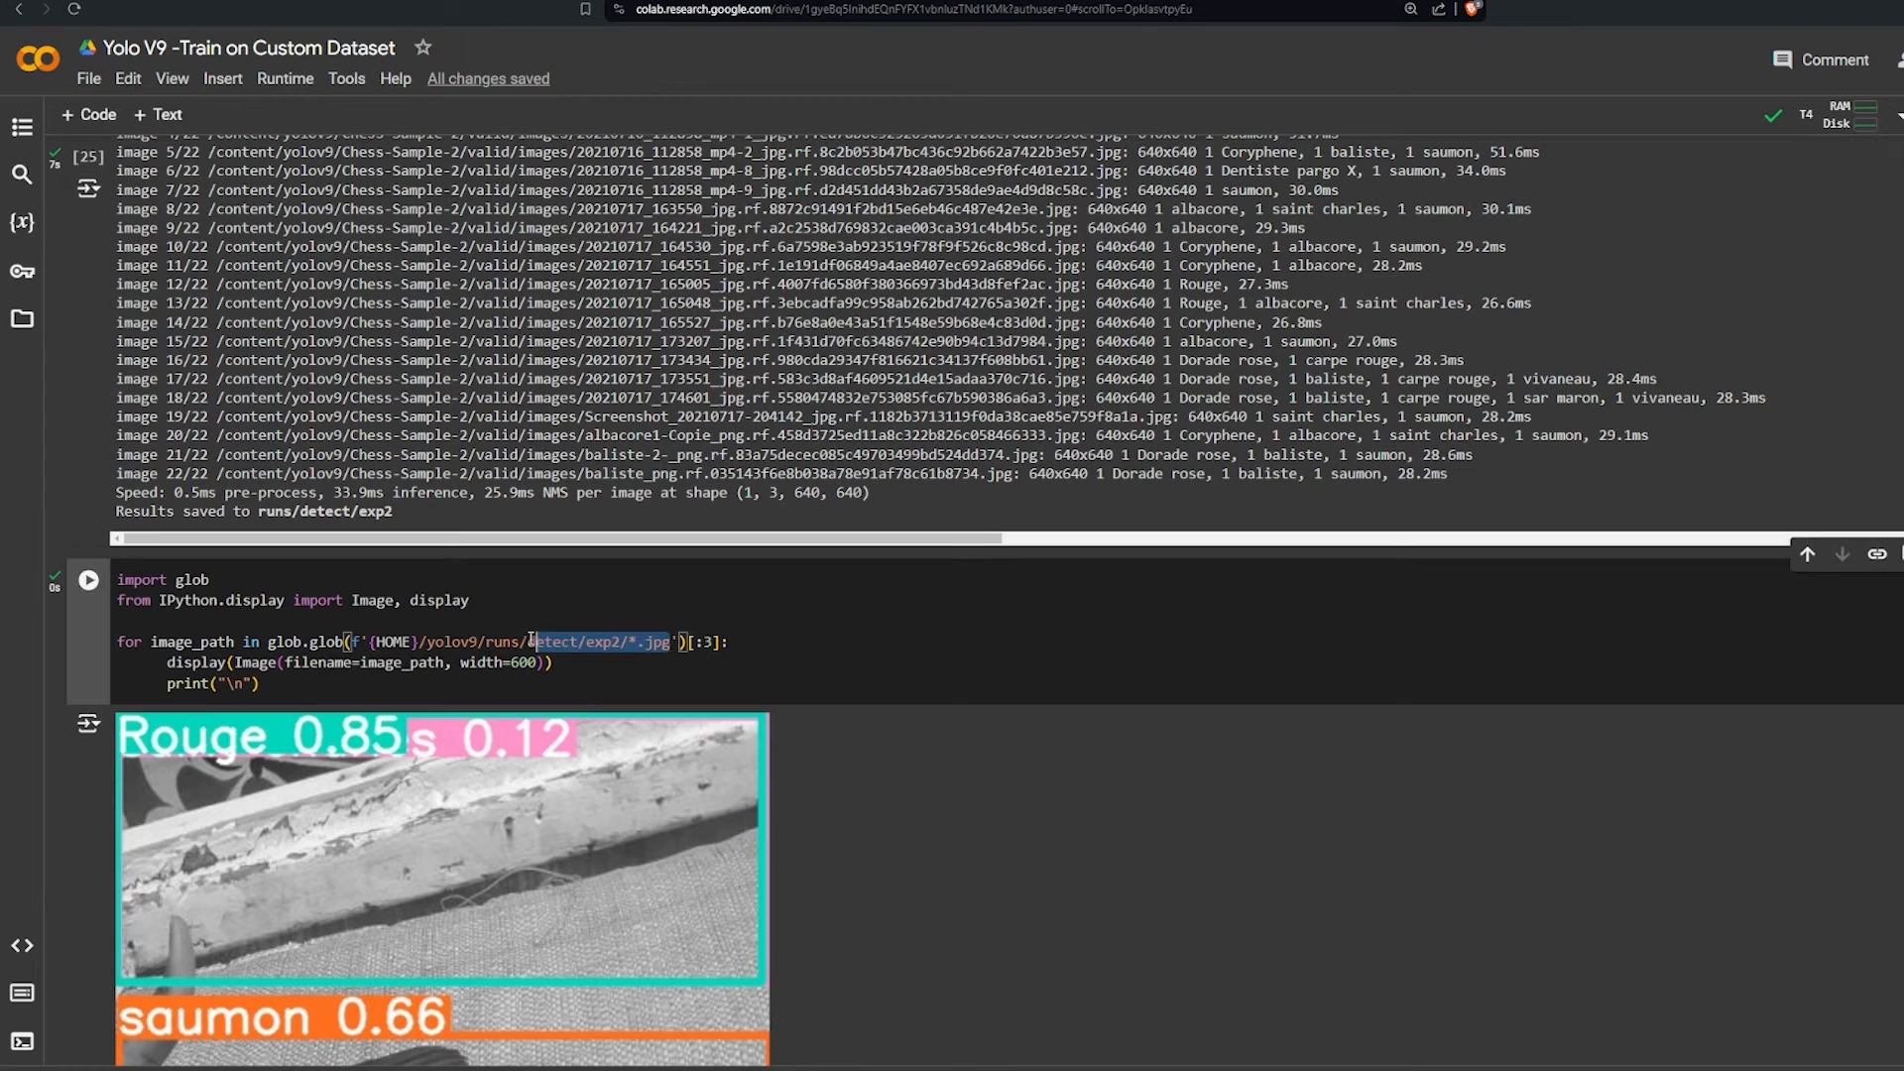
left_click(752, 667)
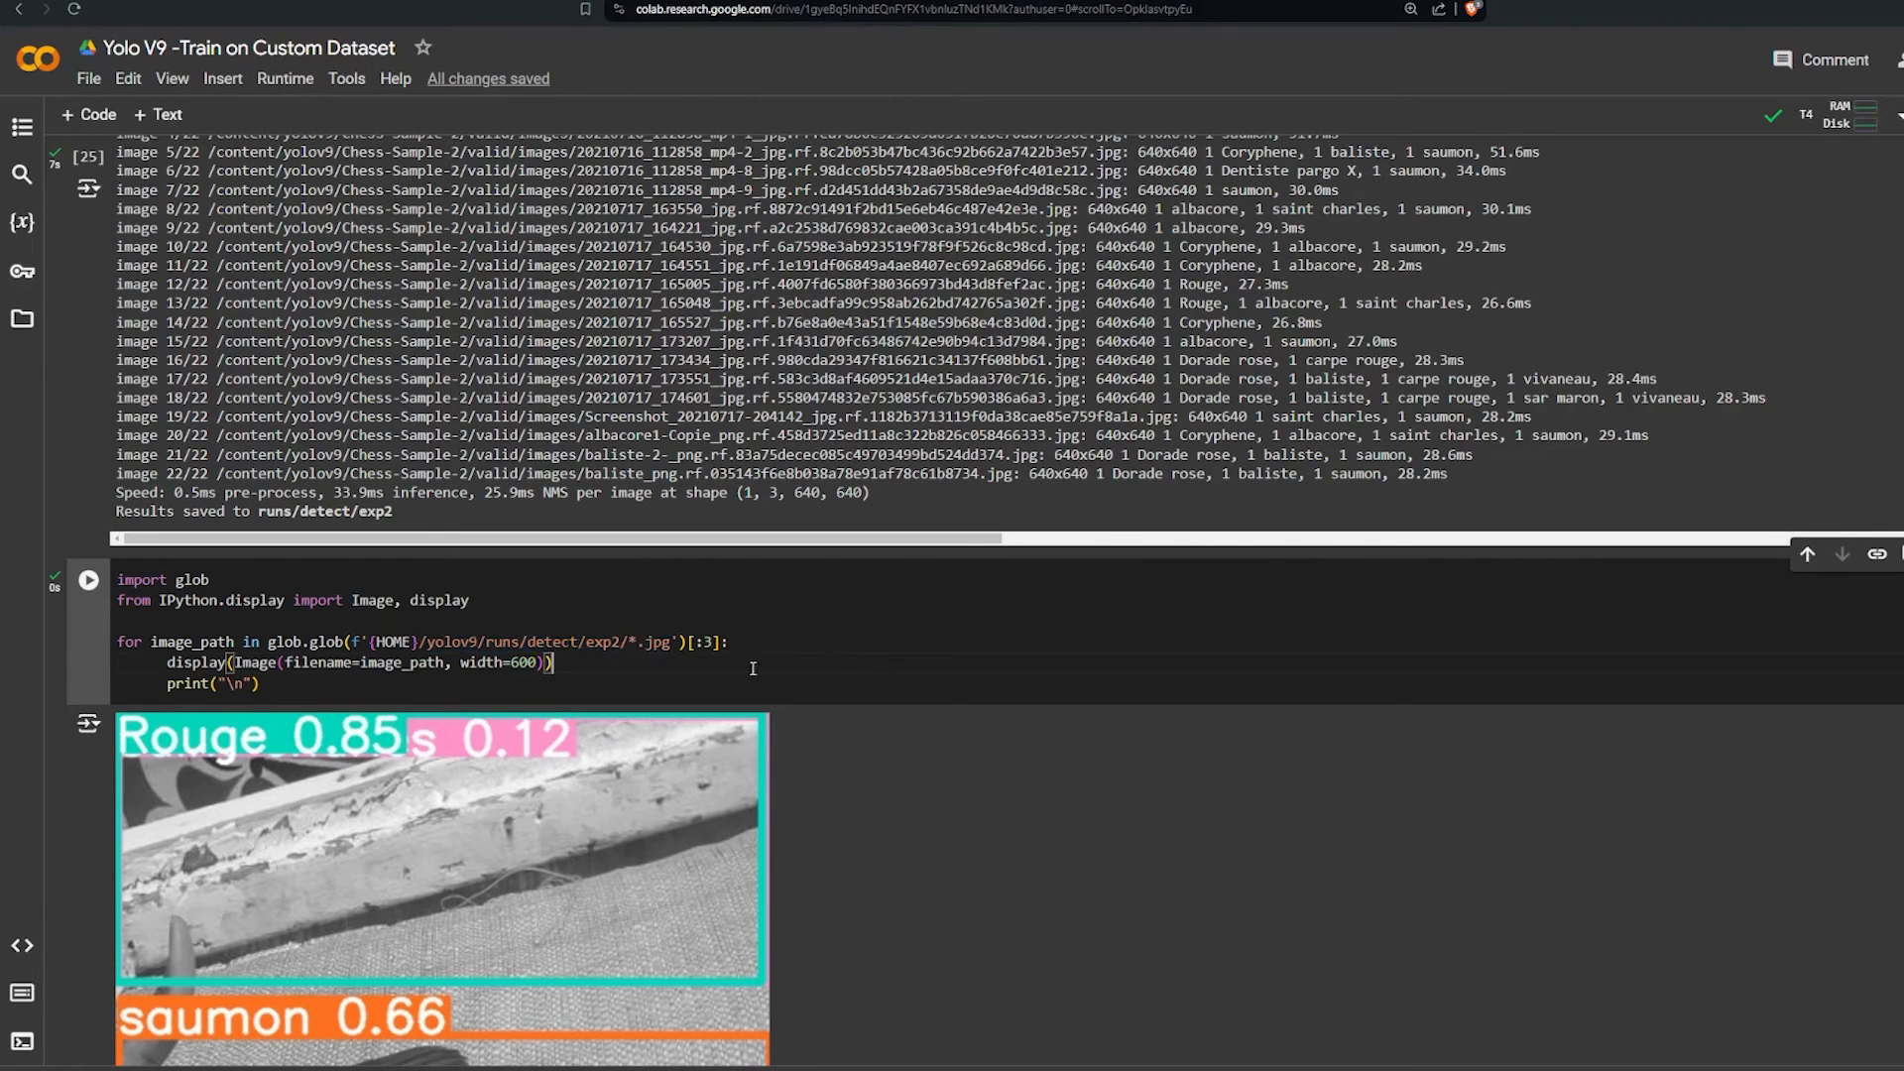
scroll("down", 3)
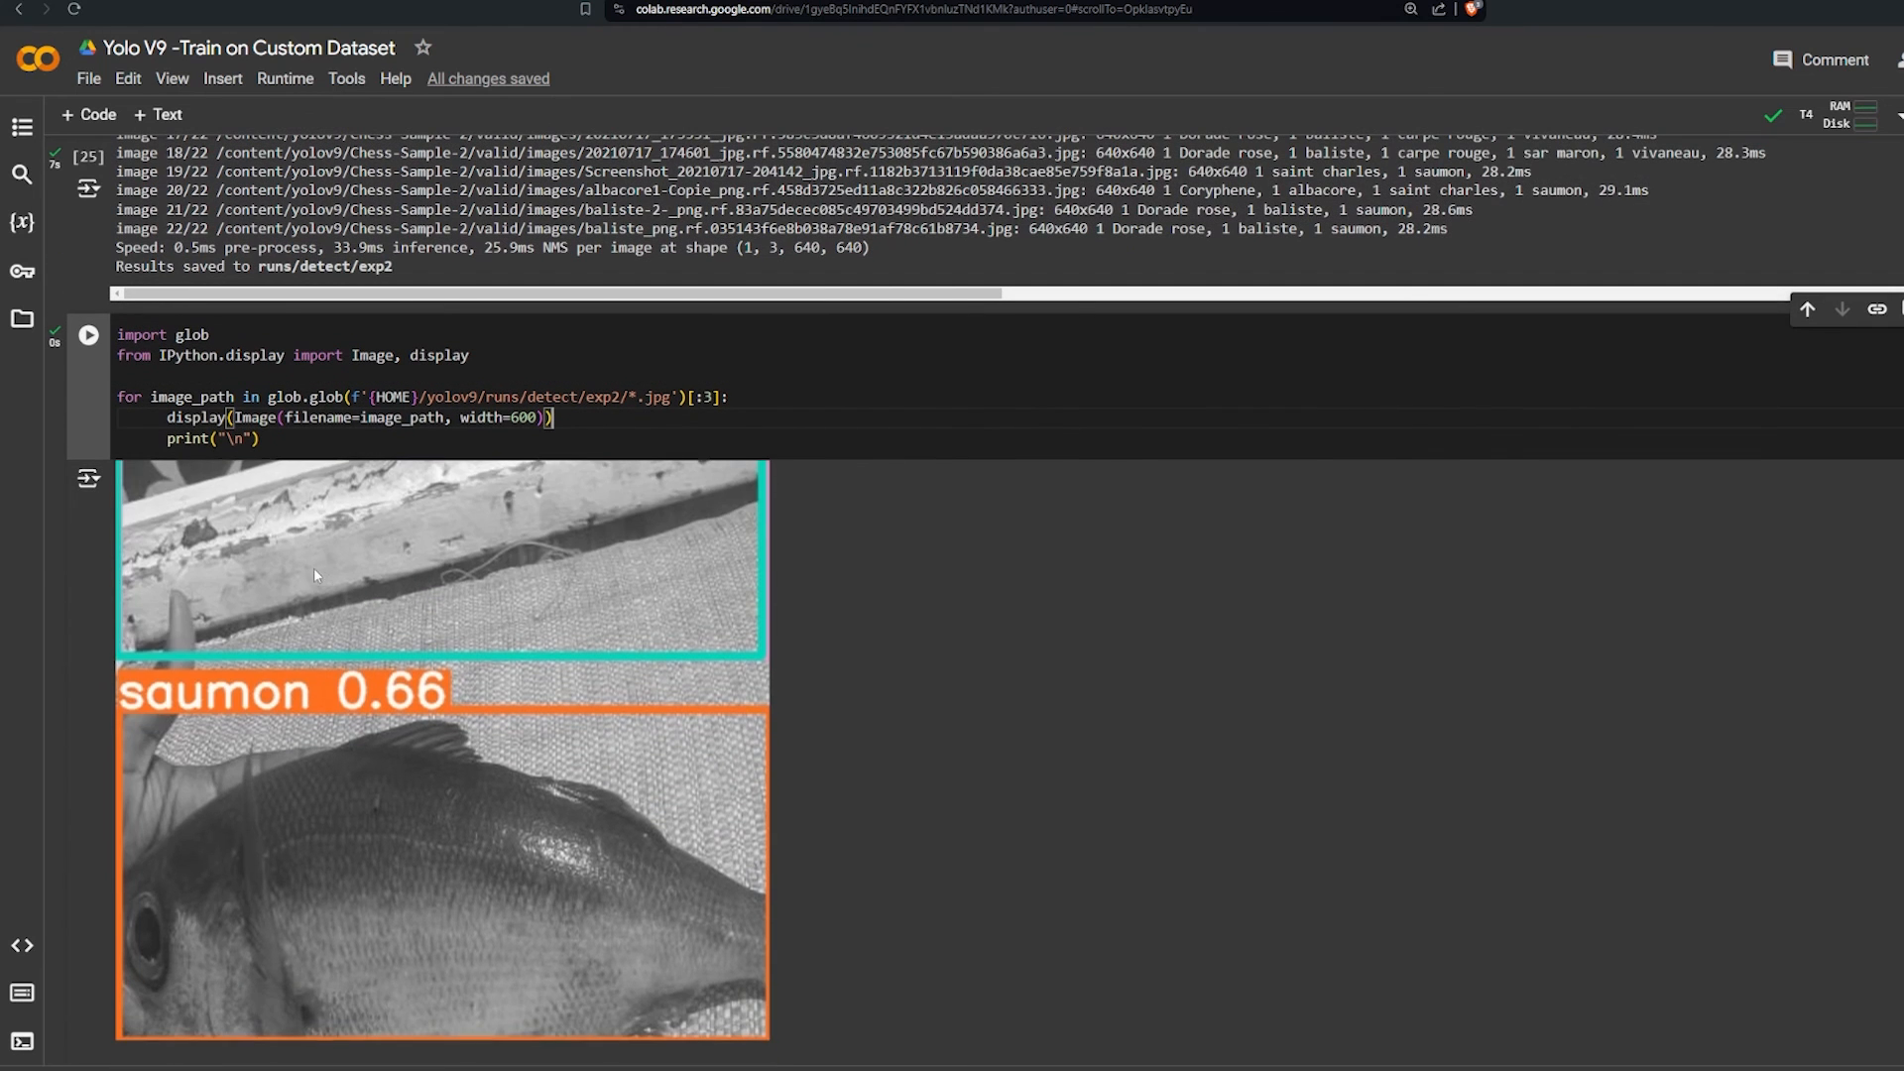
scroll("down", 3)
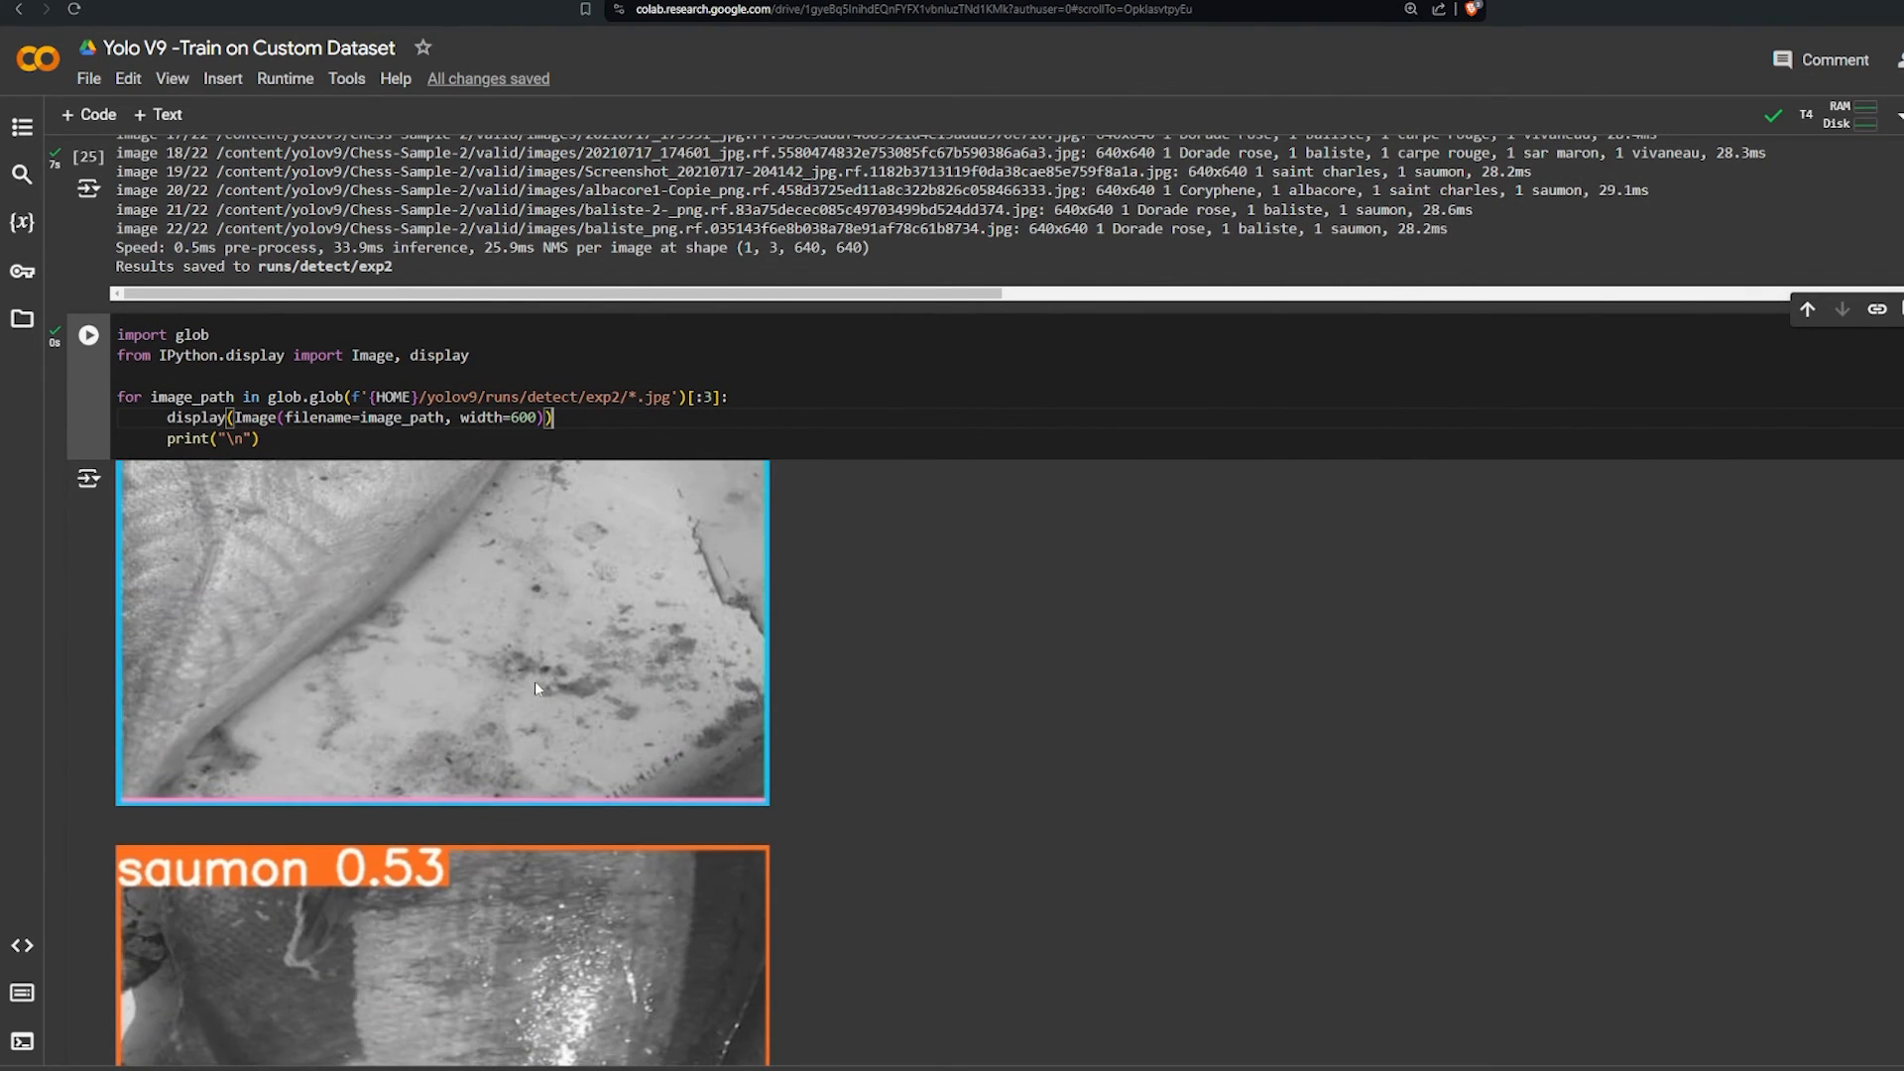
scroll("down", 3)
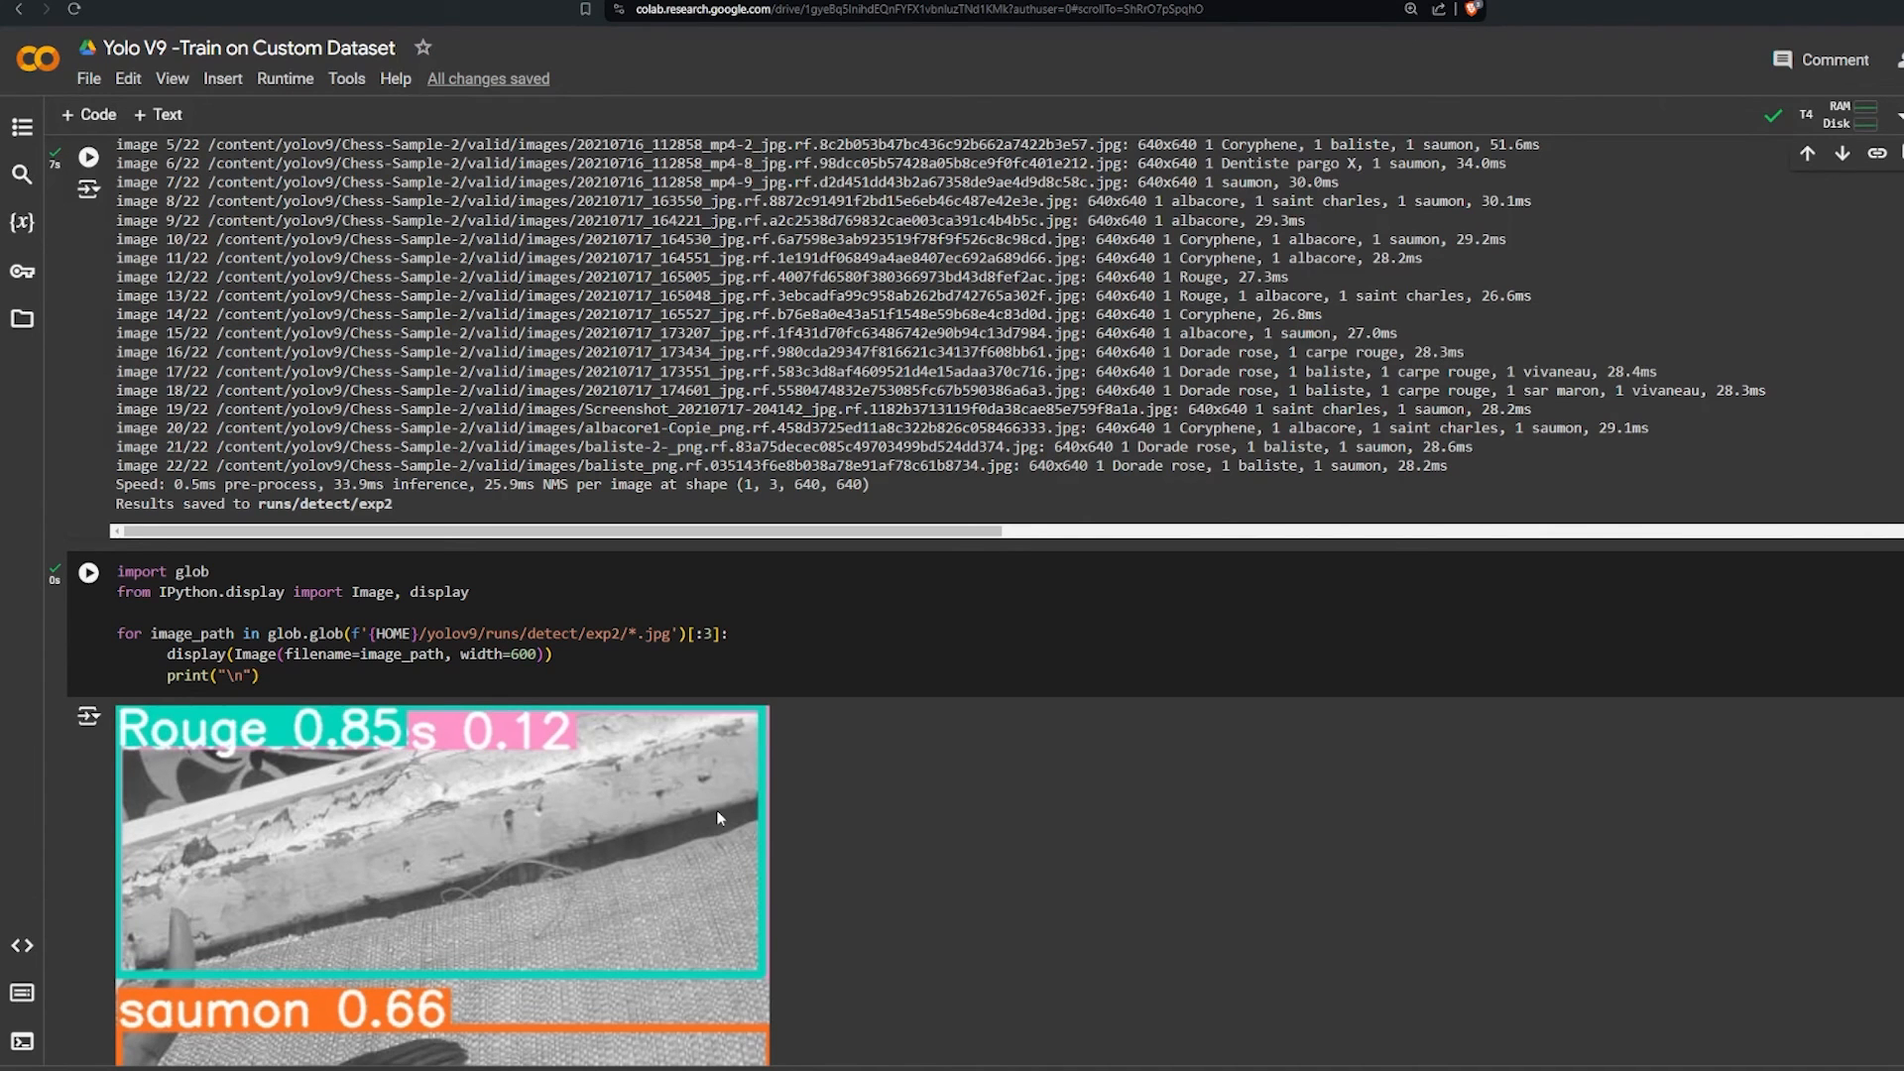
mouse_move(651, 803)
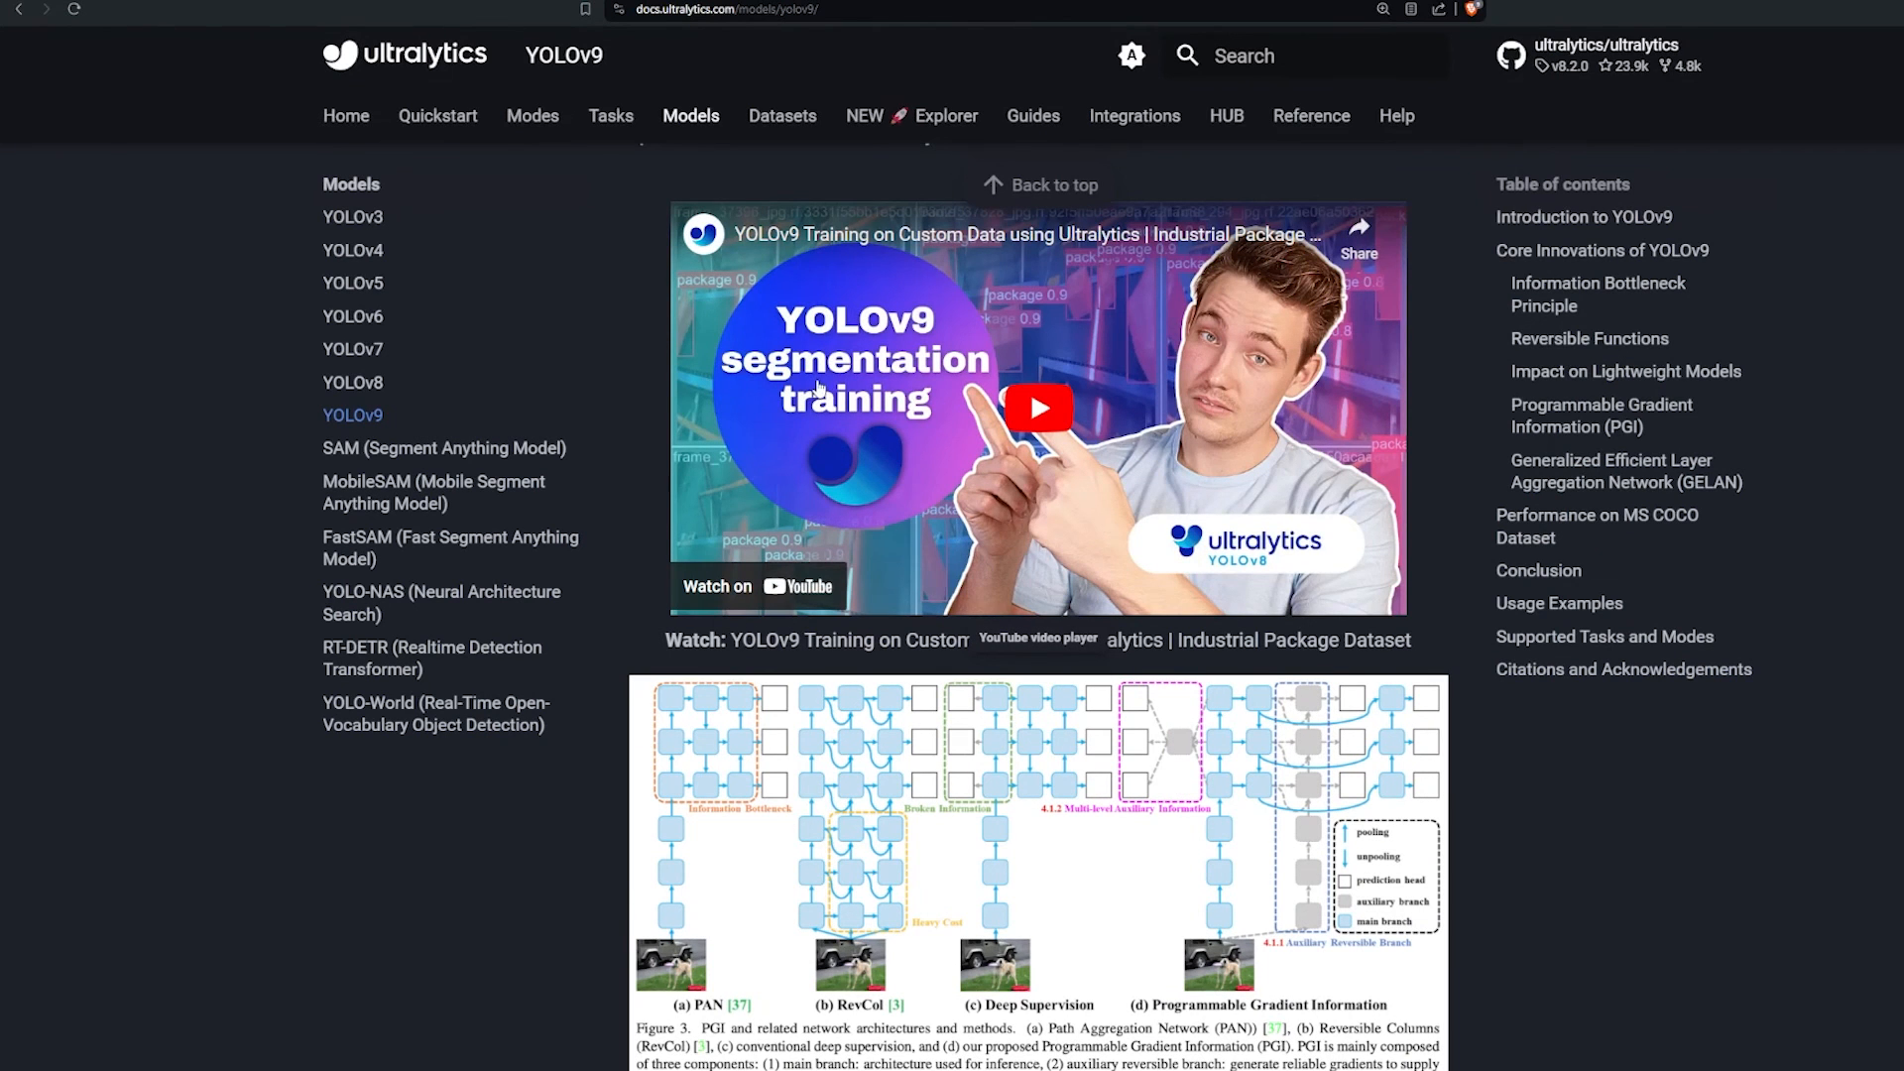
mouse_move(812, 386)
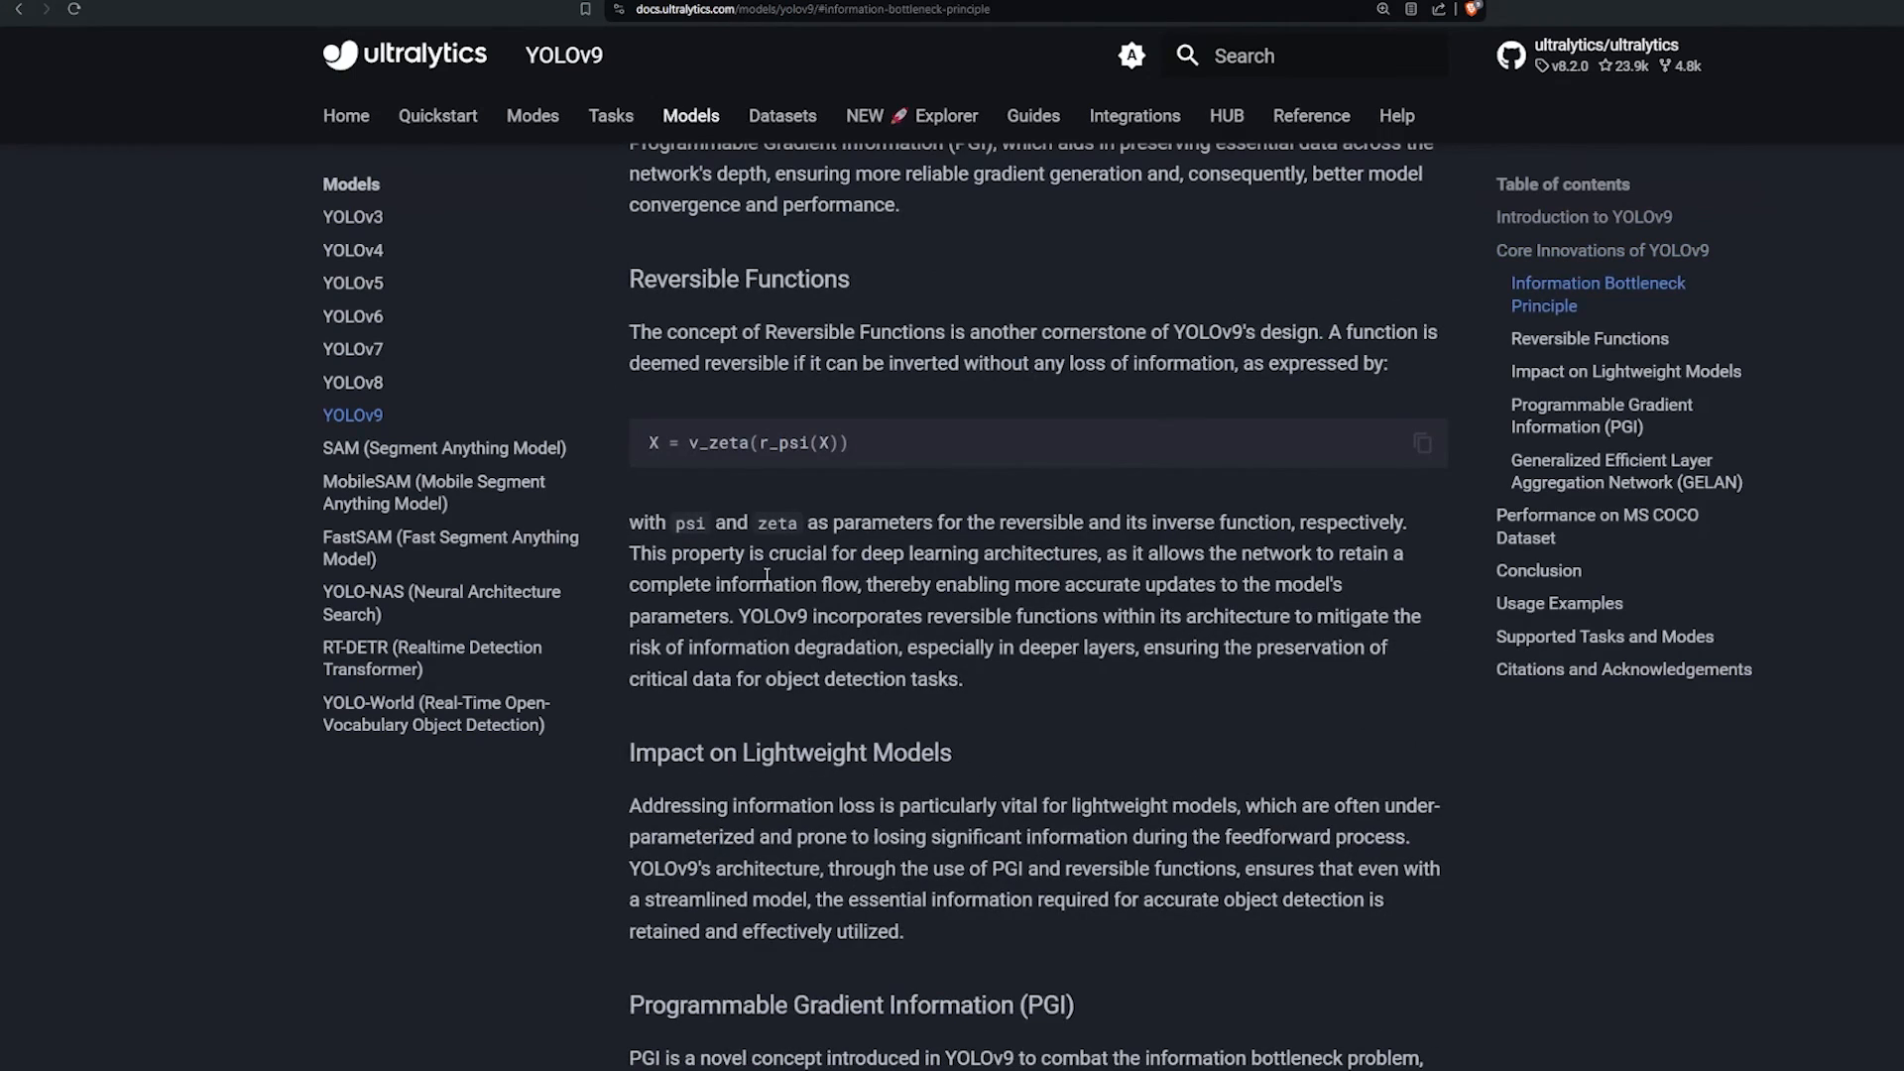
Step: Scroll the Ultralytics YOLOv9 page from MS COCO performance to the Usage Examples training code
scroll("down", 3)
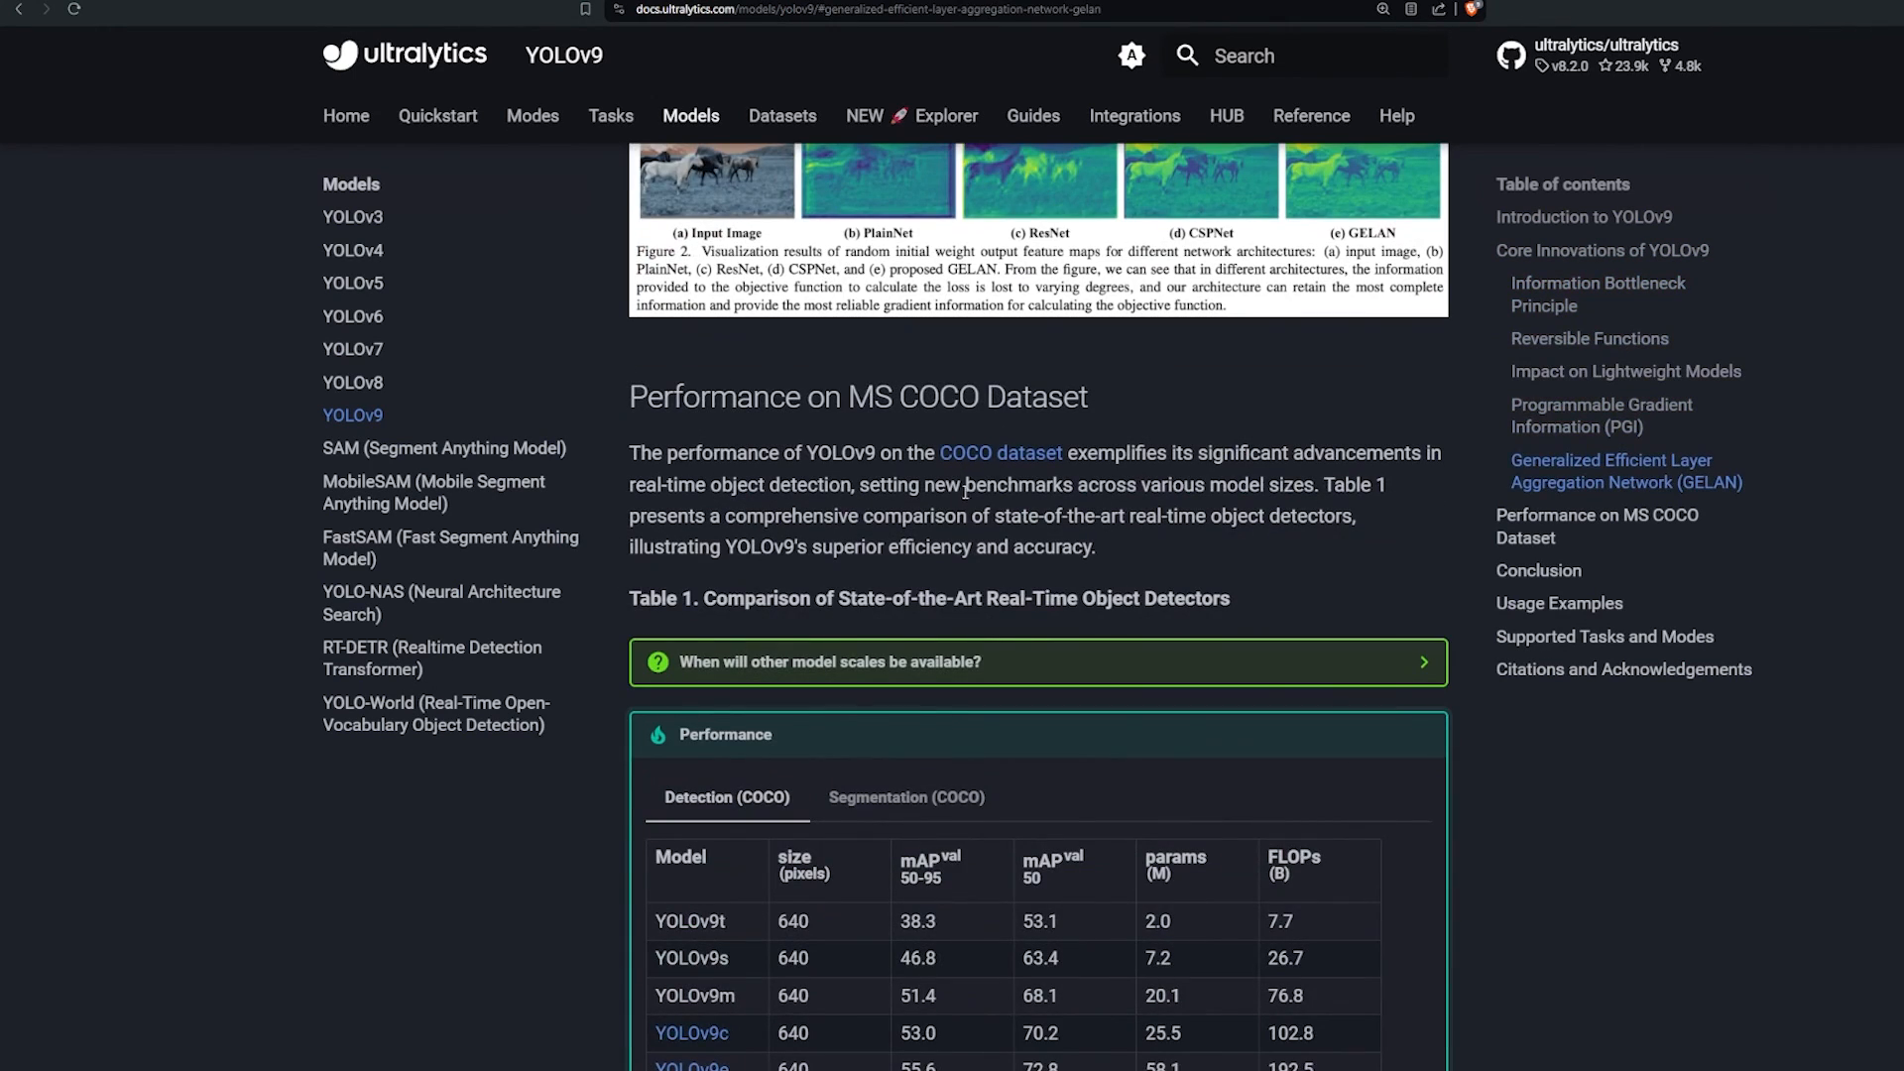
scroll("down", 3)
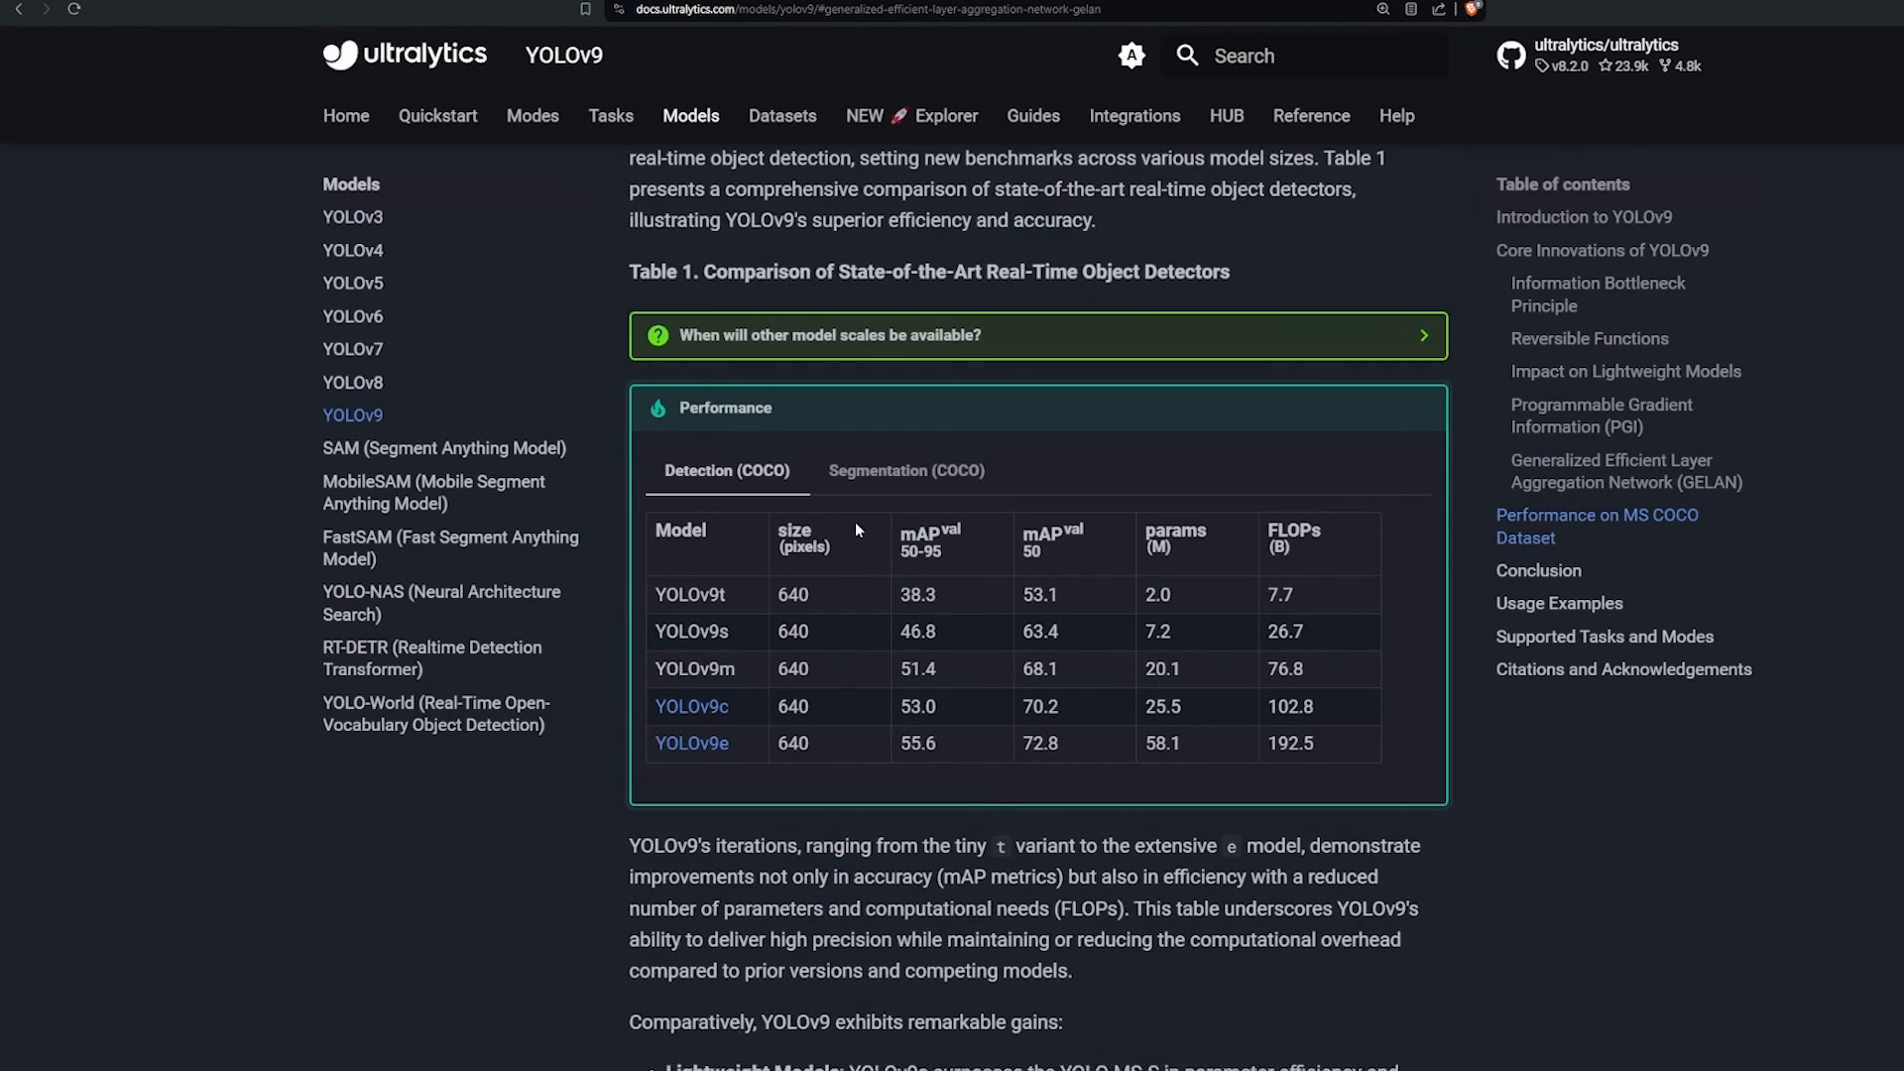
scroll("down", 3)
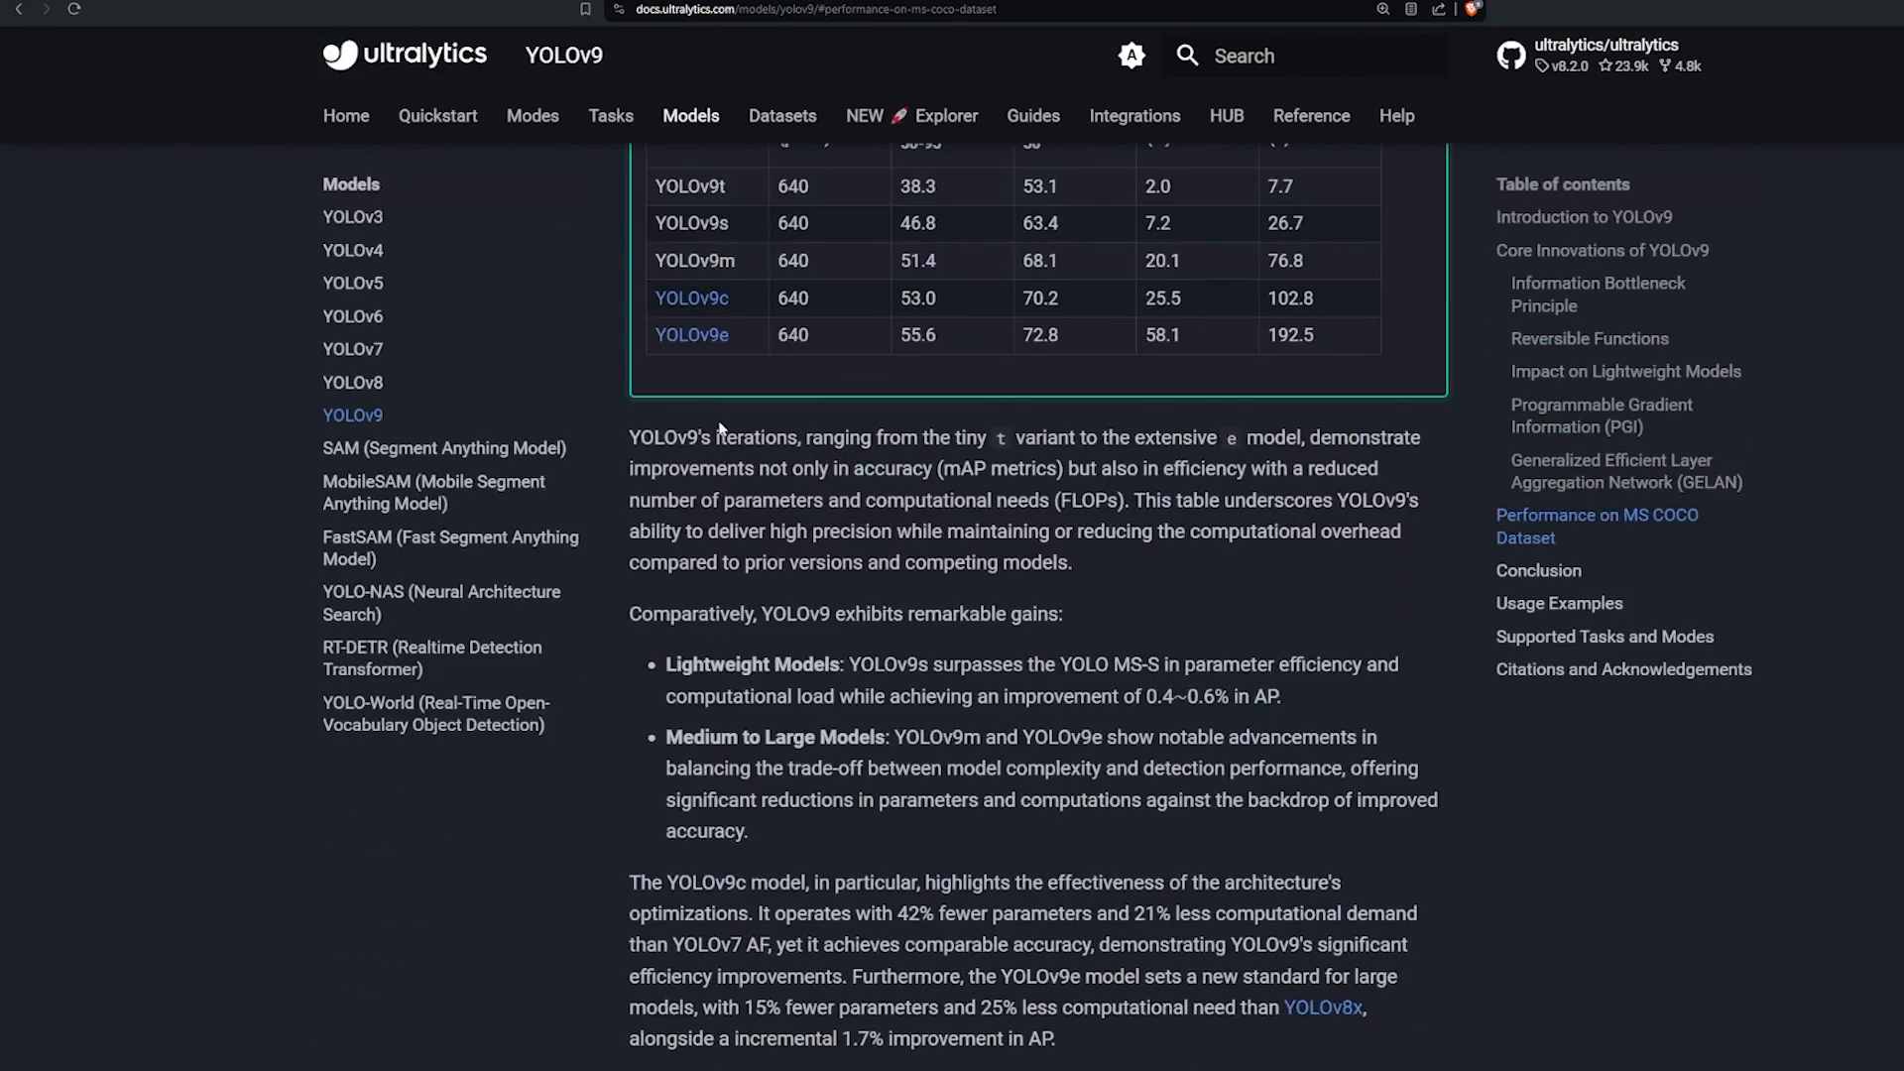
scroll("down", 3)
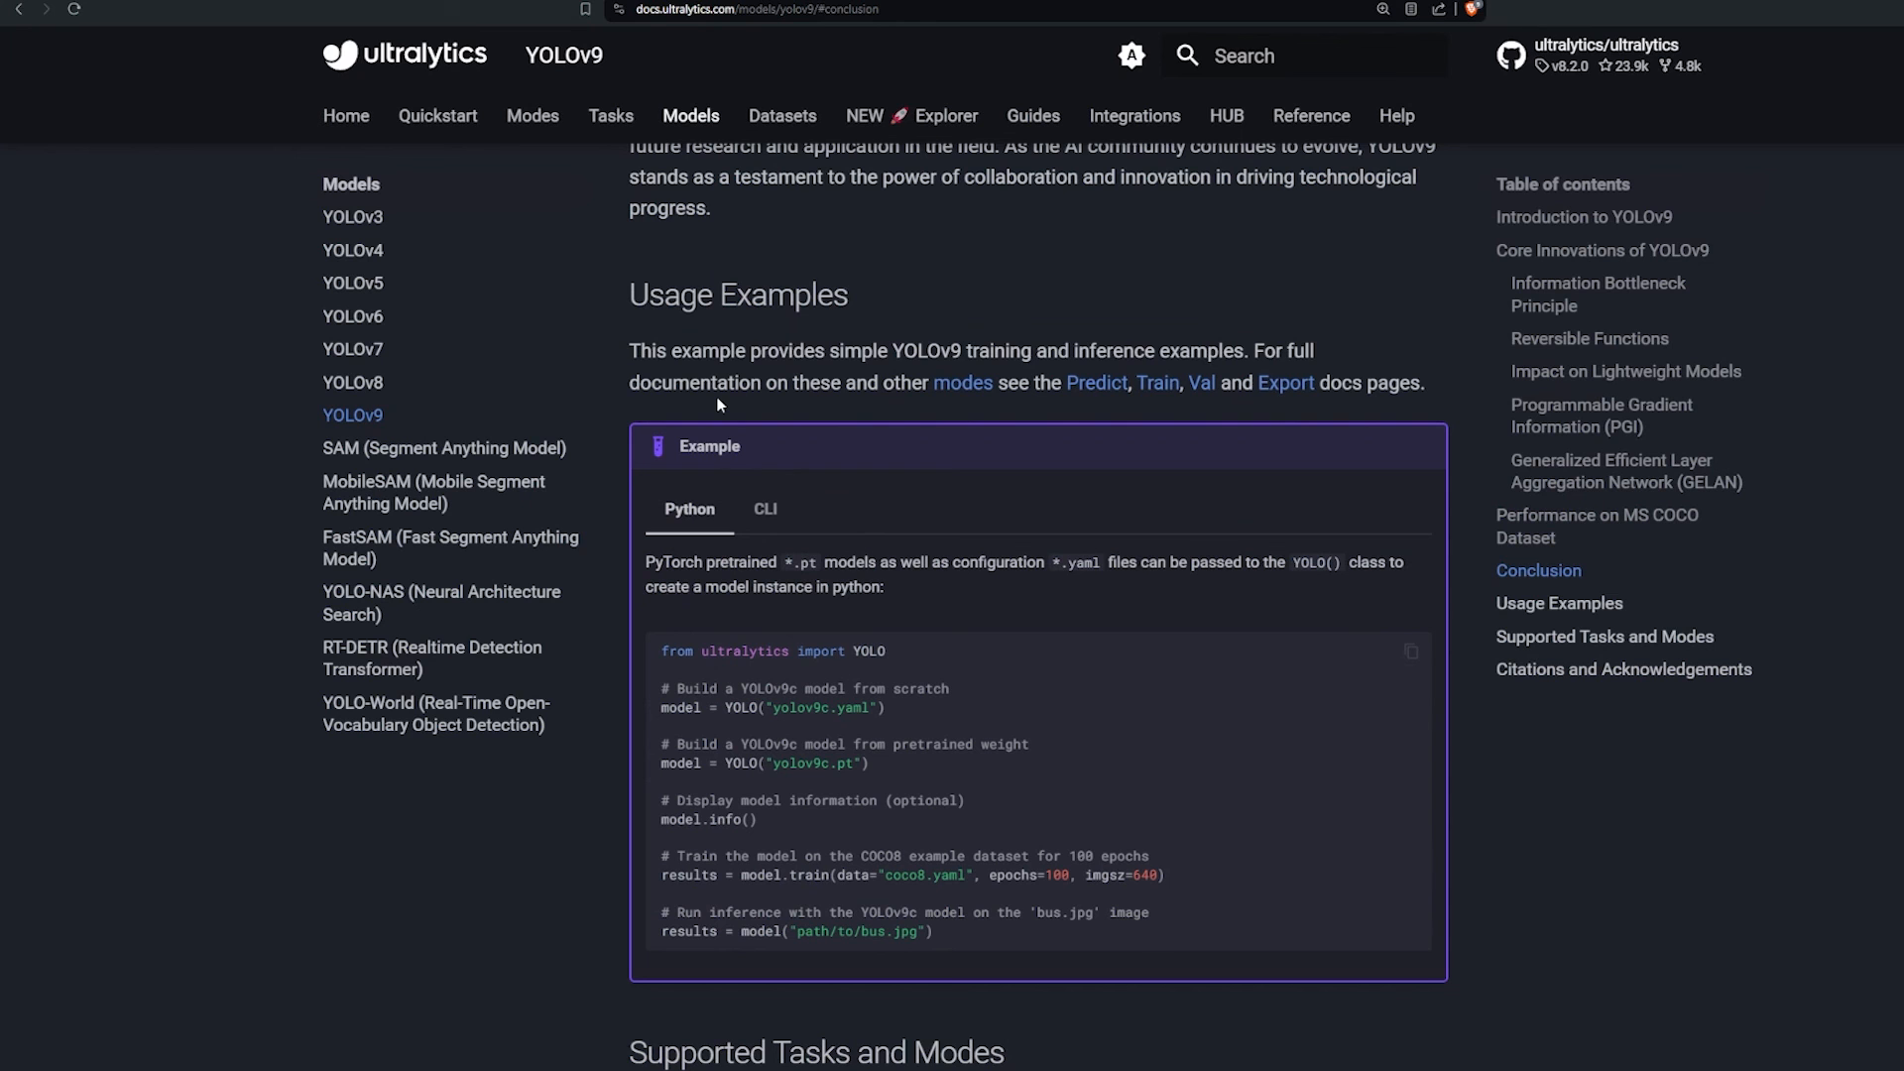
mouse_move(695, 385)
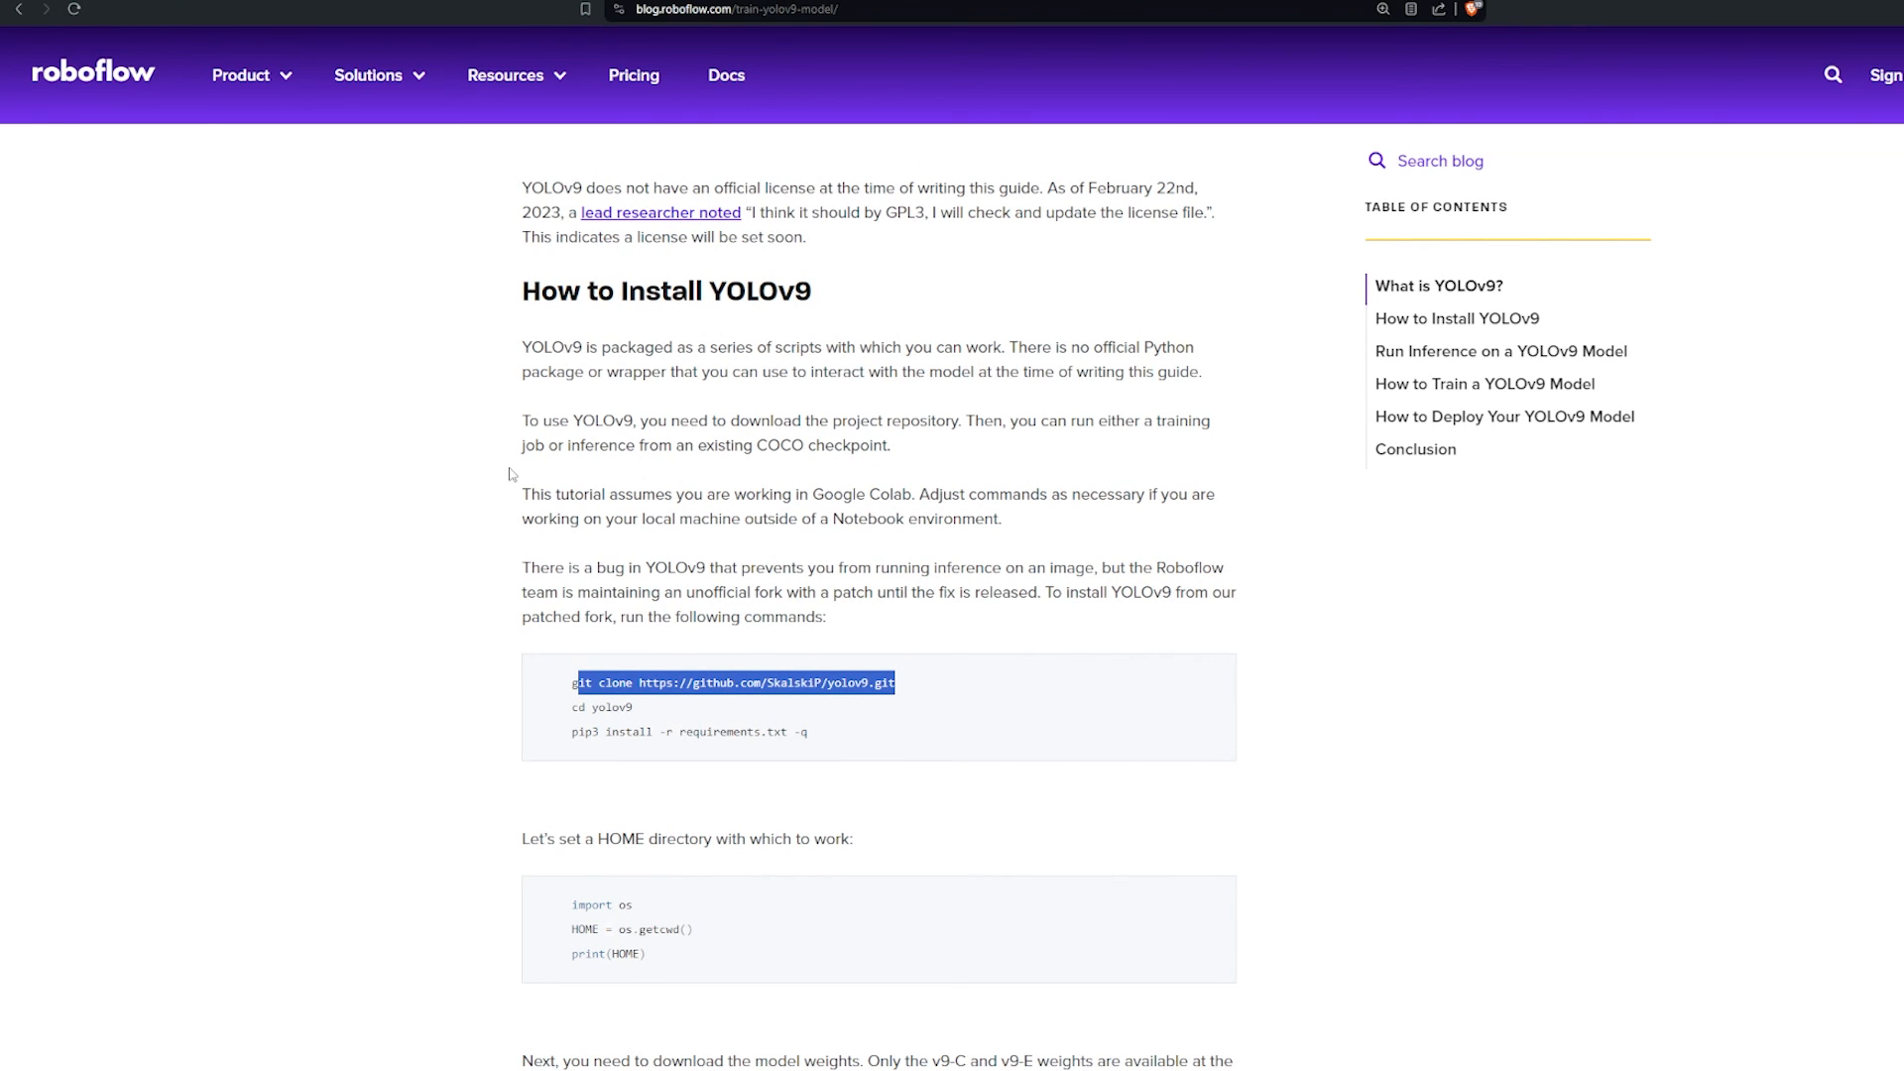
Step: Scroll the Roboflow YOLOv9 guide past installation and weight downloads to Run Inference
scroll("down", 3)
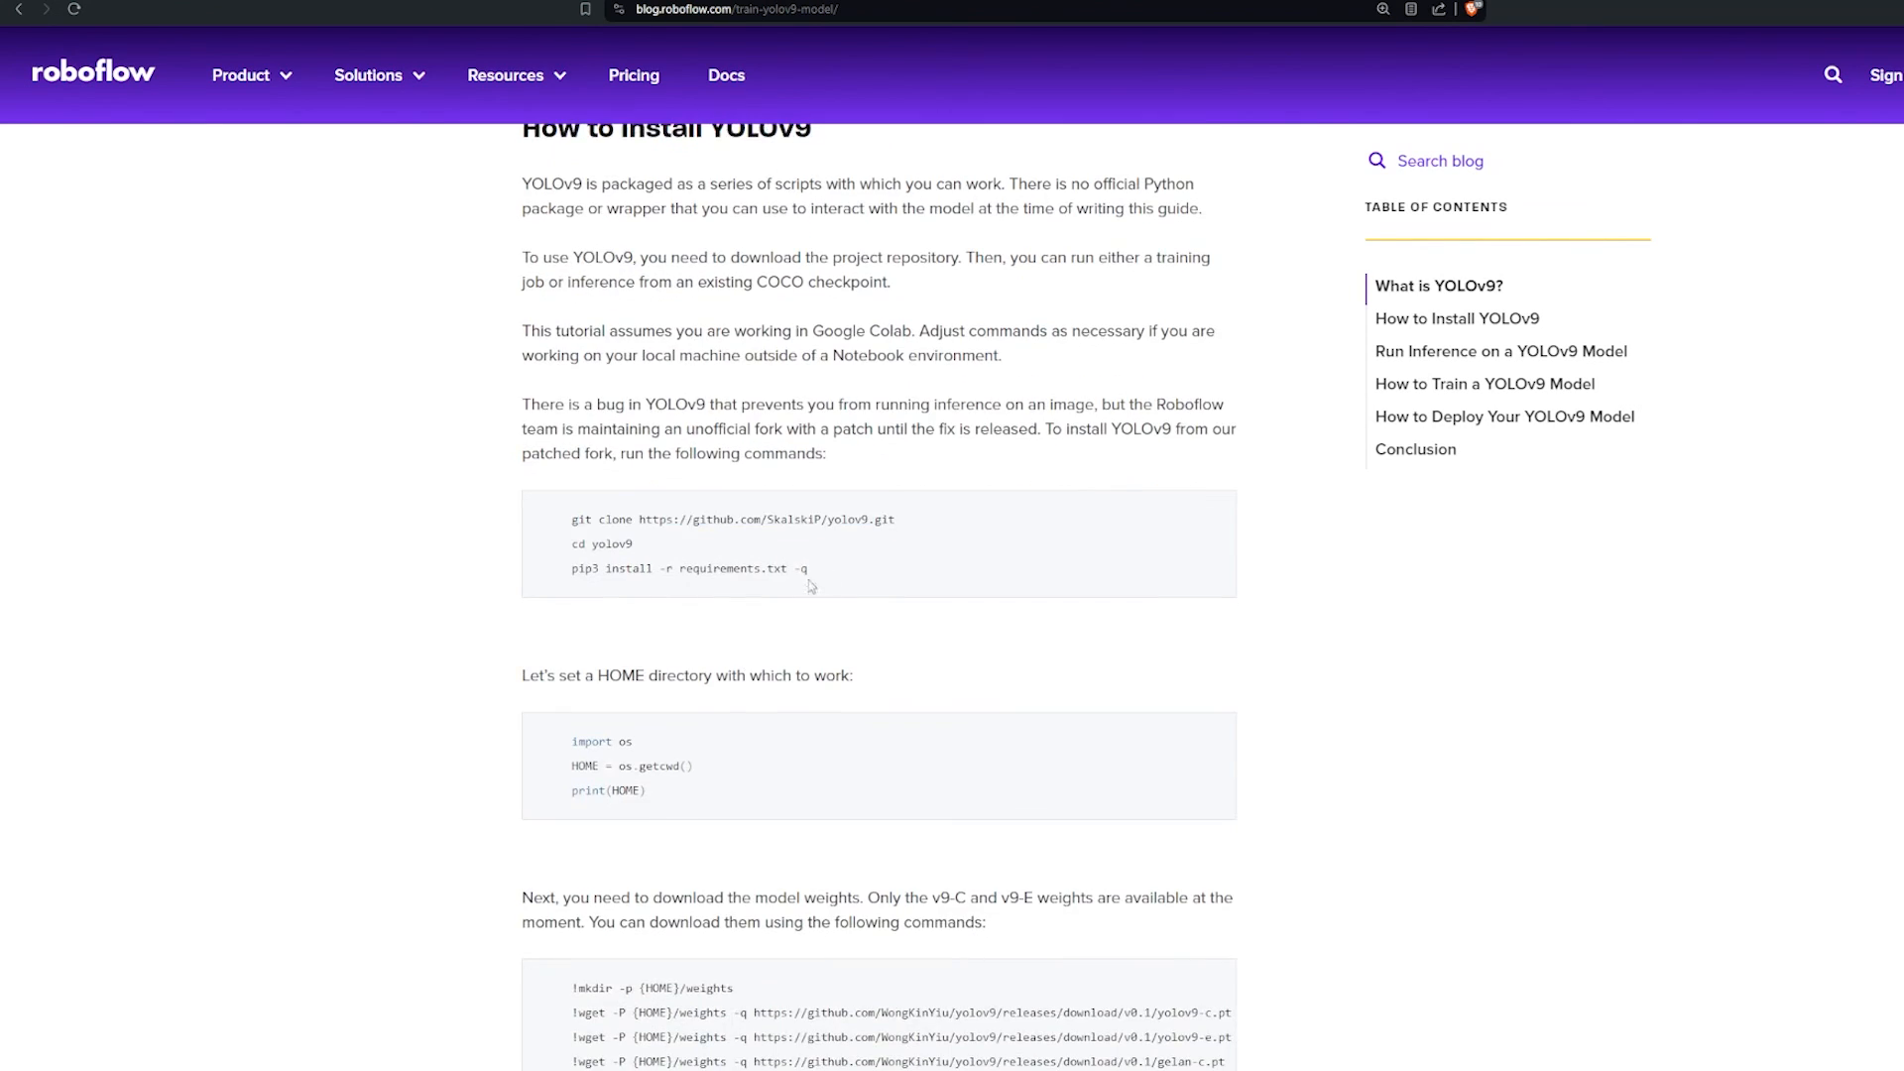
scroll("down", 3)
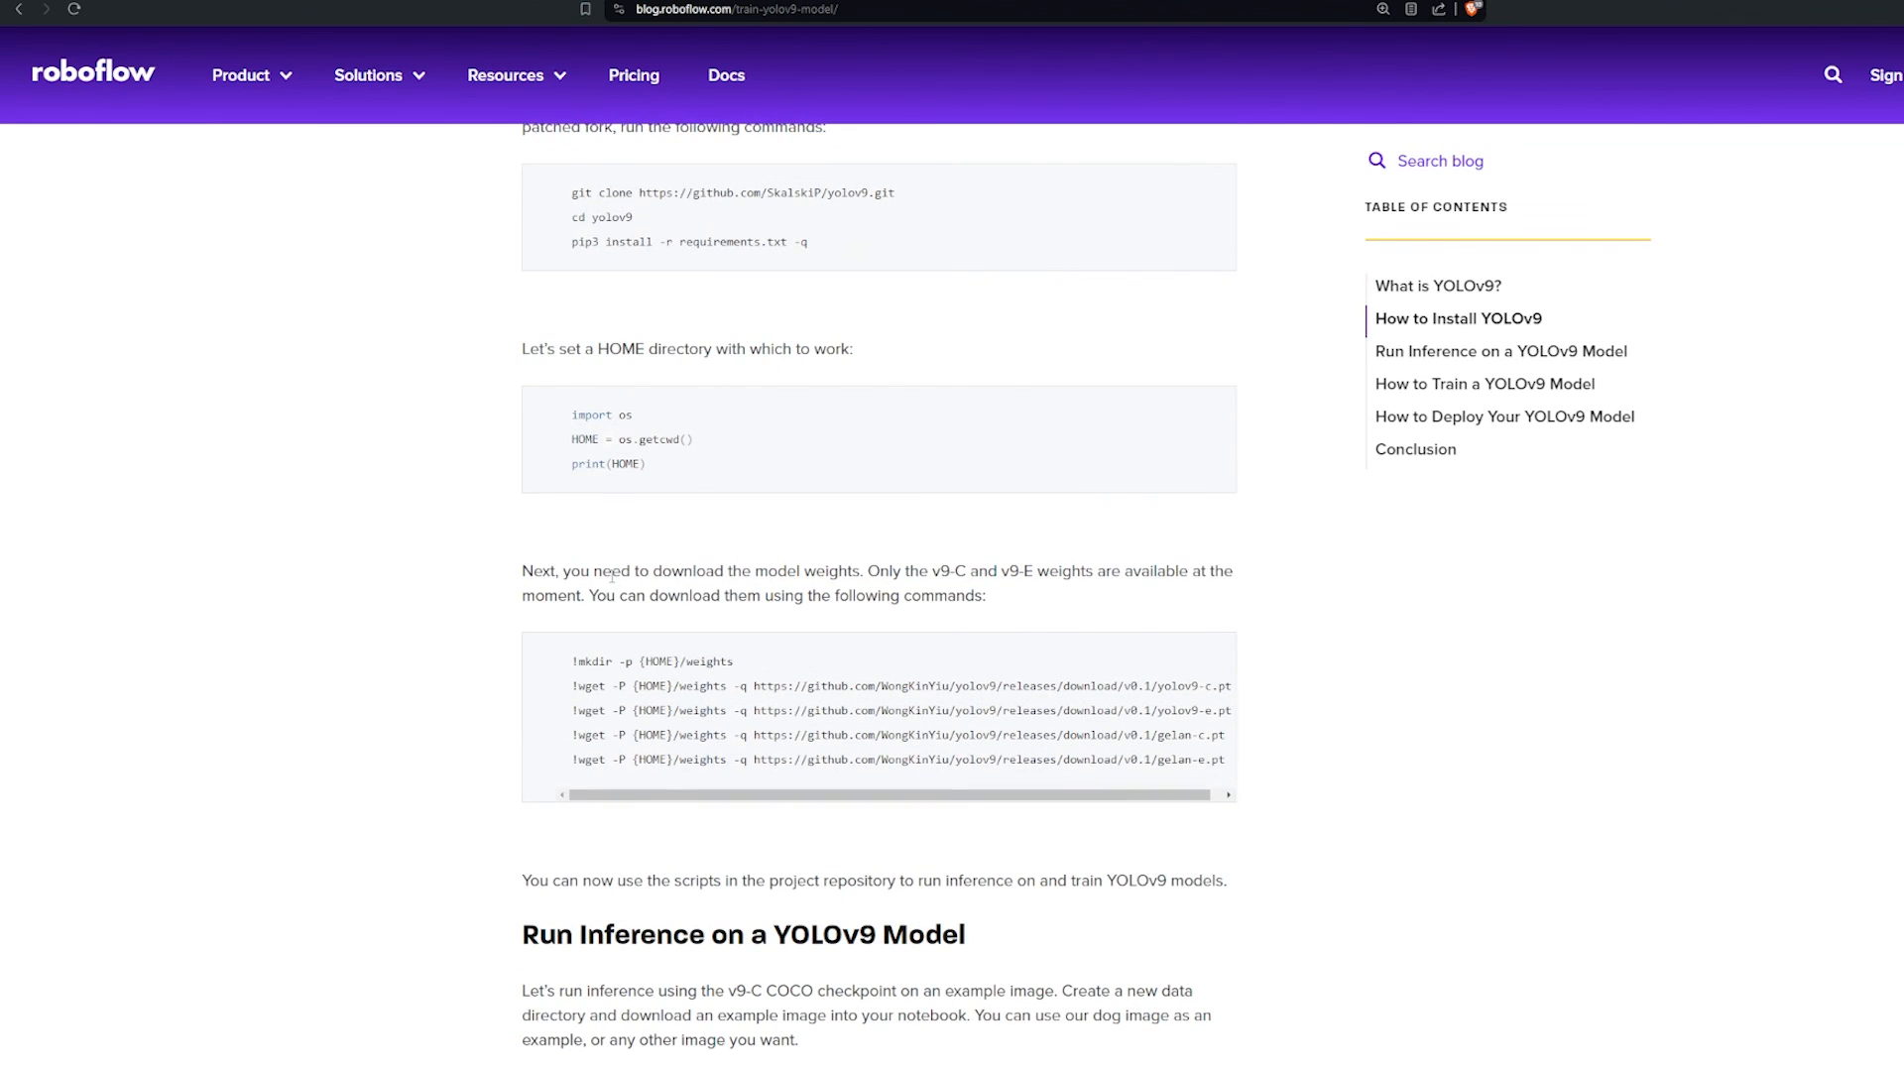
scroll("down", 3)
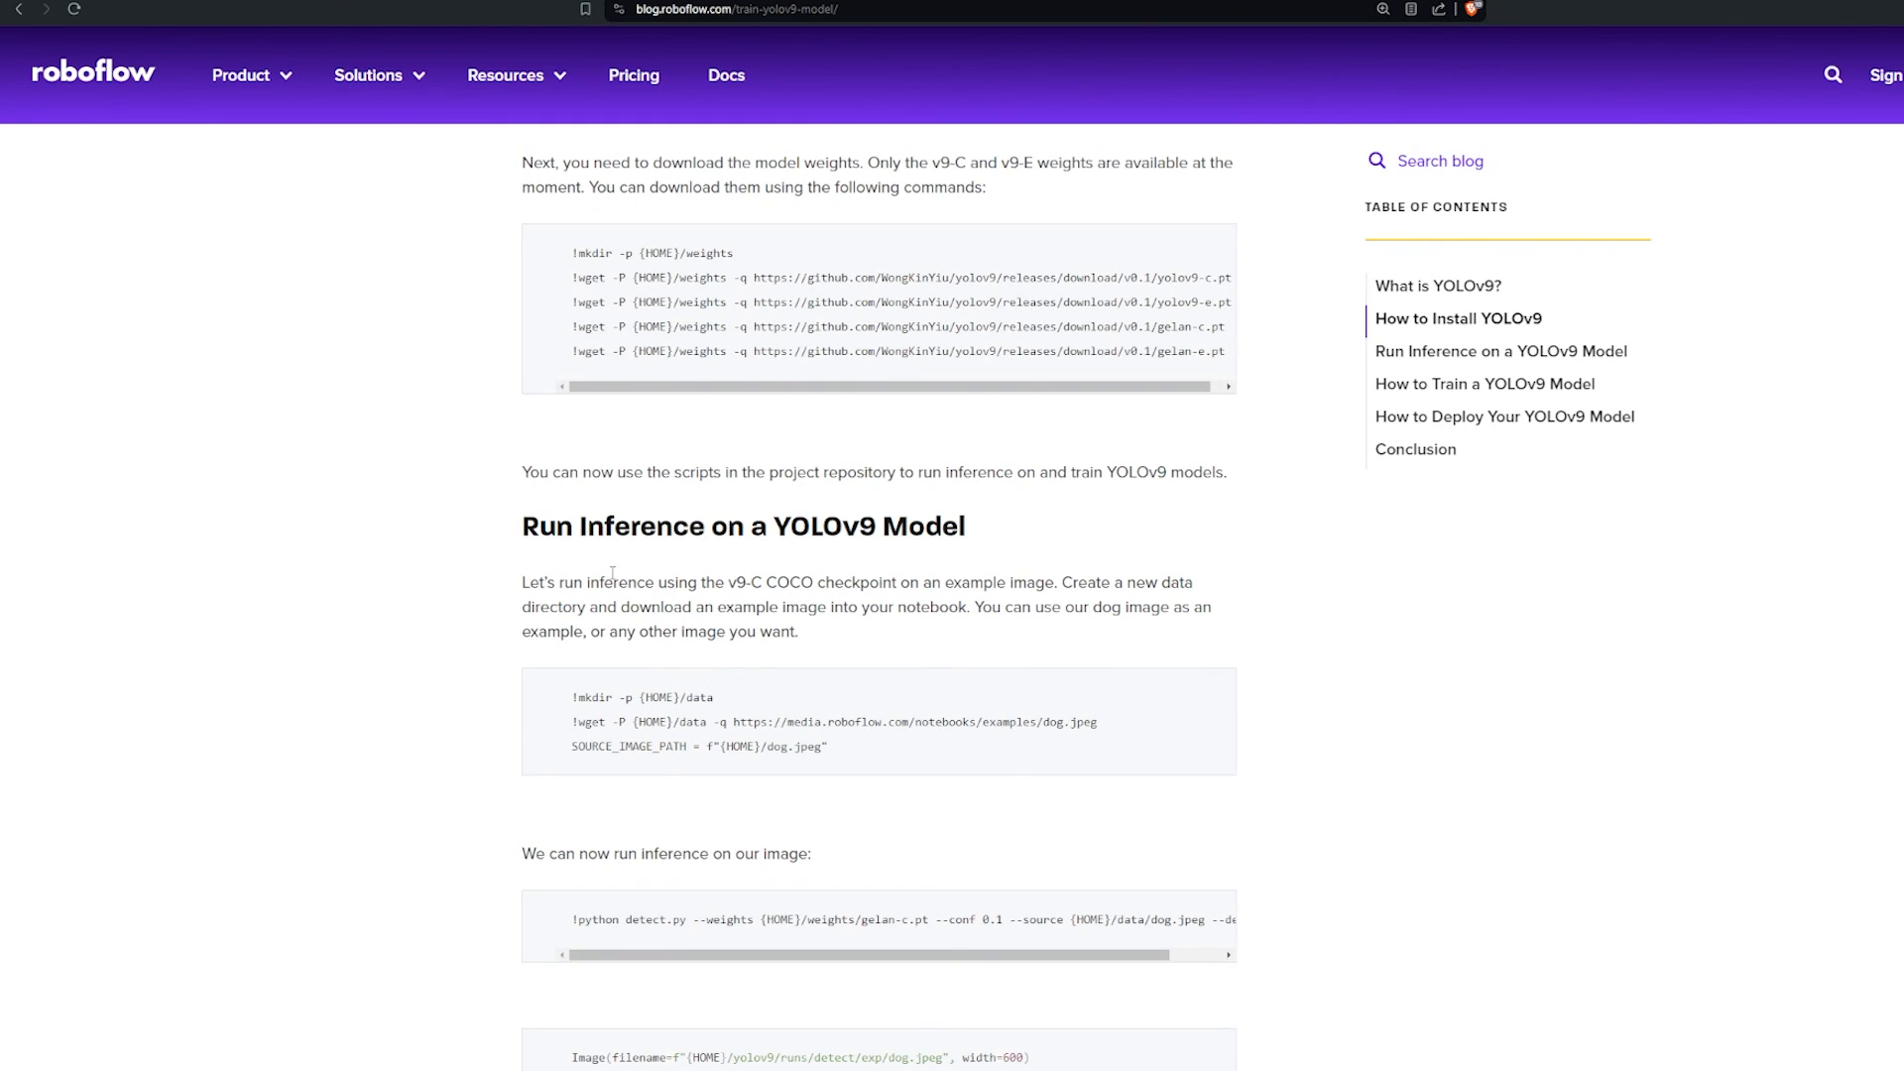
scroll("down", 3)
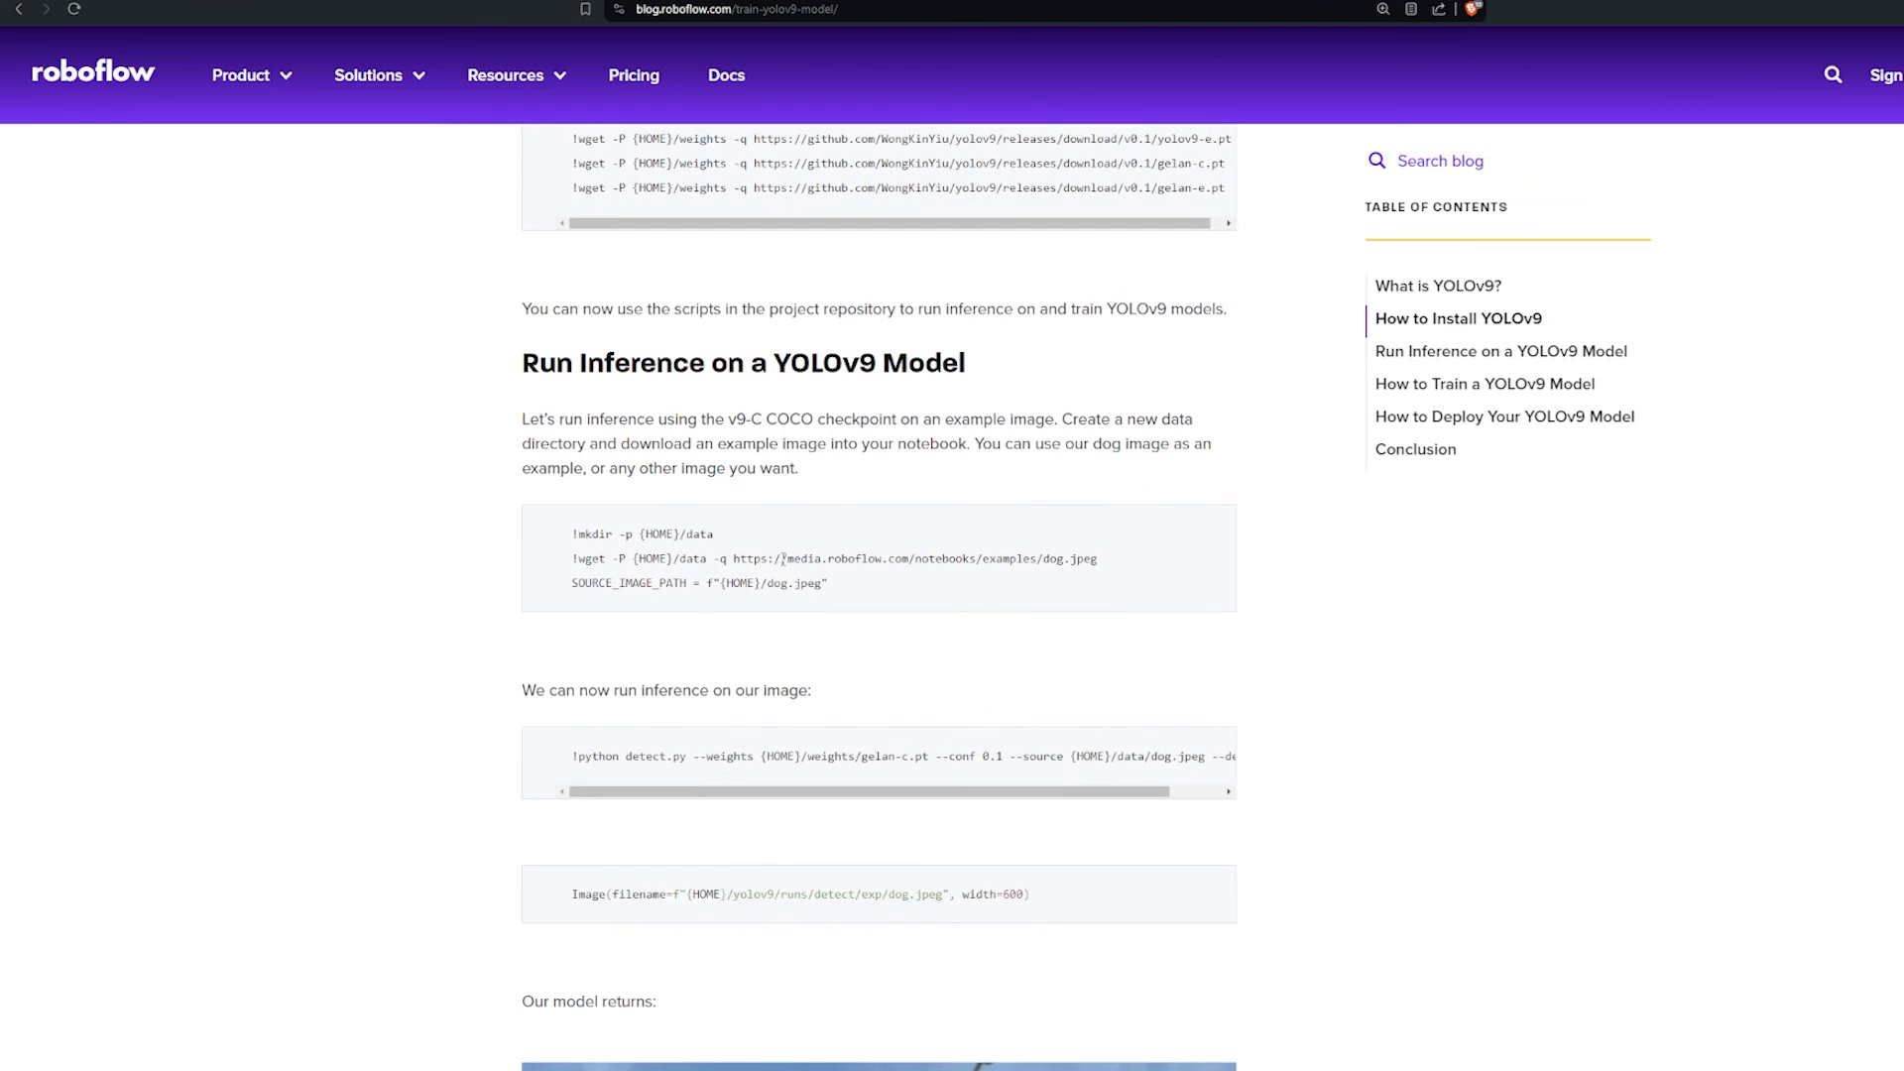